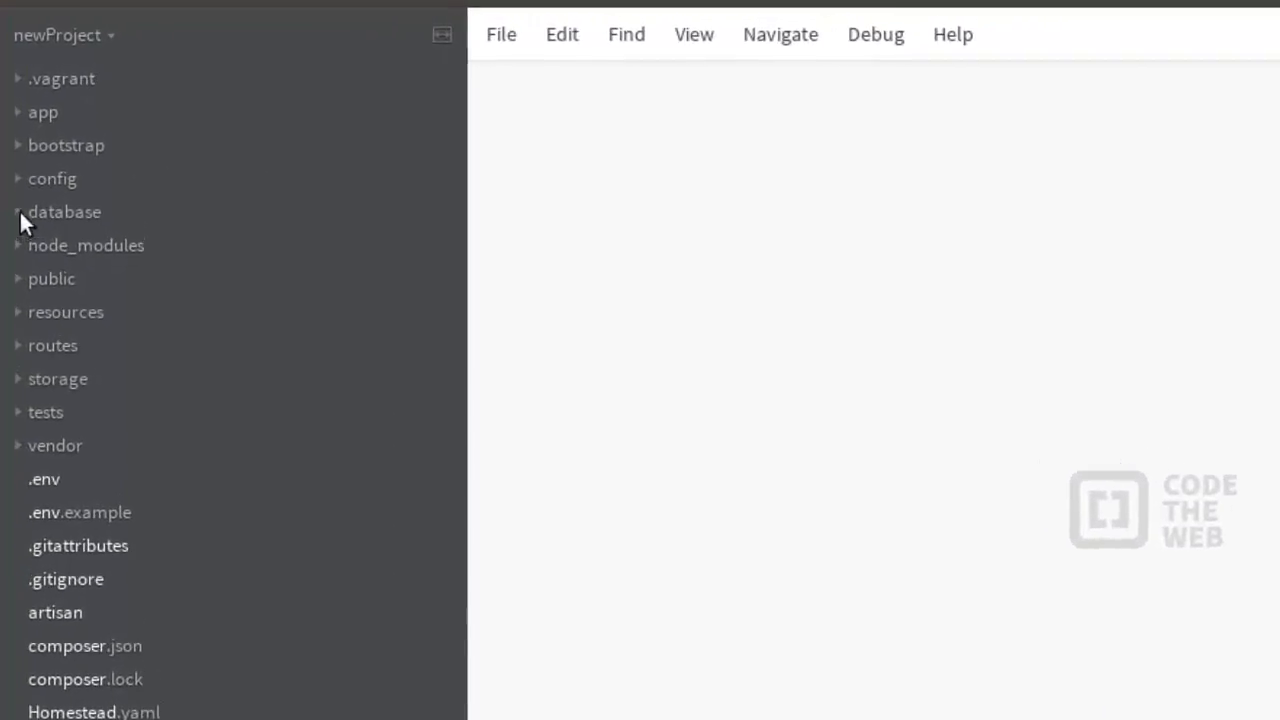
# Expand the app, Http and Controllers folders in the sidebar file tree.
pyautogui.click(43, 111)
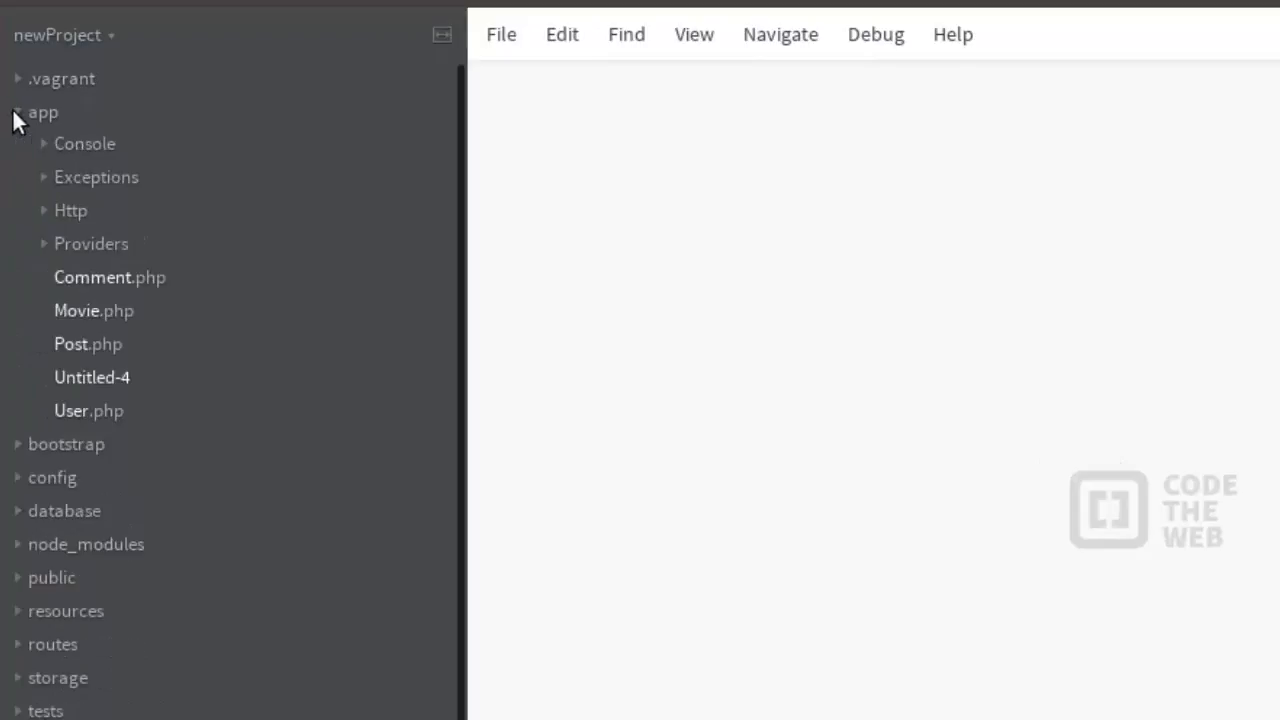
pyautogui.click(70, 210)
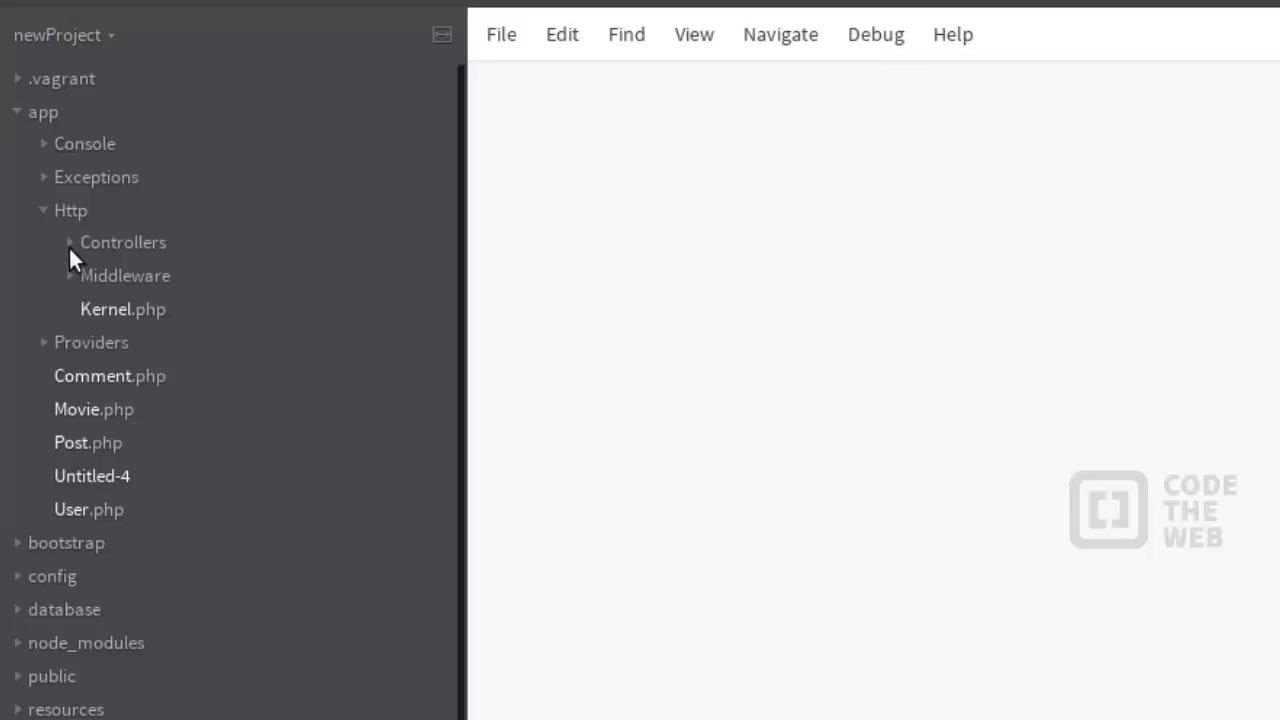
pyautogui.click(122, 242)
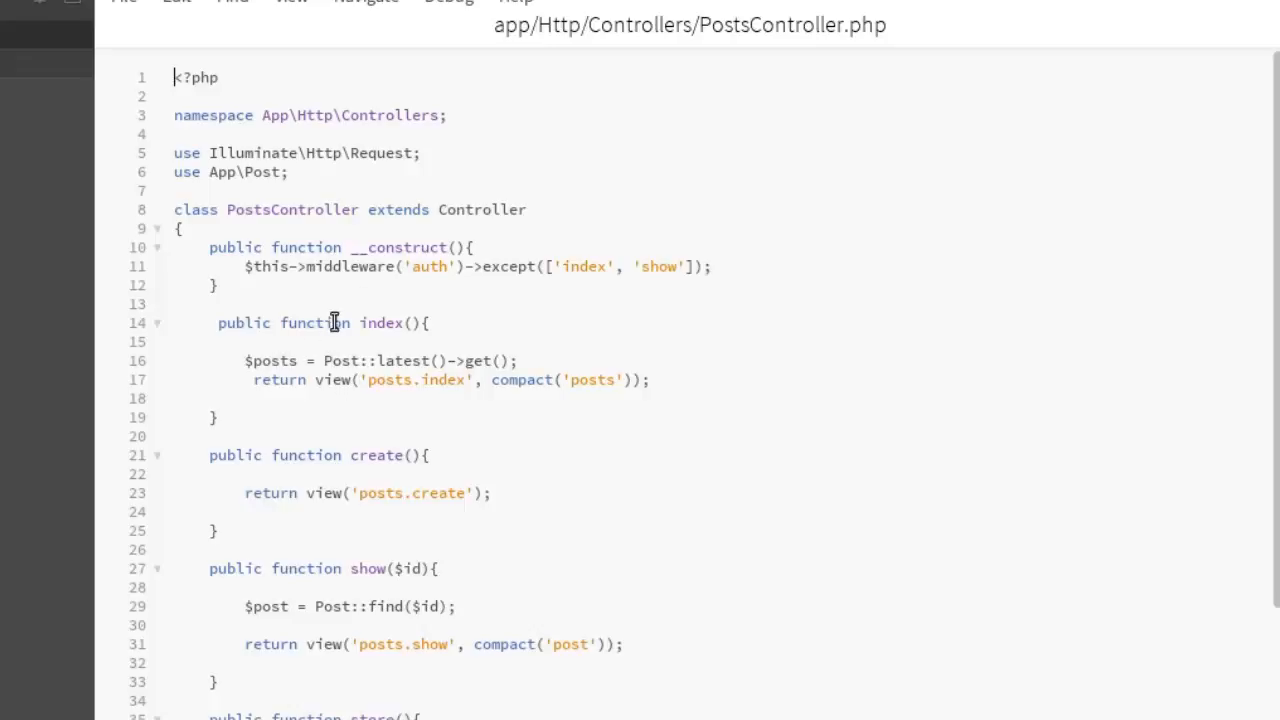
pyautogui.moveTo(330, 360)
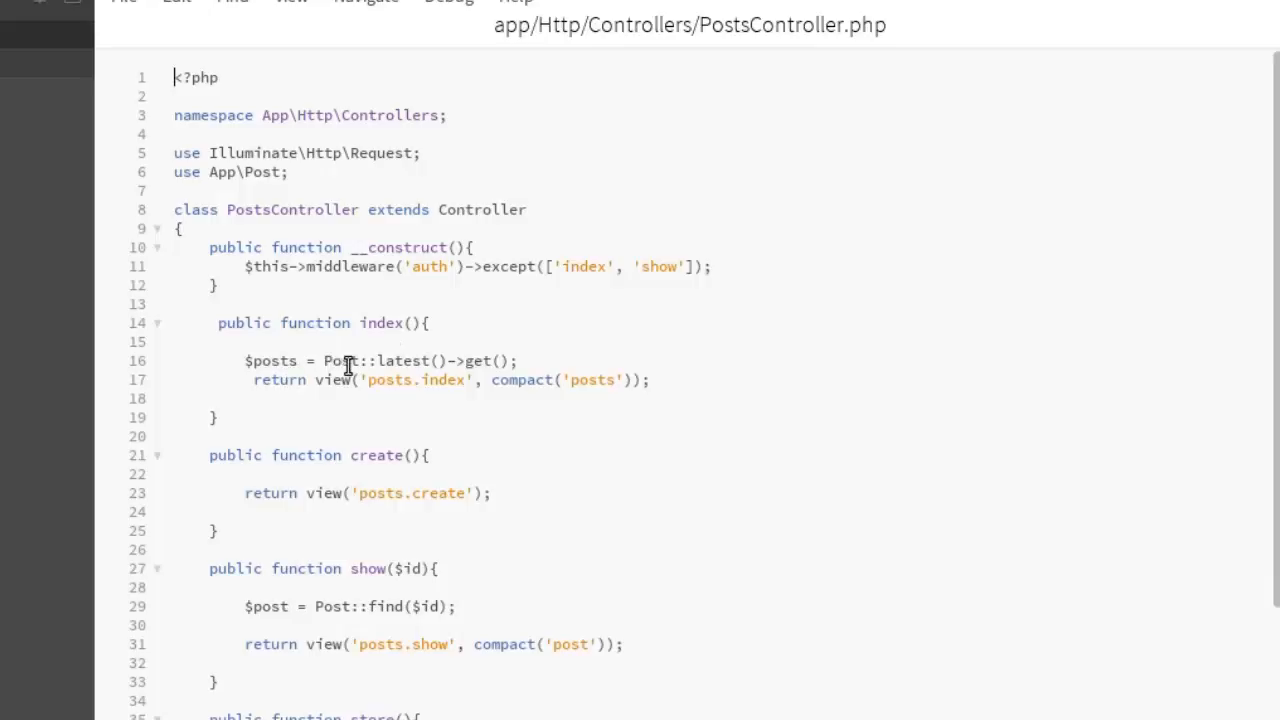
# Select the Post model name in PostsController's index method on line 16.
pyautogui.doubleClick(340, 361)
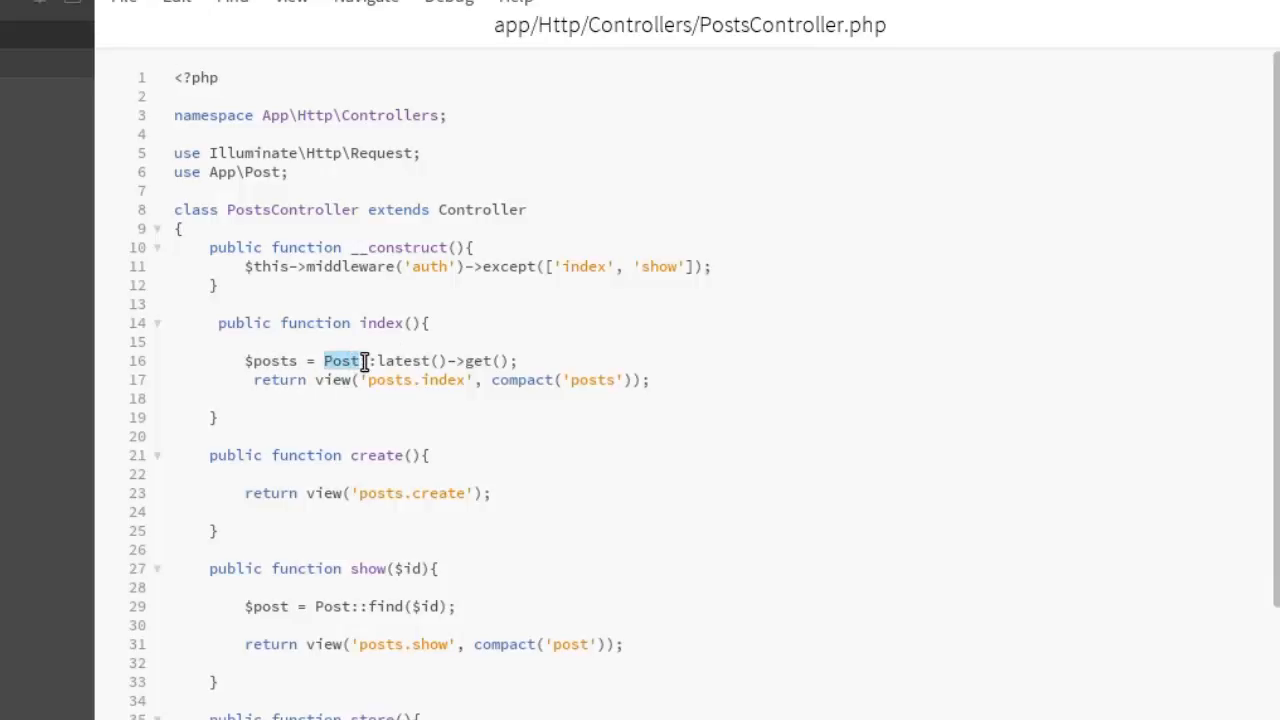
pyautogui.moveTo(371, 497)
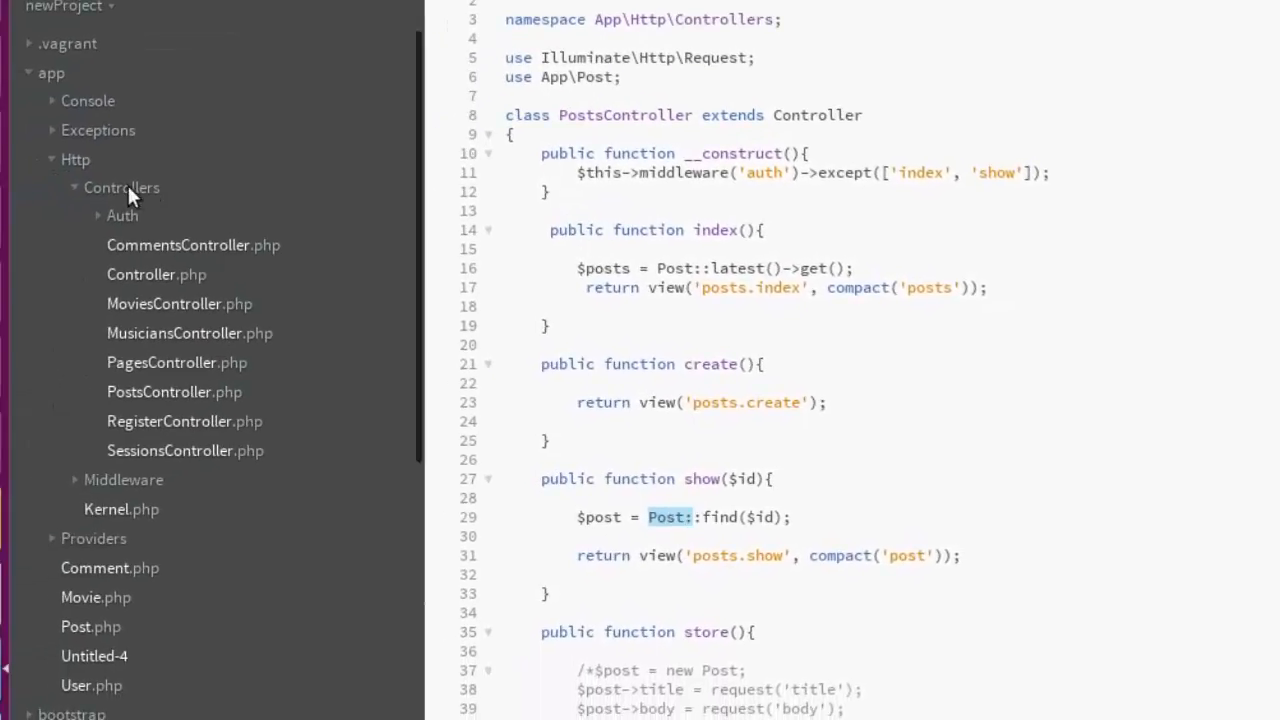
pyautogui.moveTo(55, 163)
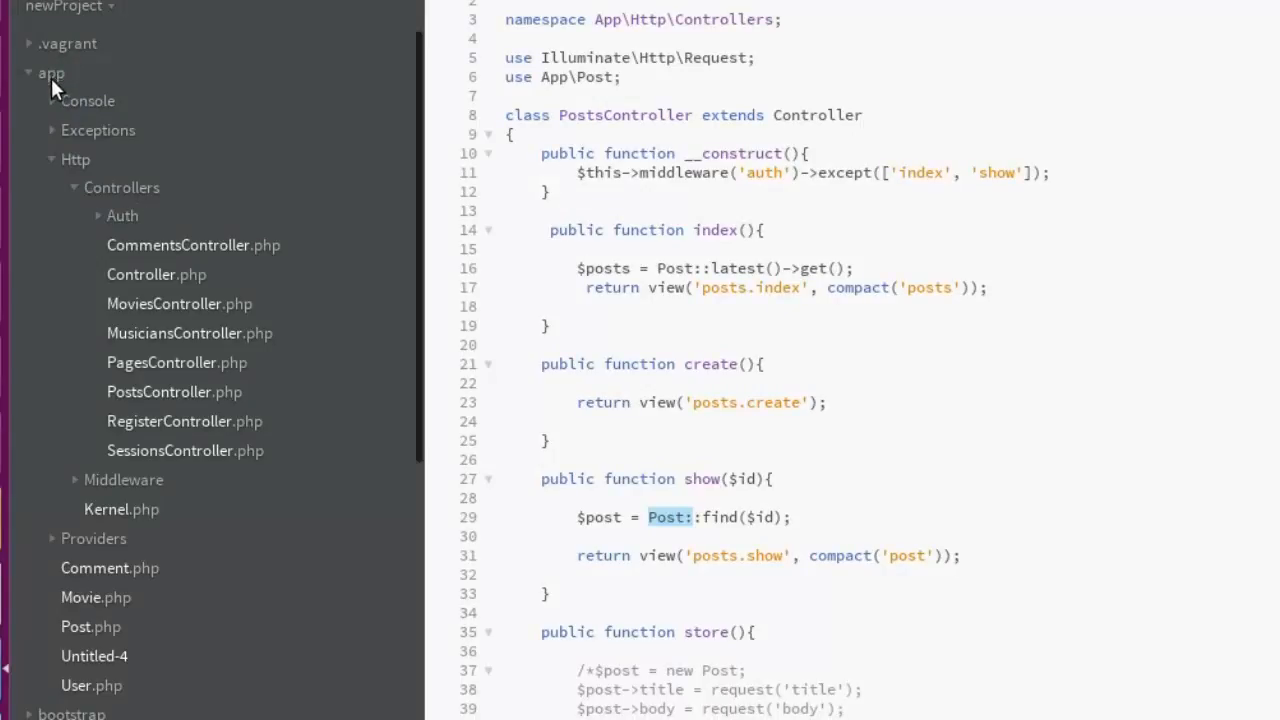
# Add a Repositories folder under the collapsed app folder, then a Posts.php file inside it.
pyautogui.click(51, 72)
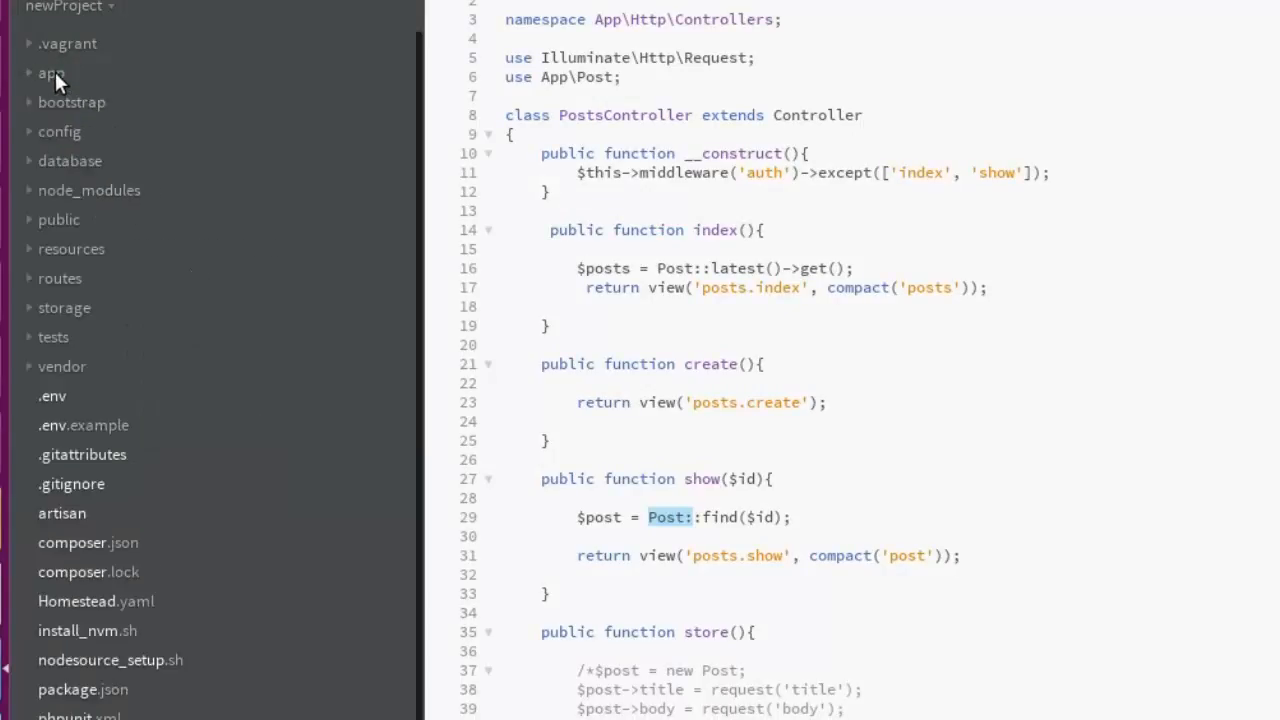
pyautogui.rightClick(50, 72)
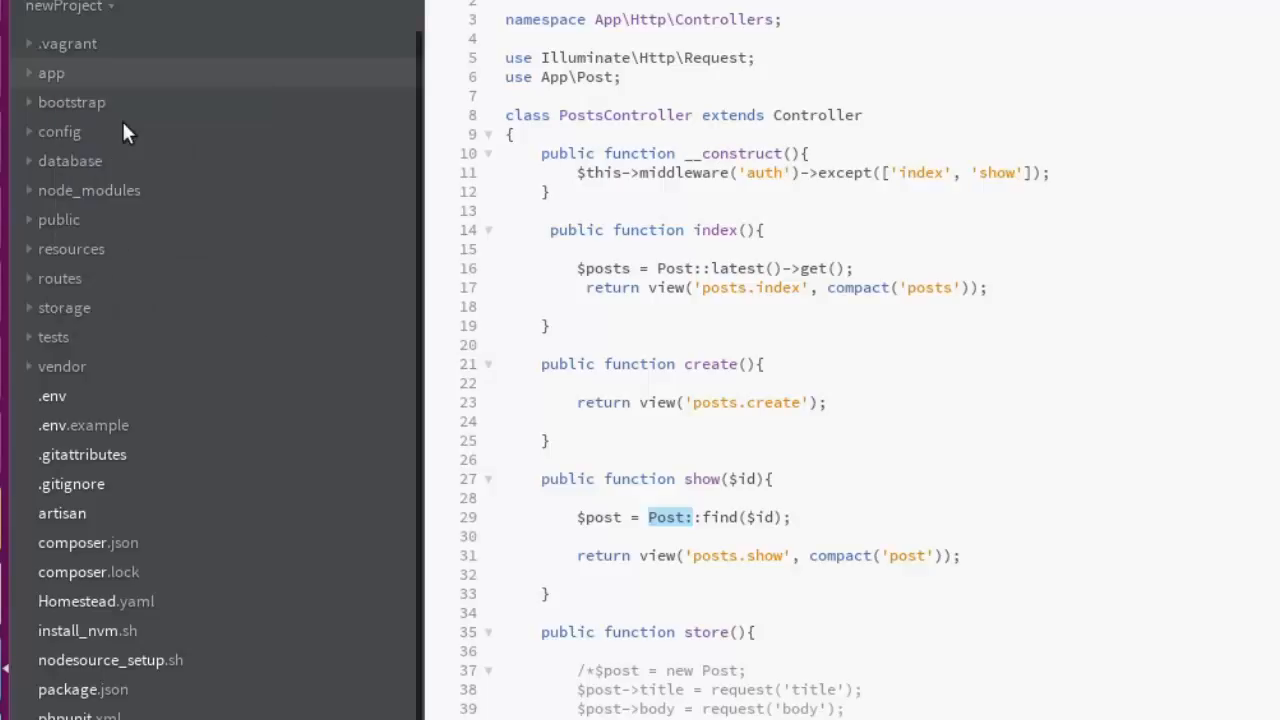
pyautogui.click(51, 72)
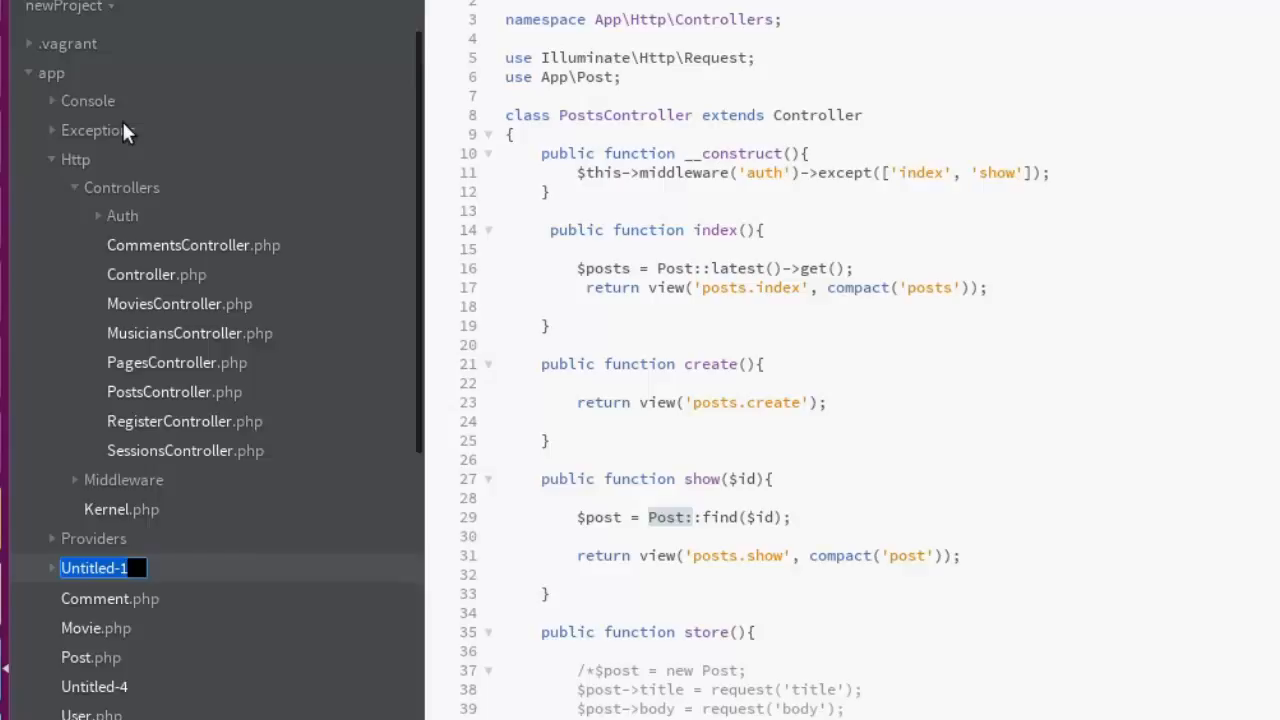
pyautogui.write('Repositories')
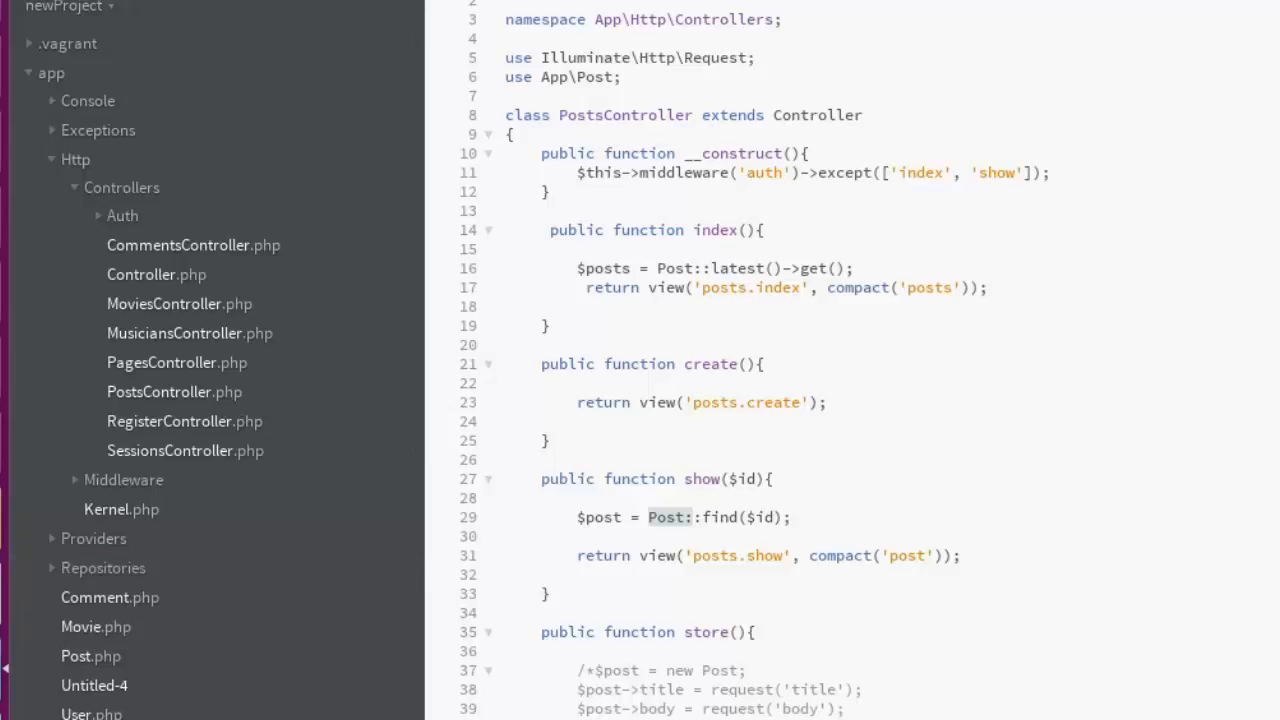
pyautogui.moveTo(124, 575)
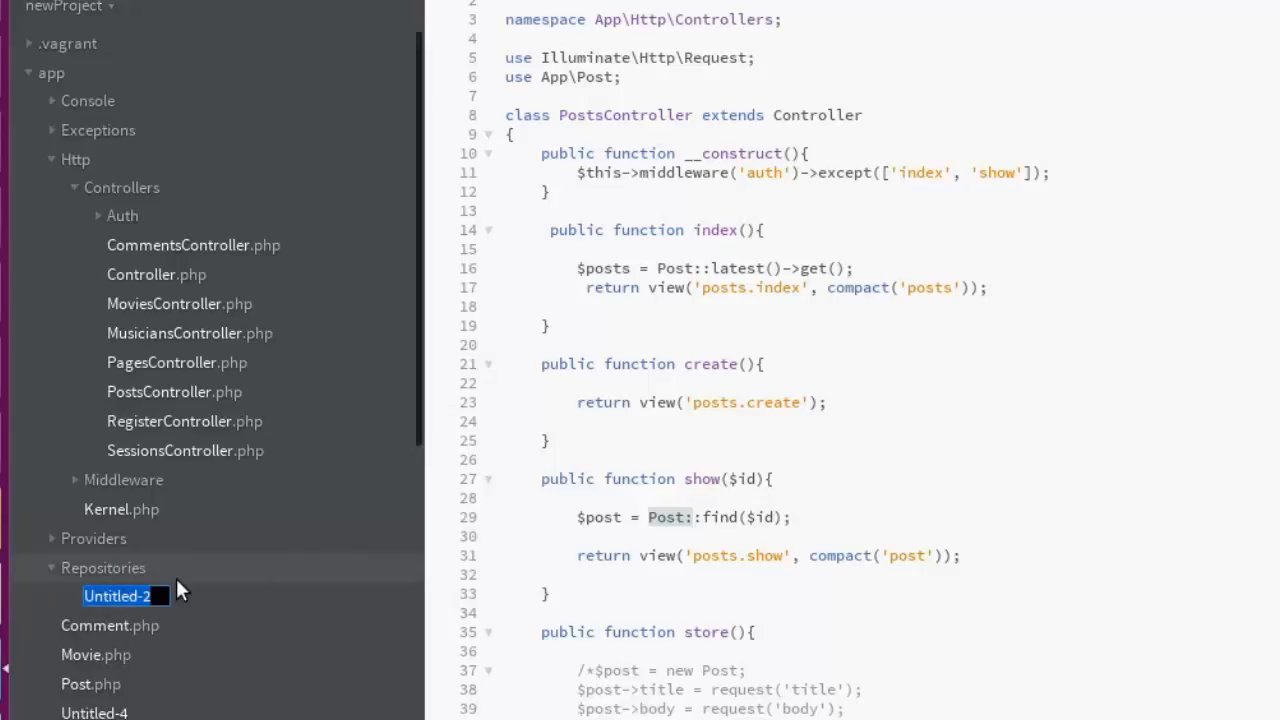
pyautogui.write('Posts.php')
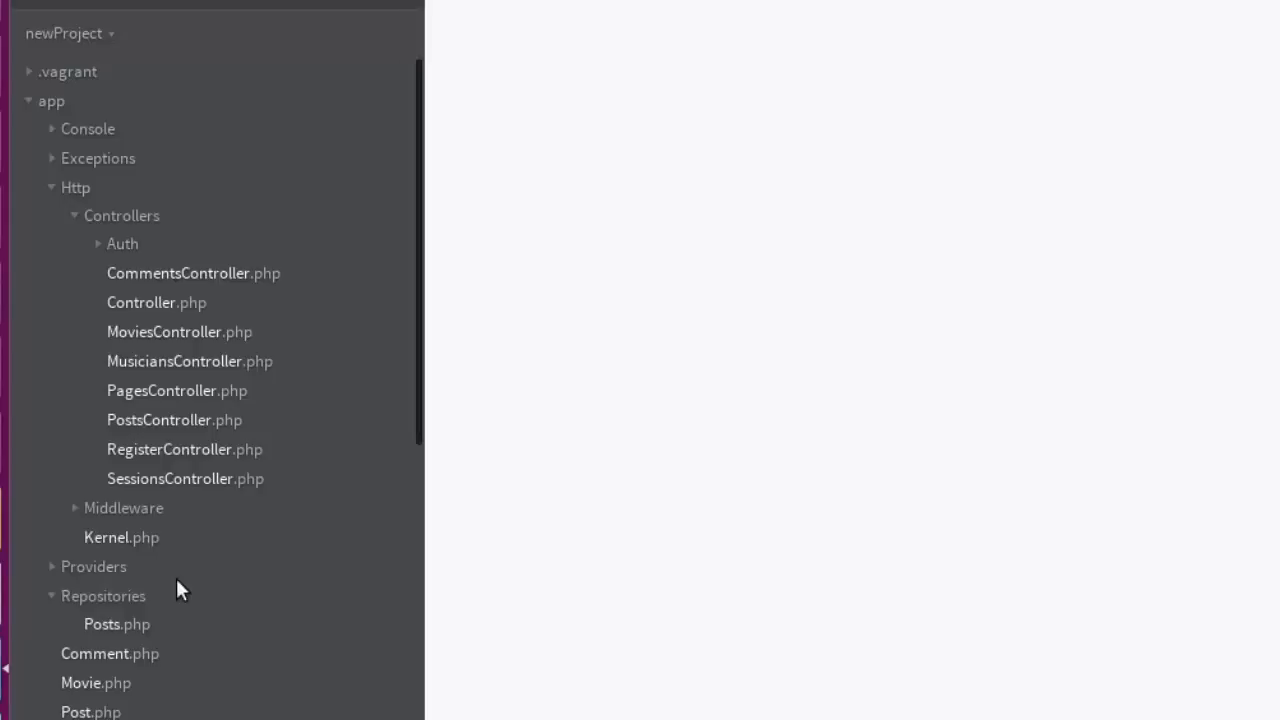
# Open Posts.php and add the <?php opening tag.
pyautogui.doubleClick(116, 623)
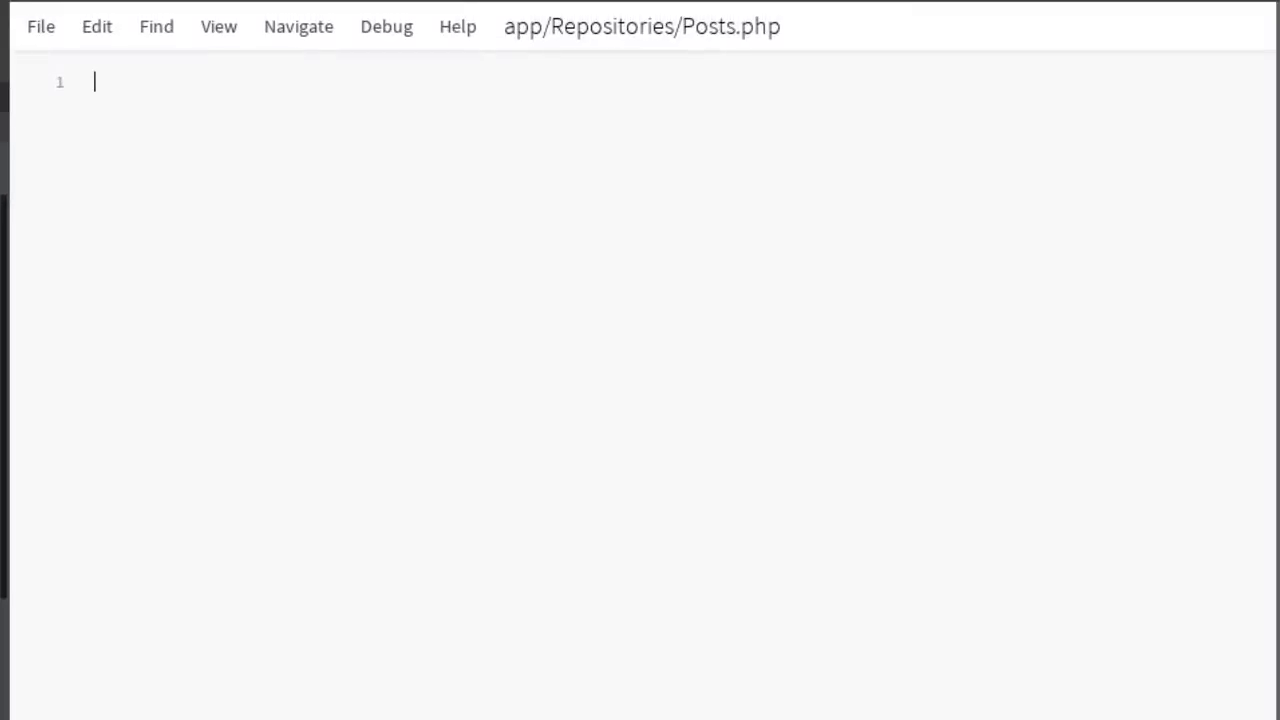
pyautogui.write('<')
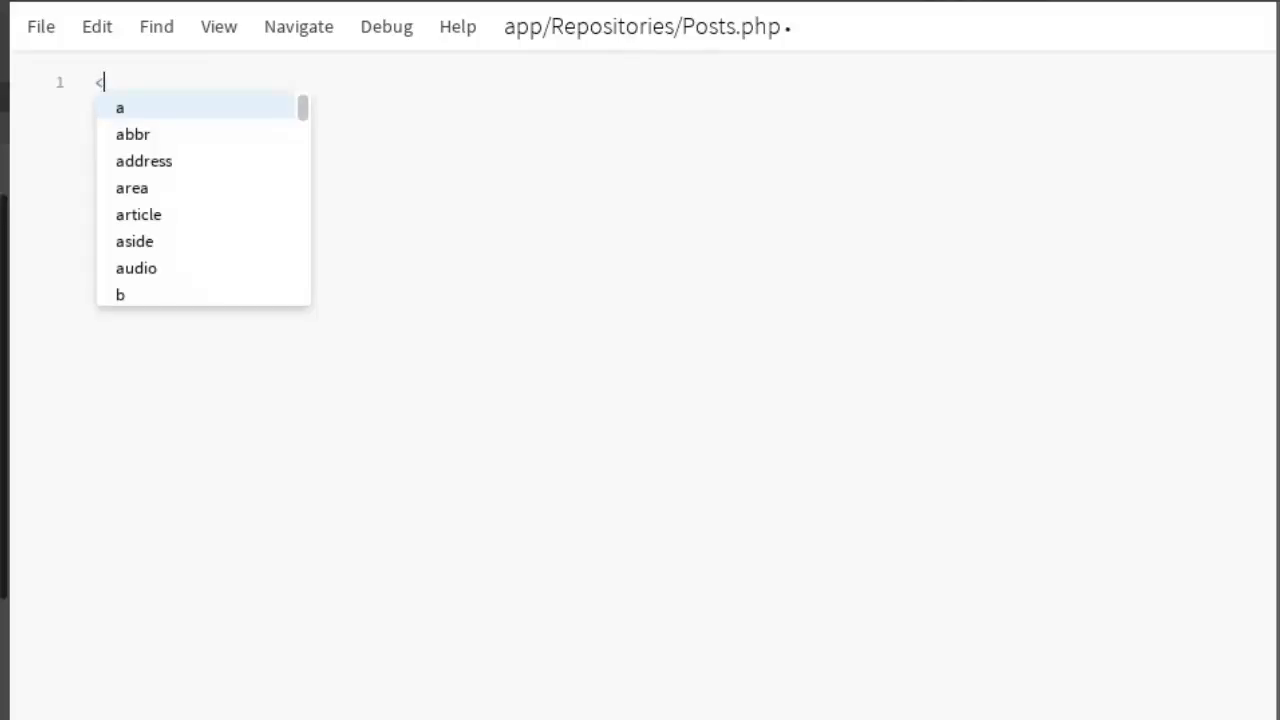
pyautogui.write('?')
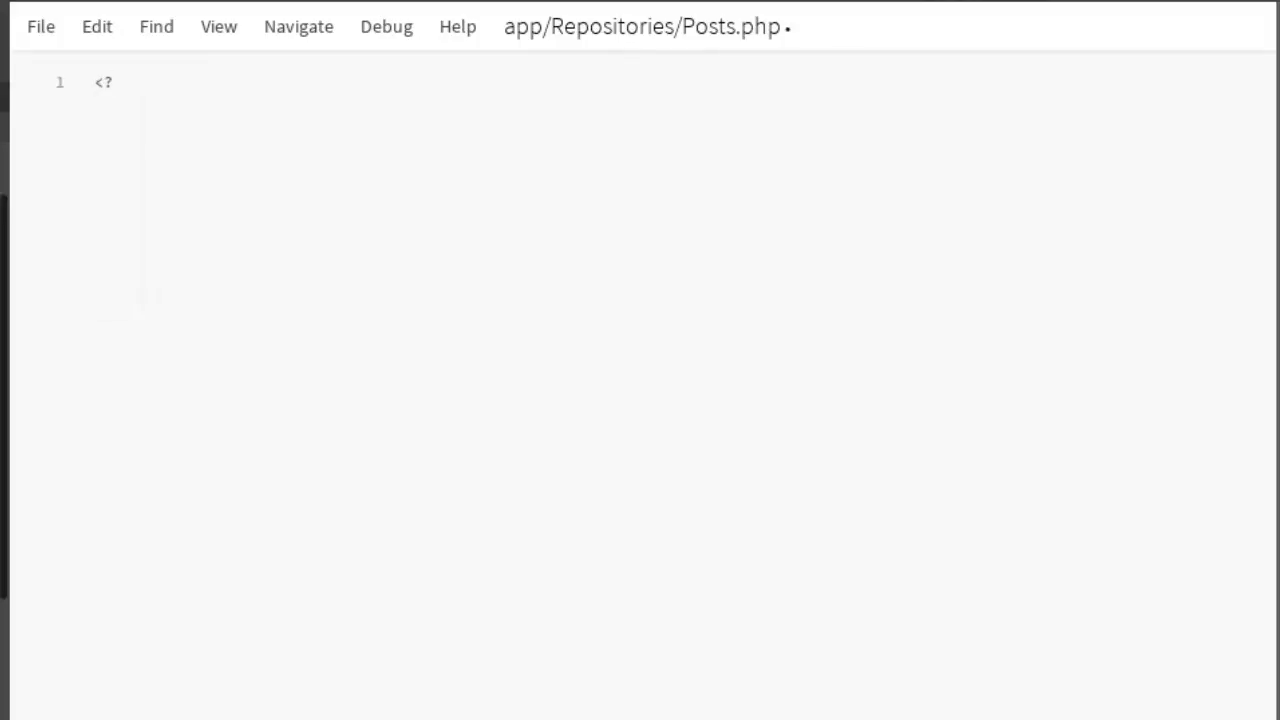
pyautogui.write('php')
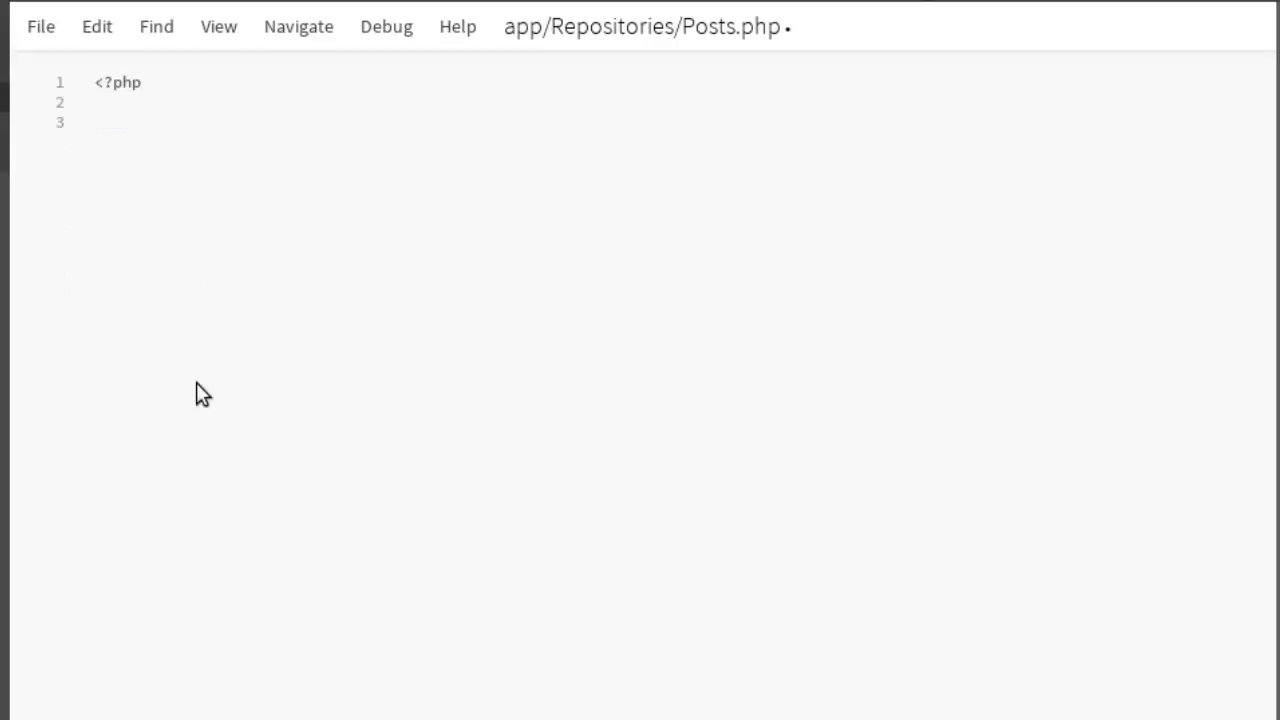
# Declare the App\Repositories namespace and a class Posts header.
pyautogui.write('namespace')
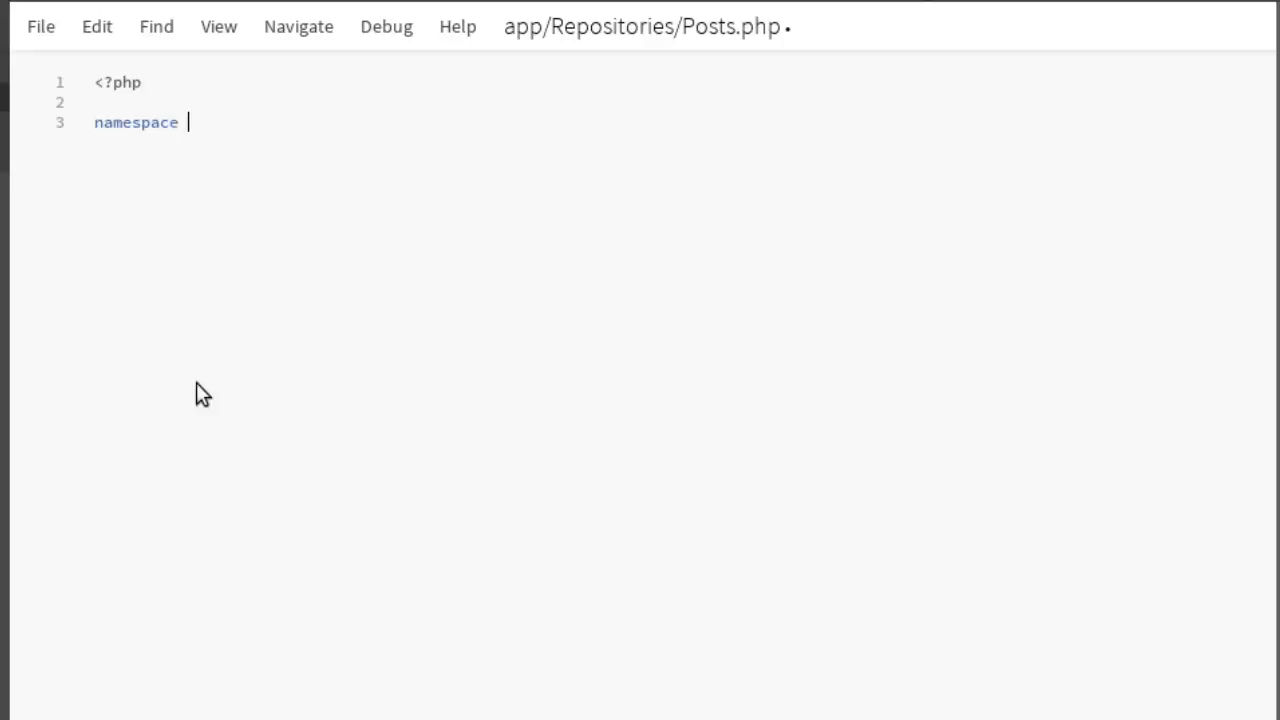
pyautogui.write('App')
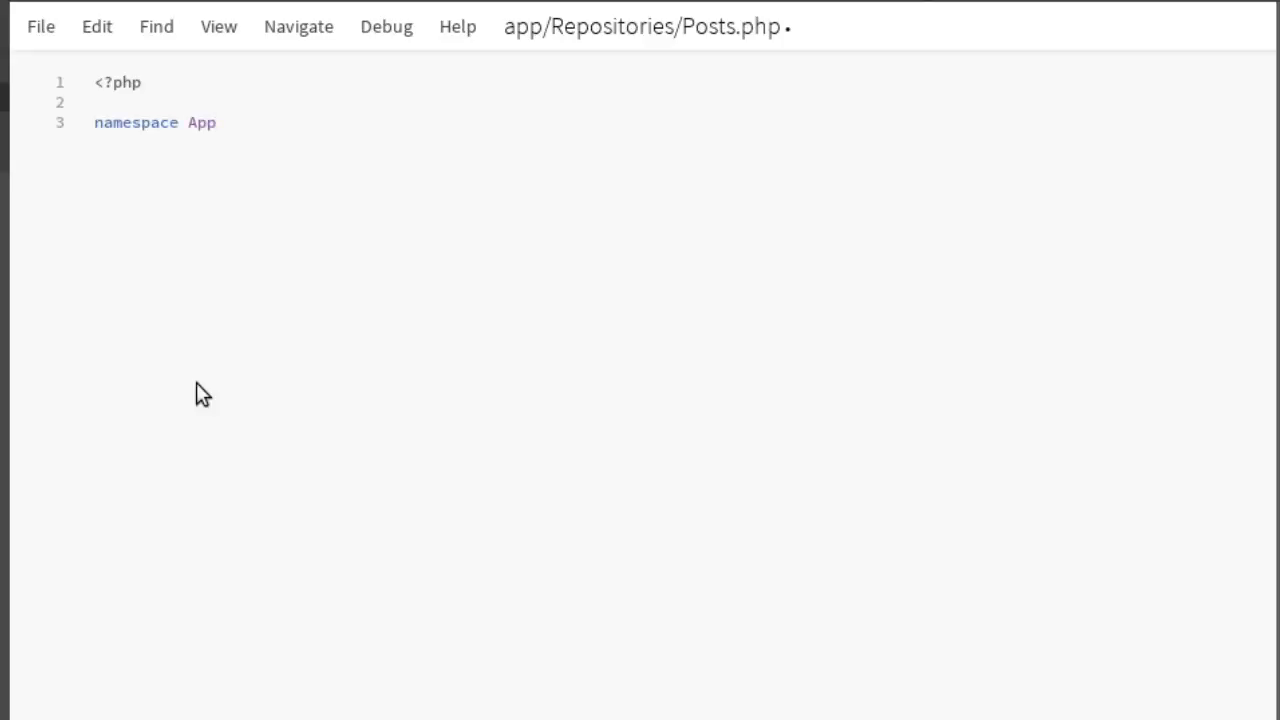
pyautogui.write('\\Repo')
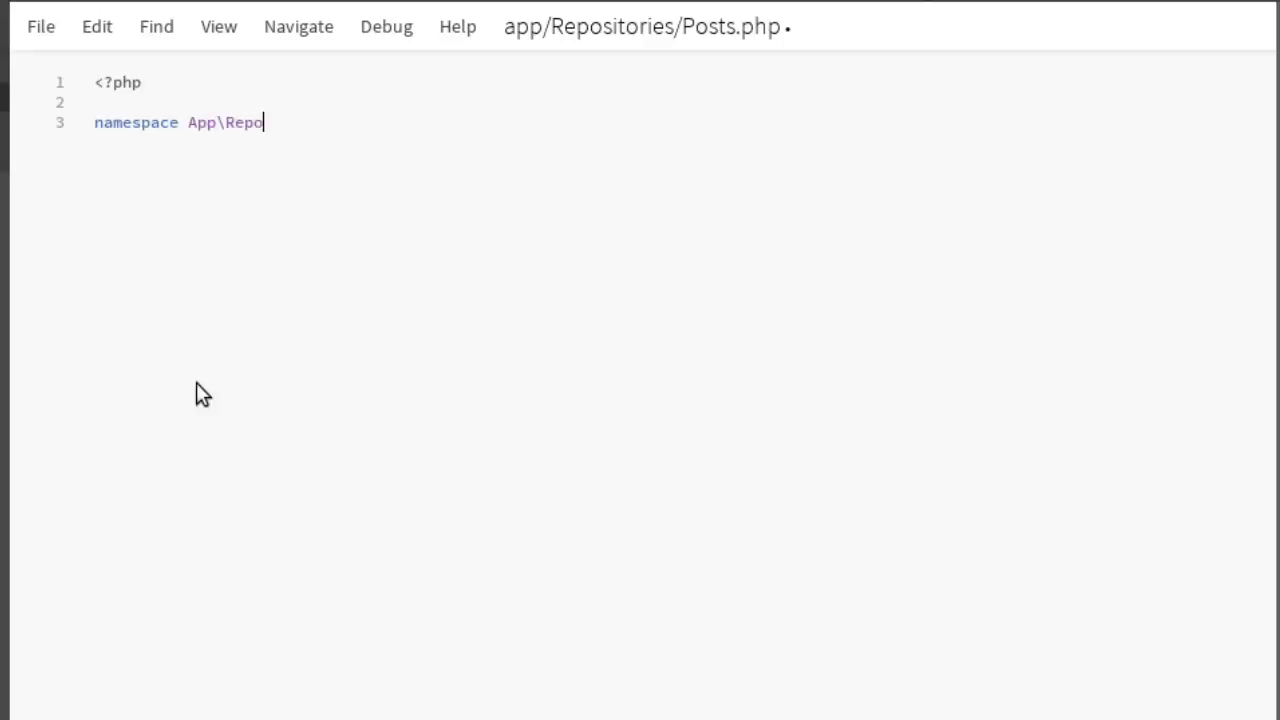
pyautogui.write('sitori')
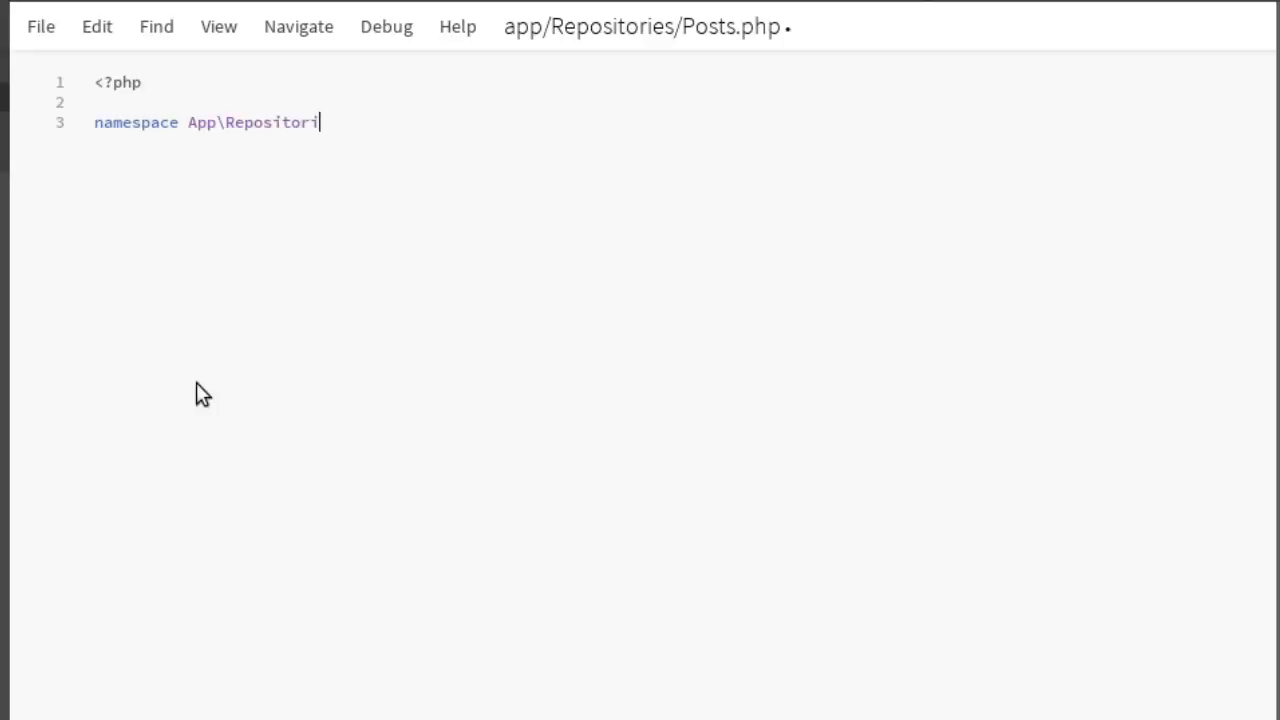
pyautogui.write('es;')
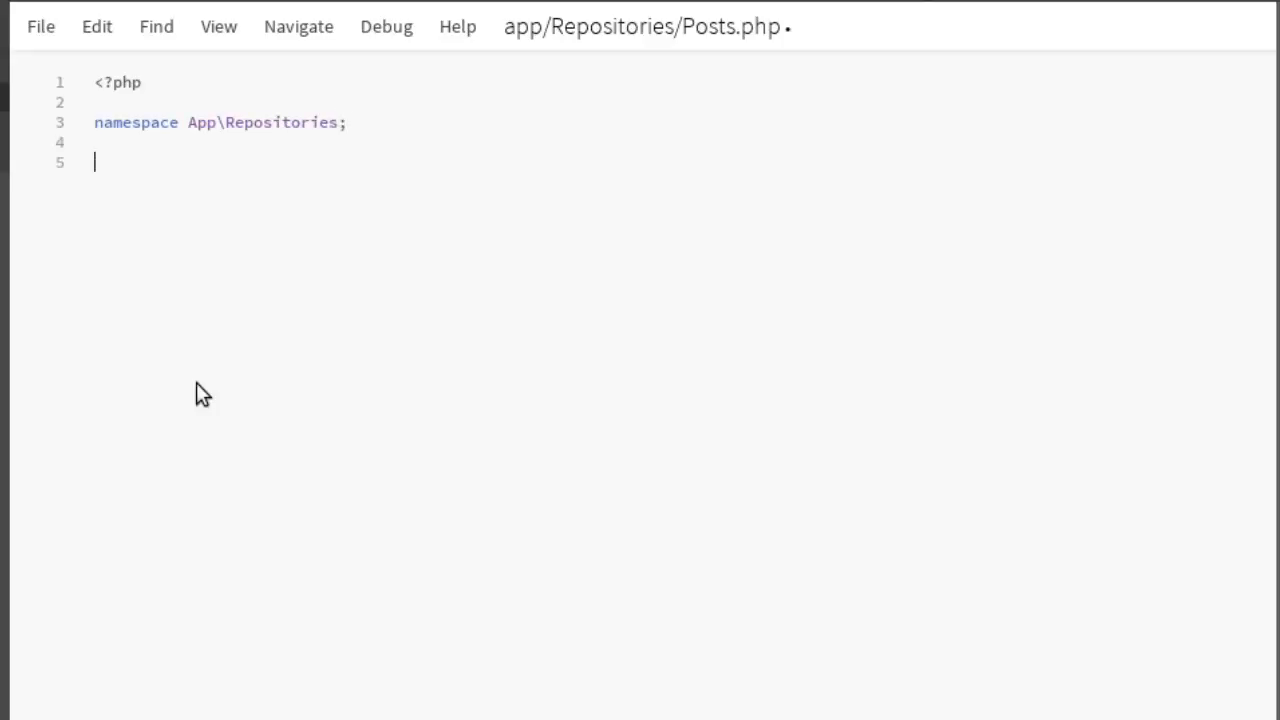
pyautogui.write('class')
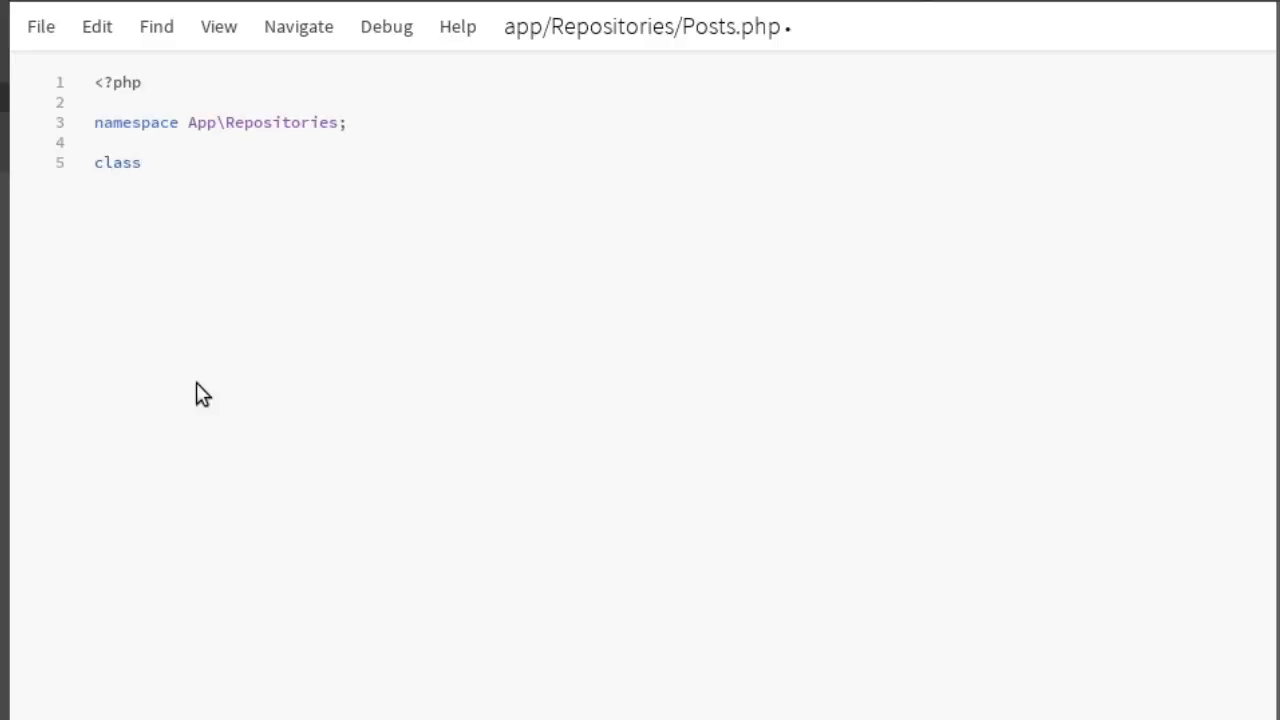
pyautogui.write('Posts')
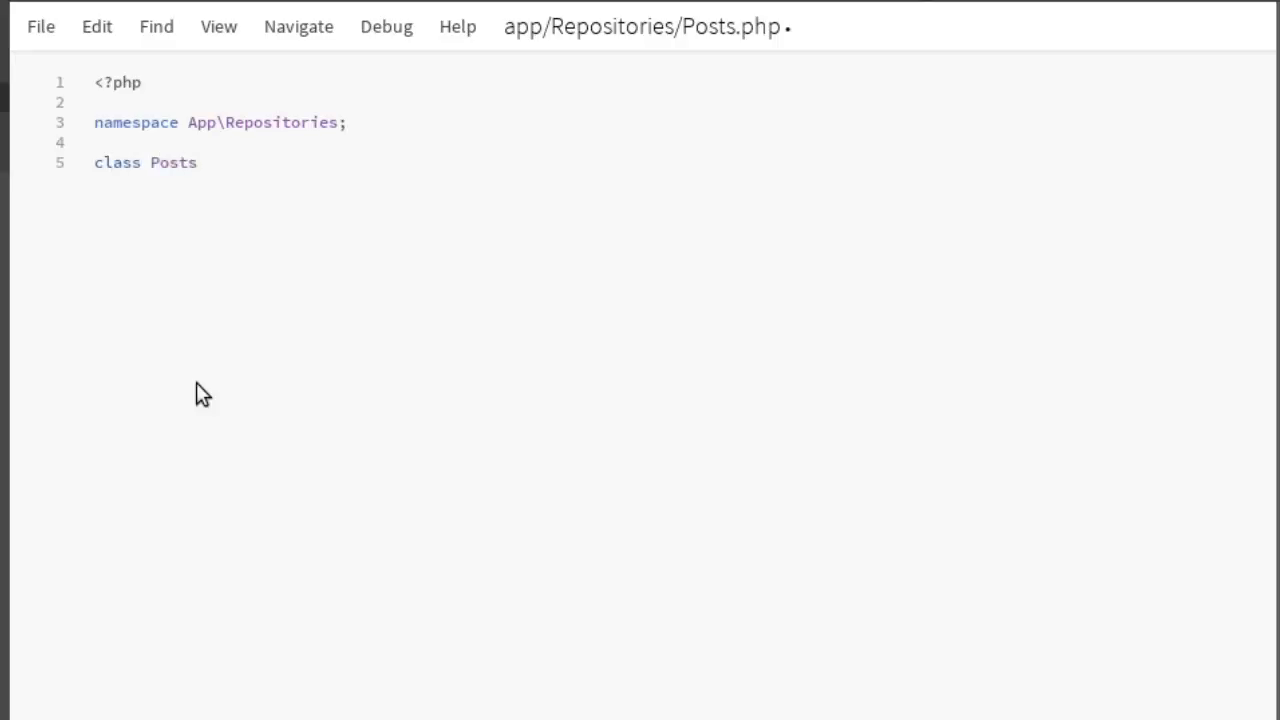
pyautogui.click(198, 162)
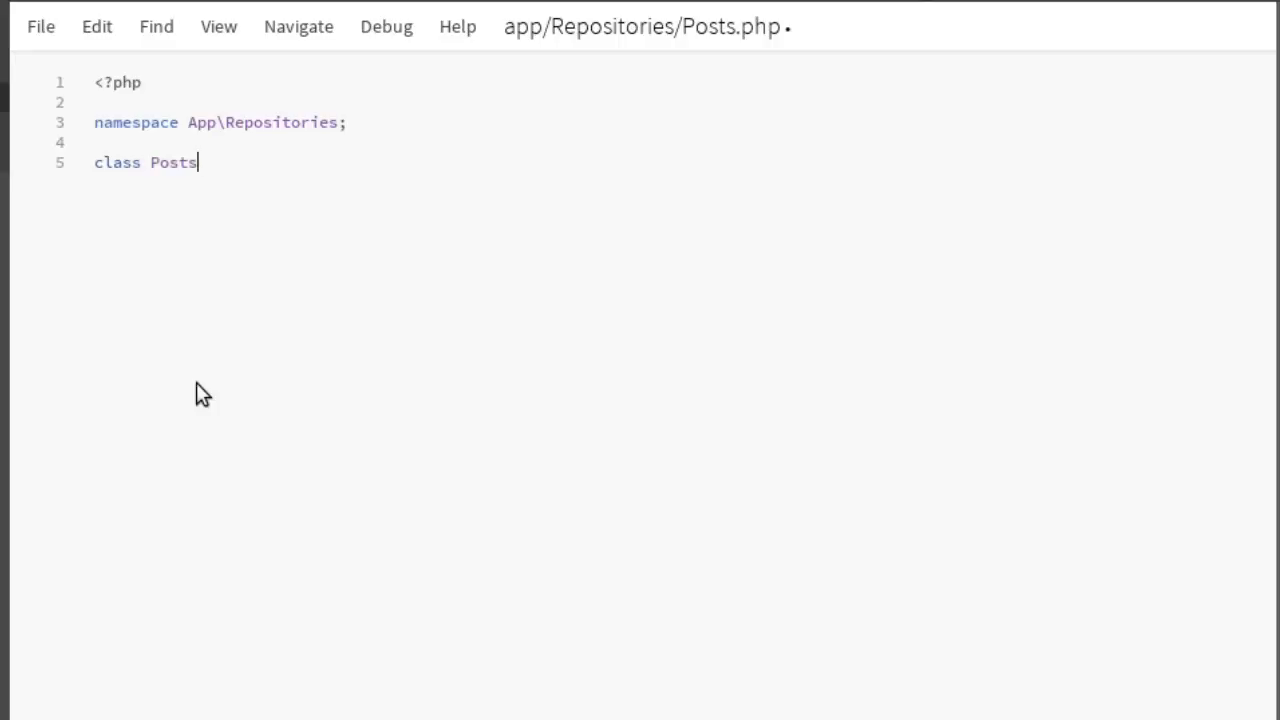
# Open the Posts class body and add an empty public all() method.
pyautogui.write('{')
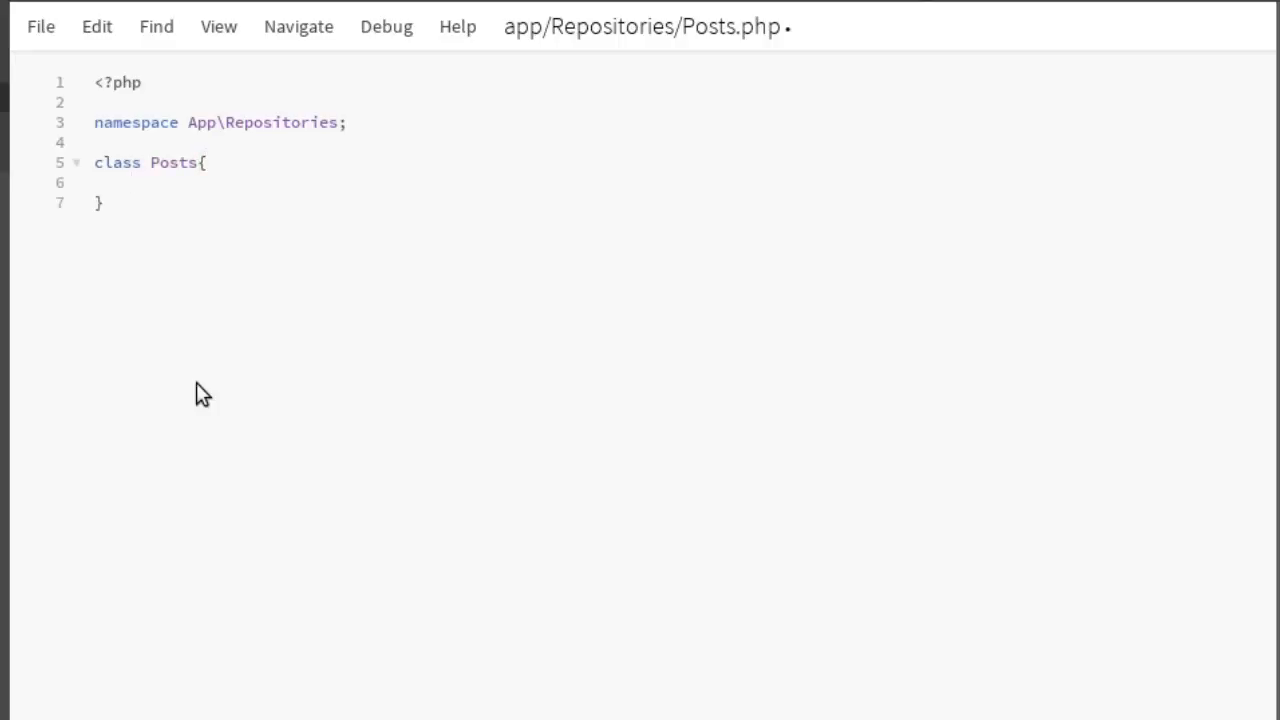
pyautogui.write('p')
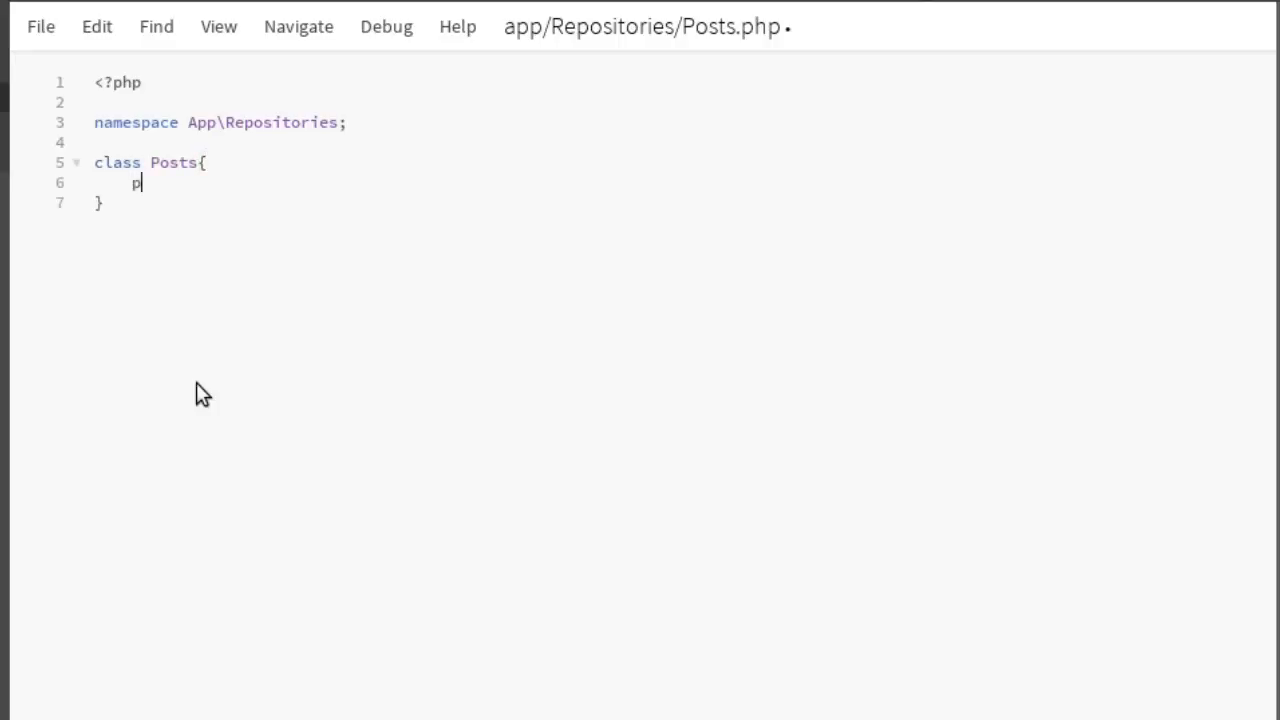
pyautogui.write('ublic')
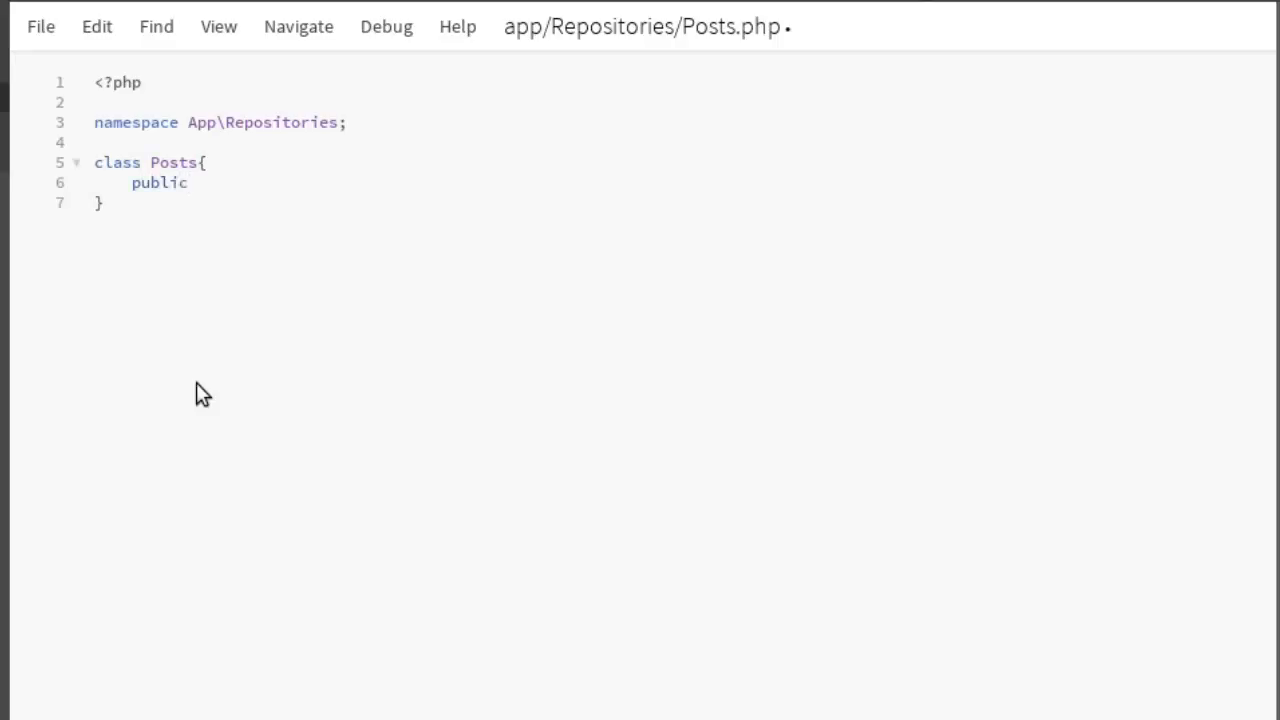
pyautogui.write('fun')
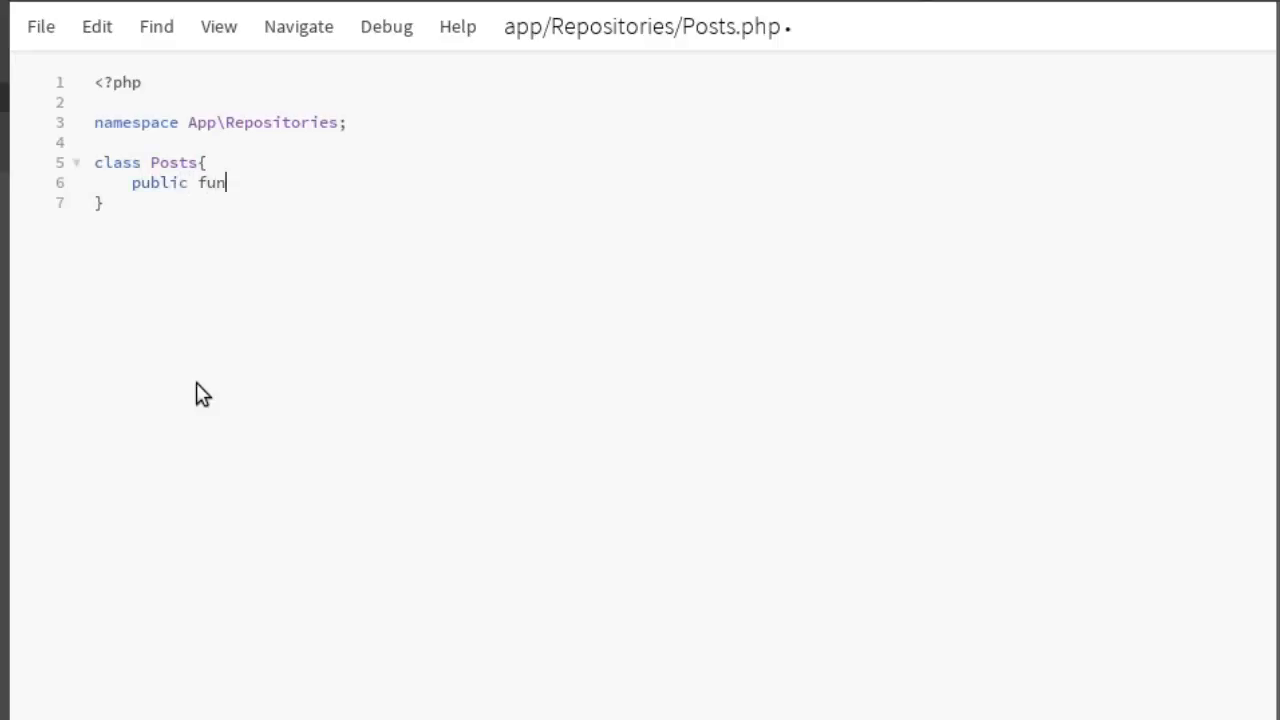
pyautogui.write('ction a')
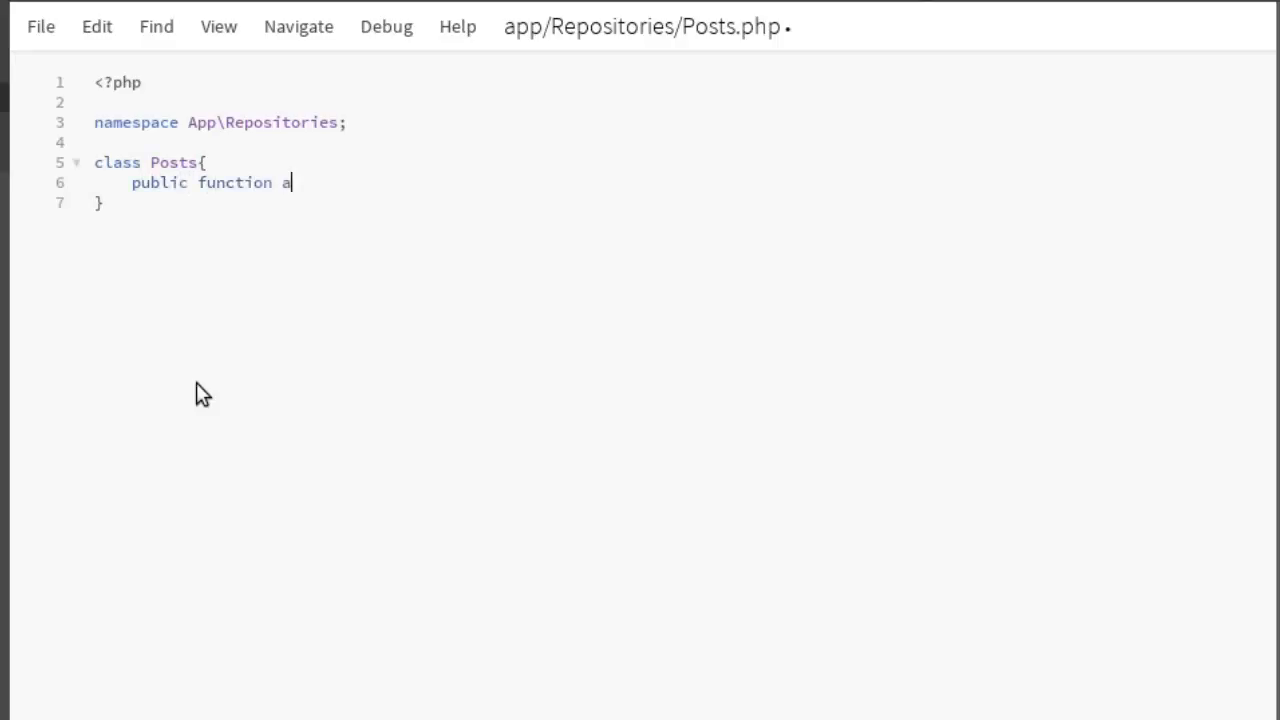
pyautogui.write('ll()')
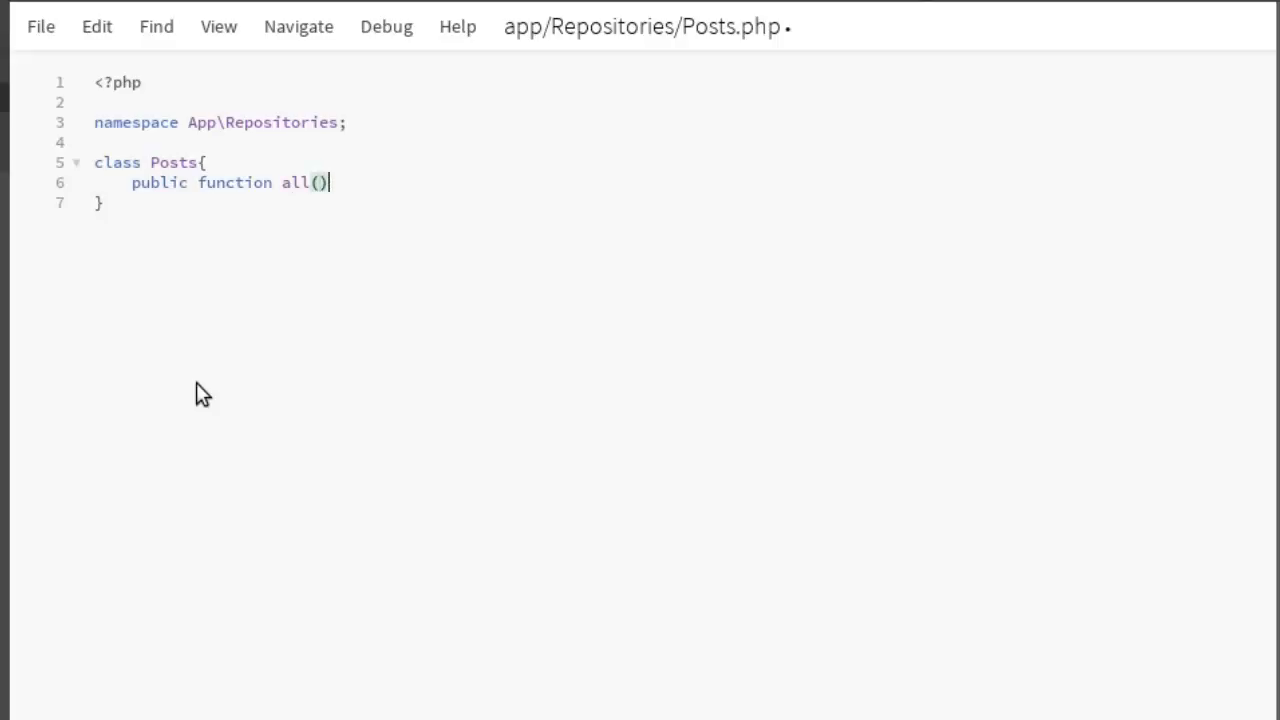
pyautogui.write('{')
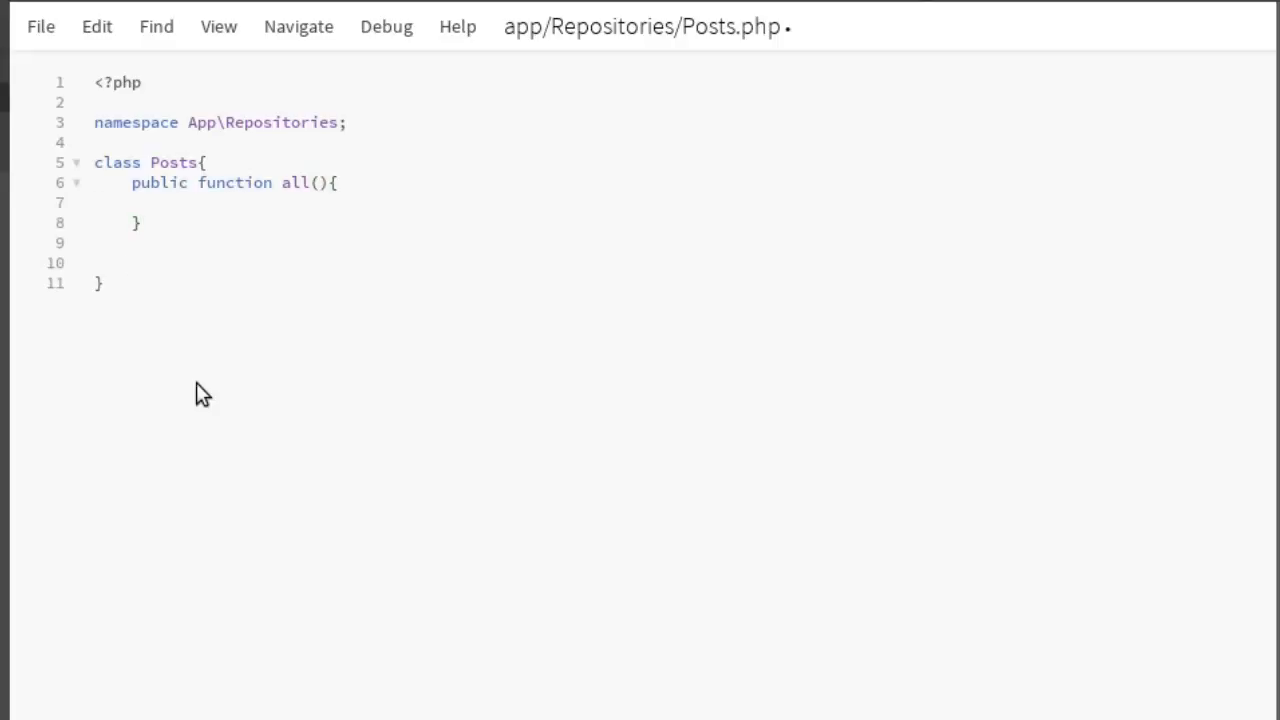
# Add an empty public find() method after all().
pyautogui.write('public')
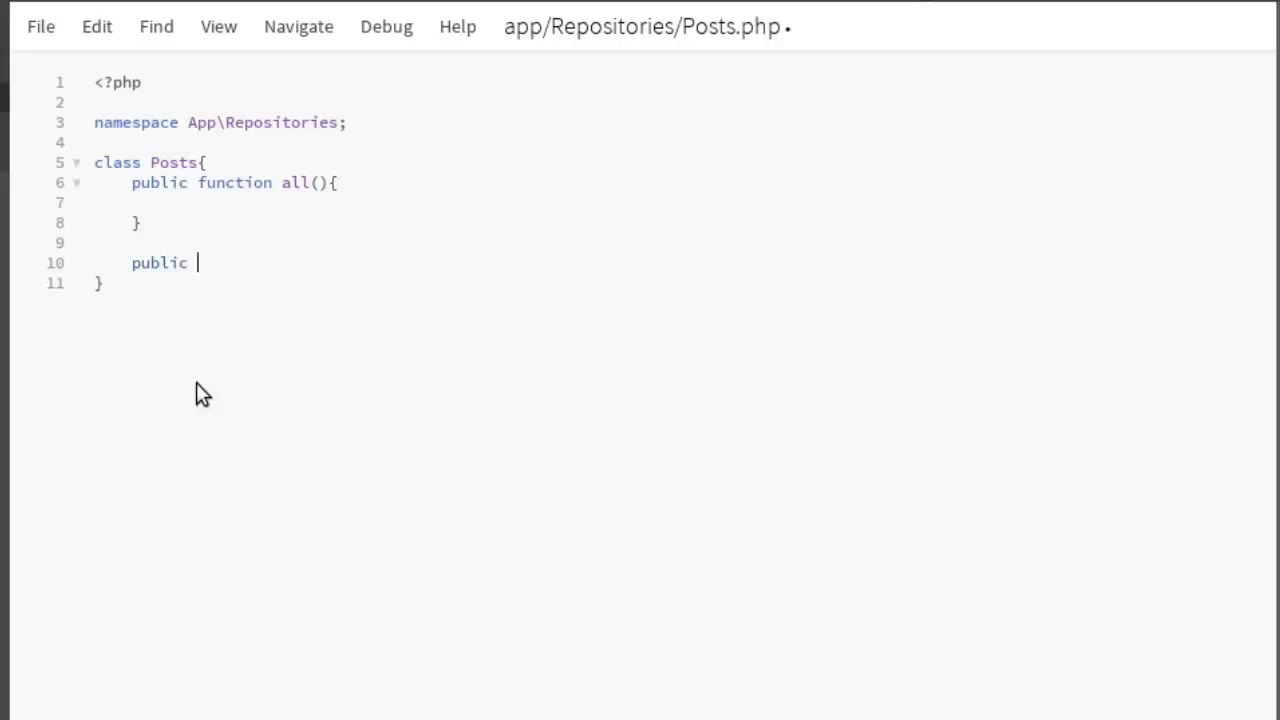
pyautogui.write('functi')
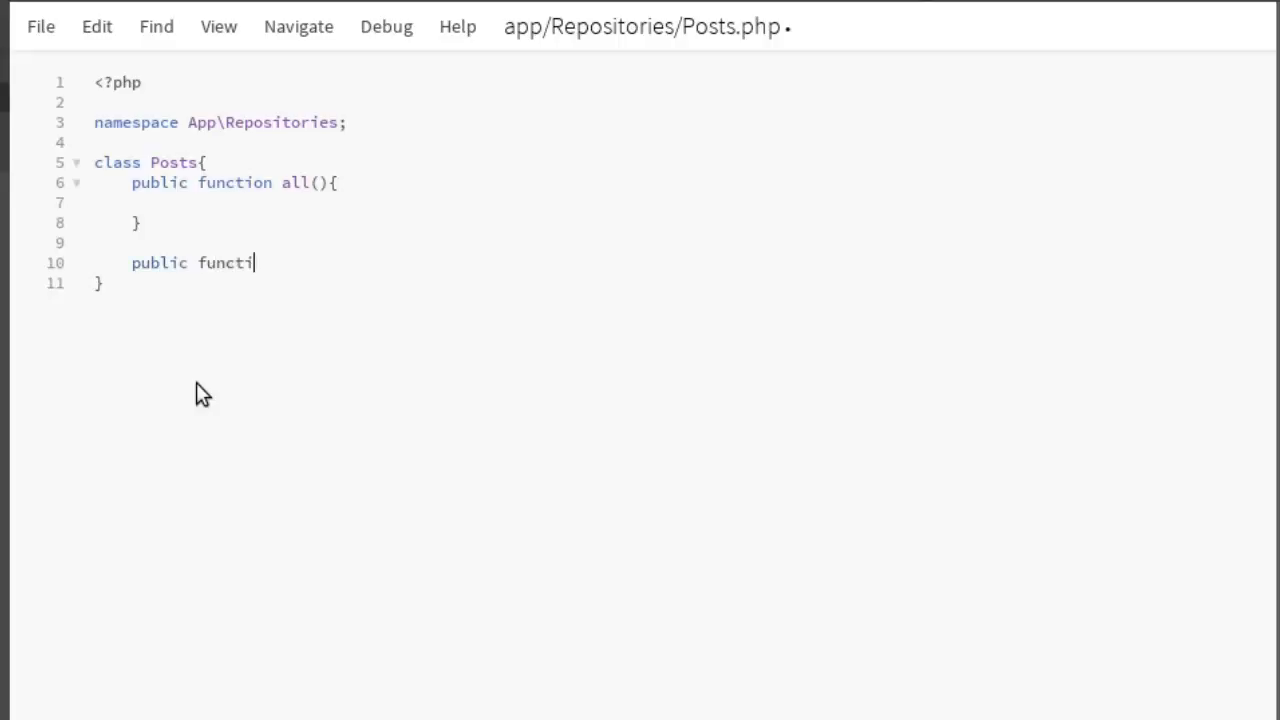
pyautogui.write('on')
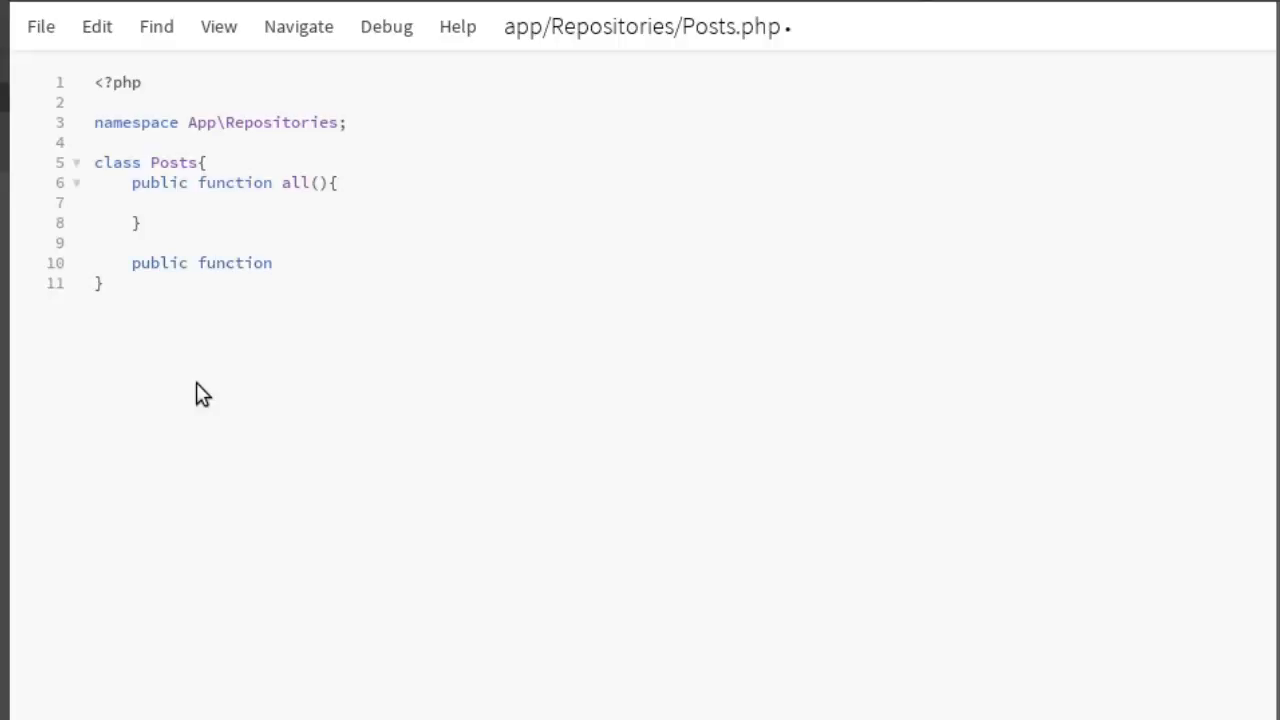
pyautogui.write('fi')
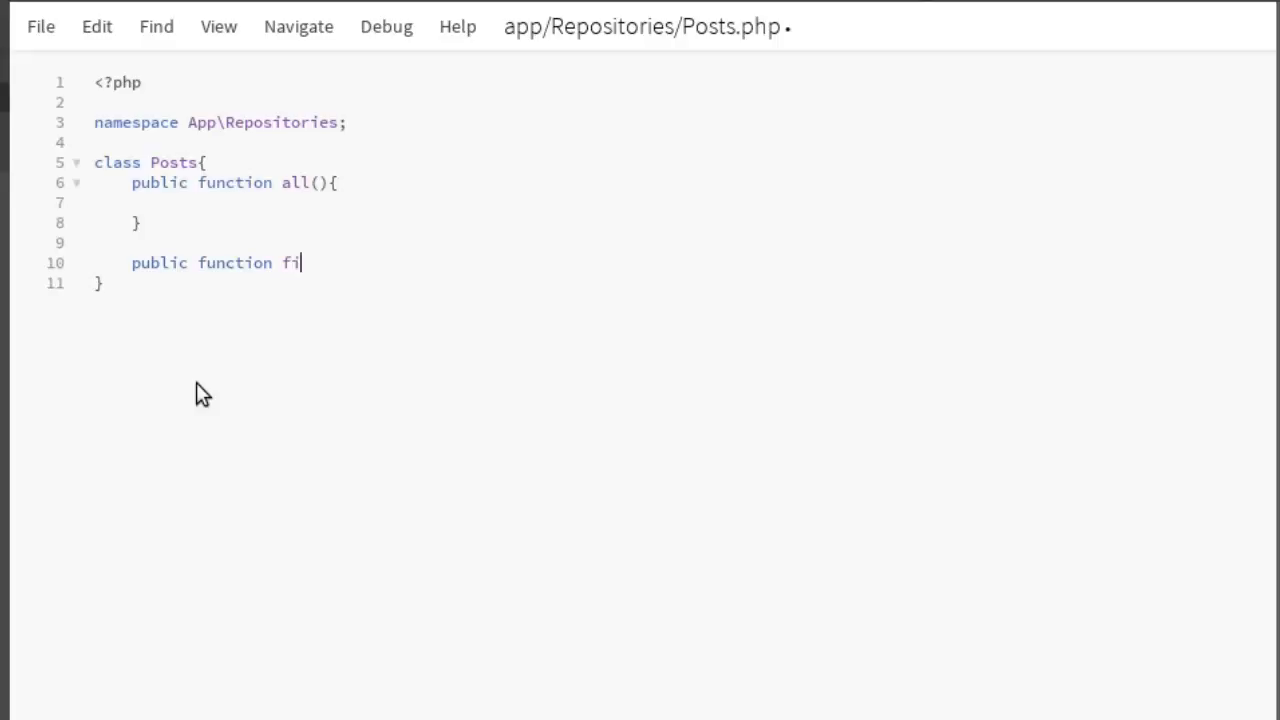
pyautogui.write('nd()')
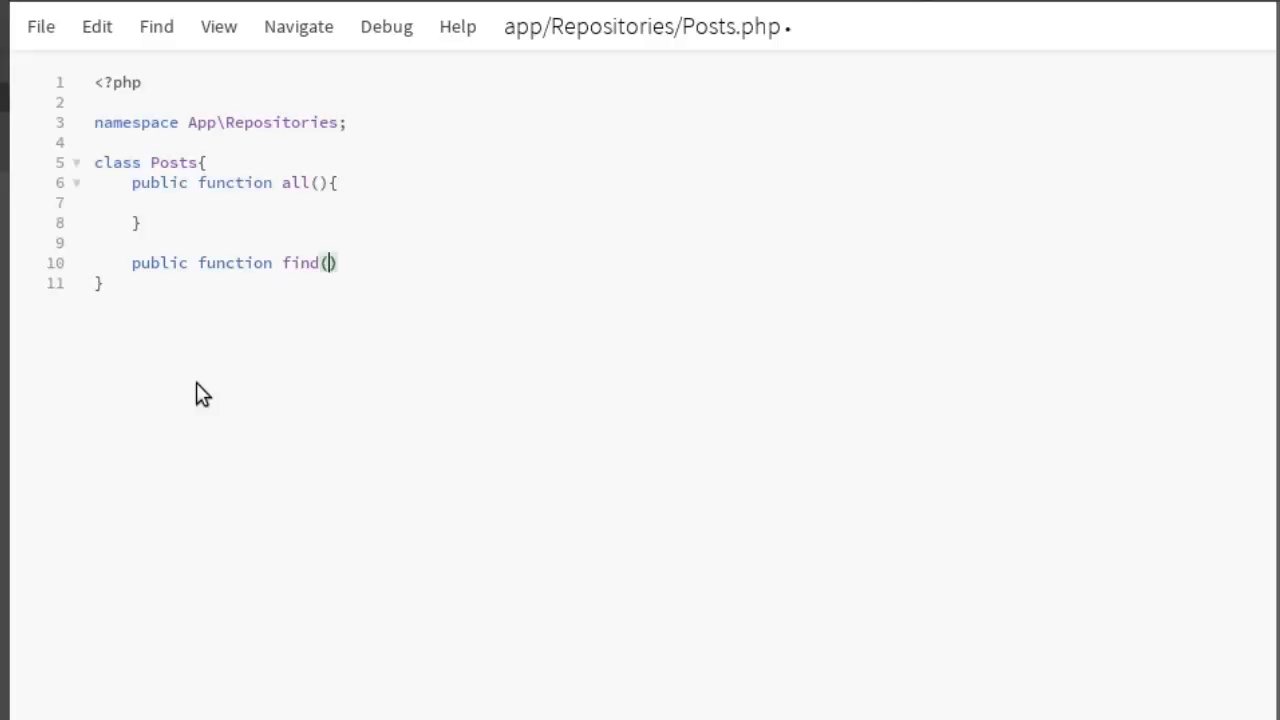
pyautogui.write('{')
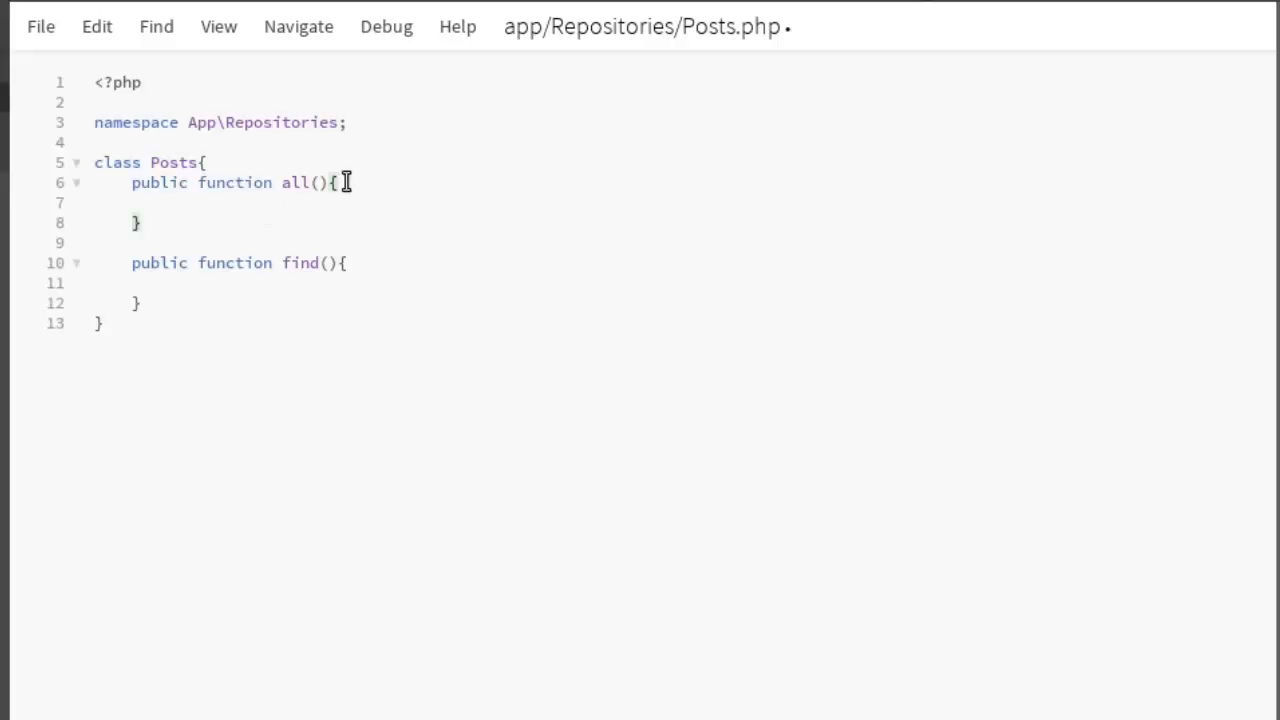
# Make the all() method return Post::all().
pyautogui.write('re')
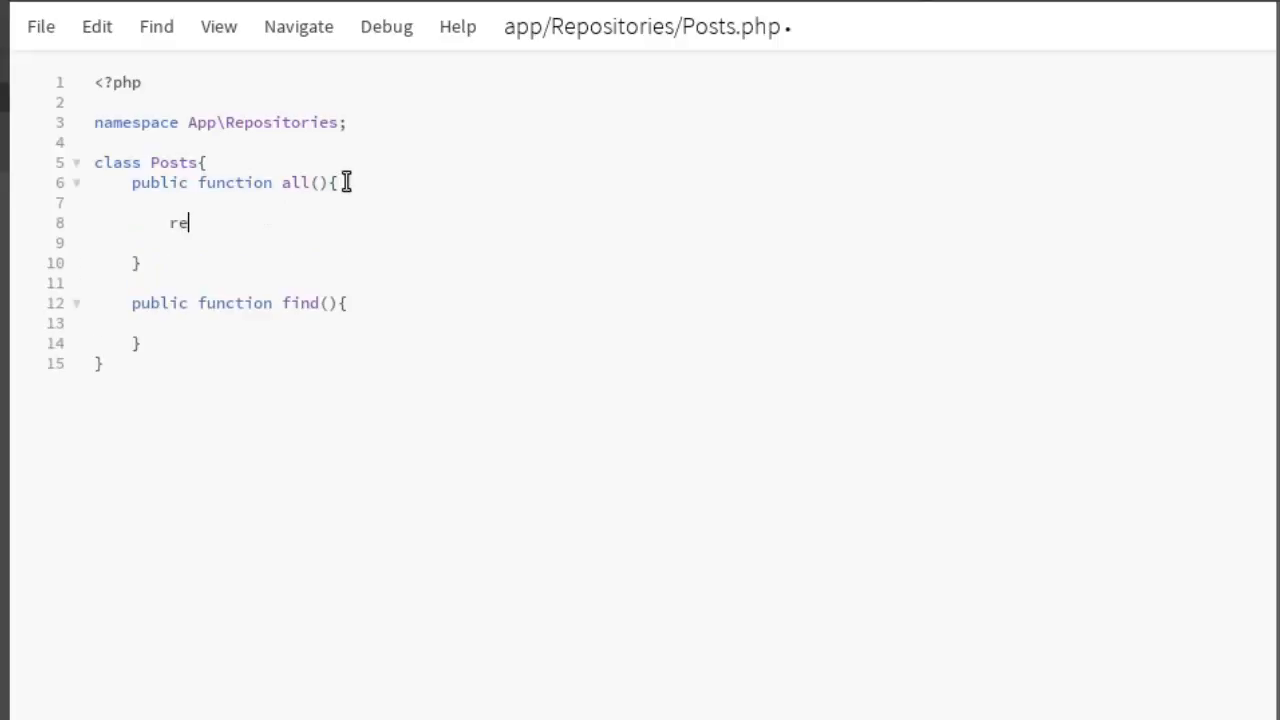
pyautogui.write('turn')
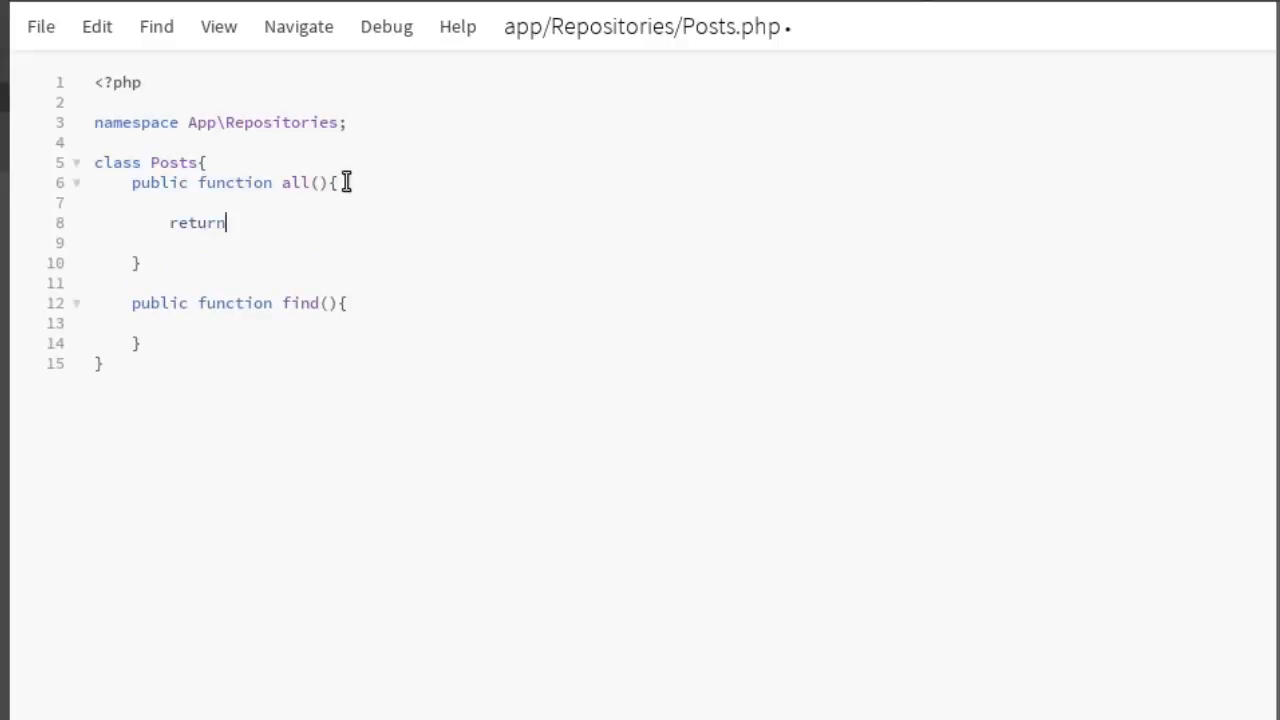
pyautogui.write('Post')
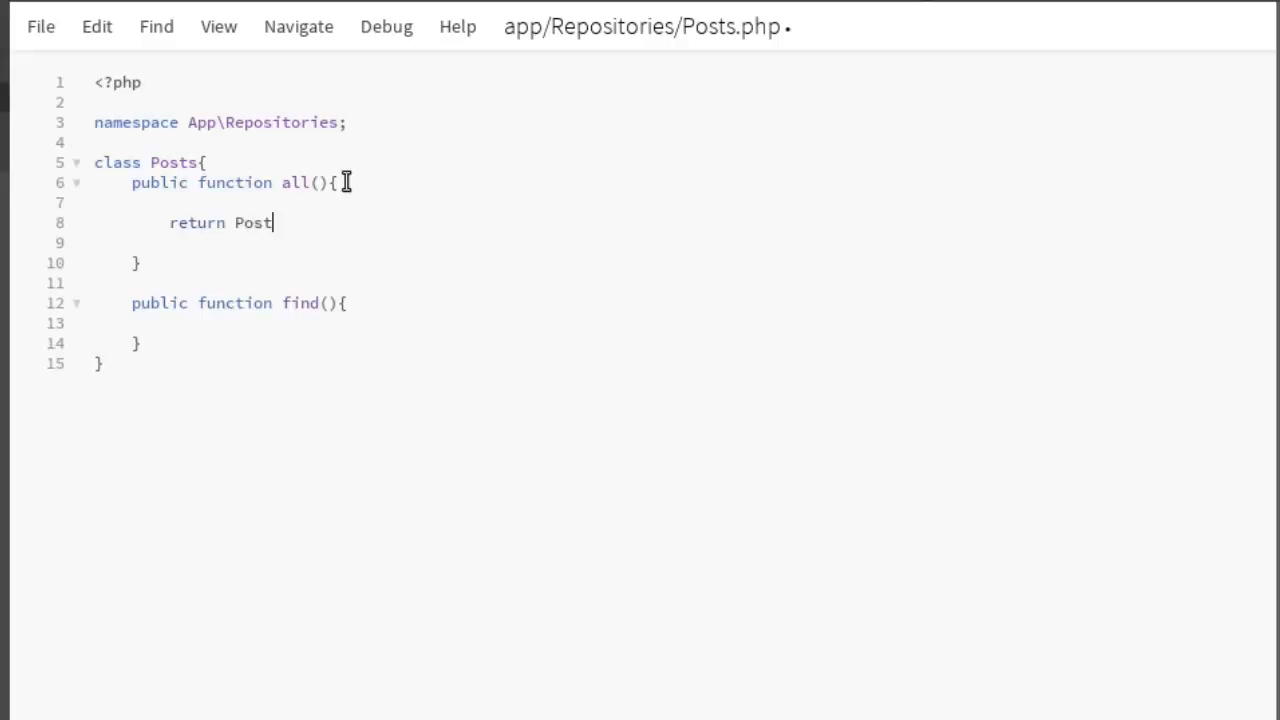
pyautogui.write('::a')
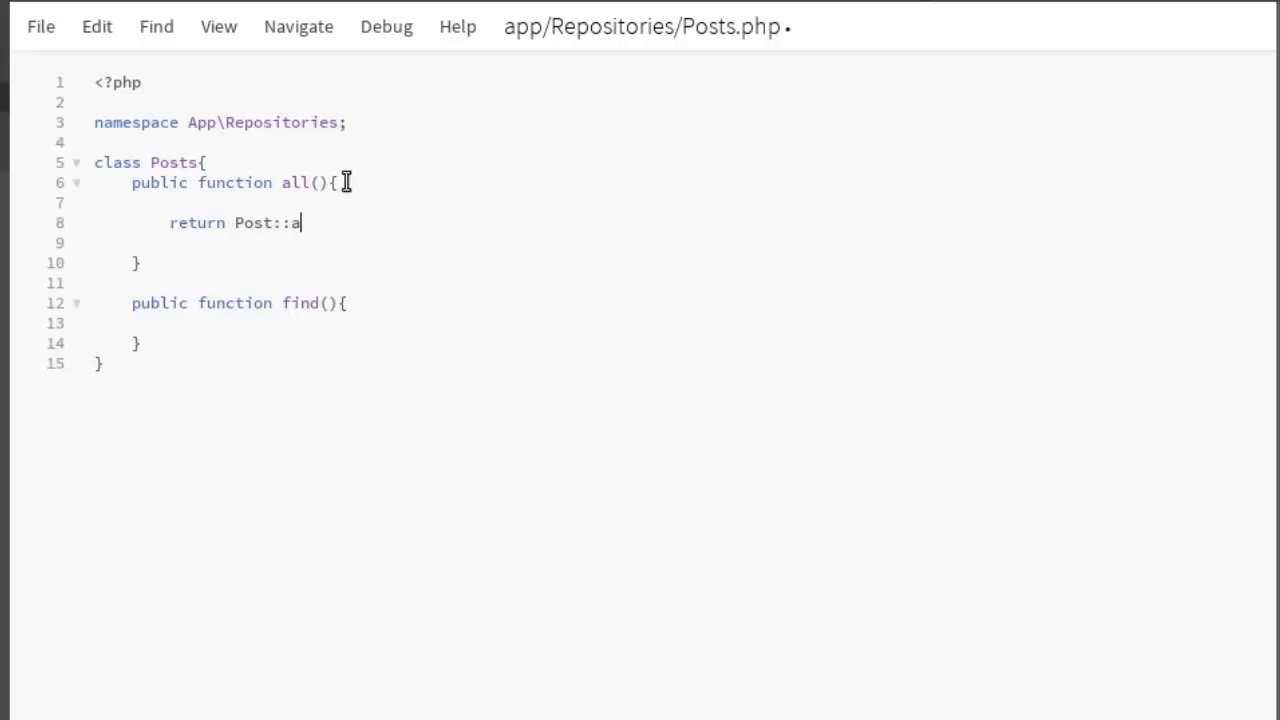
pyautogui.write('ll')
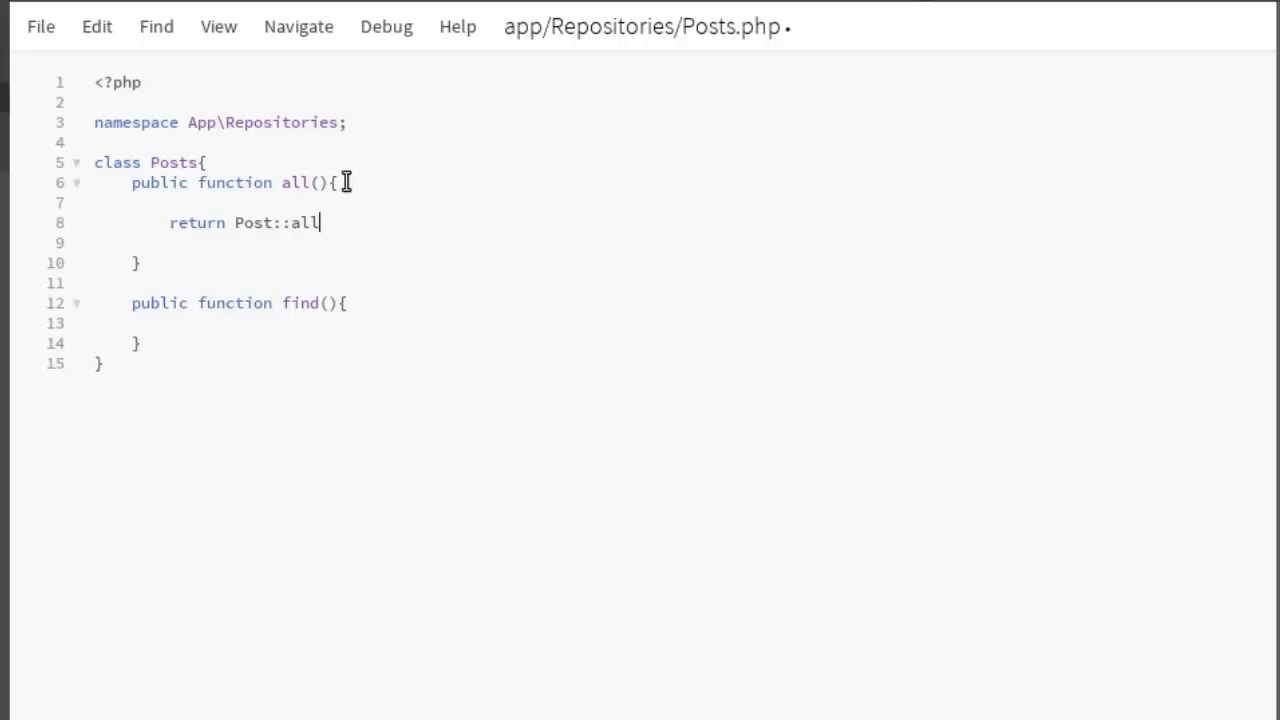
pyautogui.write('()')
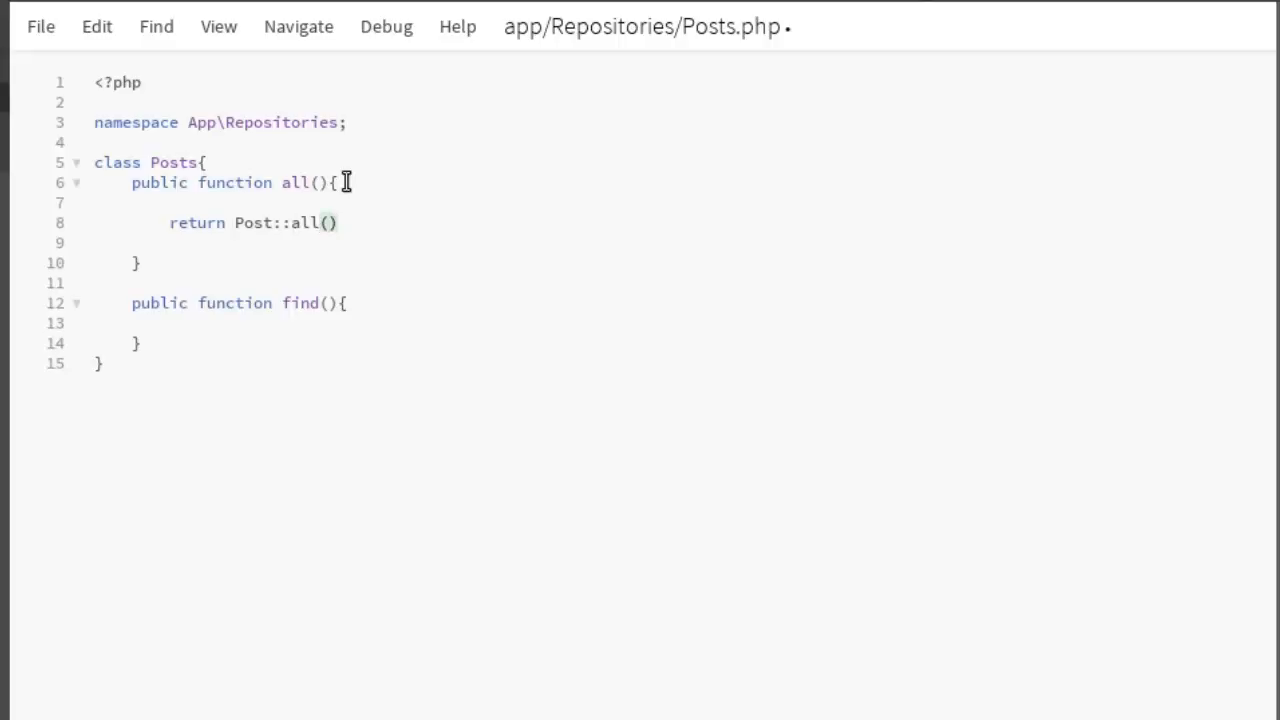
pyautogui.write(';')
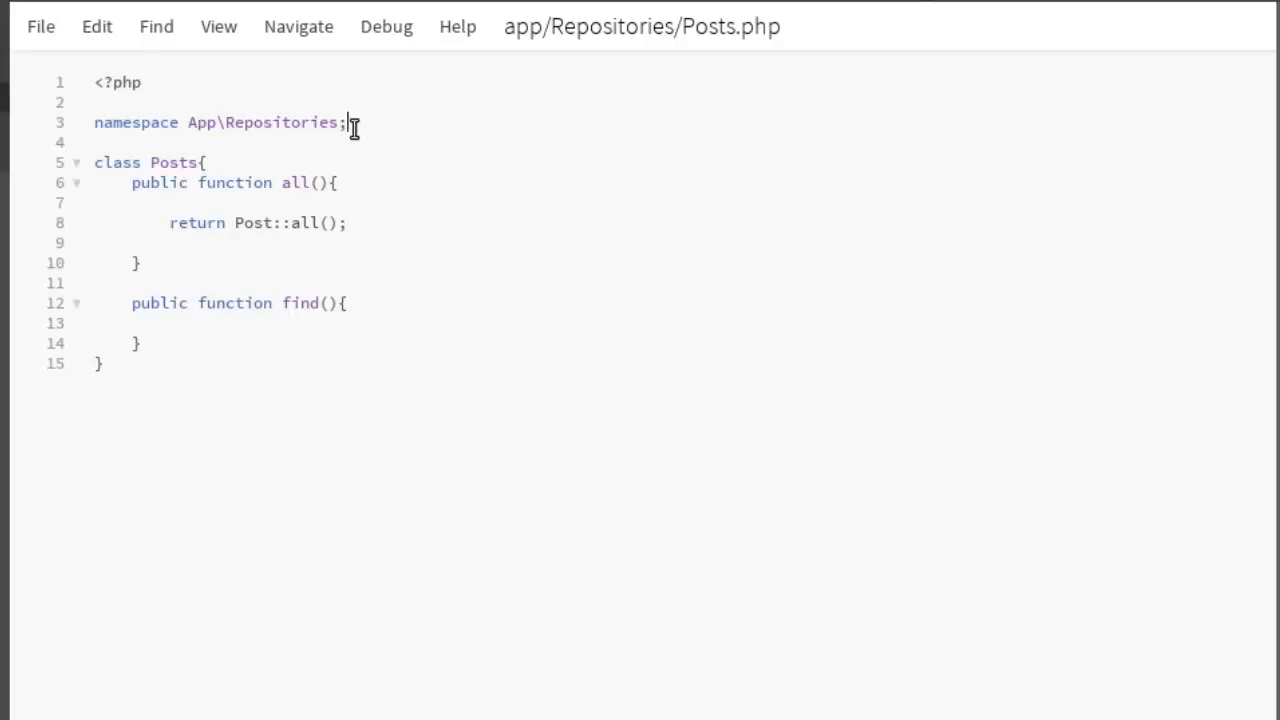
# Import App\Post with a use statement under the namespace.
pyautogui.write('use')
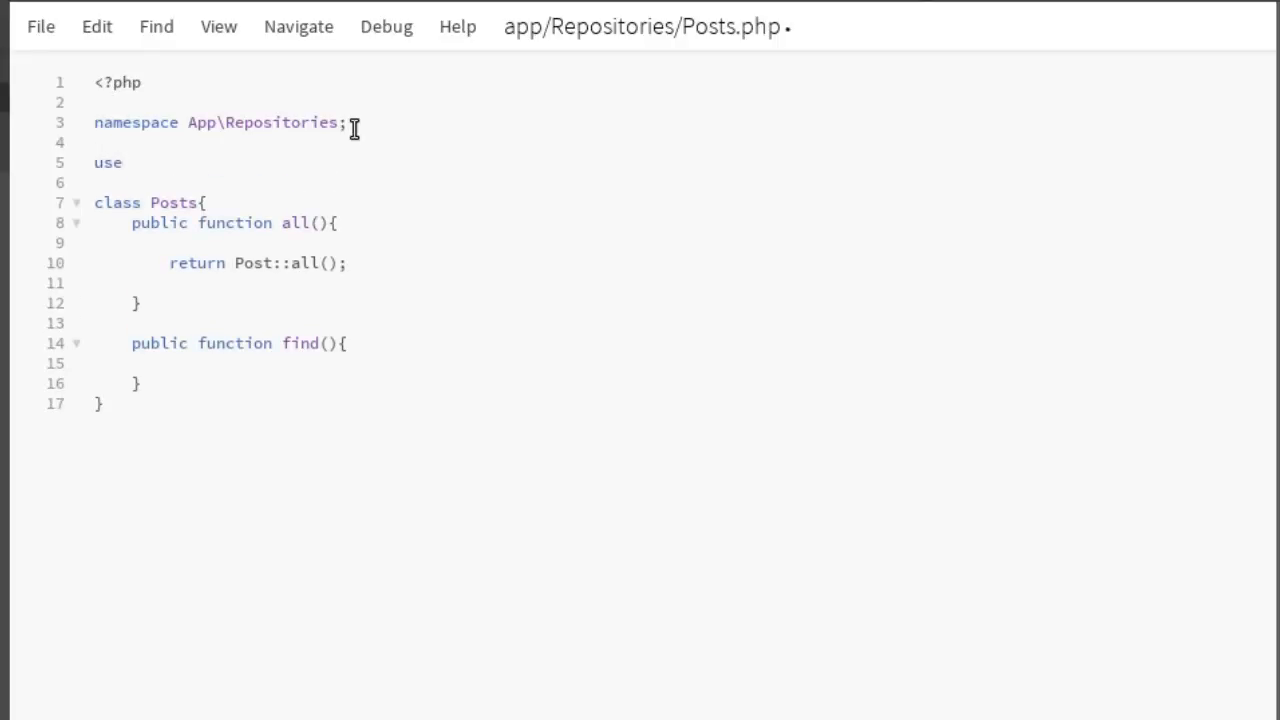
pyautogui.write('App\\')
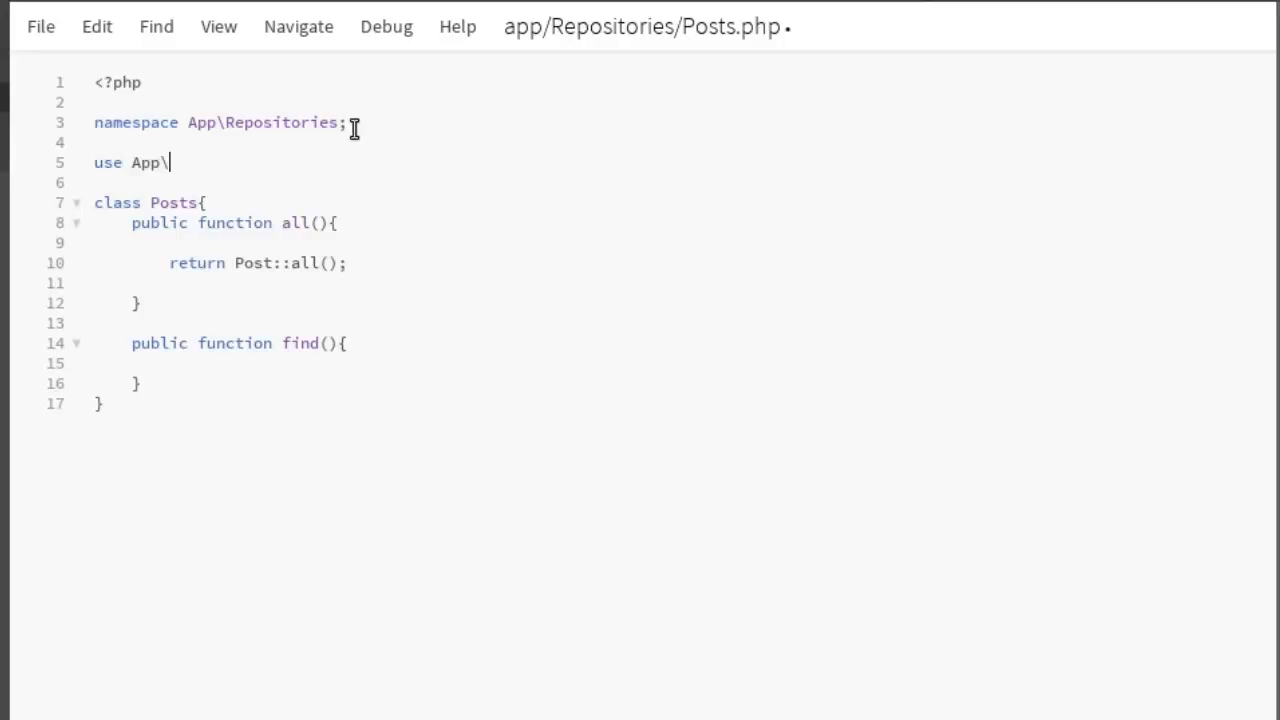
pyautogui.write('Post')
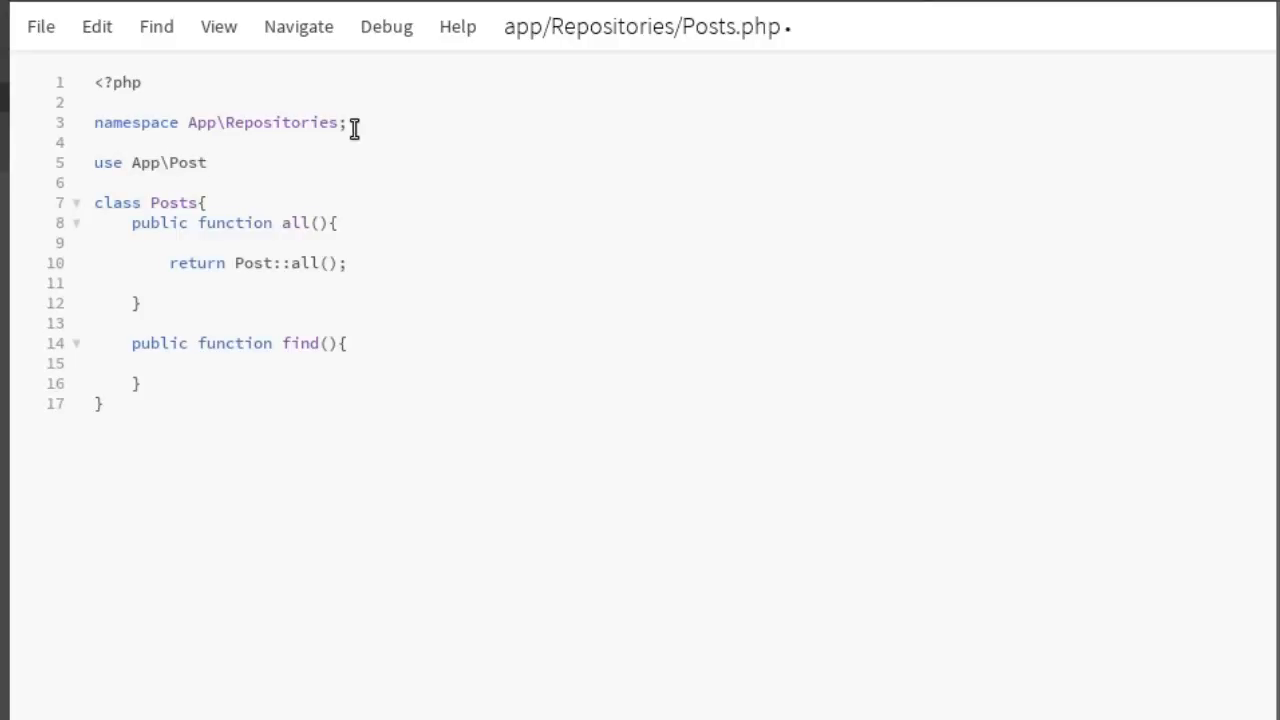
pyautogui.moveTo(260, 155)
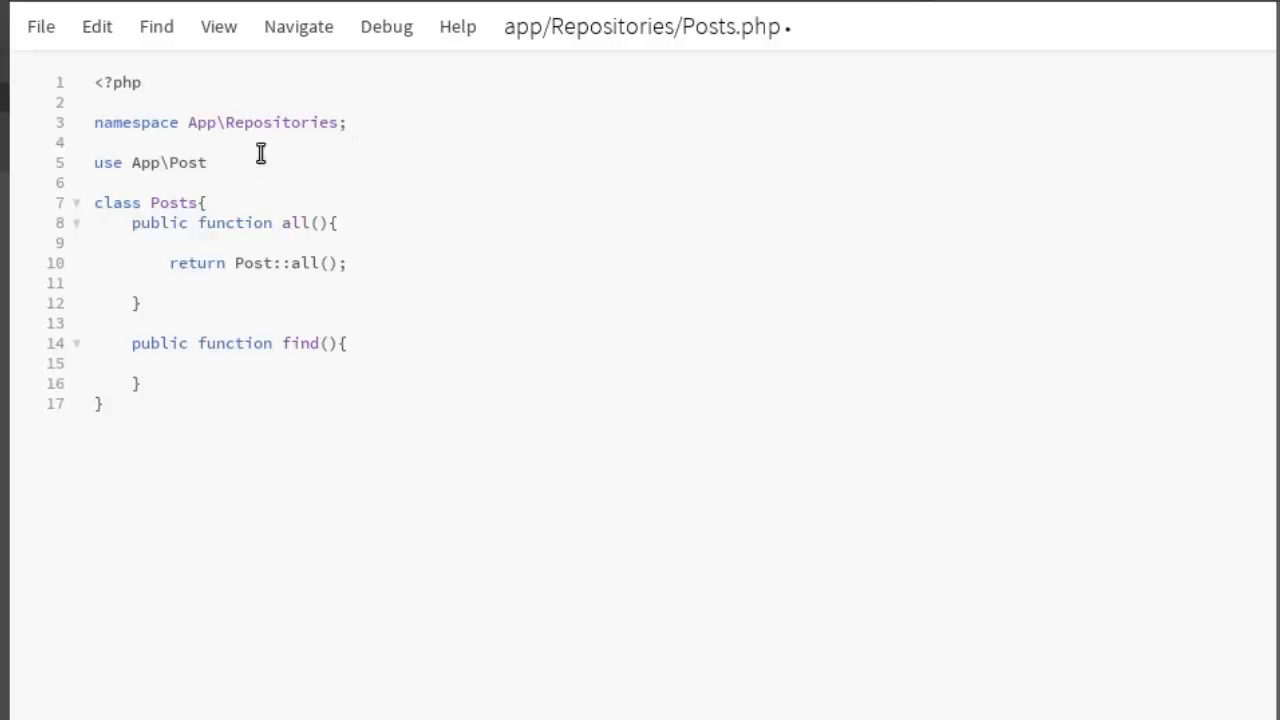
pyautogui.write(';')
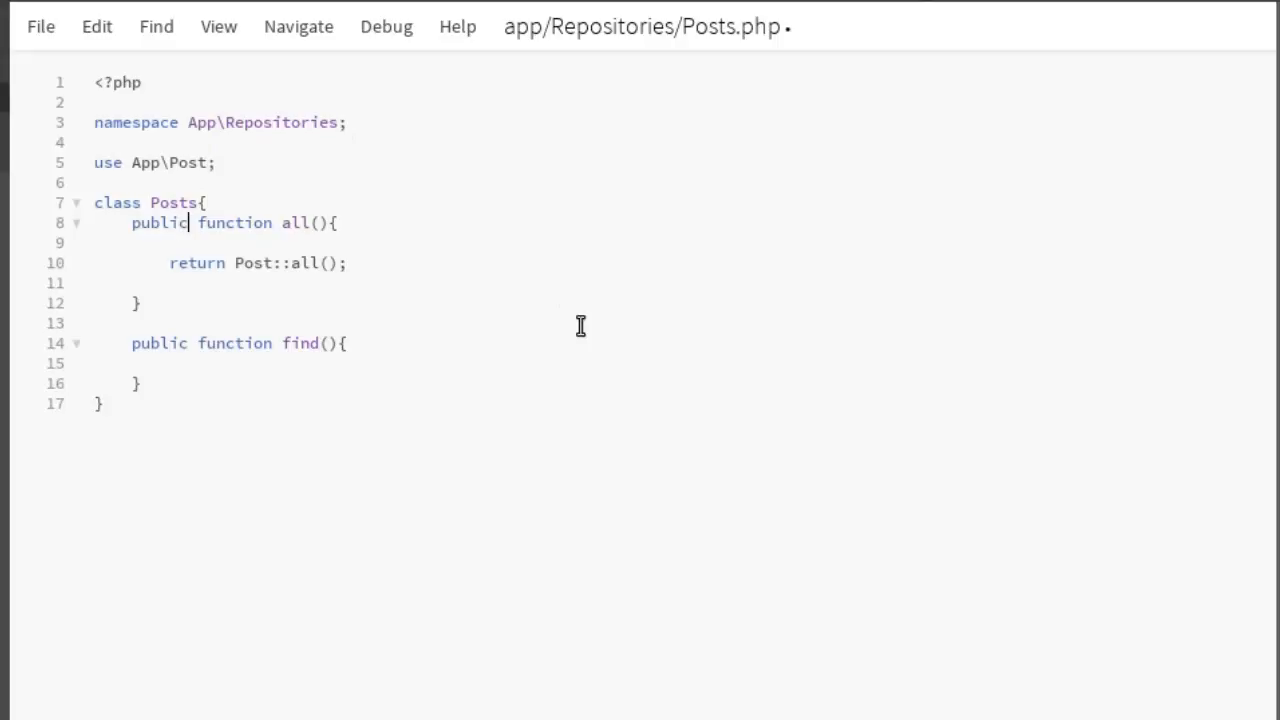
# Make all() static and delete the empty find() method.
pyautogui.write('stati')
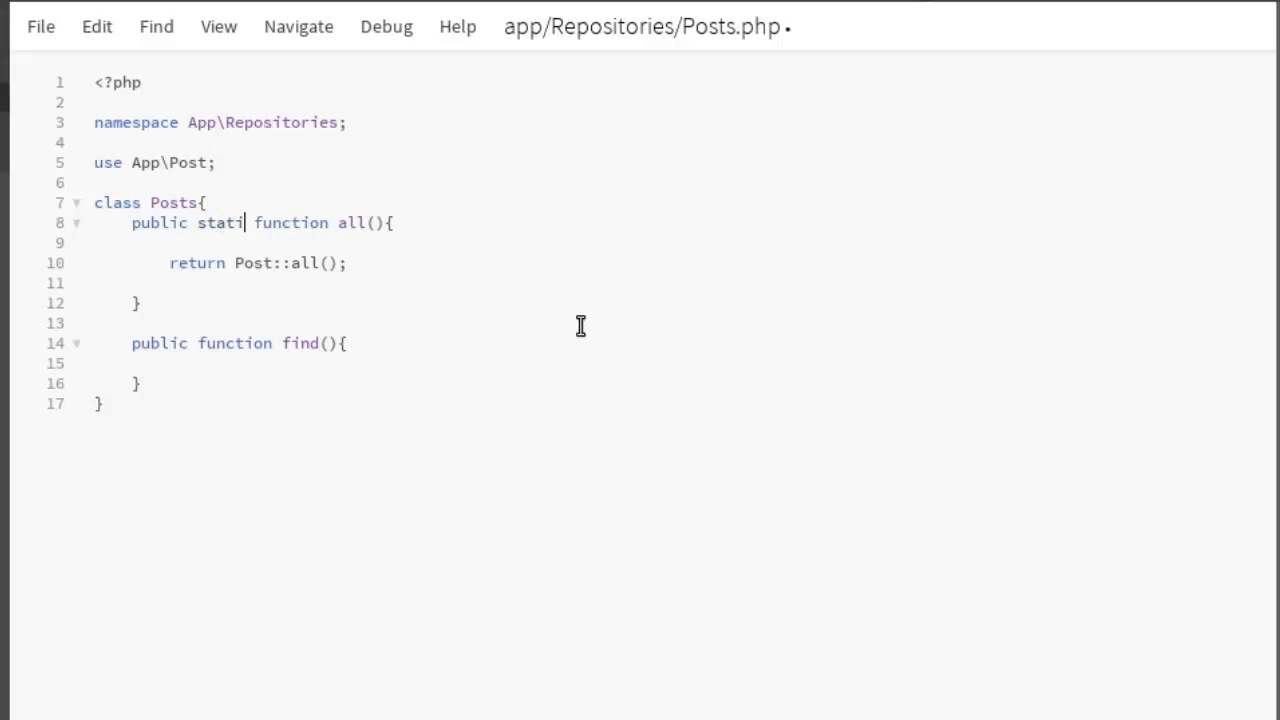
pyautogui.write('c')
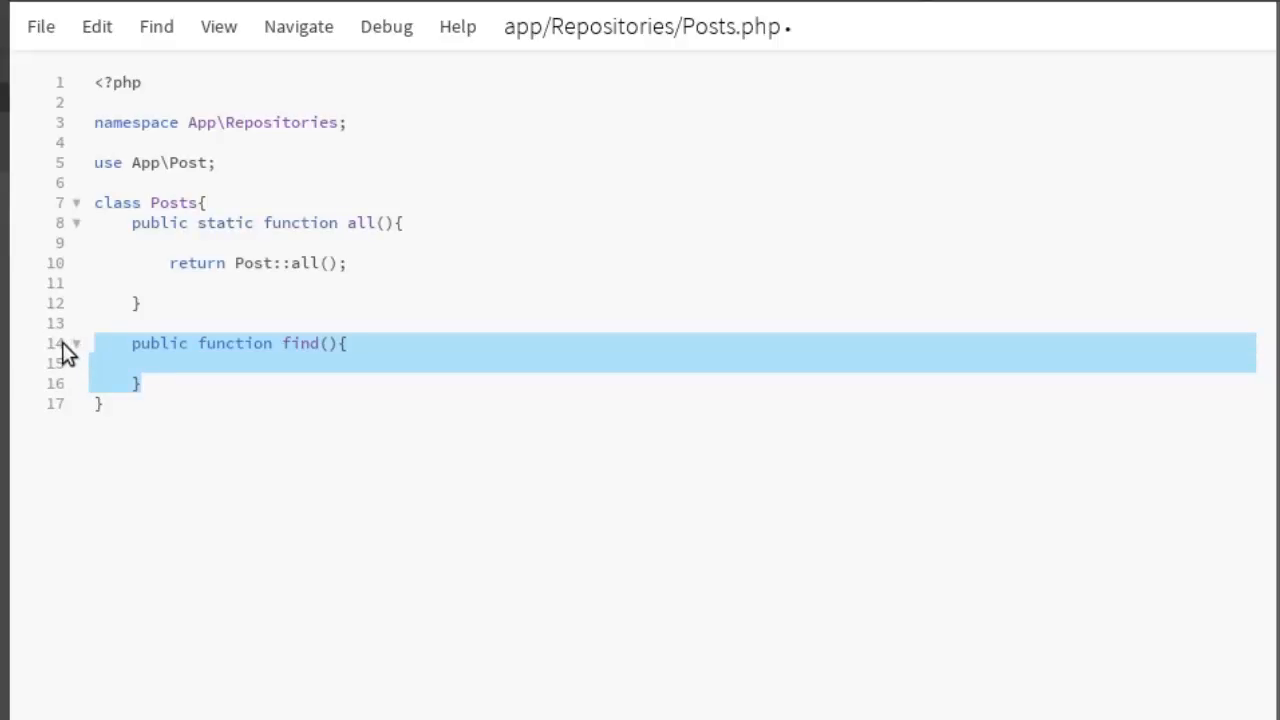
pyautogui.press('Delete')
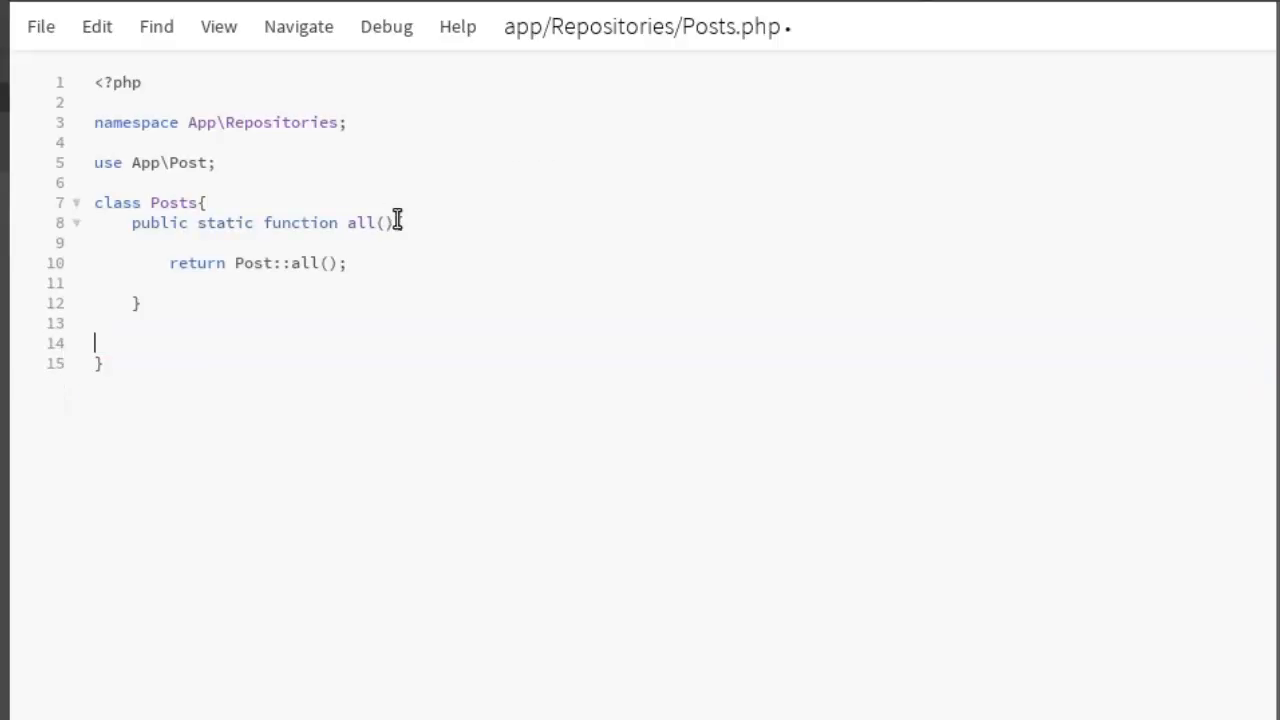
pyautogui.press('Enter')
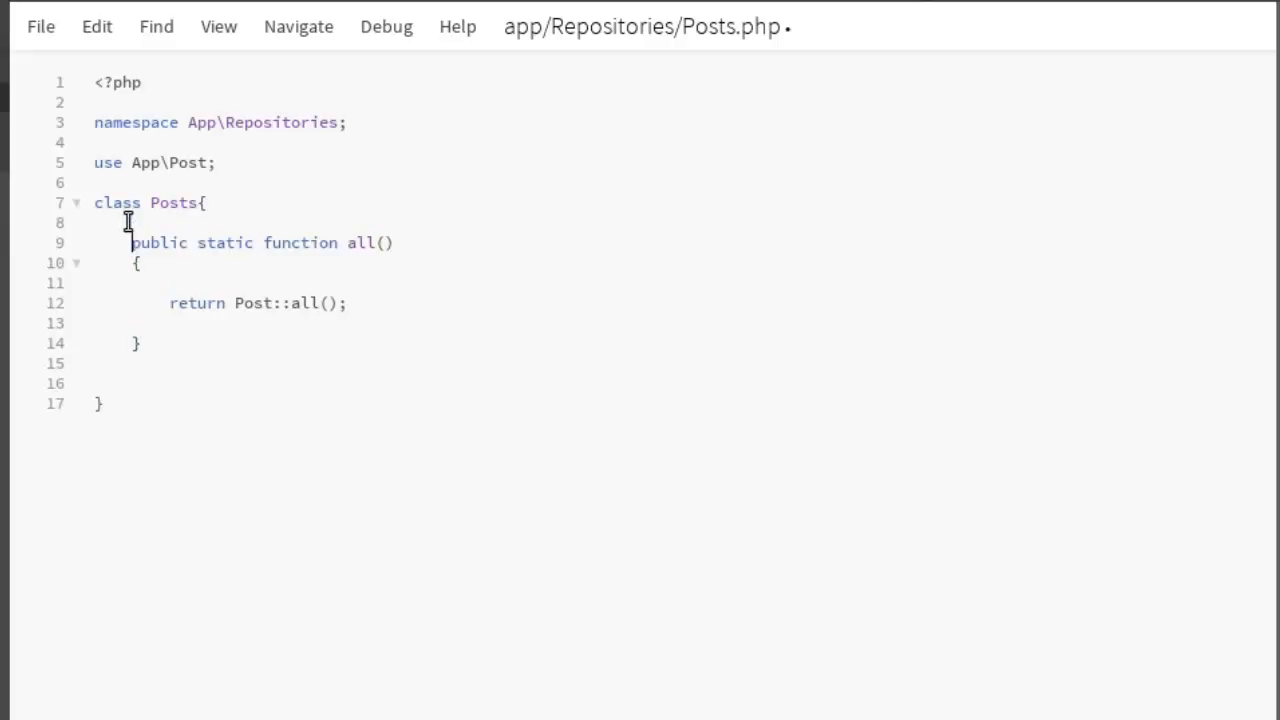
pyautogui.moveTo(640, 460)
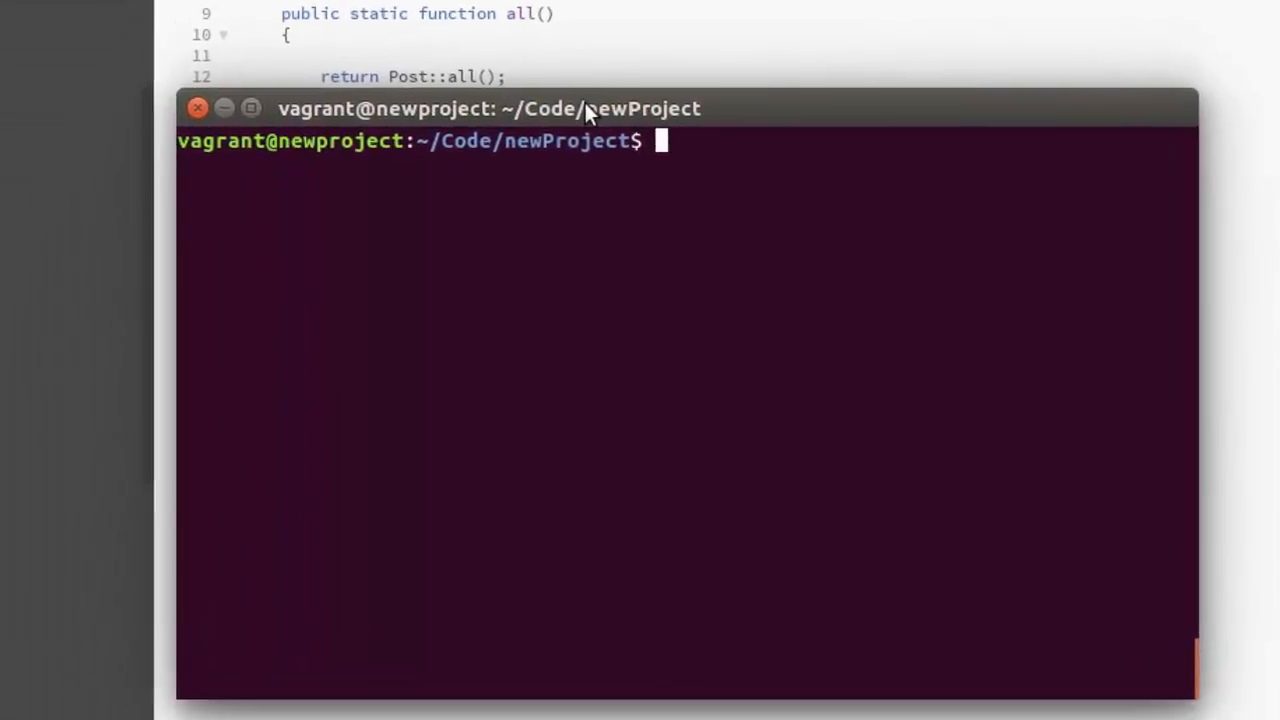
# Start php artisan tinker in the newProject terminal.
pyautogui.write('php')
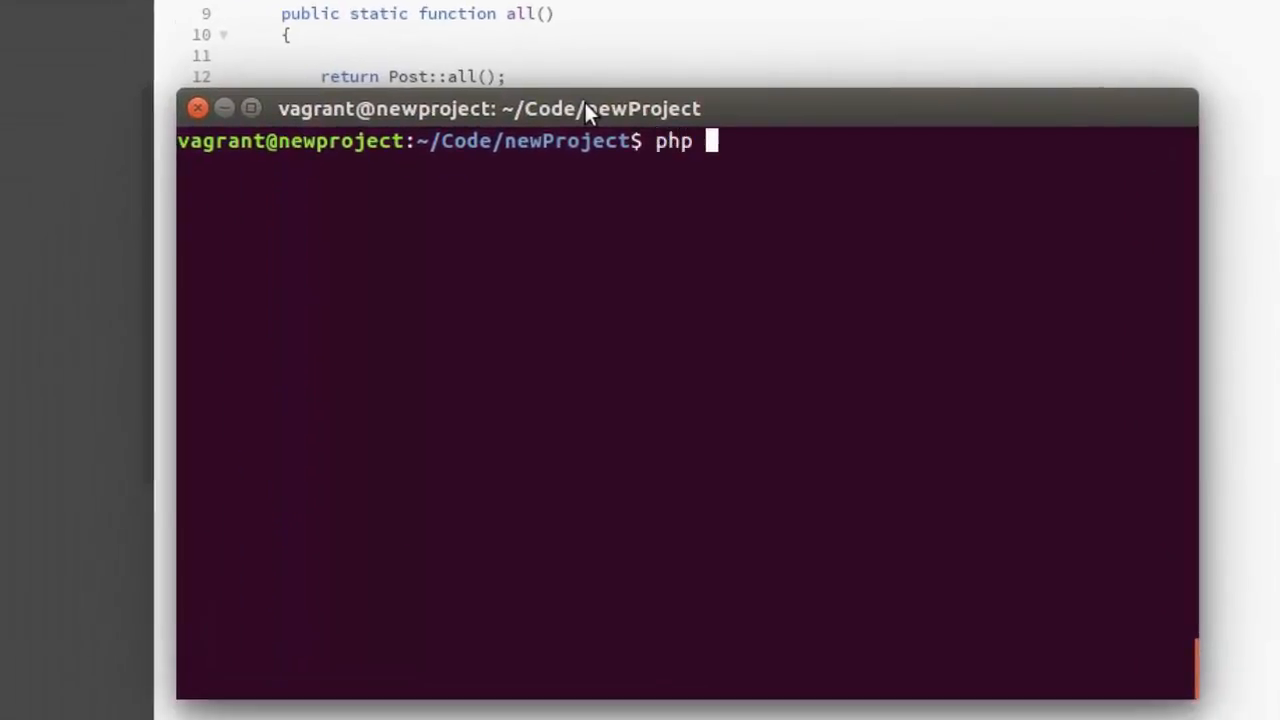
pyautogui.write('artisan')
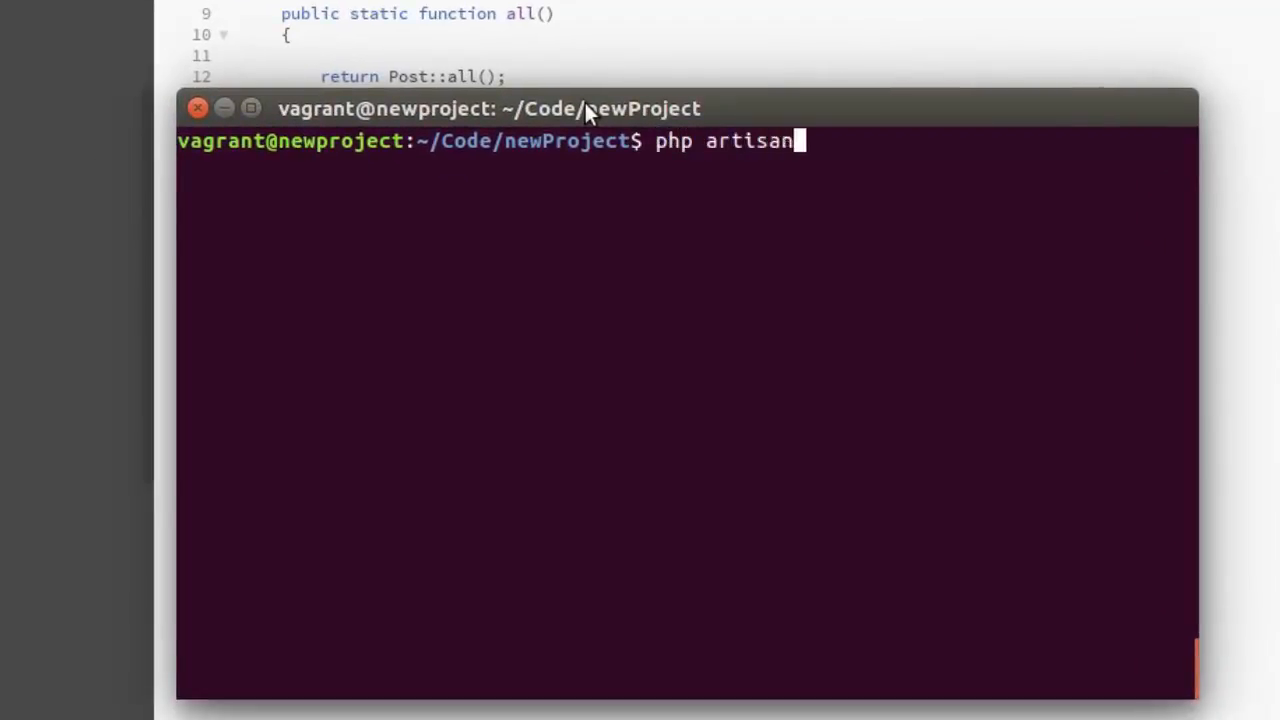
pyautogui.write('tinker')
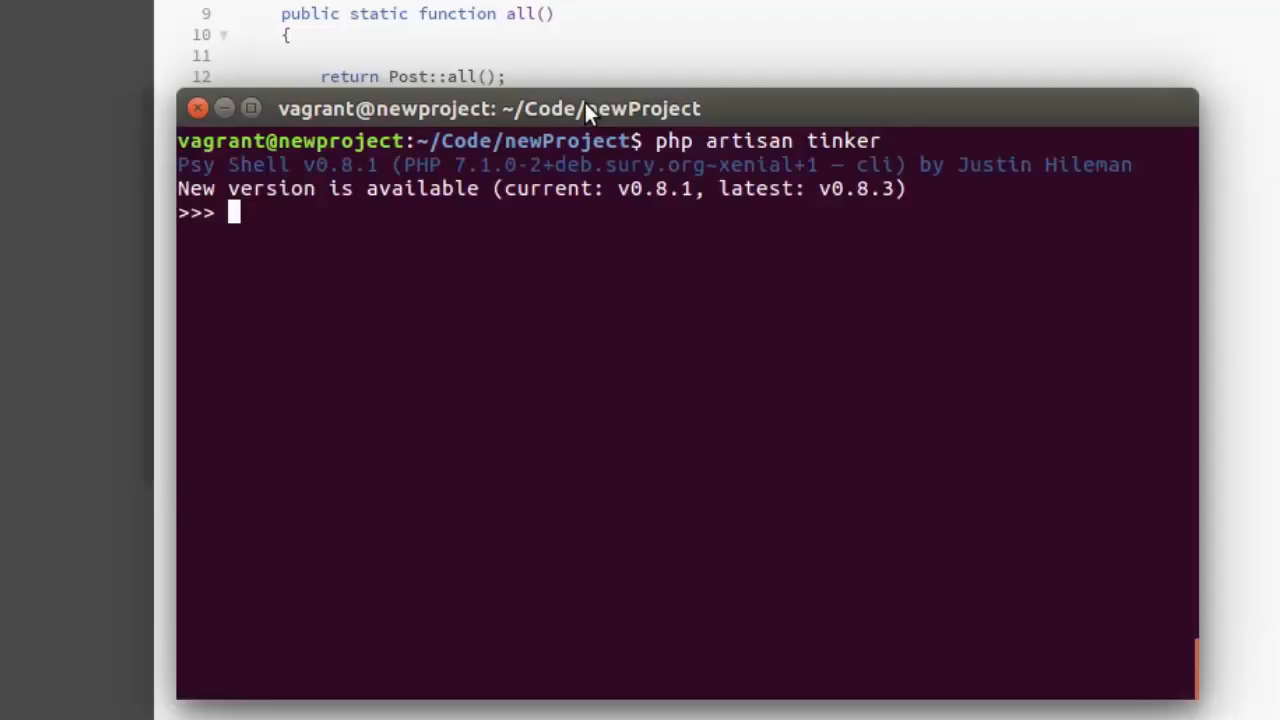
# Run $posts = new App\Repositories\Posts; in tinker.
pyautogui.write('$p')
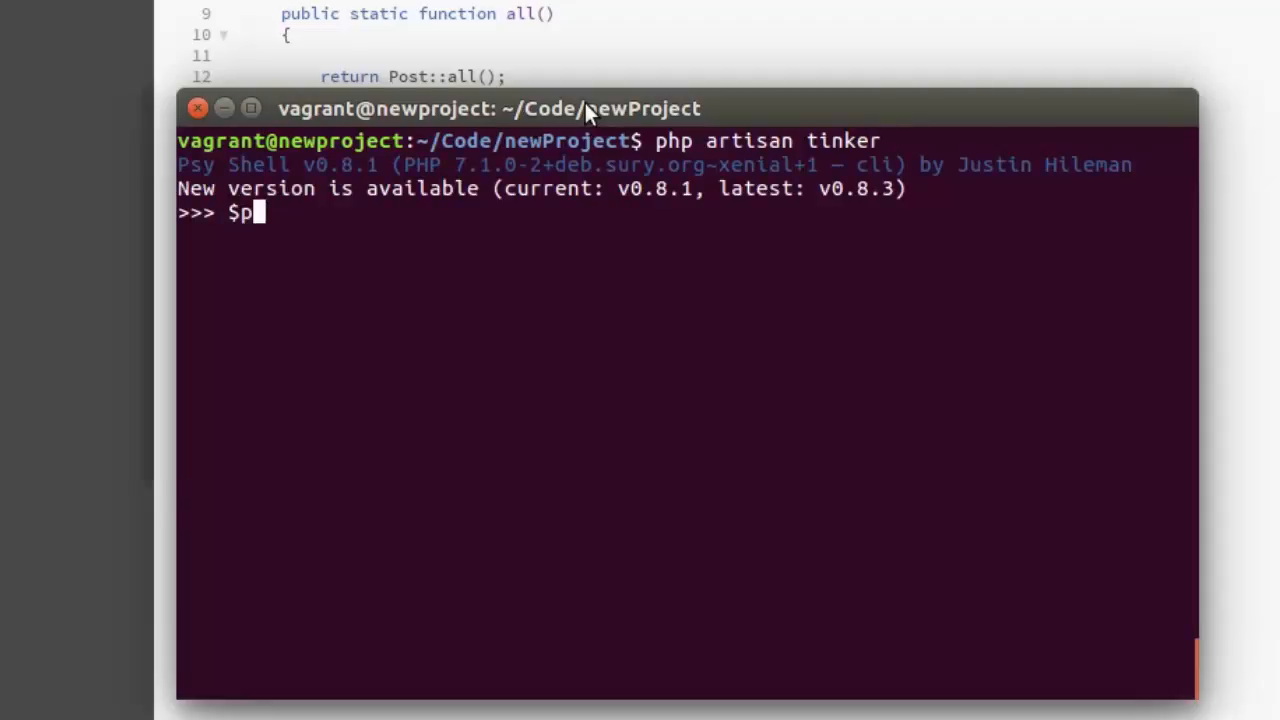
pyautogui.write('osts =')
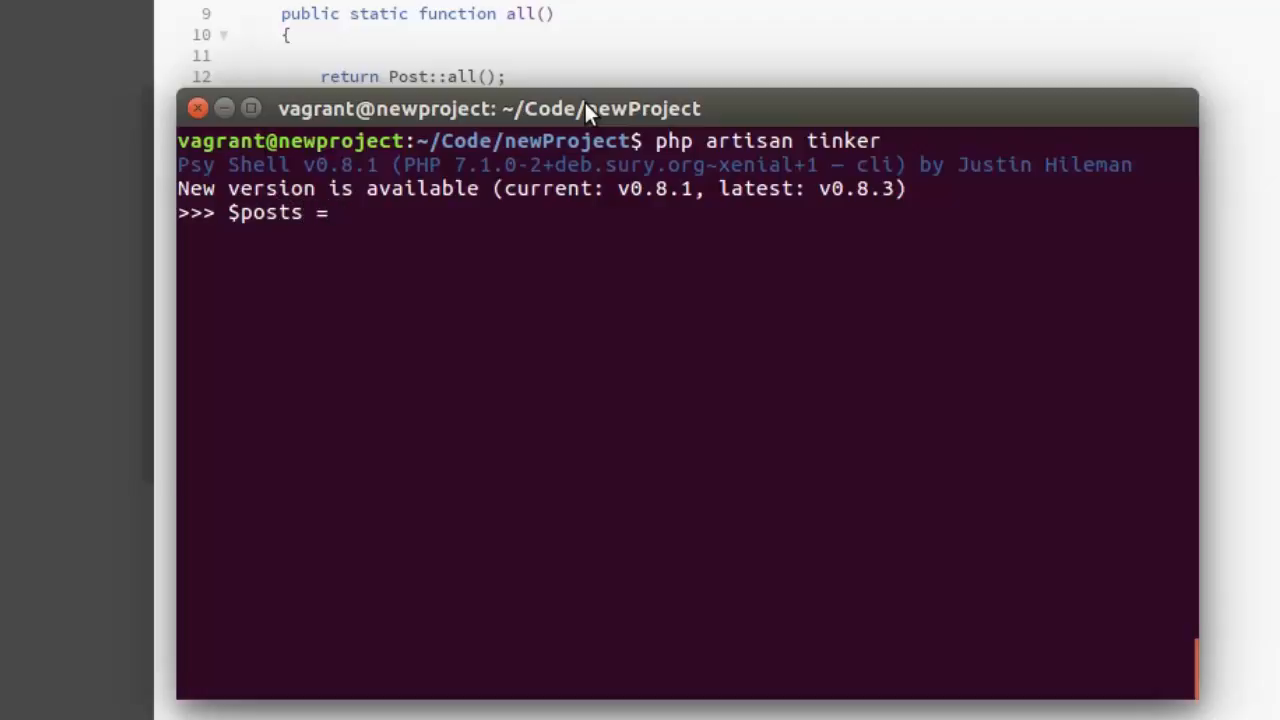
pyautogui.write('ner')
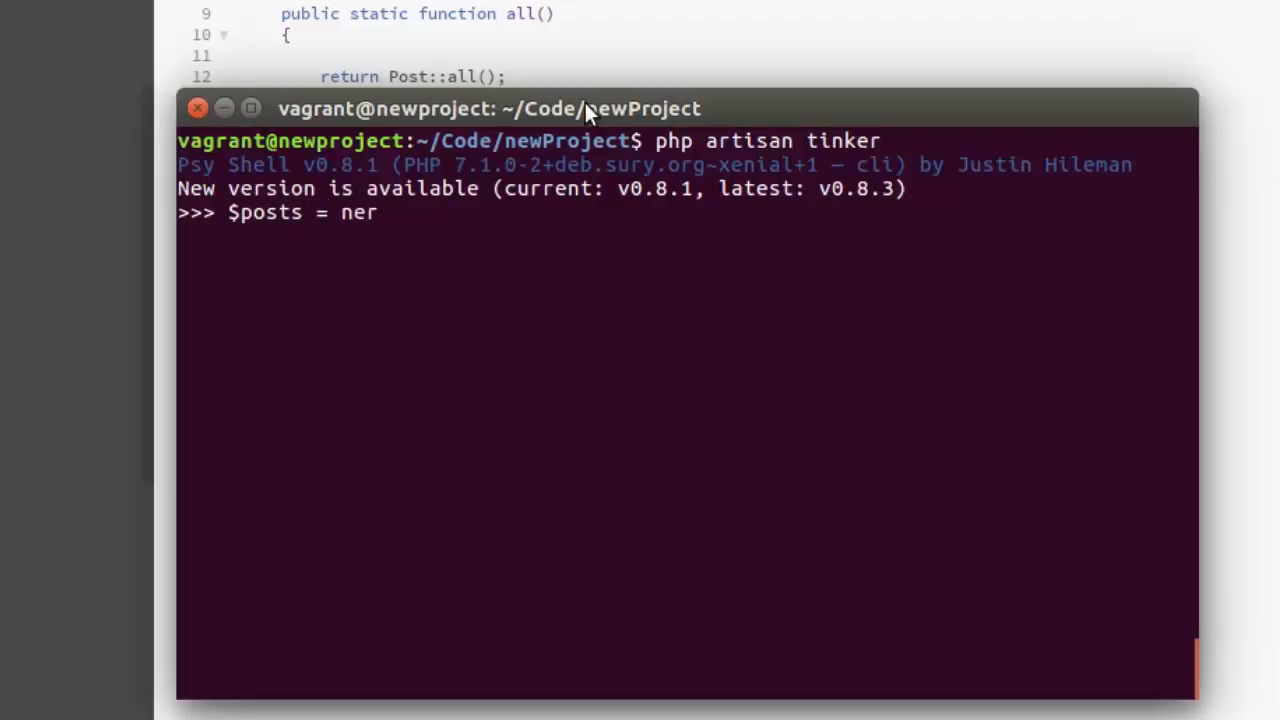
pyautogui.write('w')
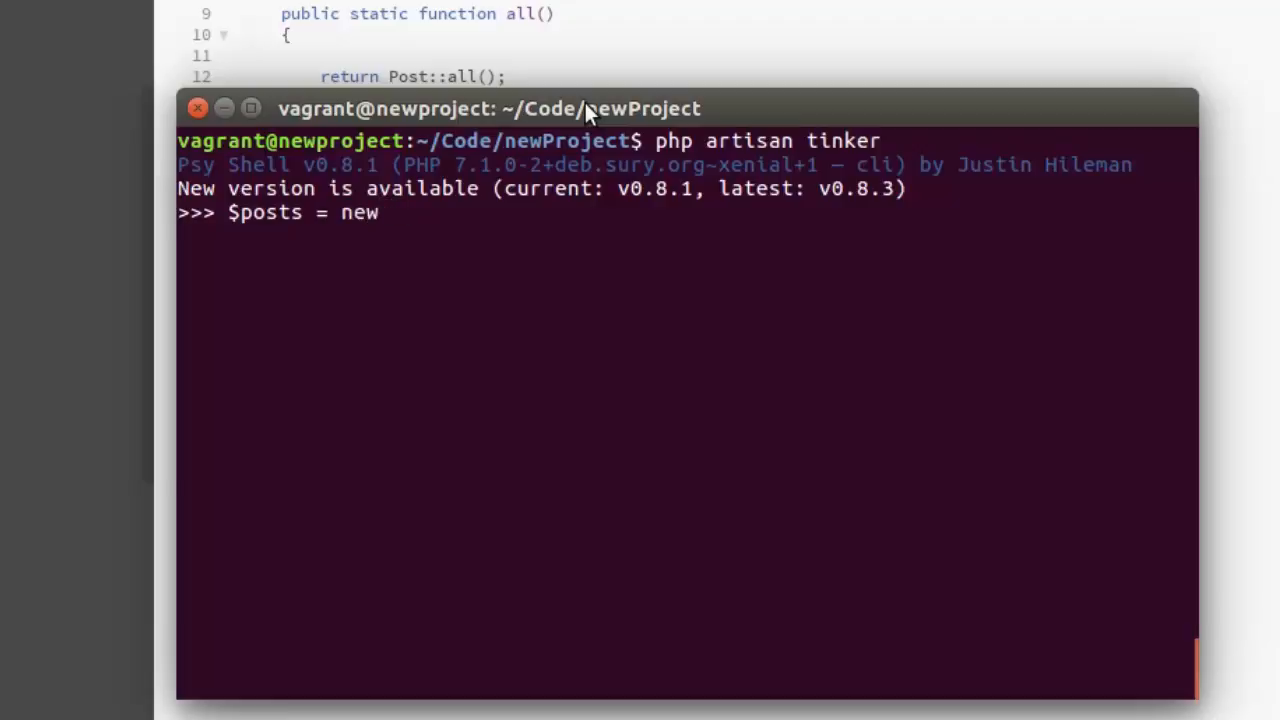
pyautogui.write('App')
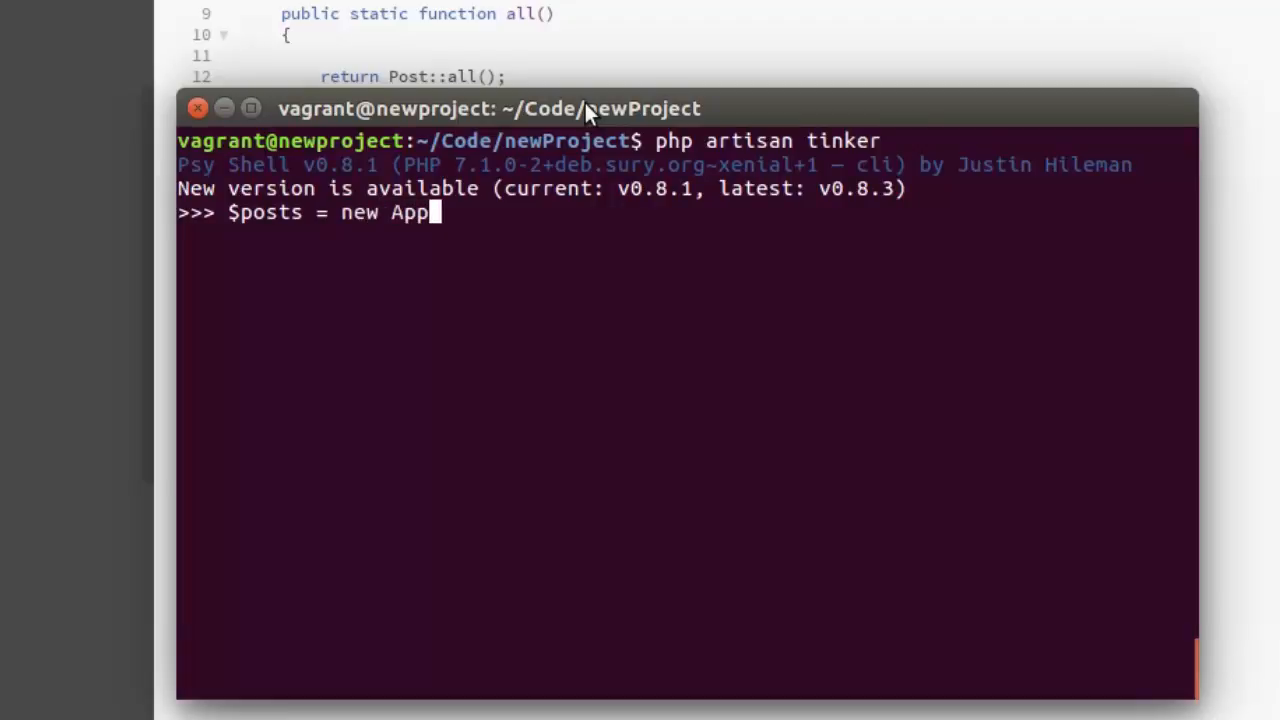
pyautogui.write('\\Rep')
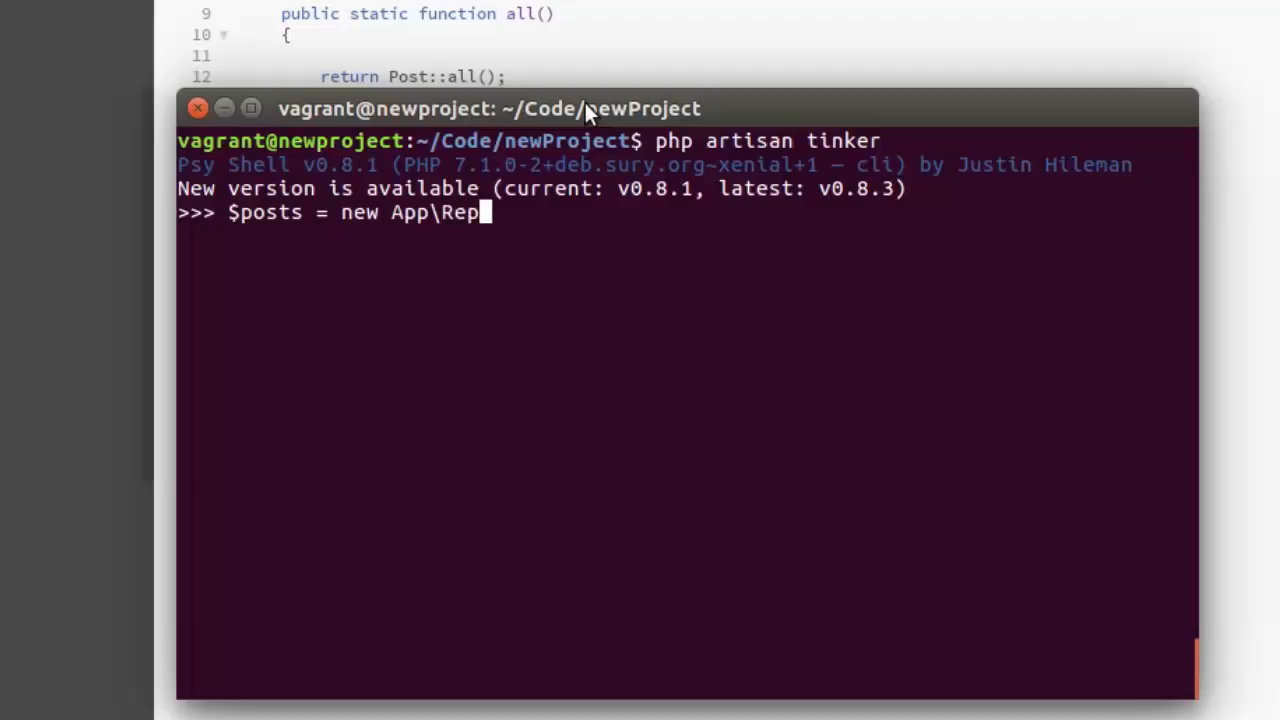
pyautogui.write('ositori')
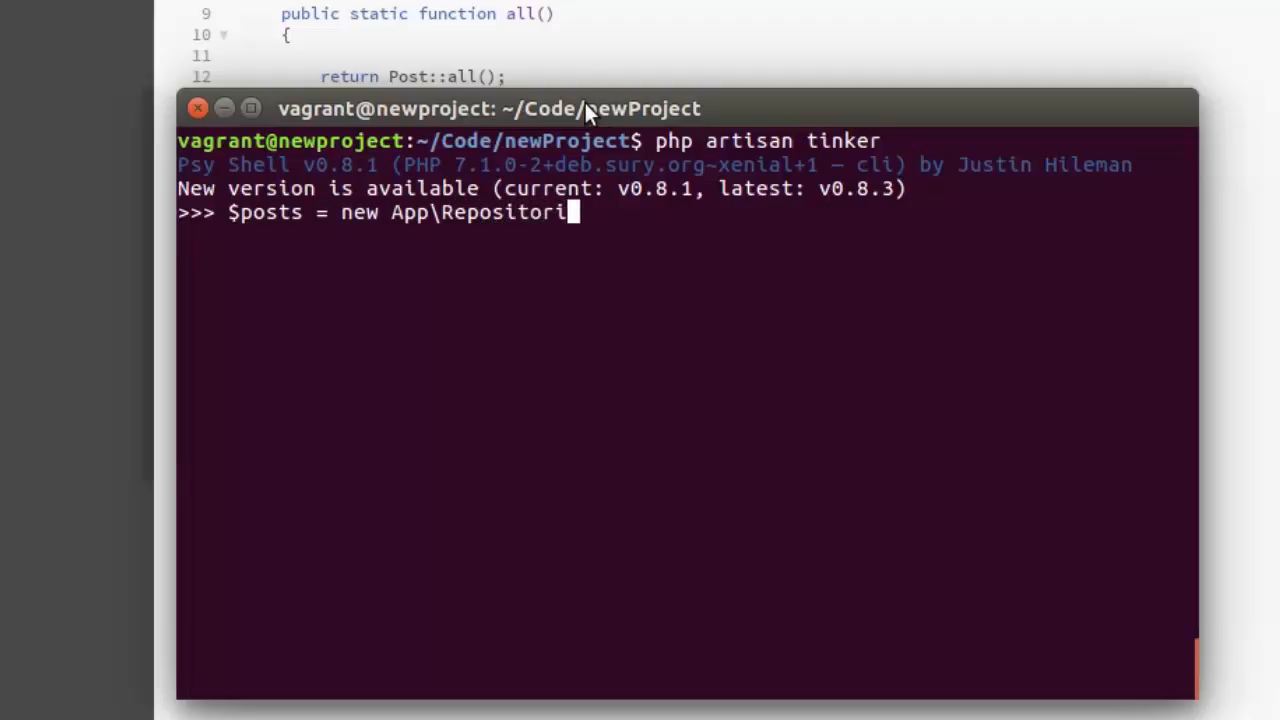
pyautogui.write('es')
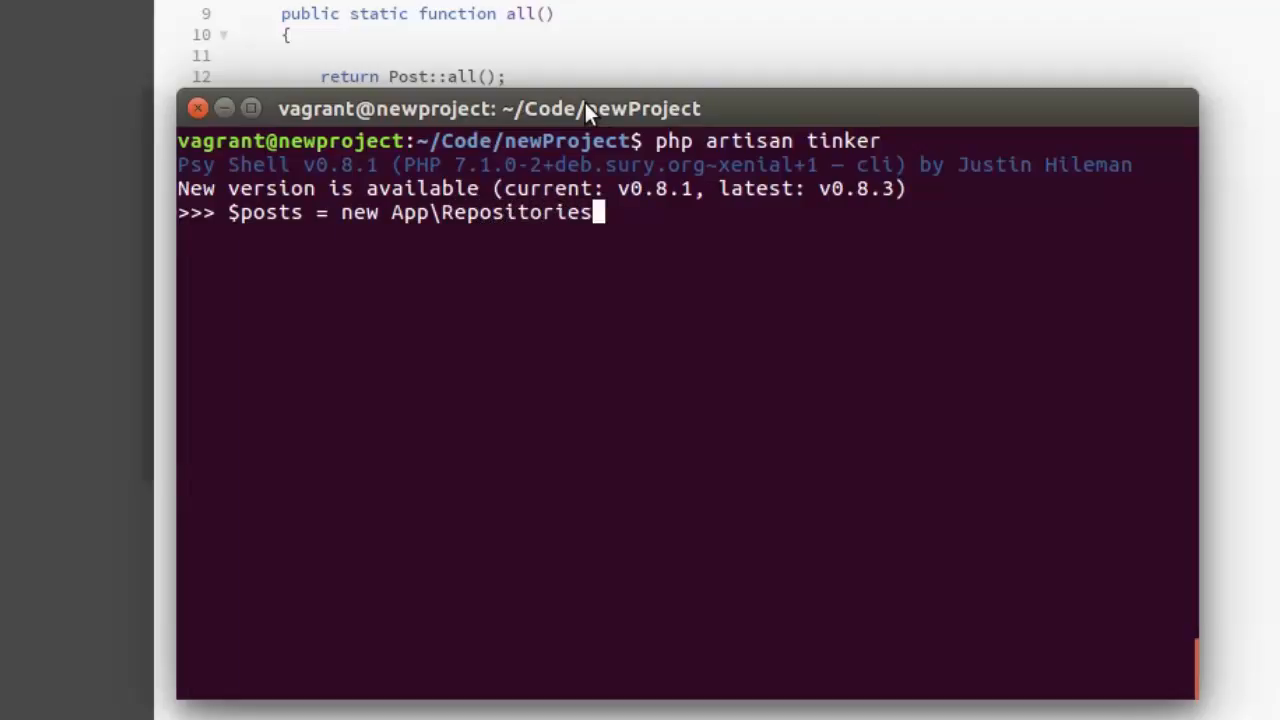
pyautogui.write('\\Pos')
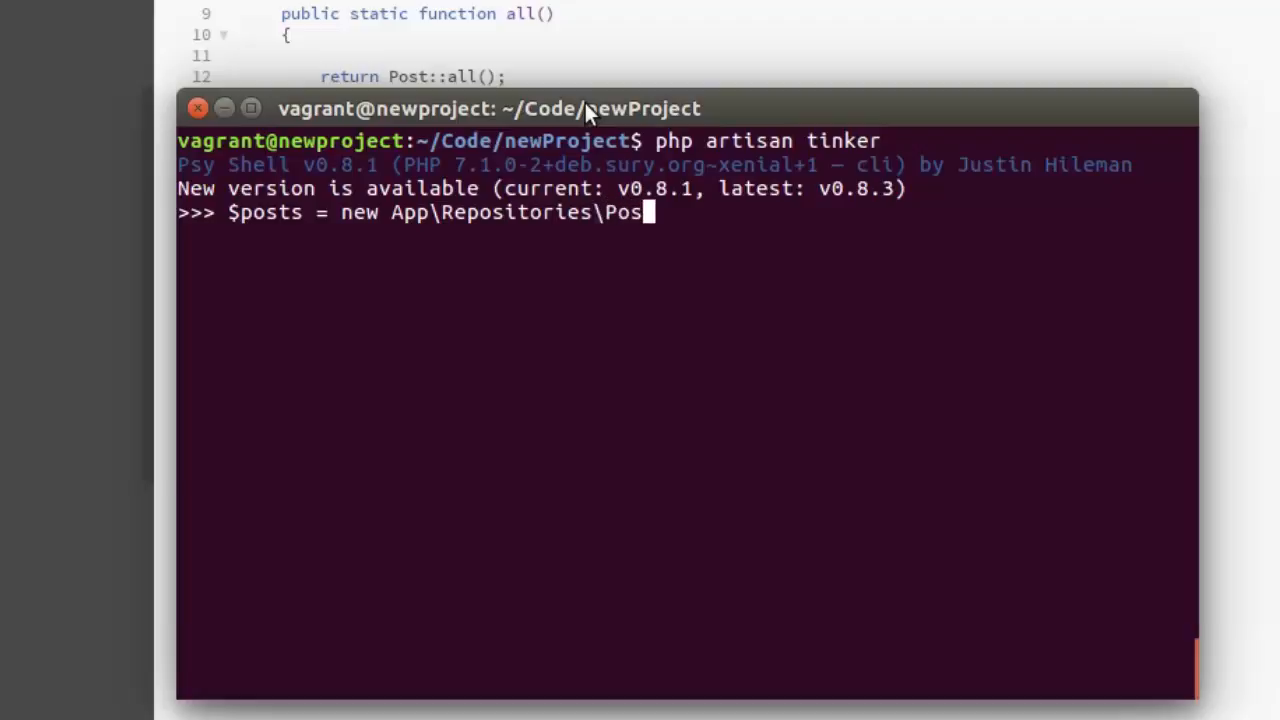
pyautogui.write('ts')
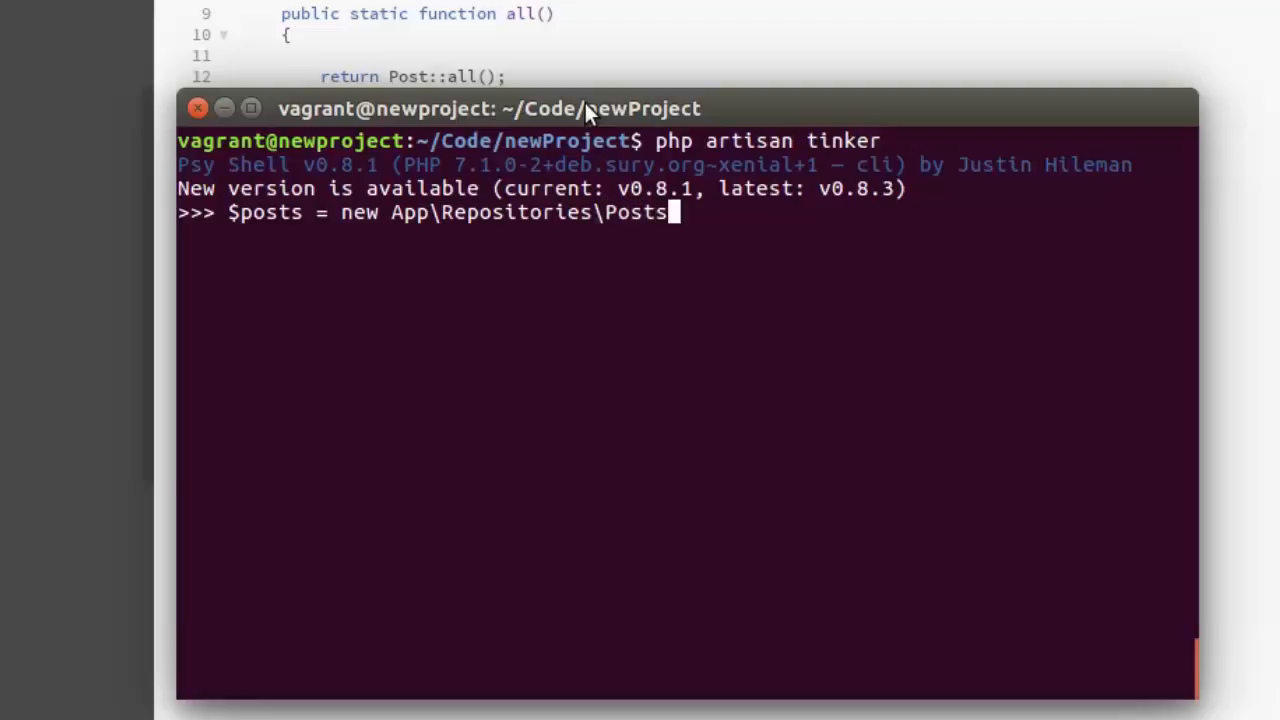
pyautogui.write(';')
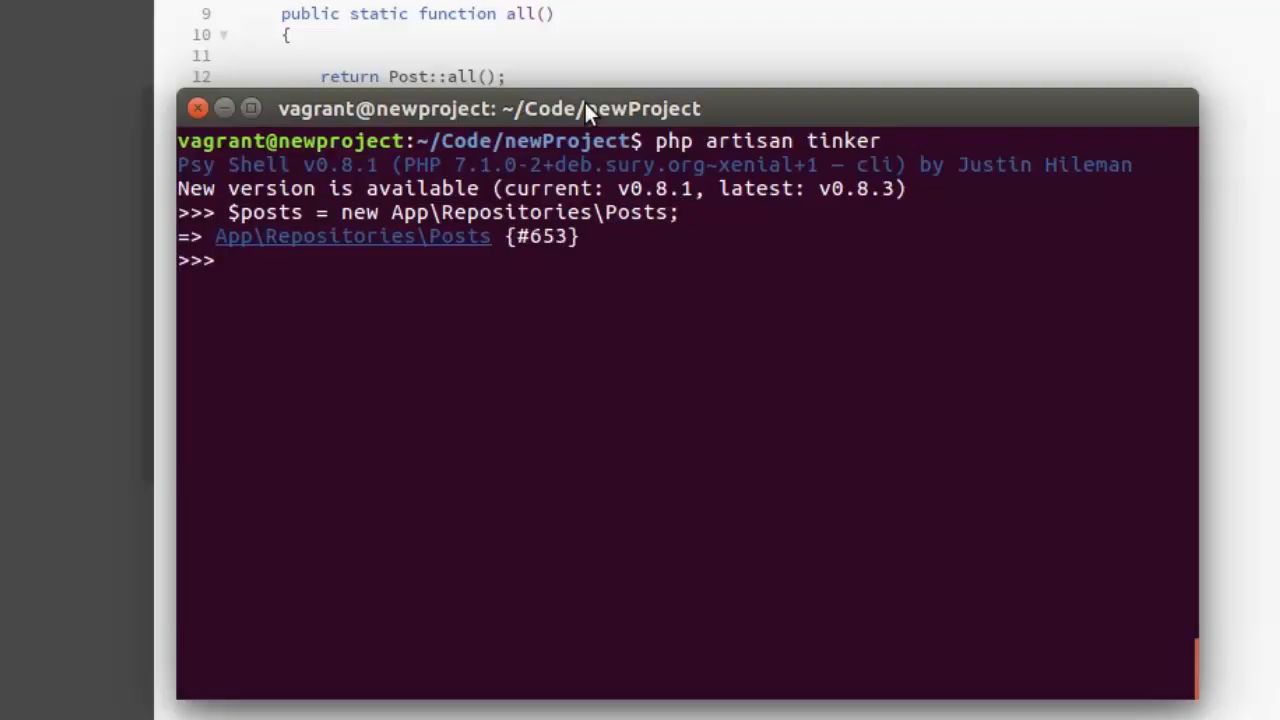
# Call $posts::all() at the tinker prompt.
pyautogui.write('$')
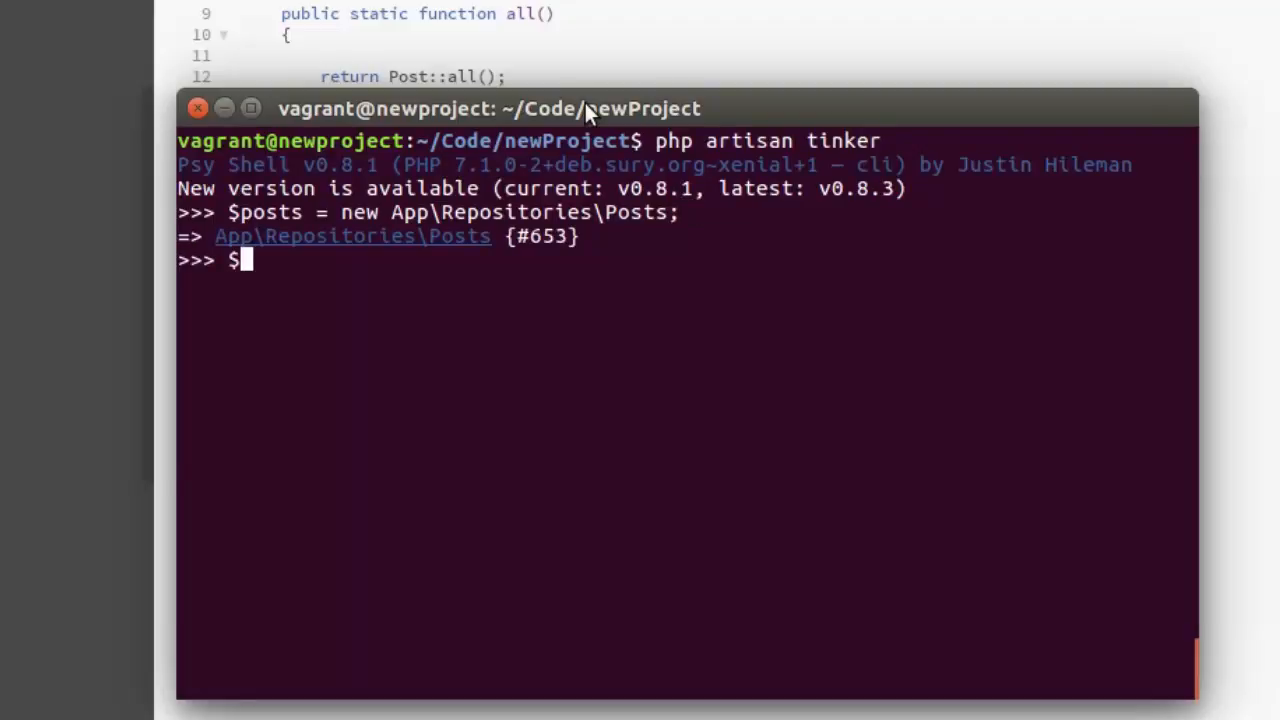
pyautogui.write('$posts')
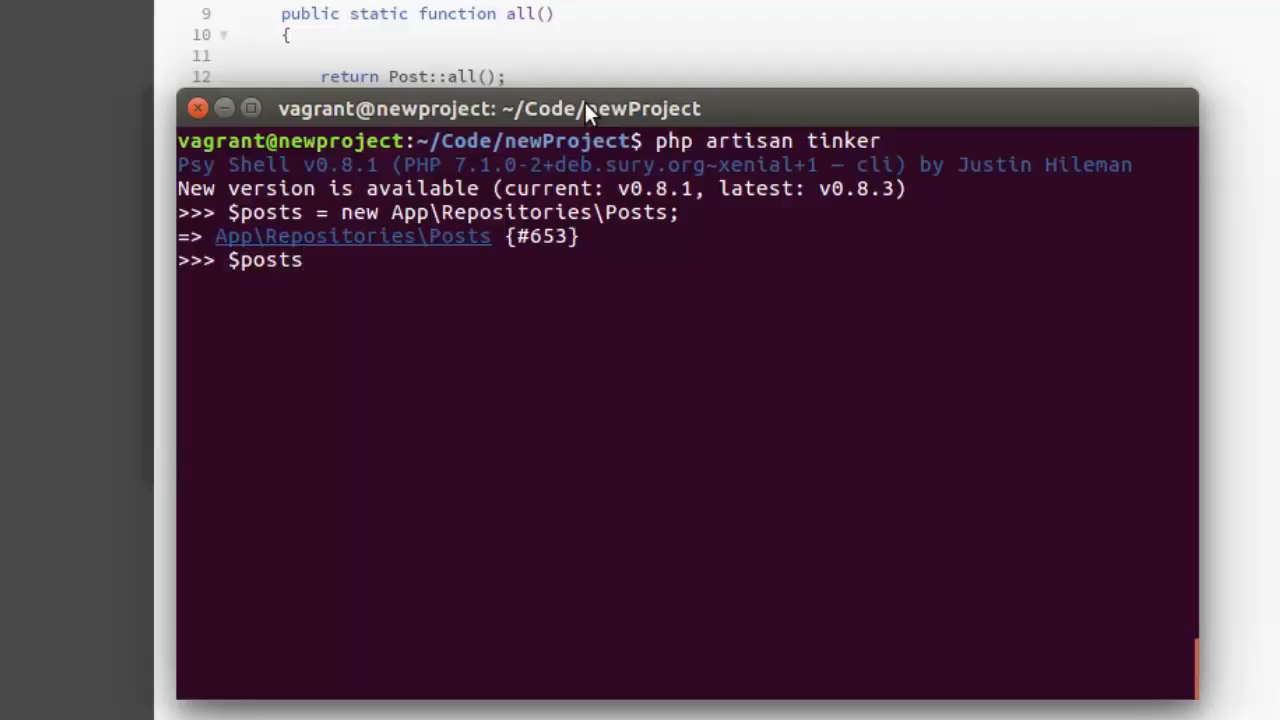
pyautogui.write('::')
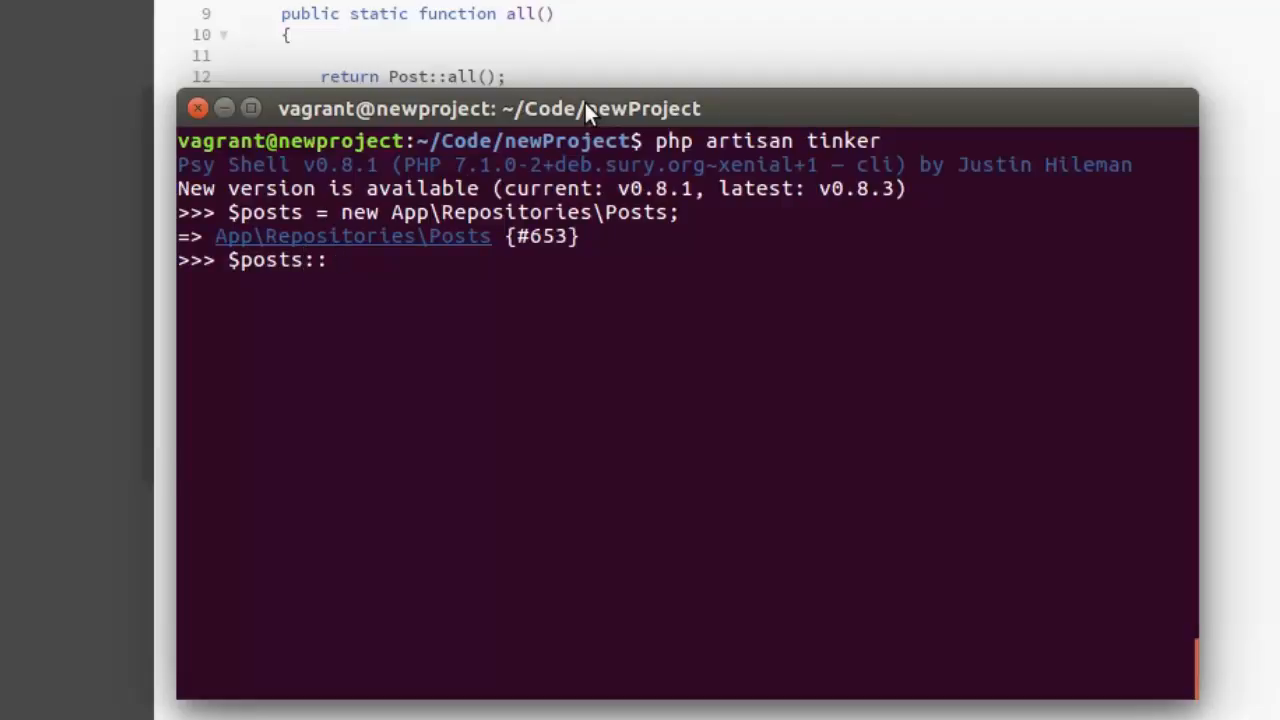
pyautogui.write('all')
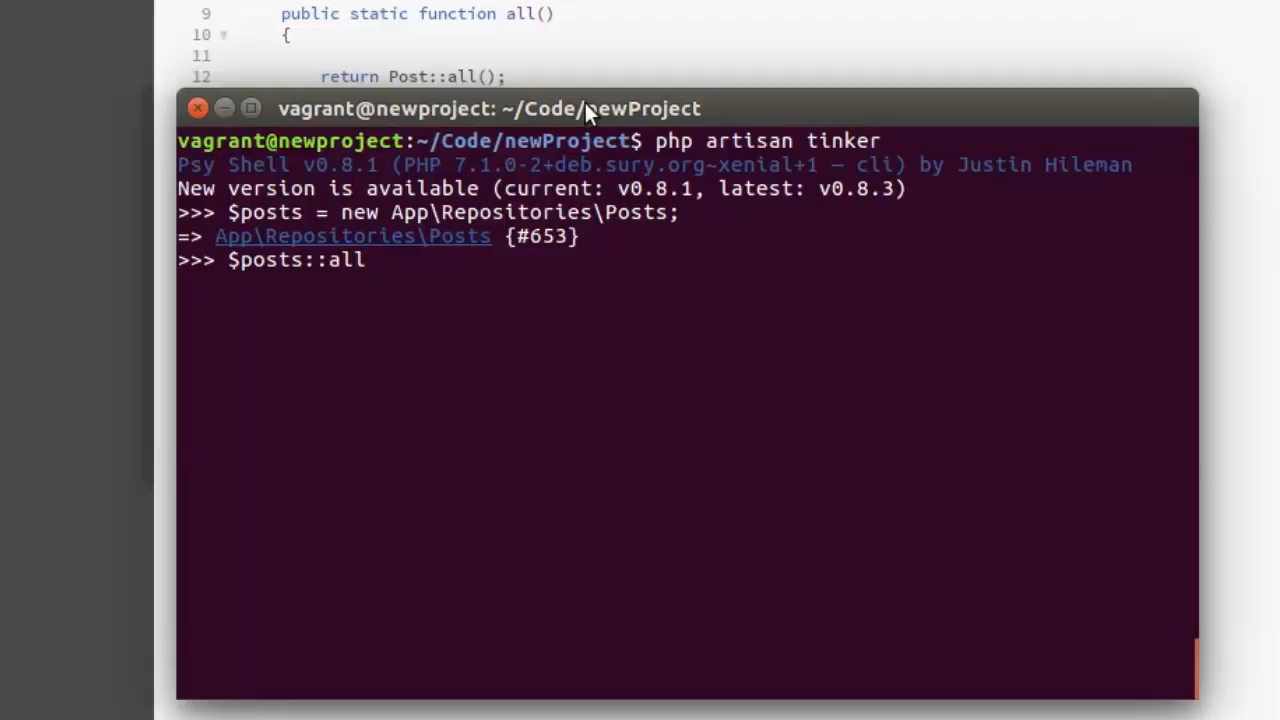
pyautogui.write('()')
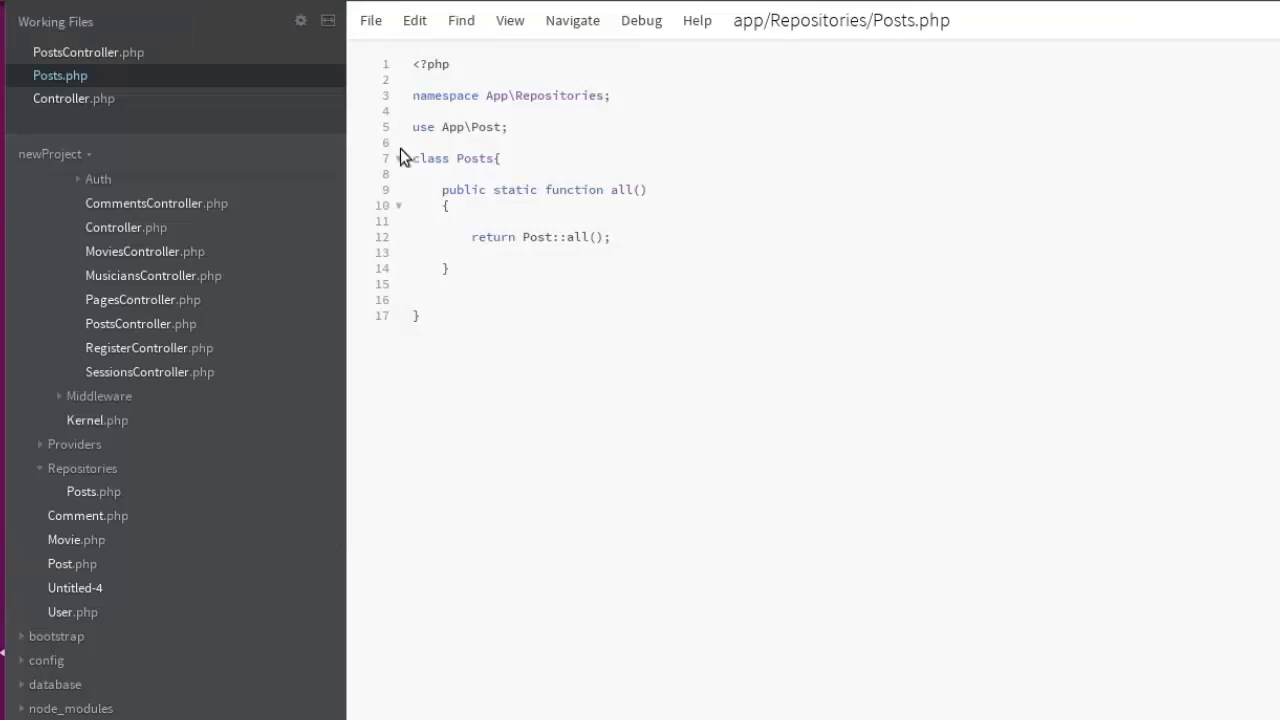
# Comment out $posts = Post::latest()->get(); in index() with //.
pyautogui.moveTo(412, 158); pyautogui.dragTo(522, 300)
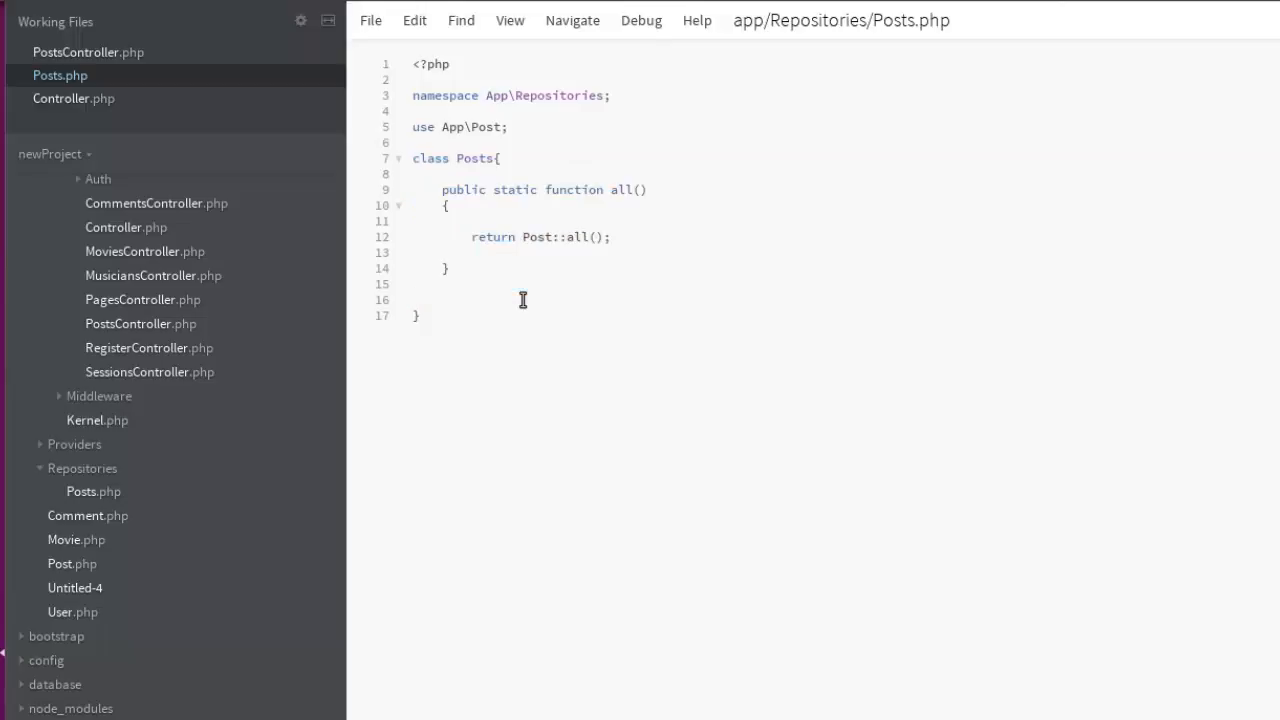
pyautogui.moveTo(433, 307)
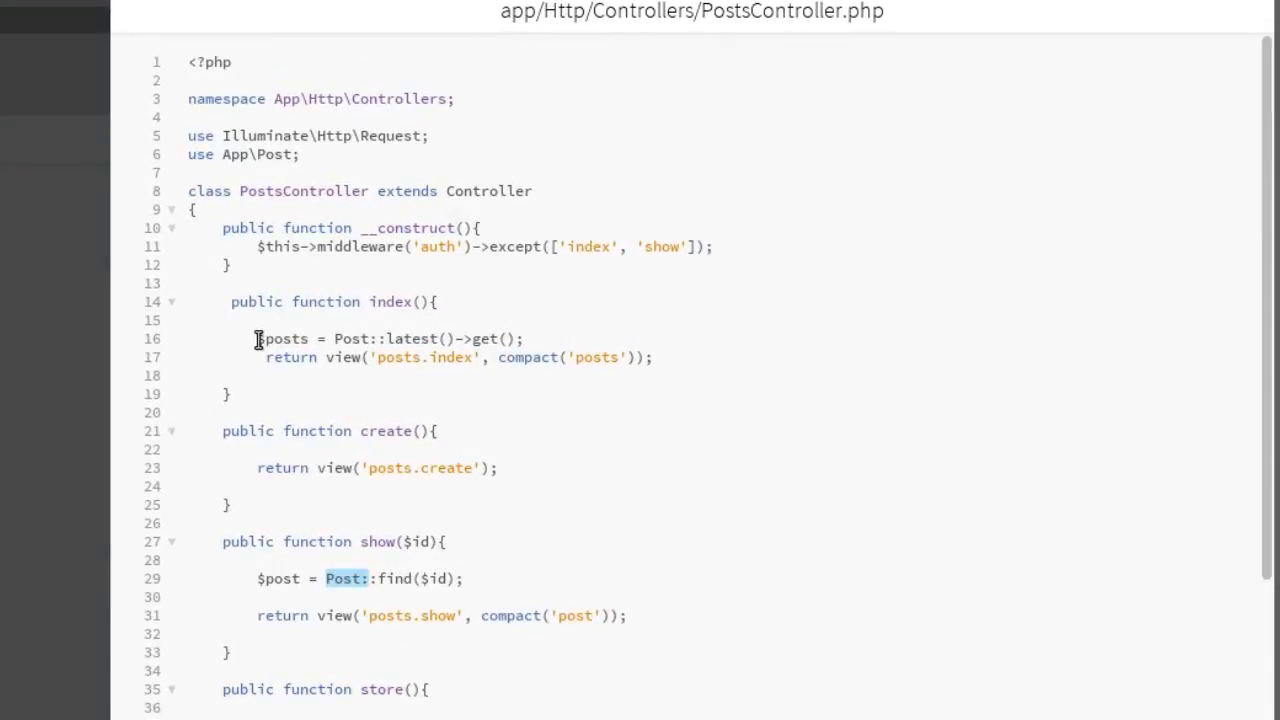
pyautogui.write('//')
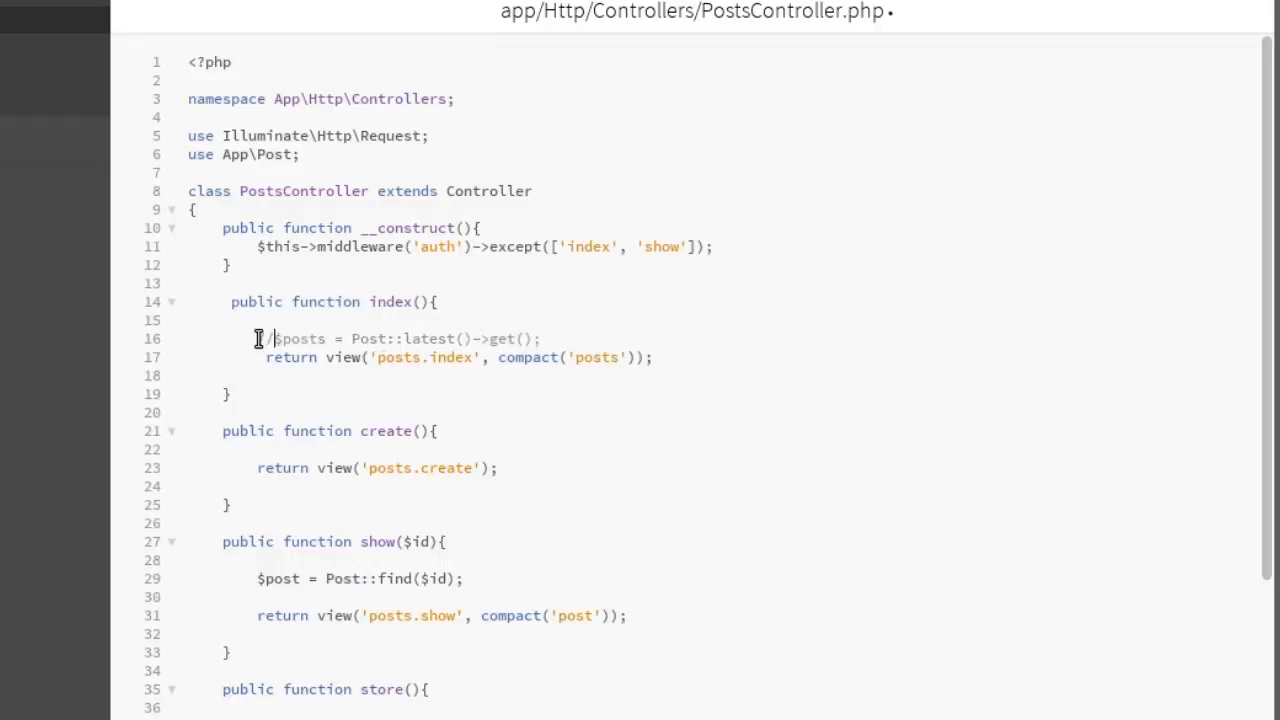
pyautogui.write('/')
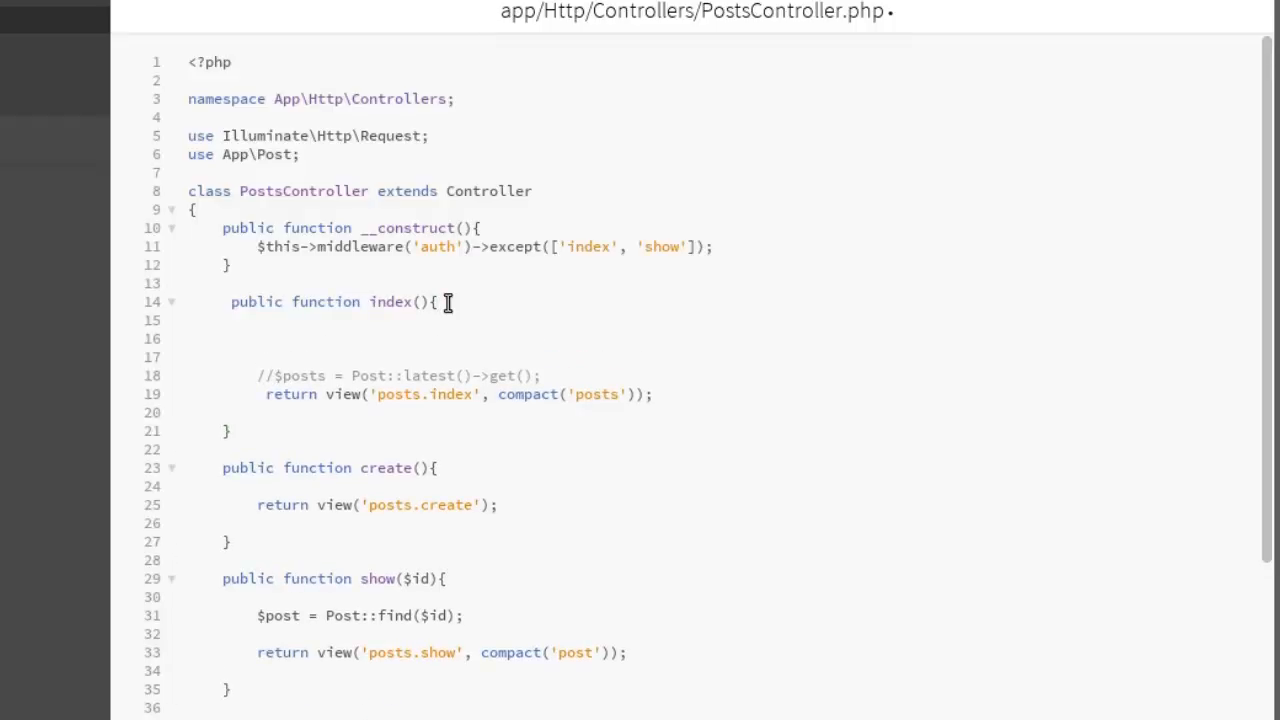
# Assign $posts = (new \App\Repositories\Posts)->all(); in the index method.
pyautogui.write('$')
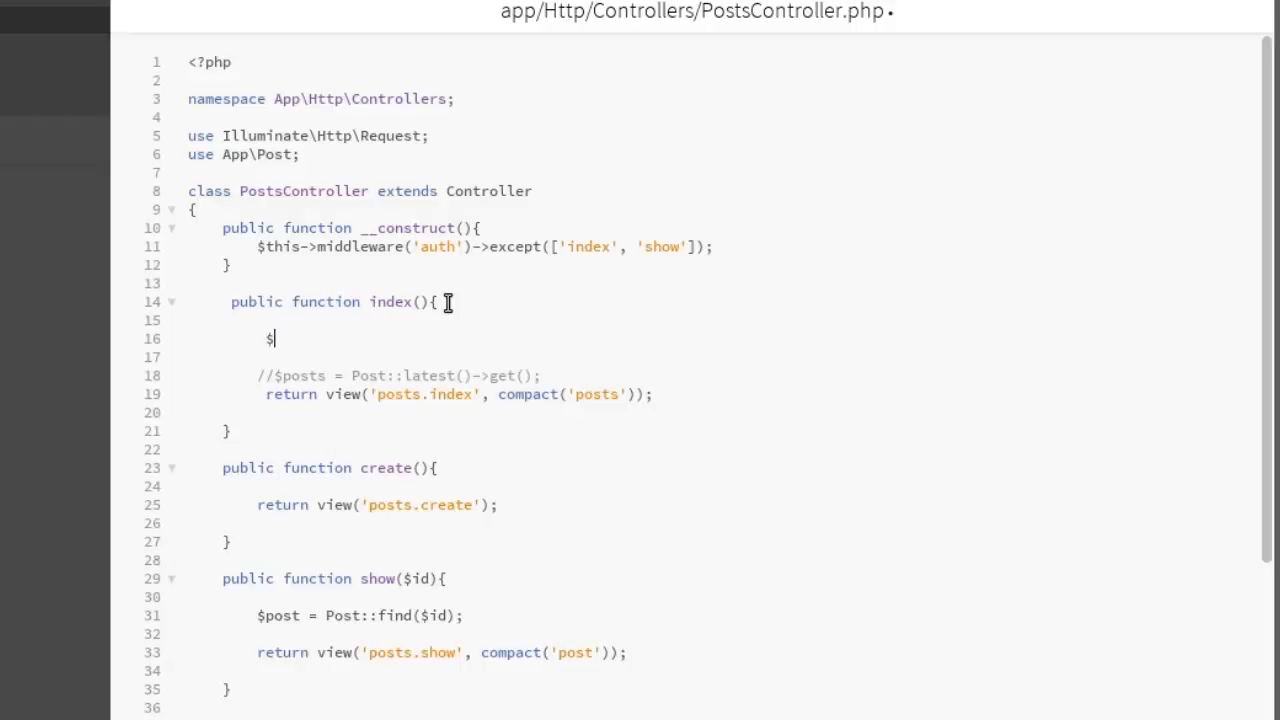
pyautogui.write('p')
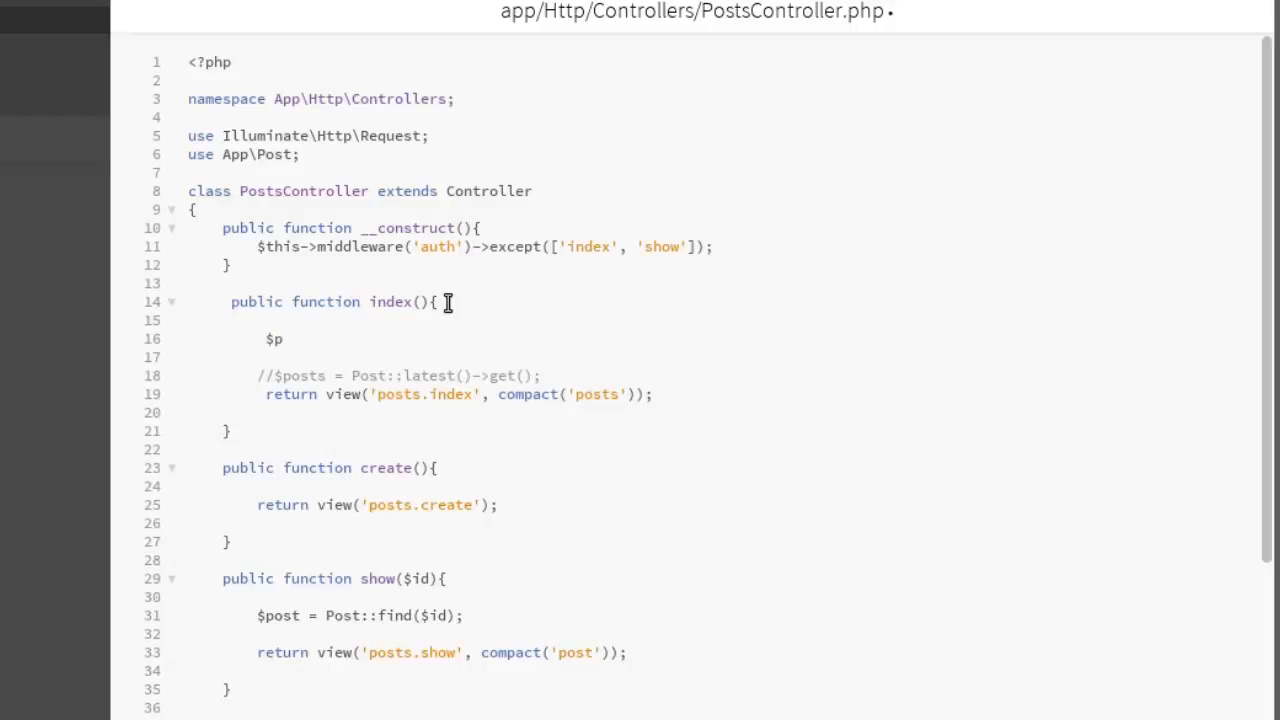
pyautogui.write('osts')
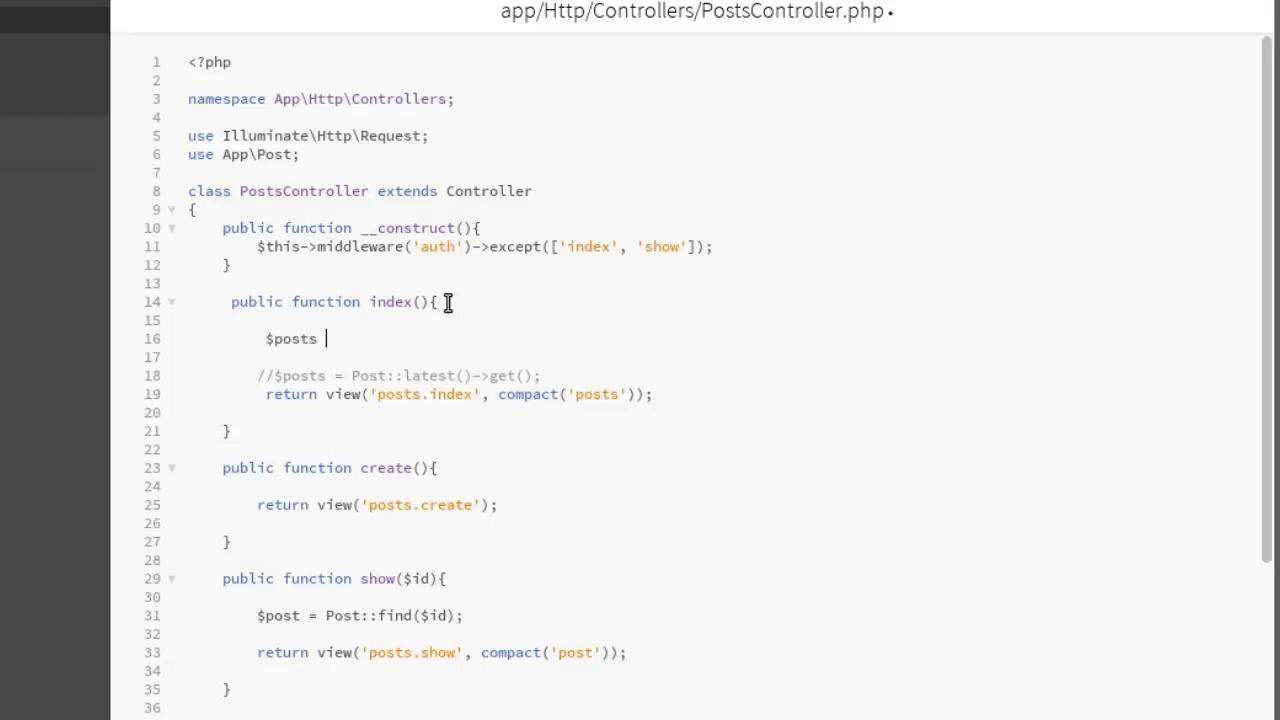
pyautogui.write('=')
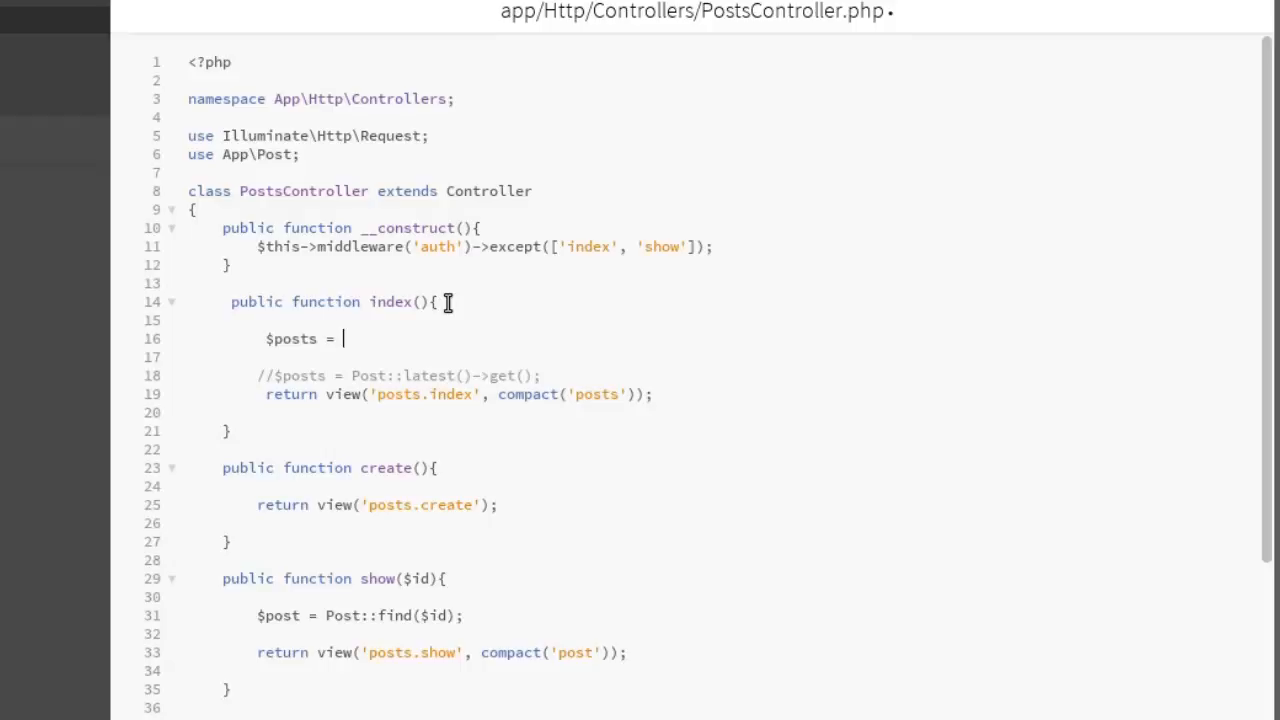
pyautogui.write('()')
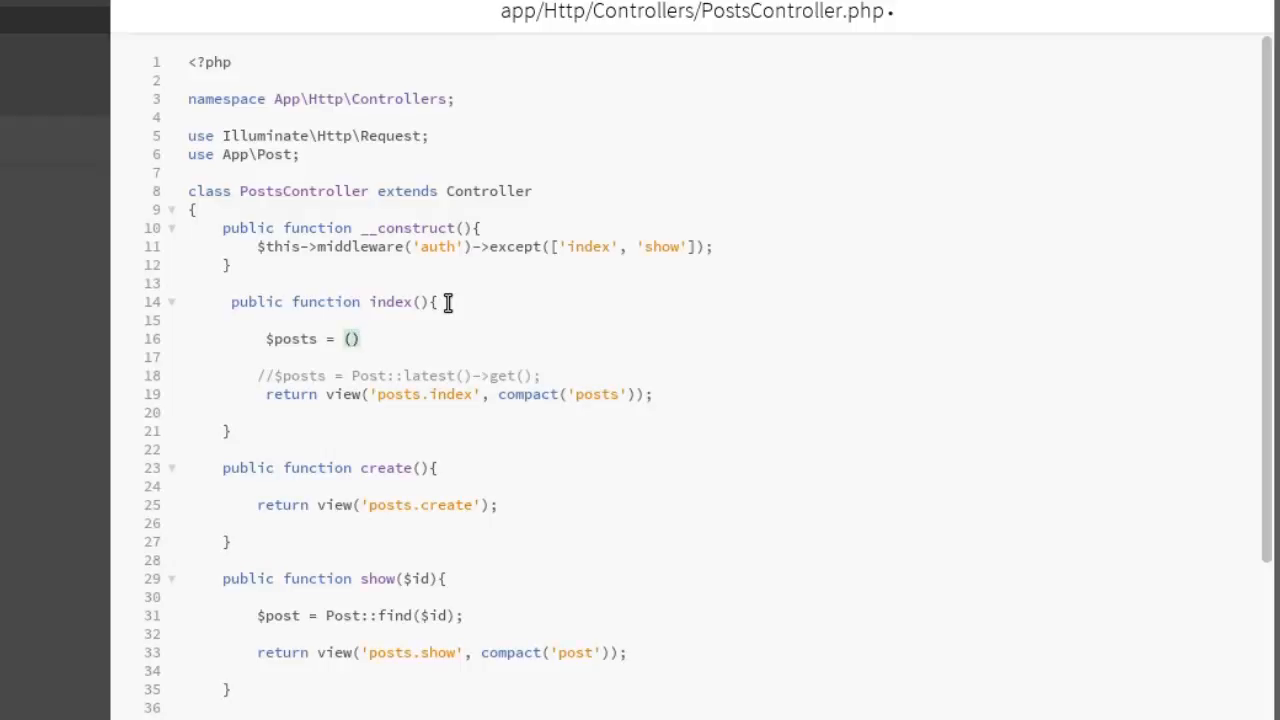
pyautogui.write('new')
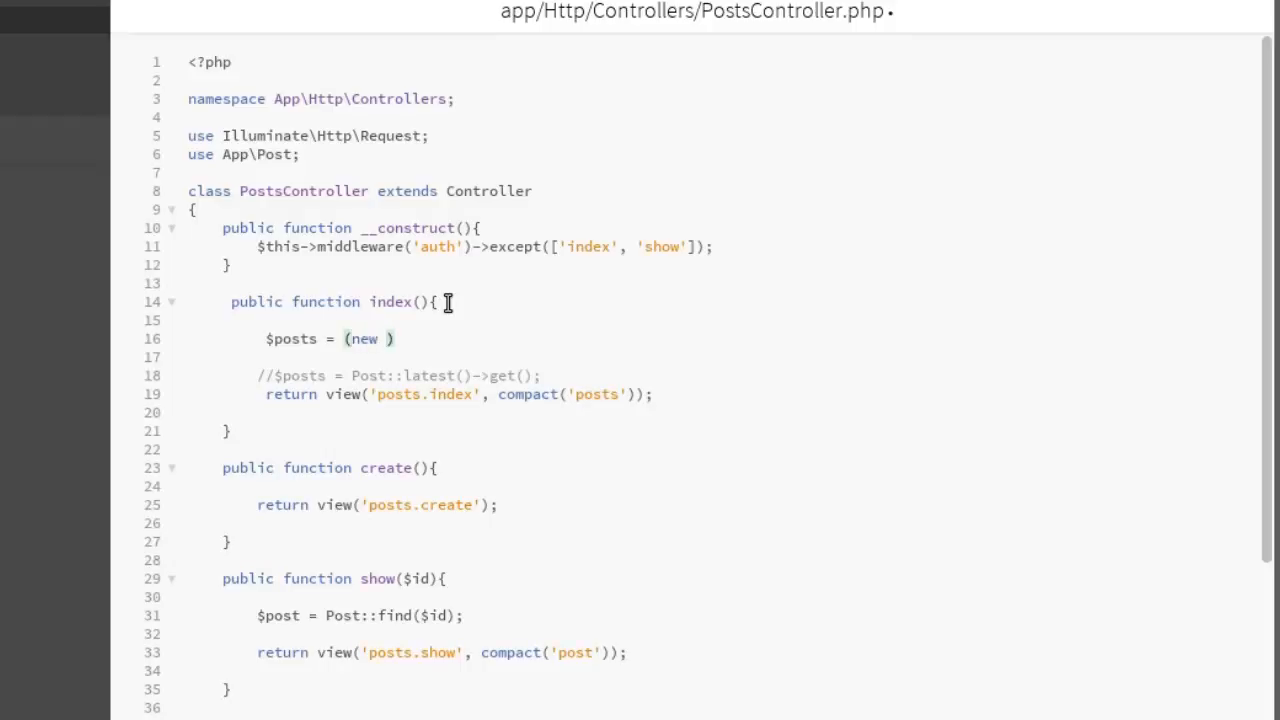
pyautogui.write('\\App')
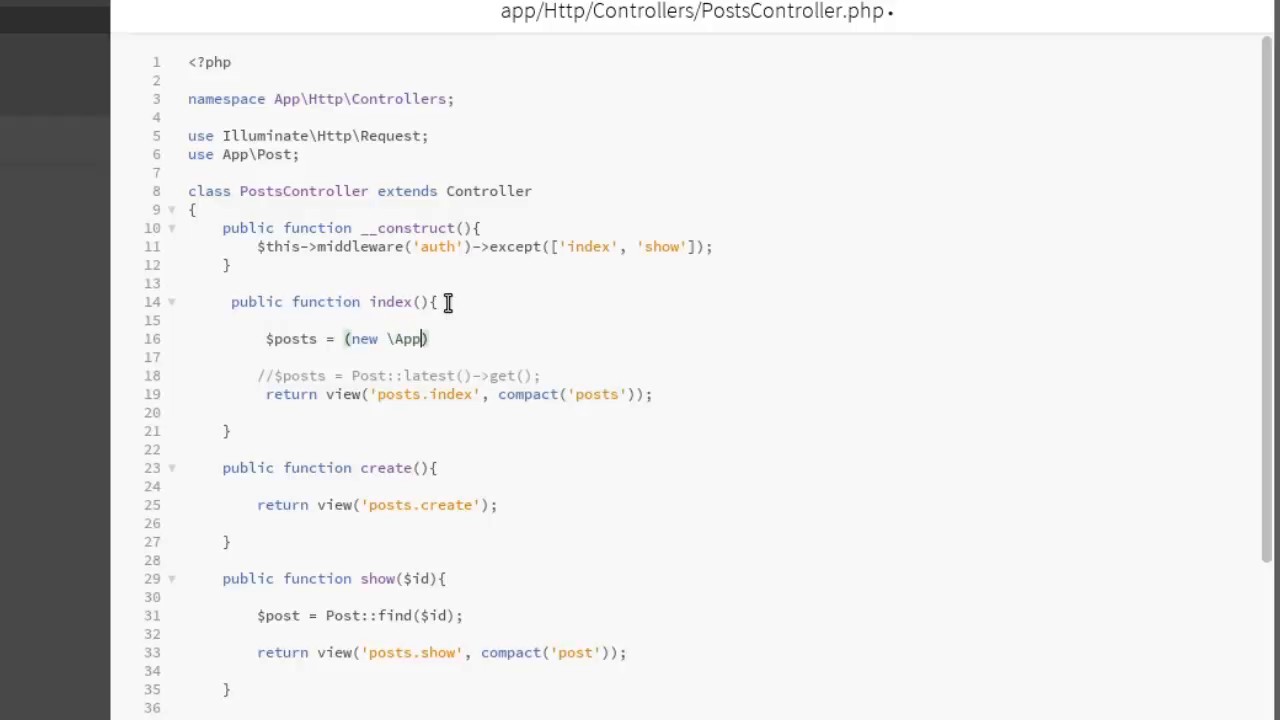
pyautogui.write('Repositor')
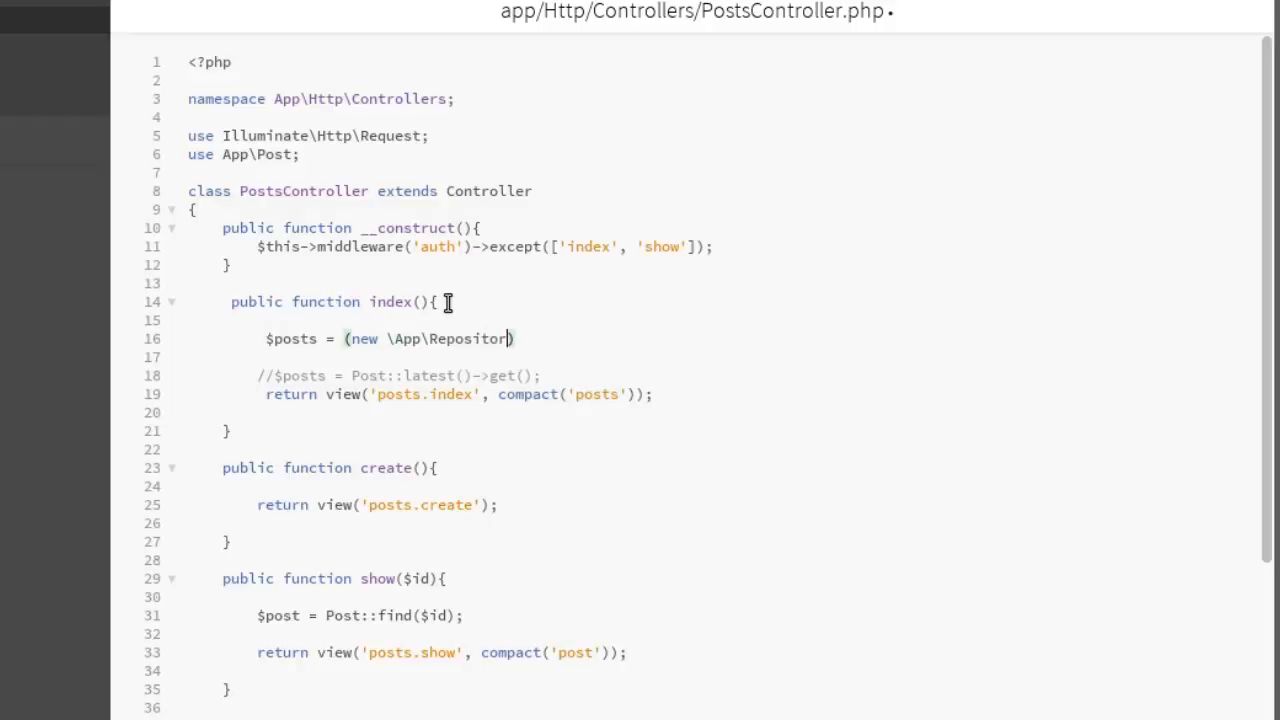
pyautogui.write('ies')
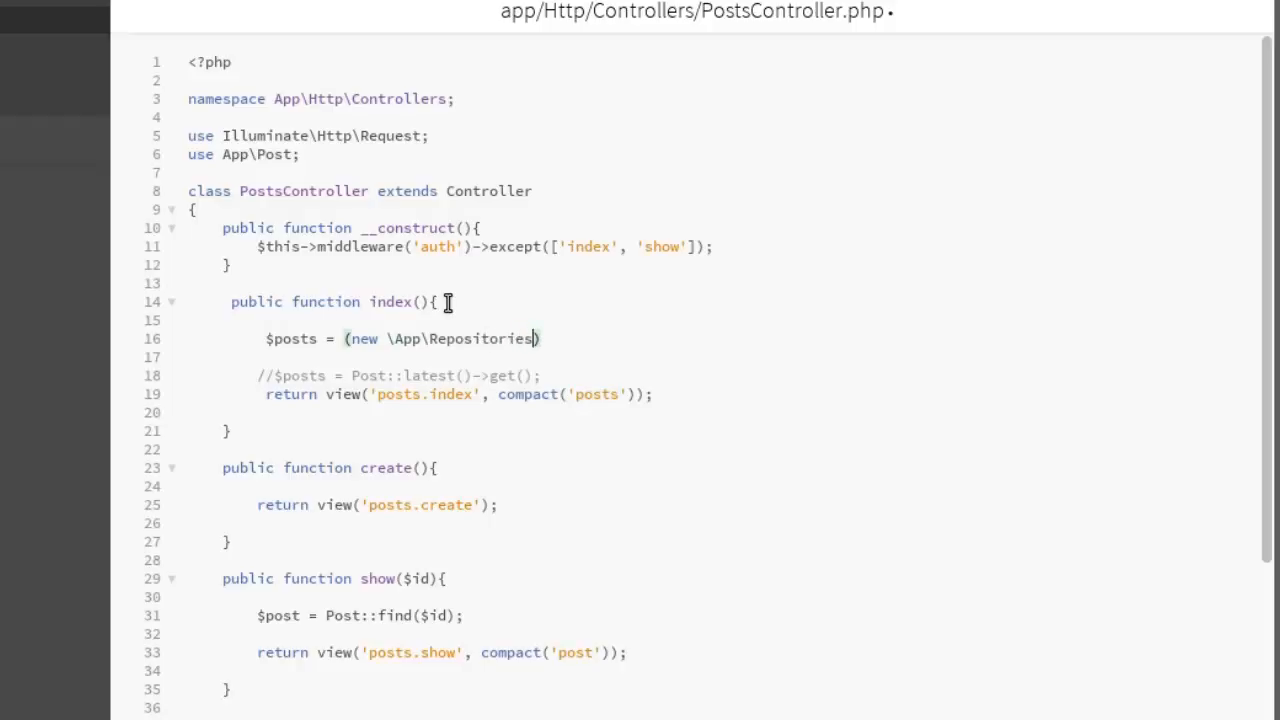
pyautogui.write('\\Post')
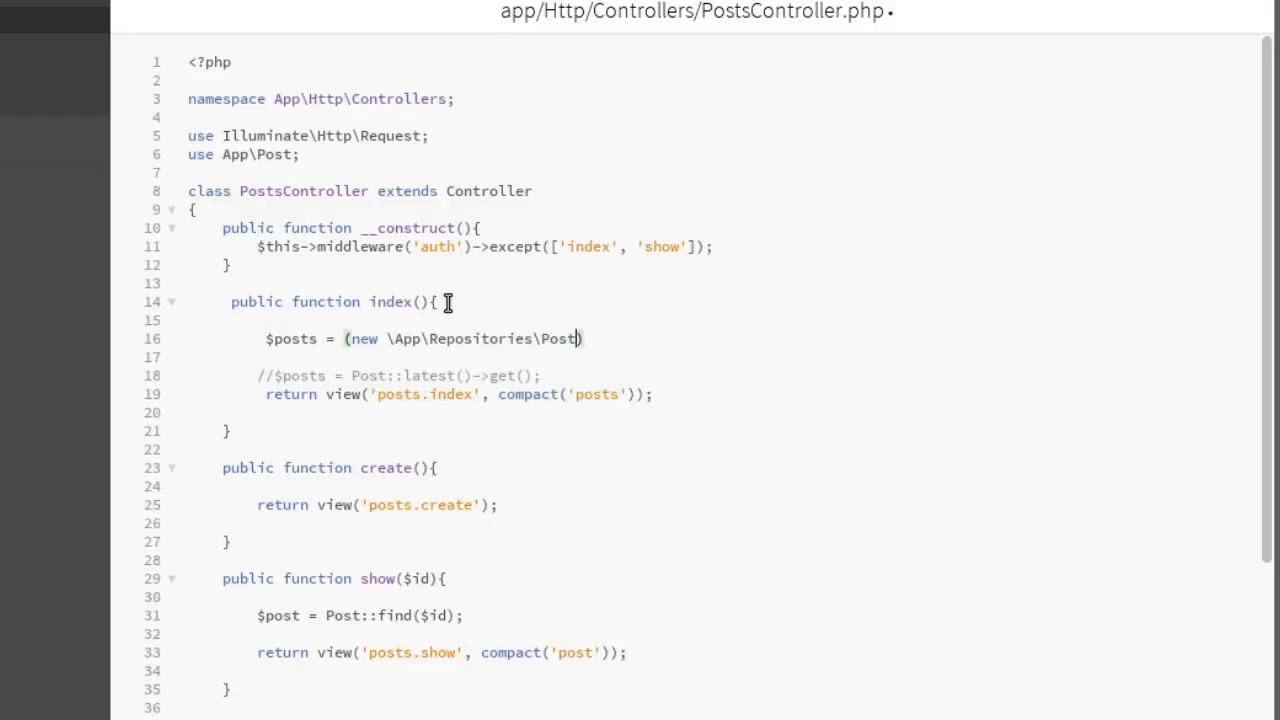
pyautogui.write('s)')
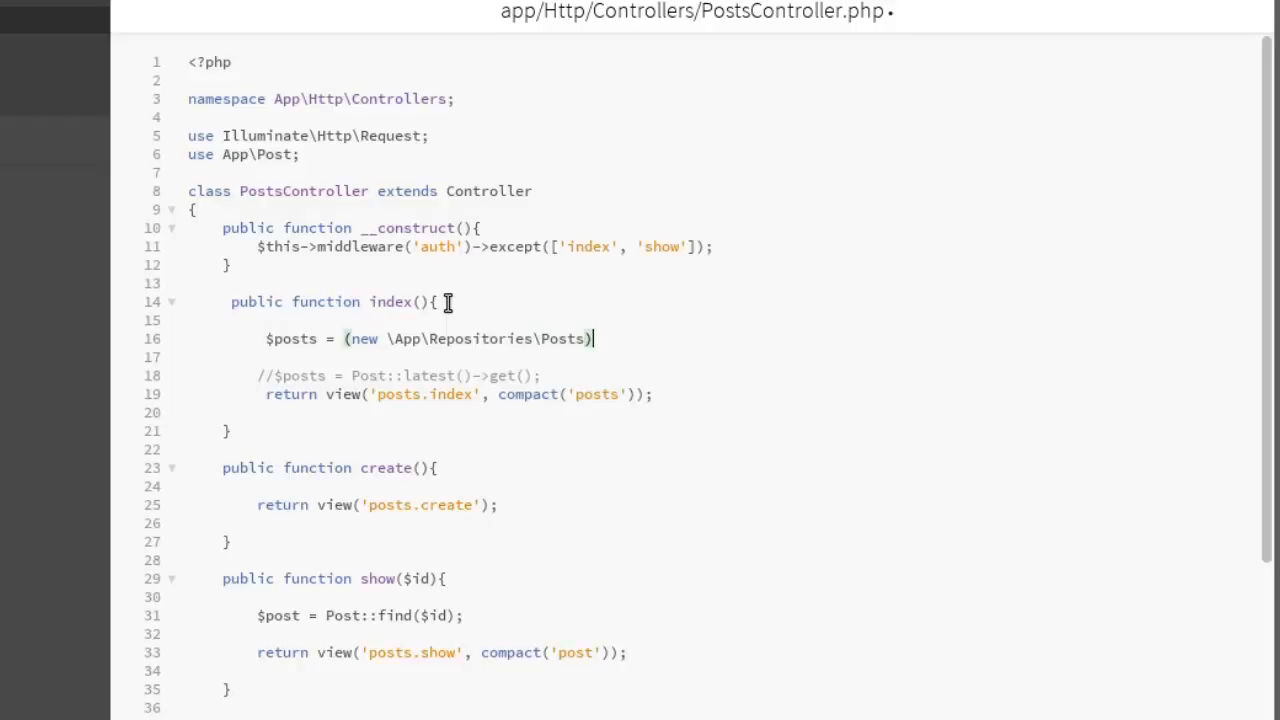
pyautogui.write('->')
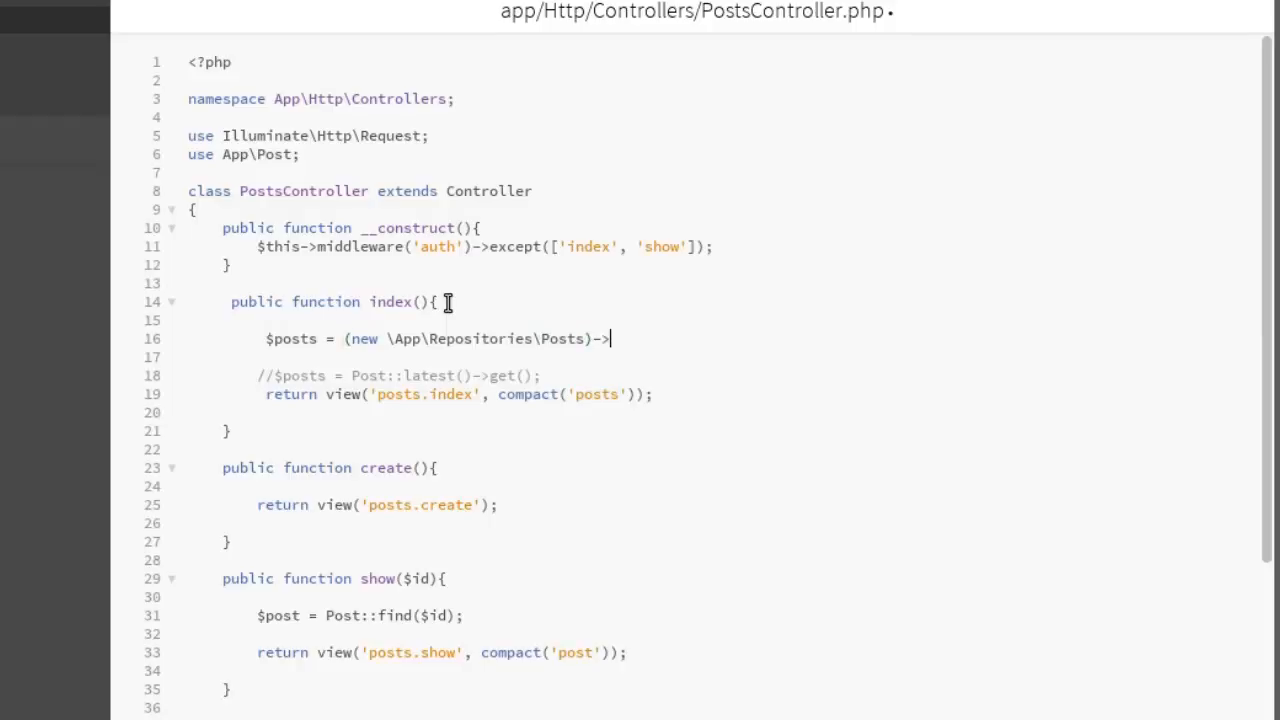
pyautogui.write('all')
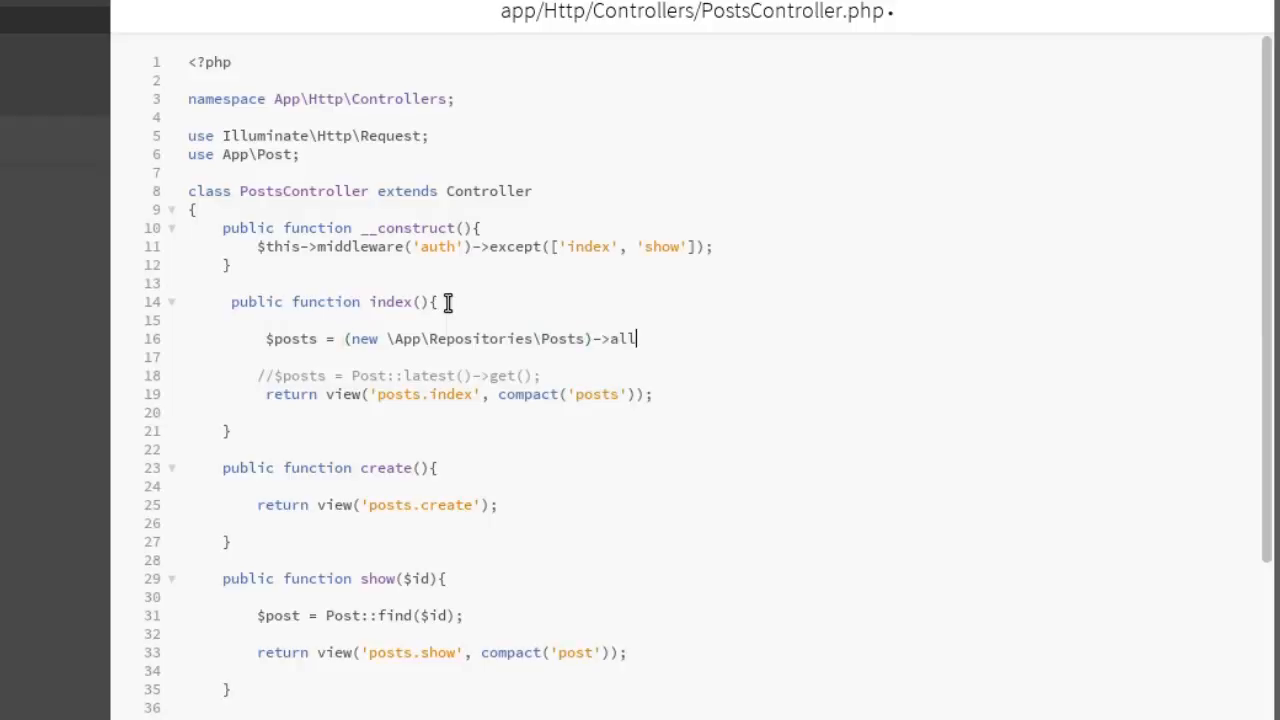
pyautogui.write('()')
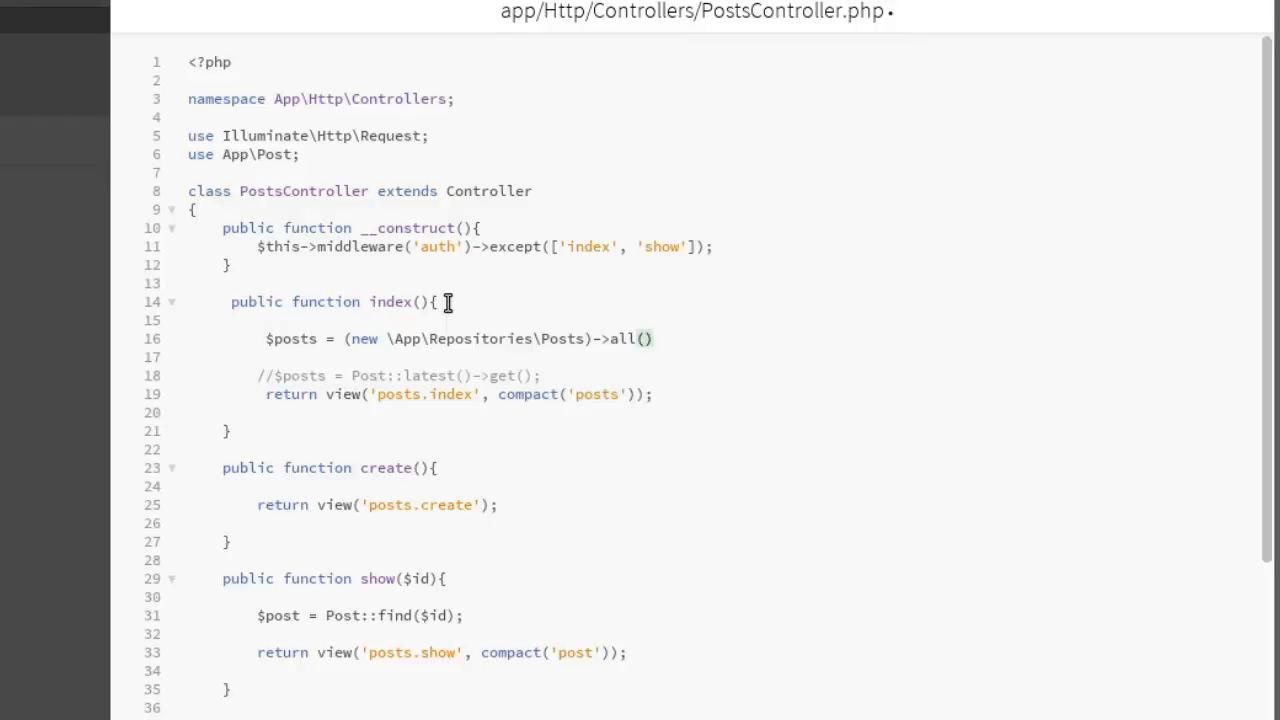
pyautogui.write(';')
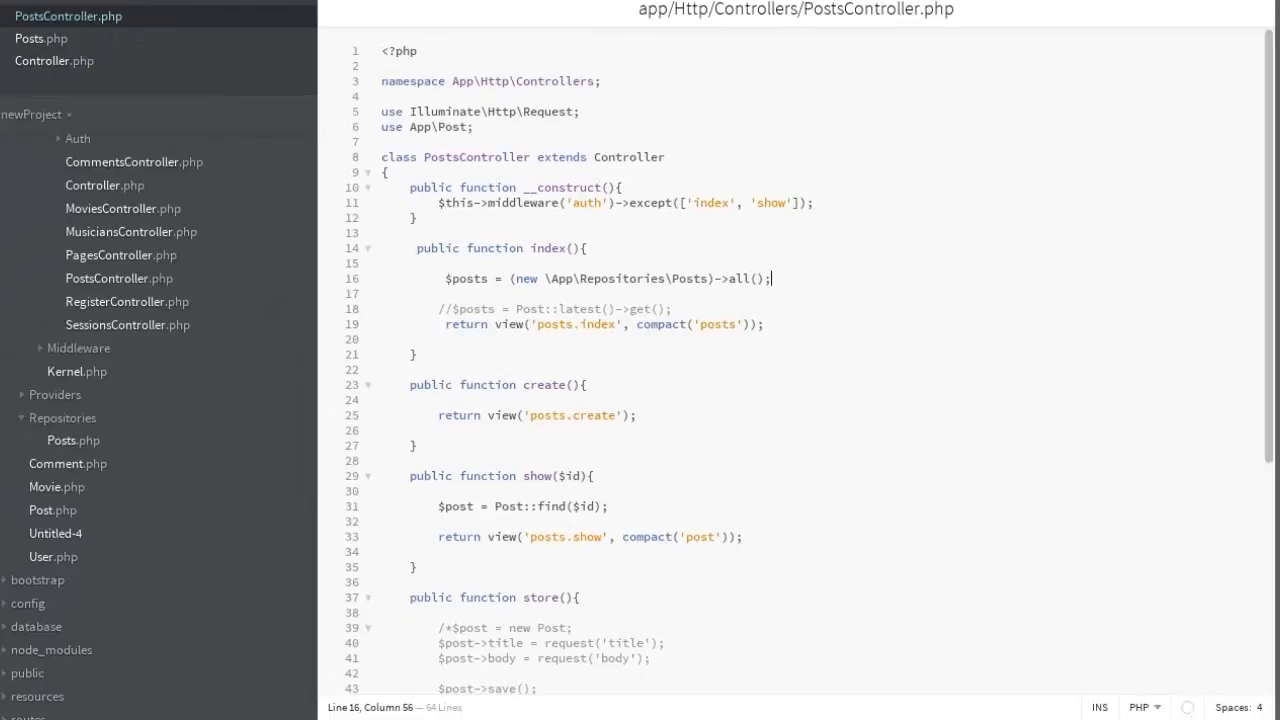
# Reload the blog homepage in Chrome and scroll through the listed posts.
pyautogui.click(63, 14)
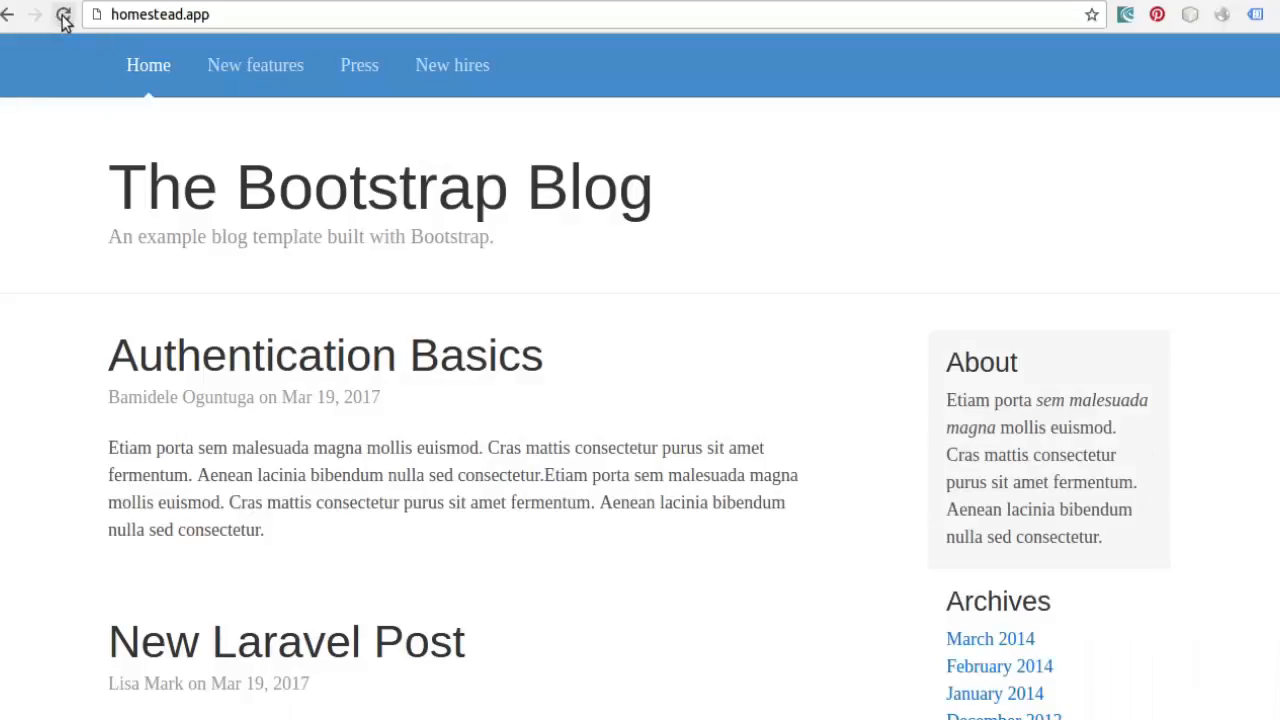
pyautogui.click(63, 18)
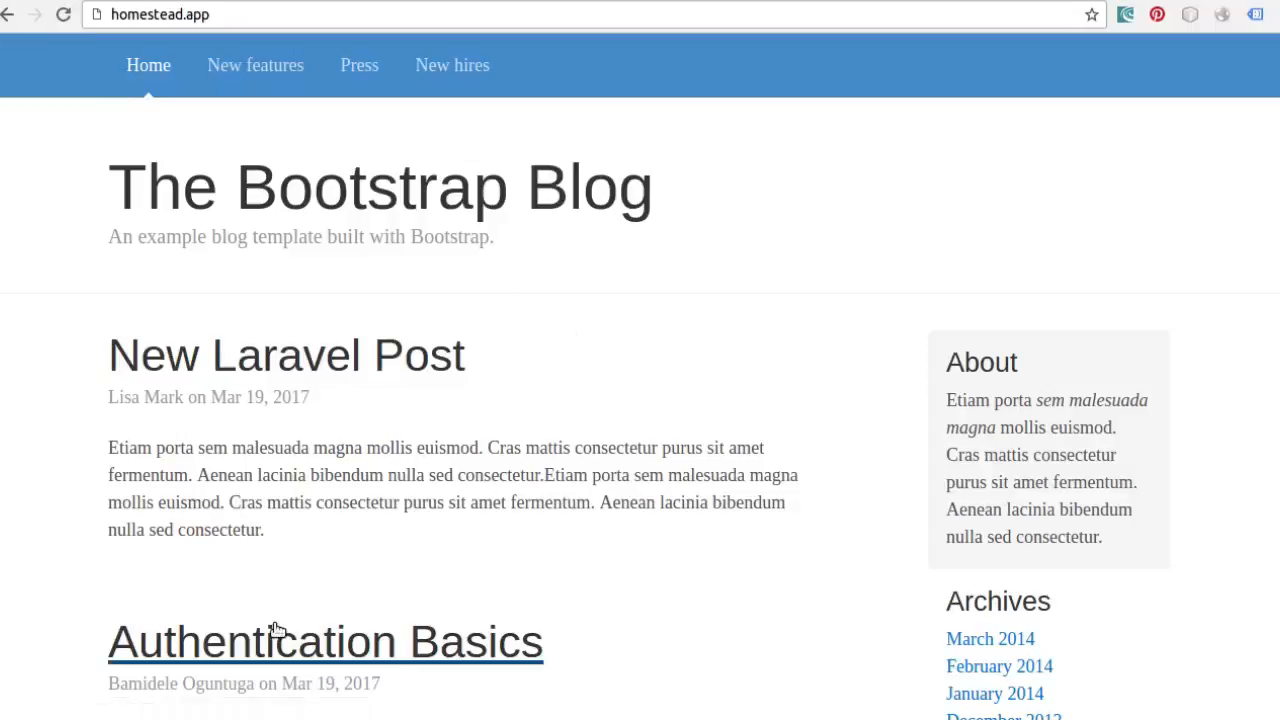
pyautogui.moveTo(277, 629)
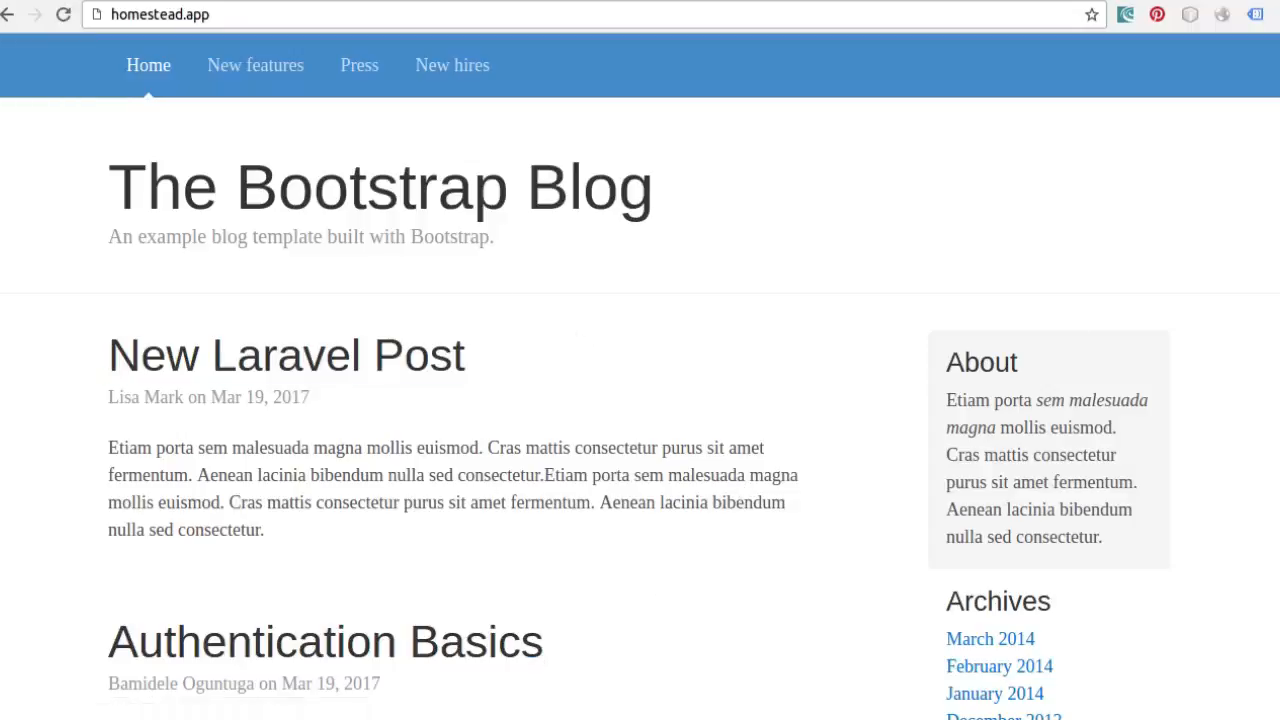
pyautogui.scroll(-3)
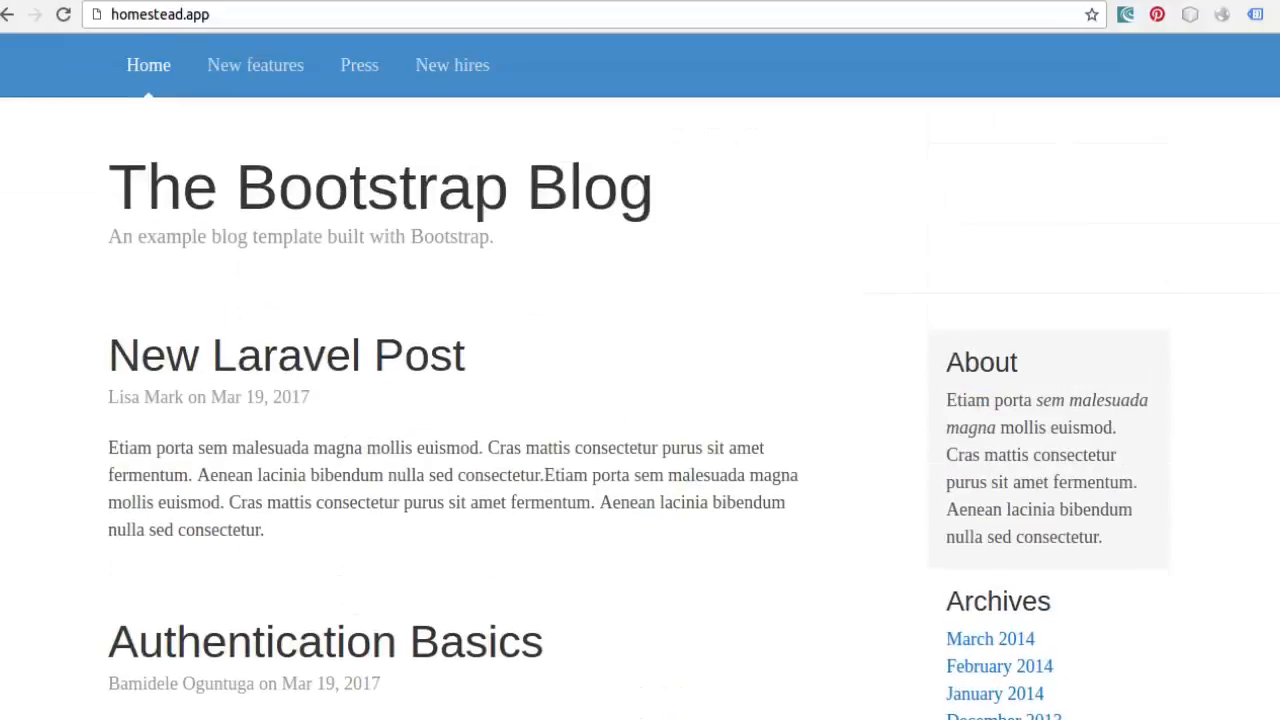
pyautogui.moveTo(1232, 113)
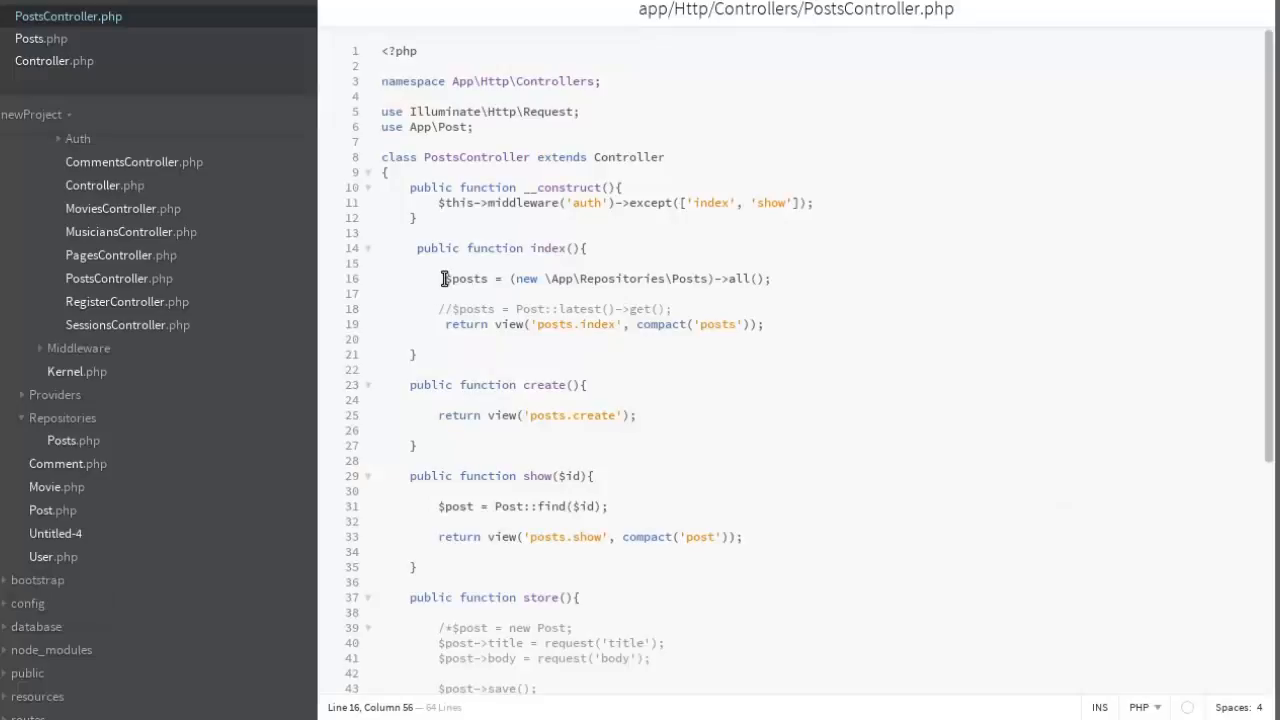
# Replace the repository instantiation with dd($posts); and give index() a Posts $posts parameter.
pyautogui.moveTo(444, 279); pyautogui.dragTo(770, 279)
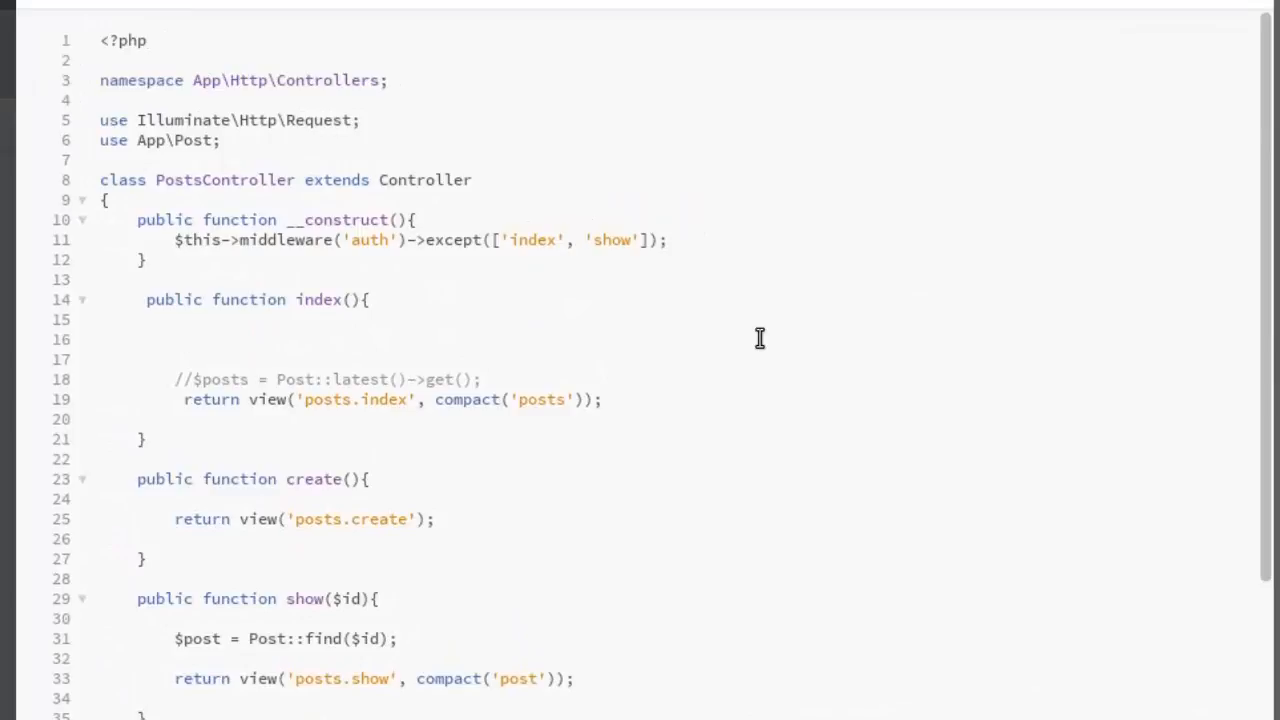
pyautogui.write('dd')
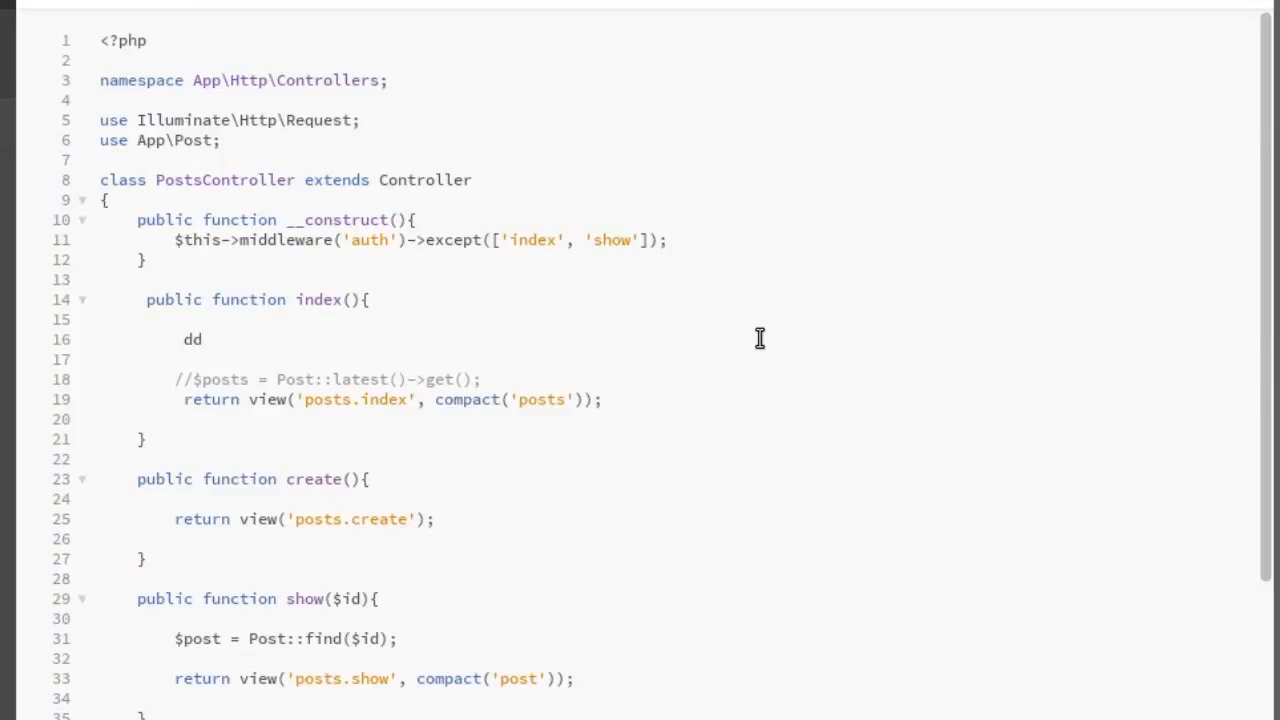
pyautogui.write('()')
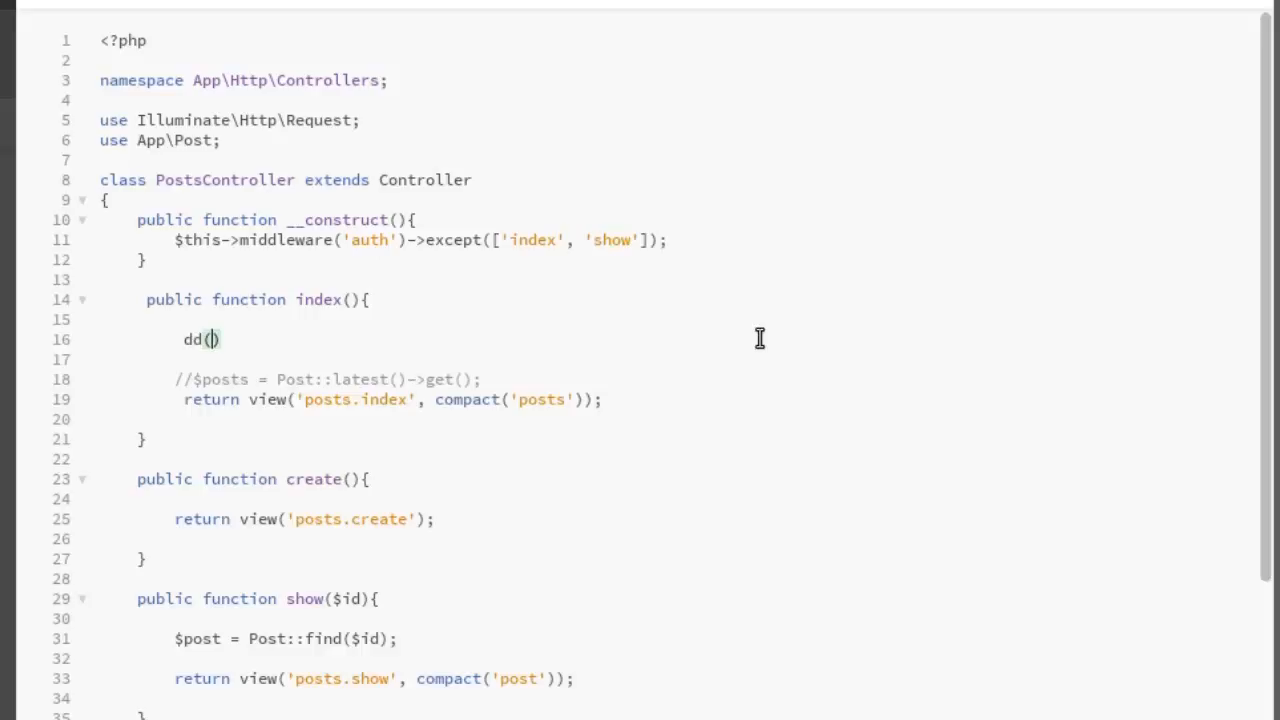
pyautogui.write('$')
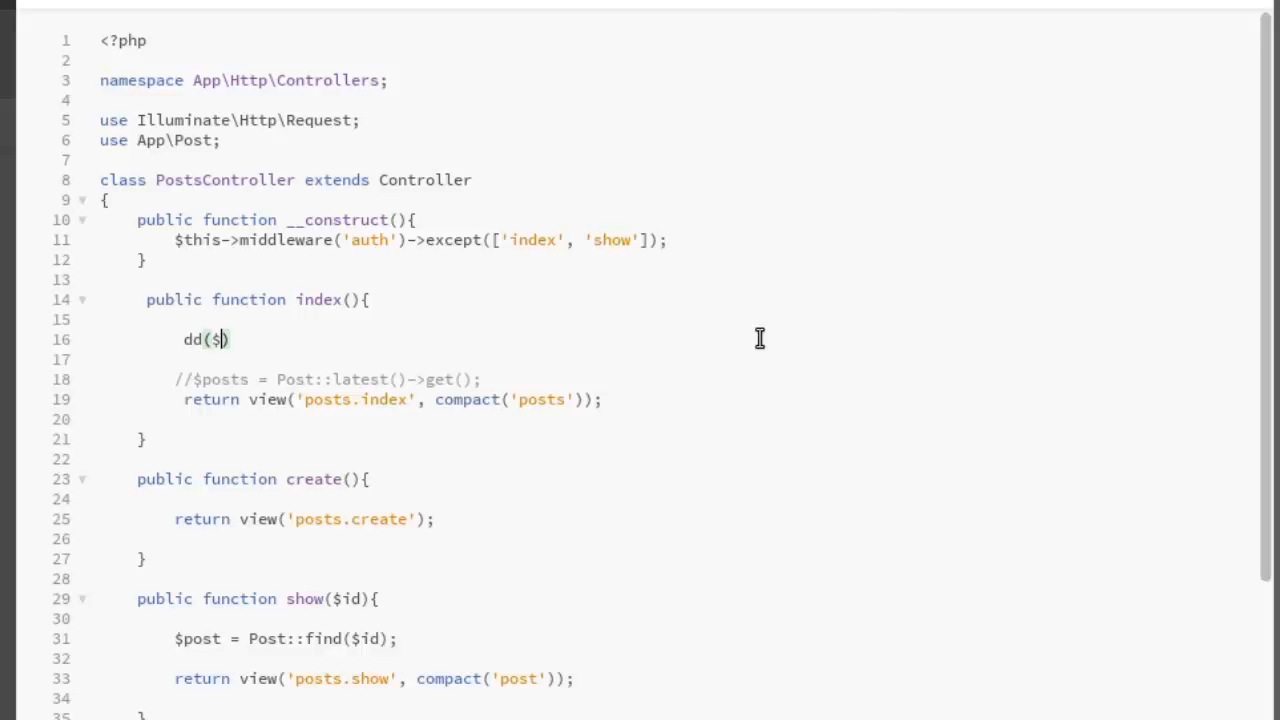
pyautogui.write('posts)')
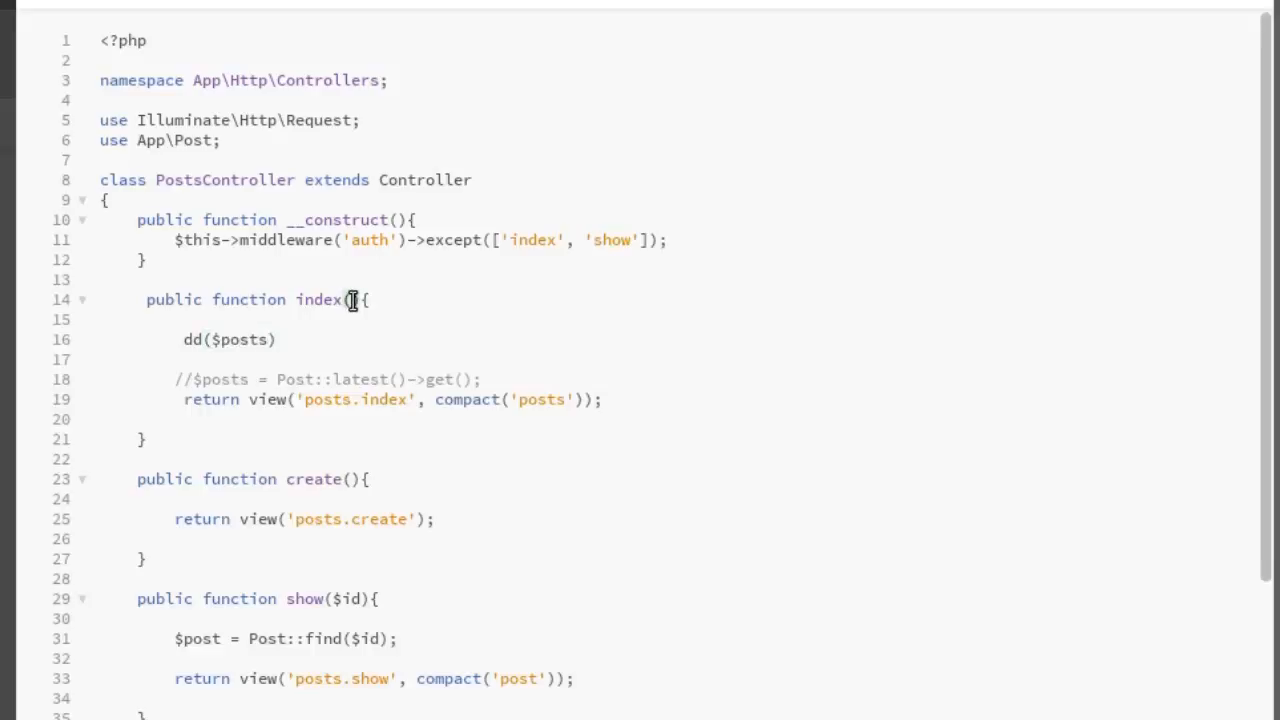
pyautogui.write('Posts')
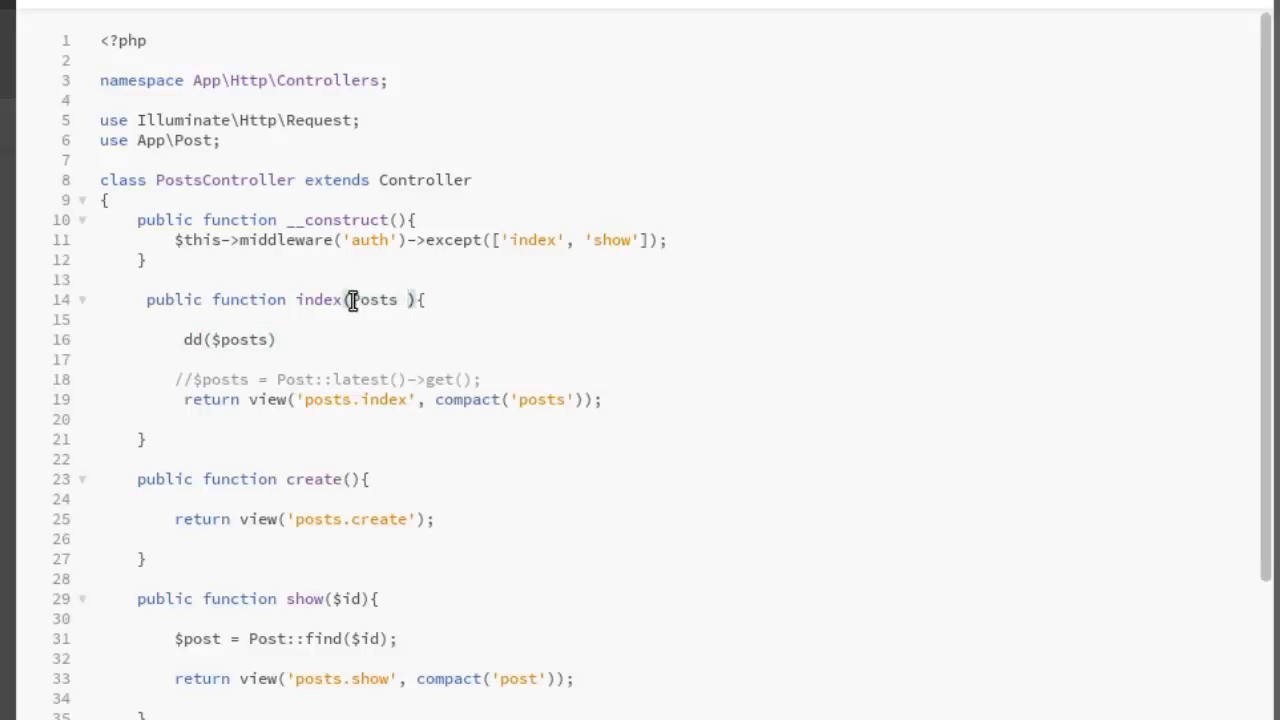
pyautogui.write('$posts')
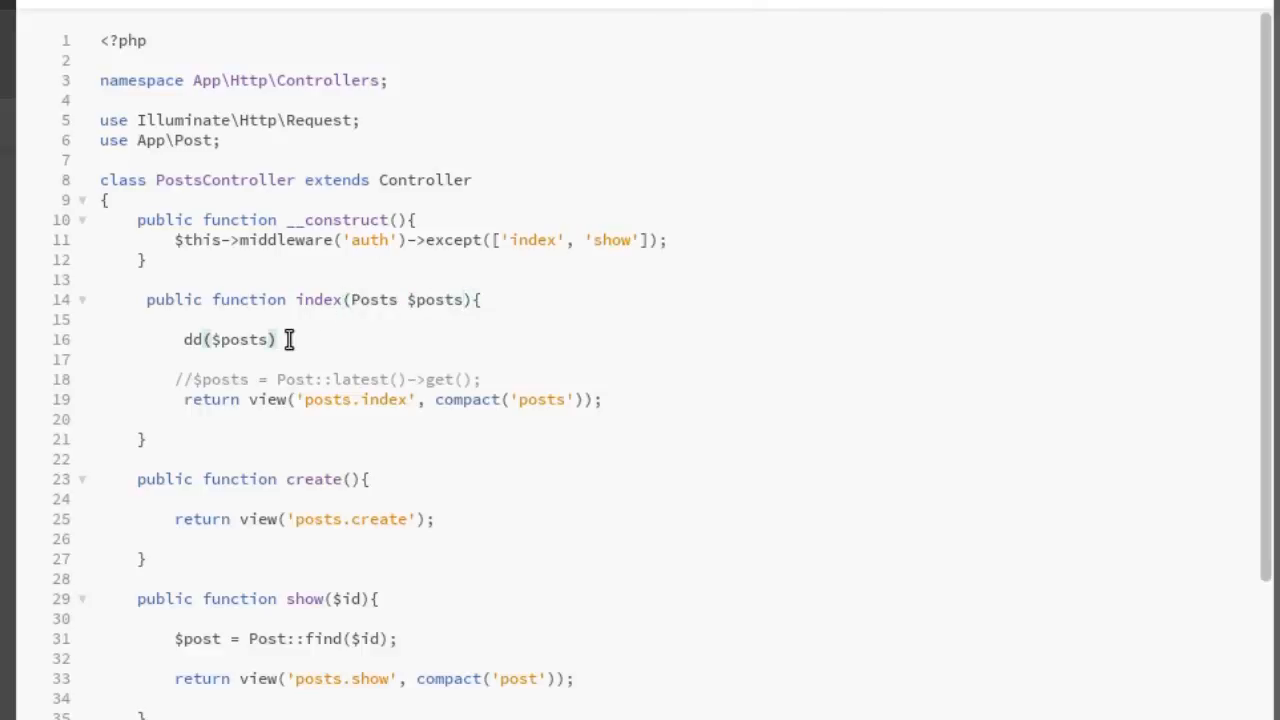
pyautogui.write(';')
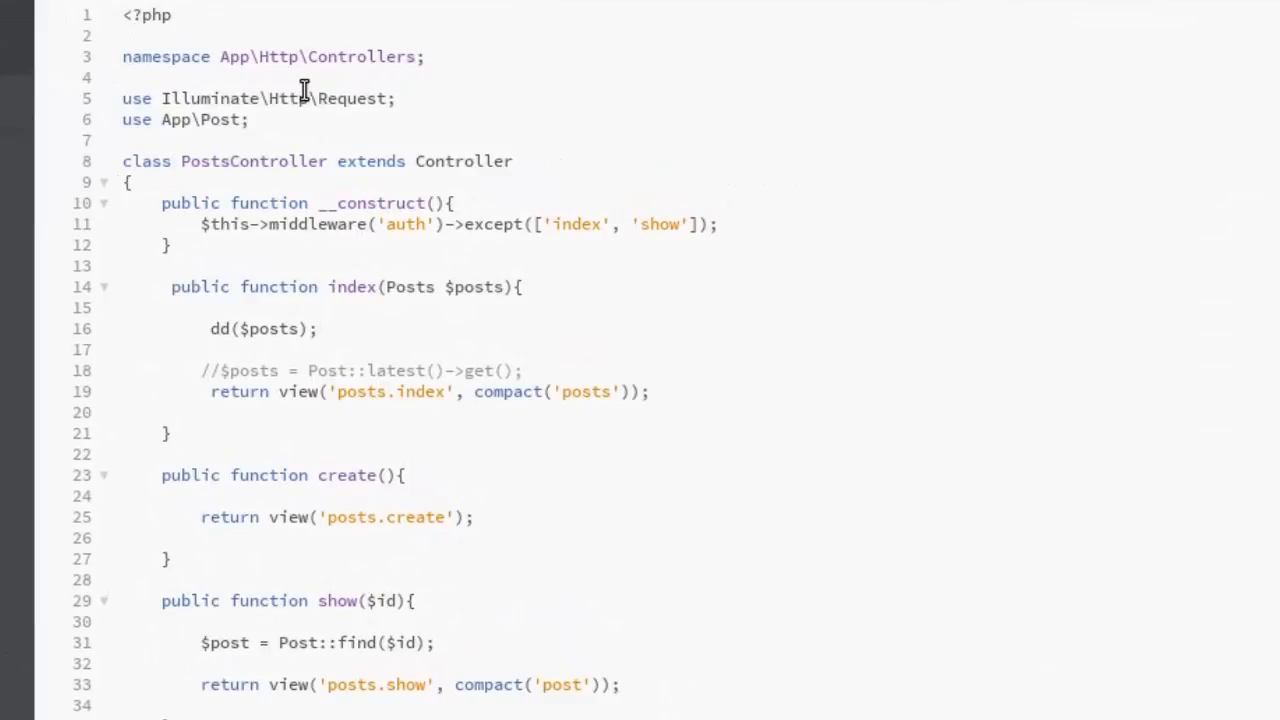
# Add use App\Repositories\Posts; on a new line below the App\Post import.
pyautogui.click(250, 119)
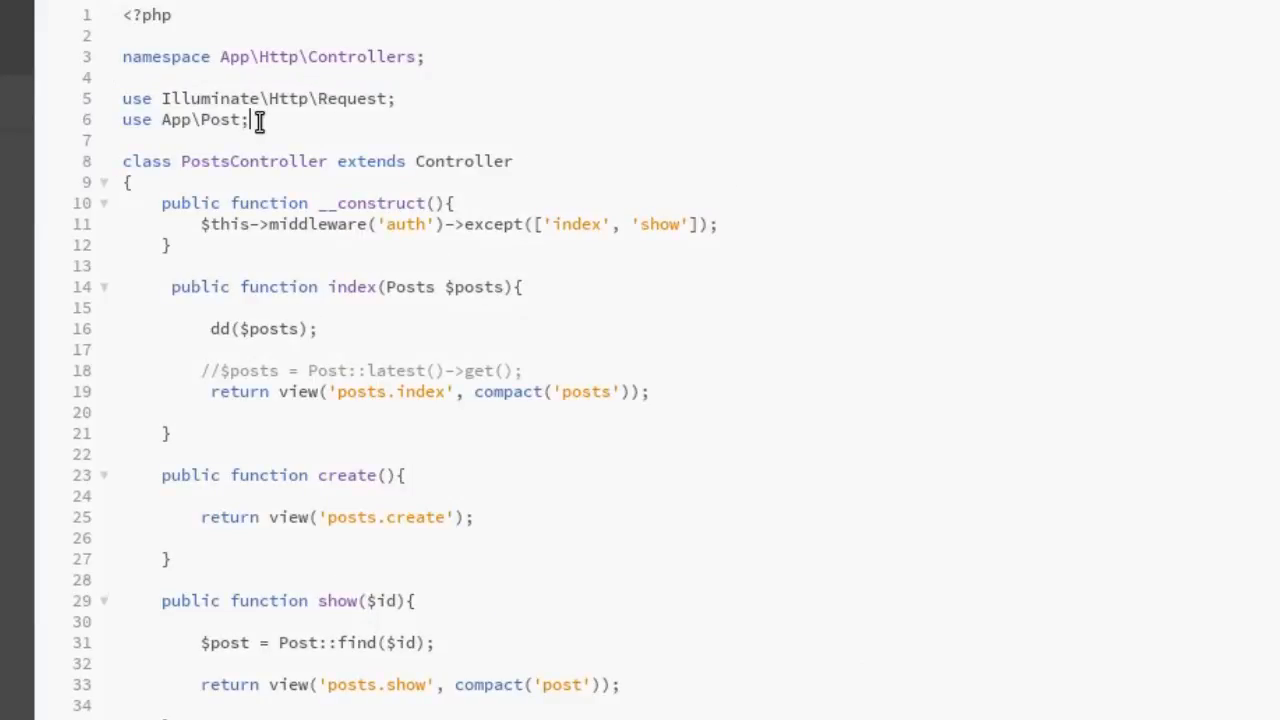
pyautogui.press('Enter')
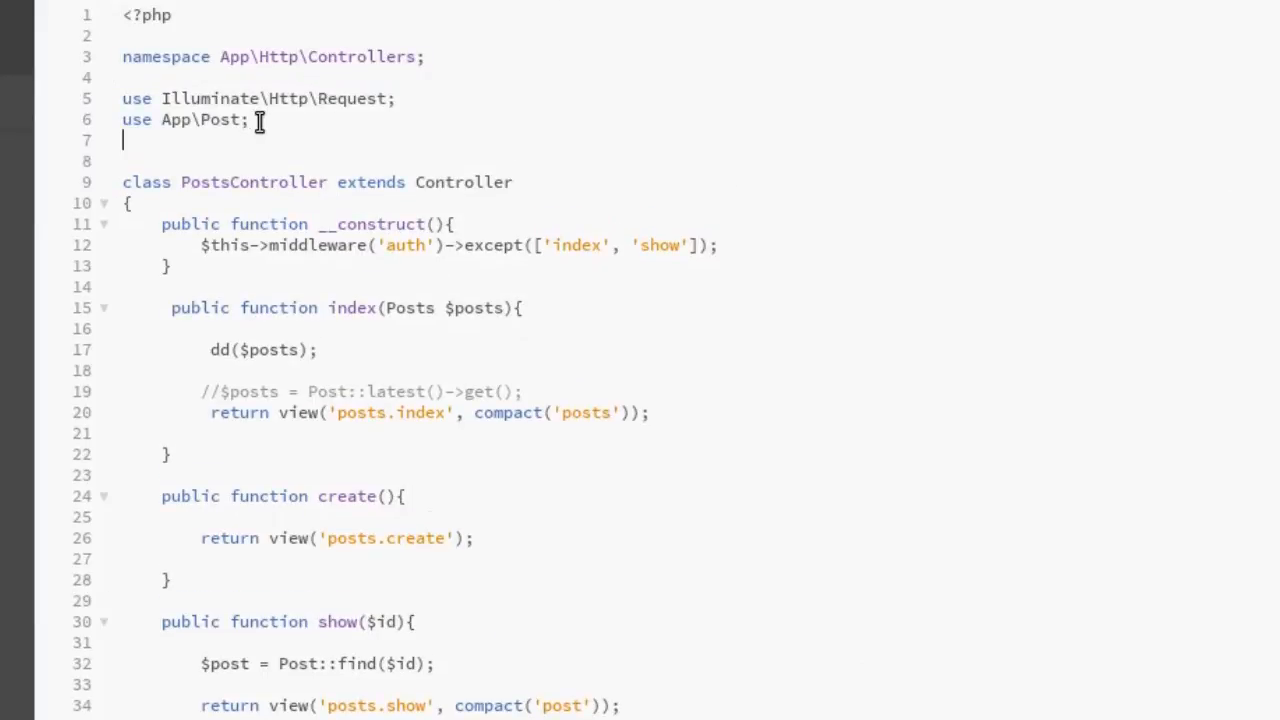
pyautogui.write('use')
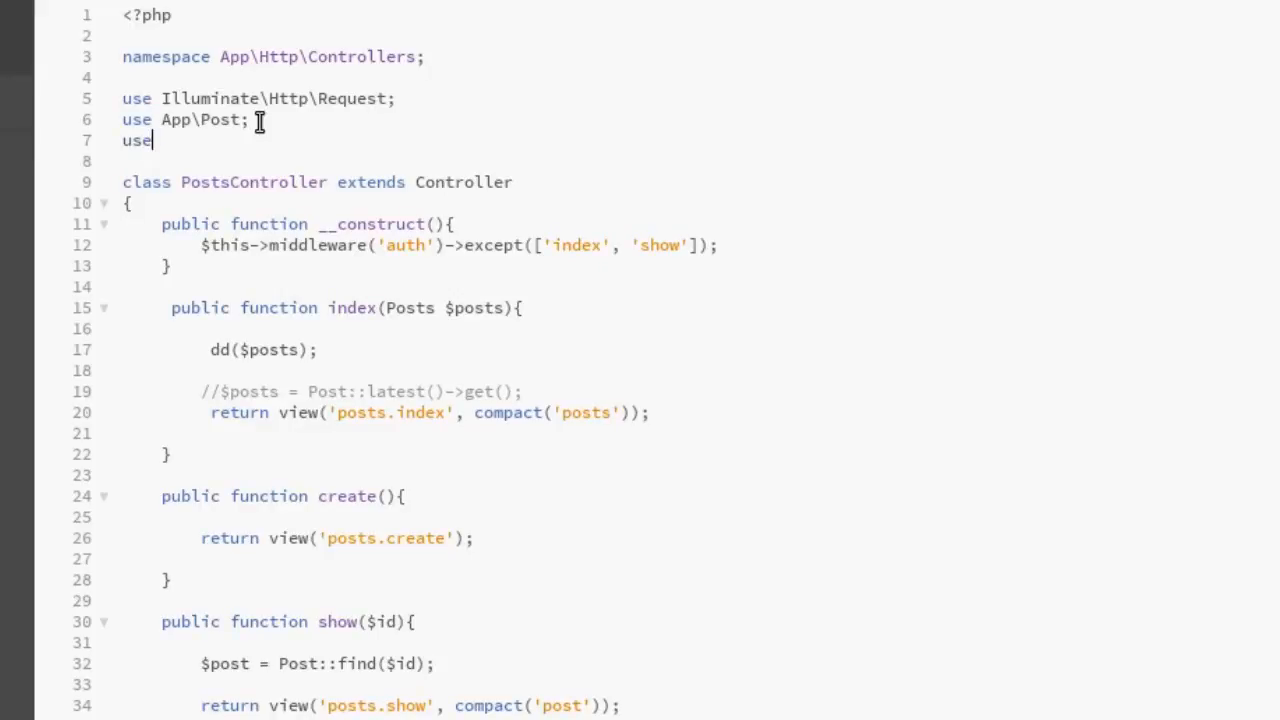
pyautogui.write('App')
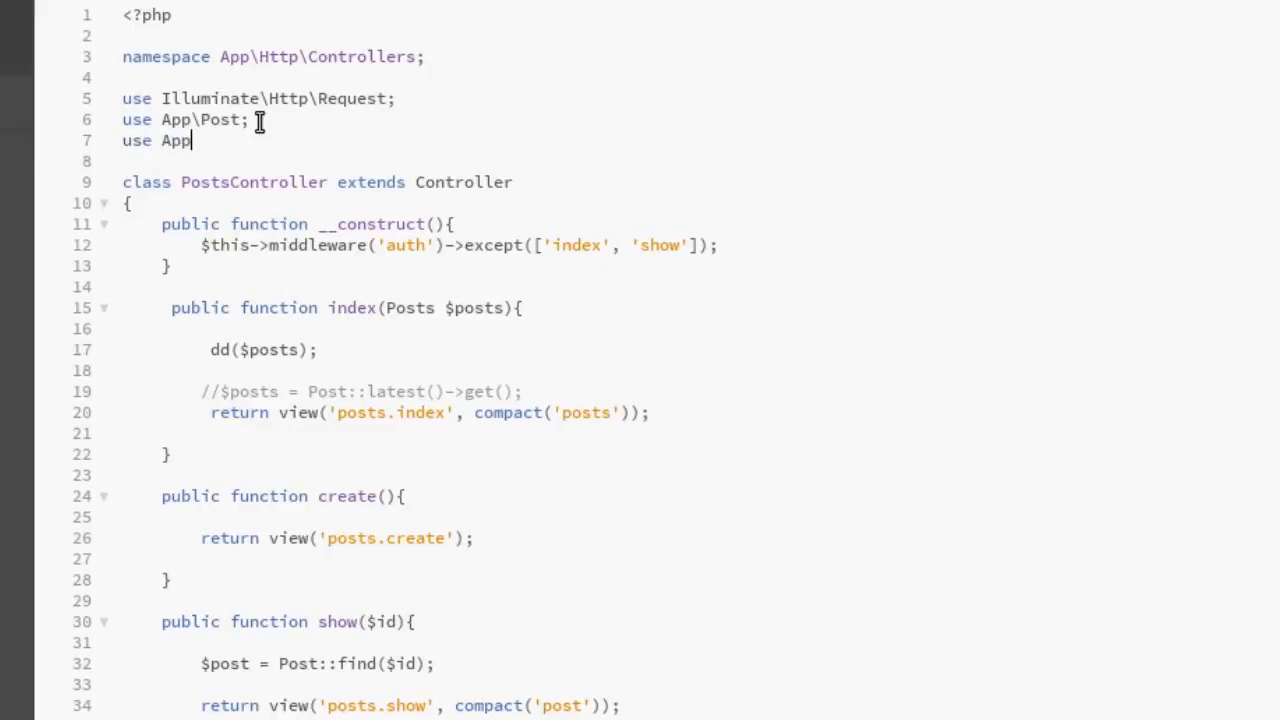
pyautogui.write('\\Re')
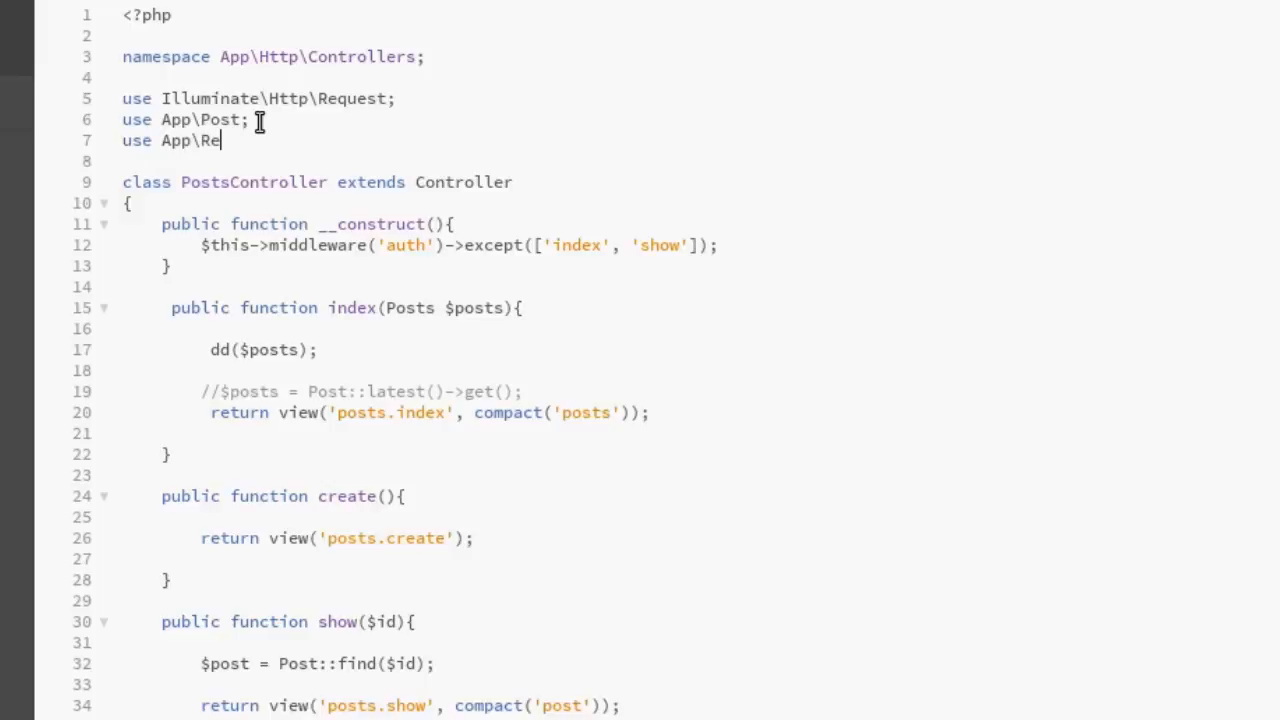
pyautogui.write('positor')
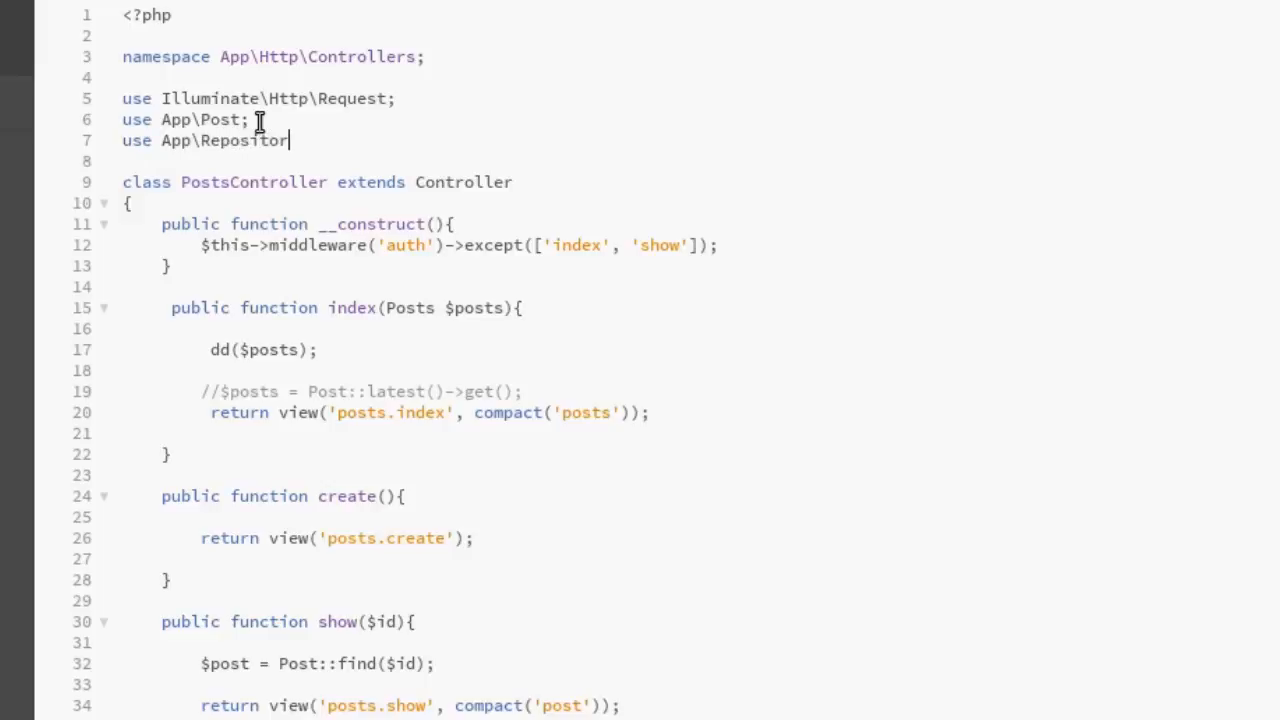
pyautogui.write('ies')
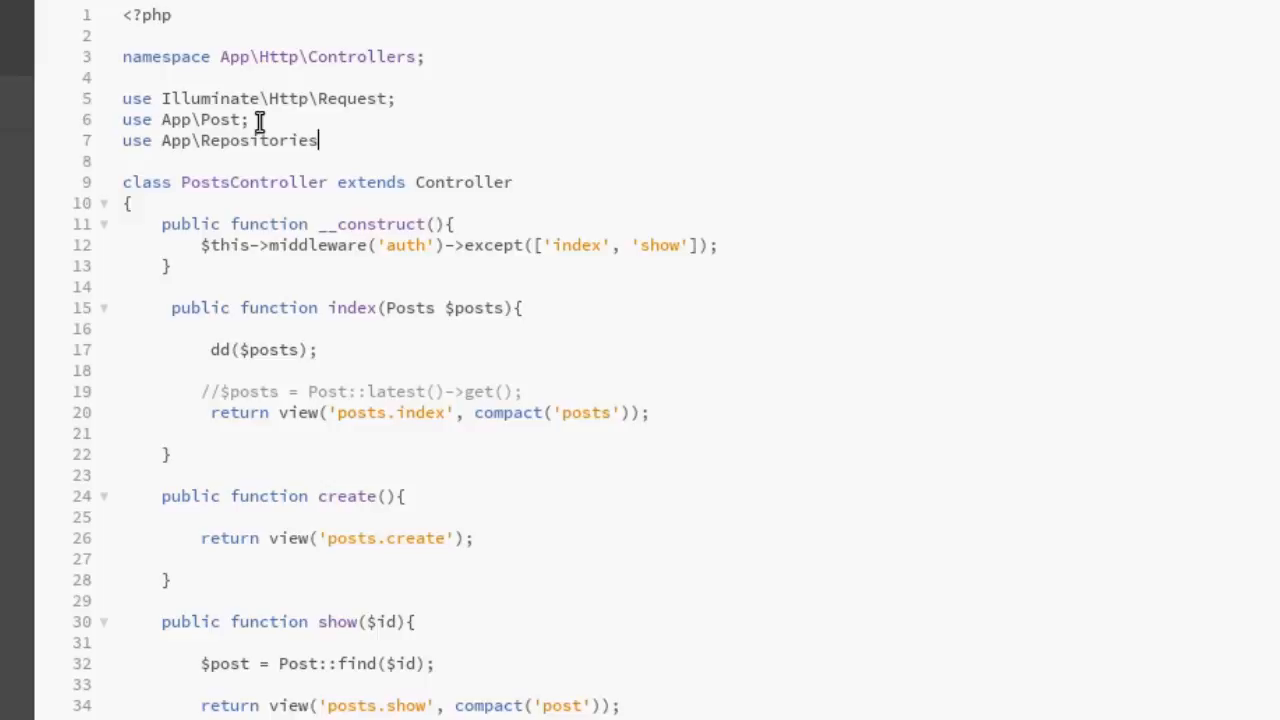
pyautogui.write("\\'")
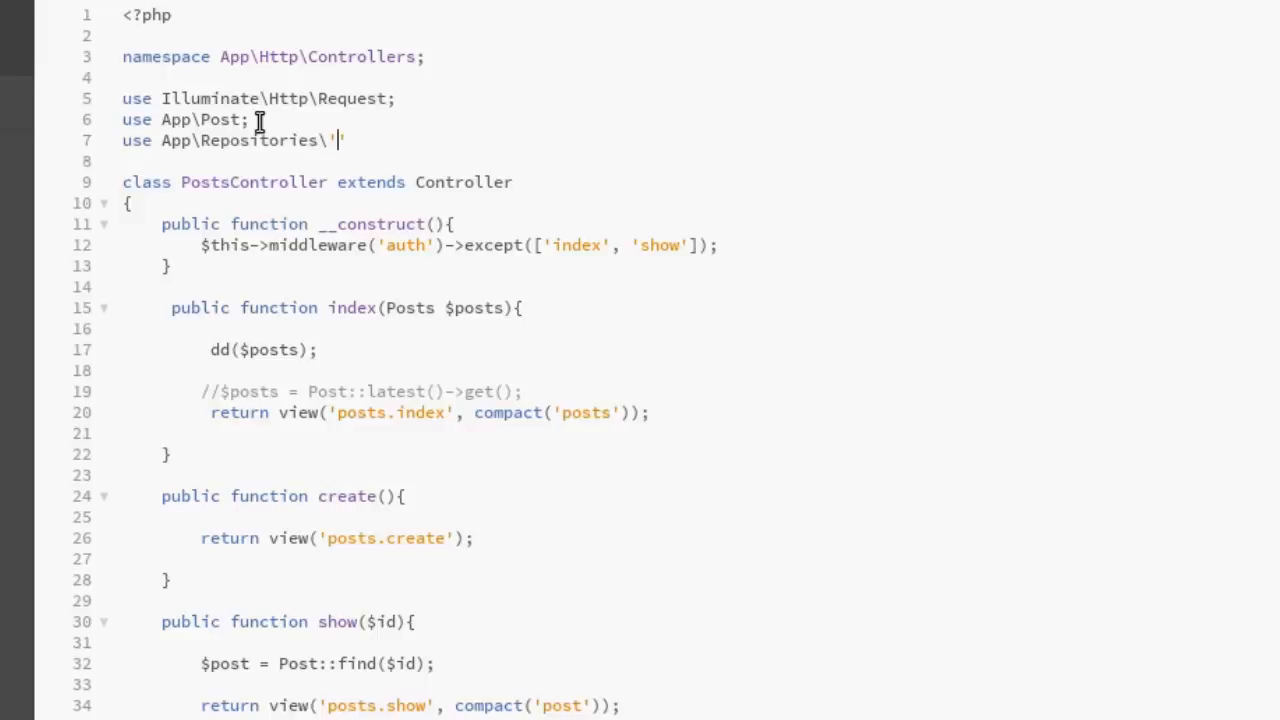
pyautogui.write('P')
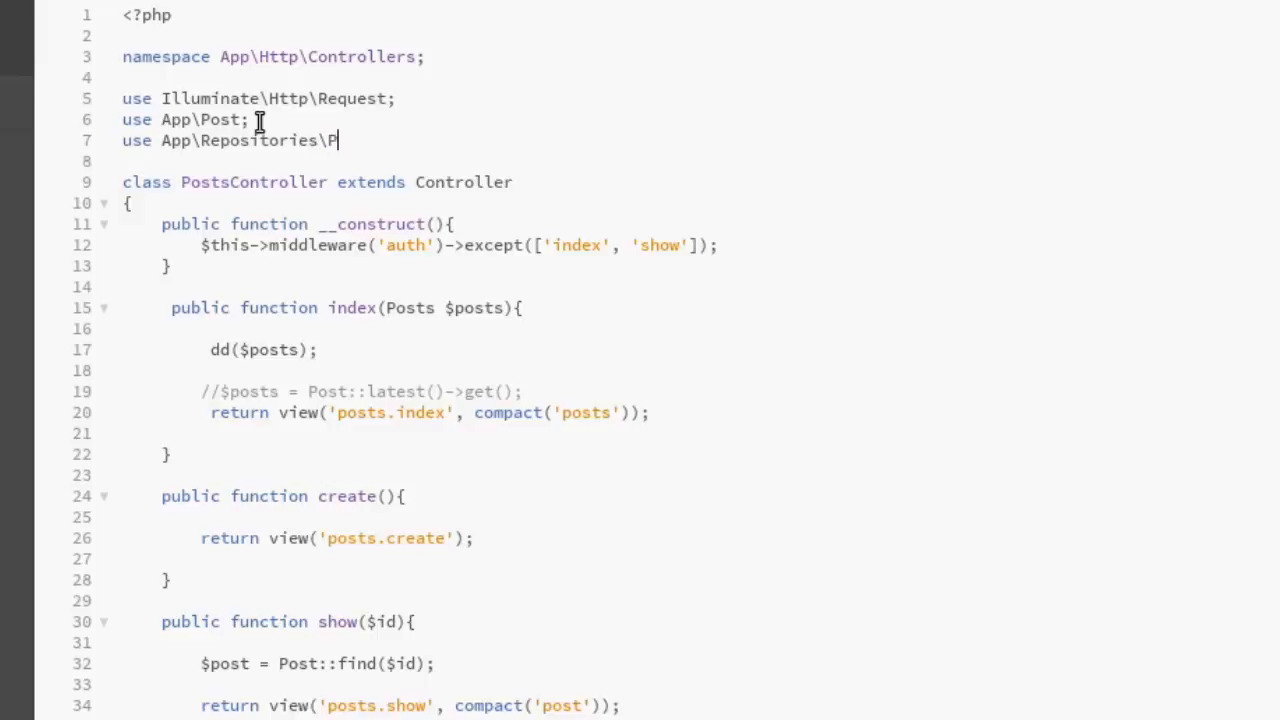
pyautogui.write('osts')
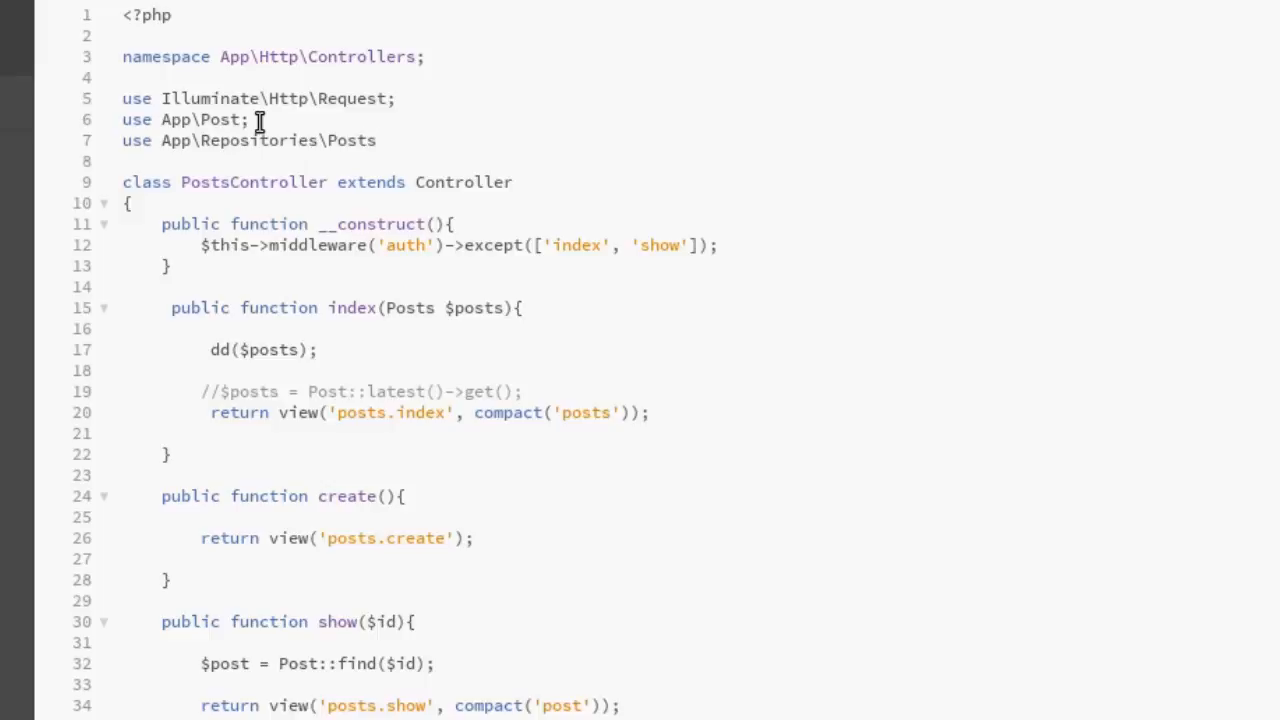
pyautogui.write(';')
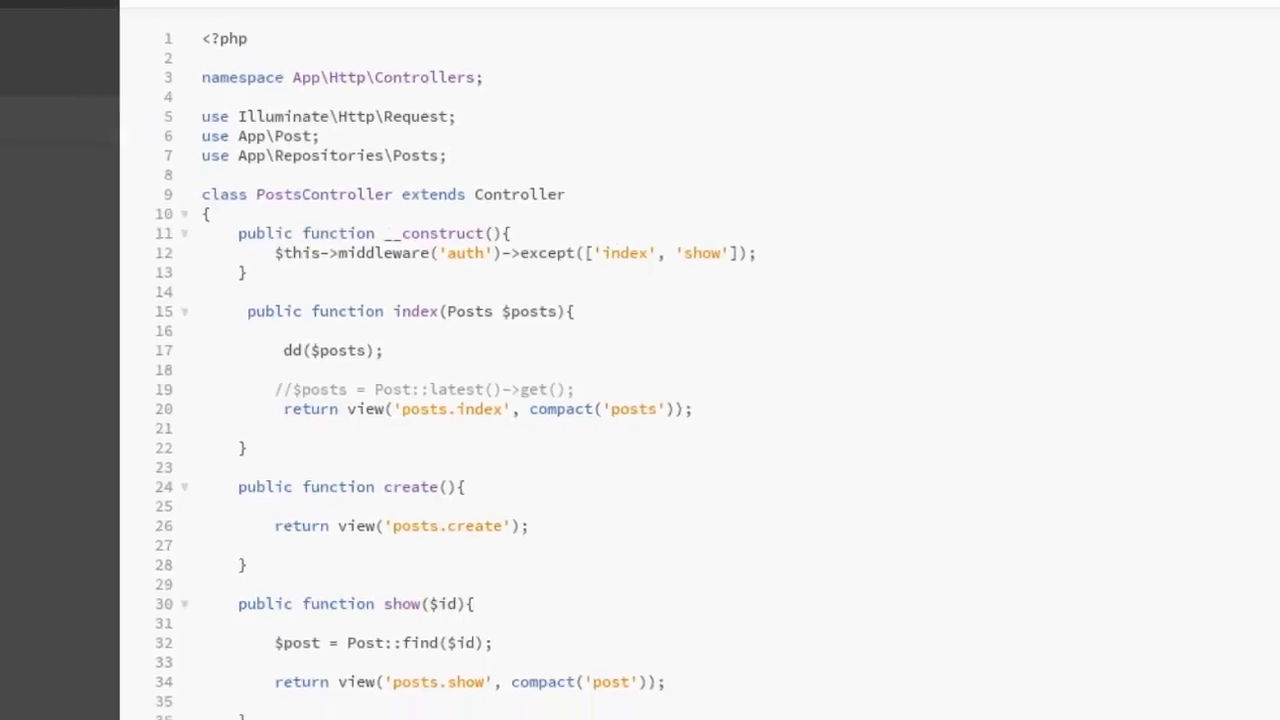
pyautogui.click(49, 55)
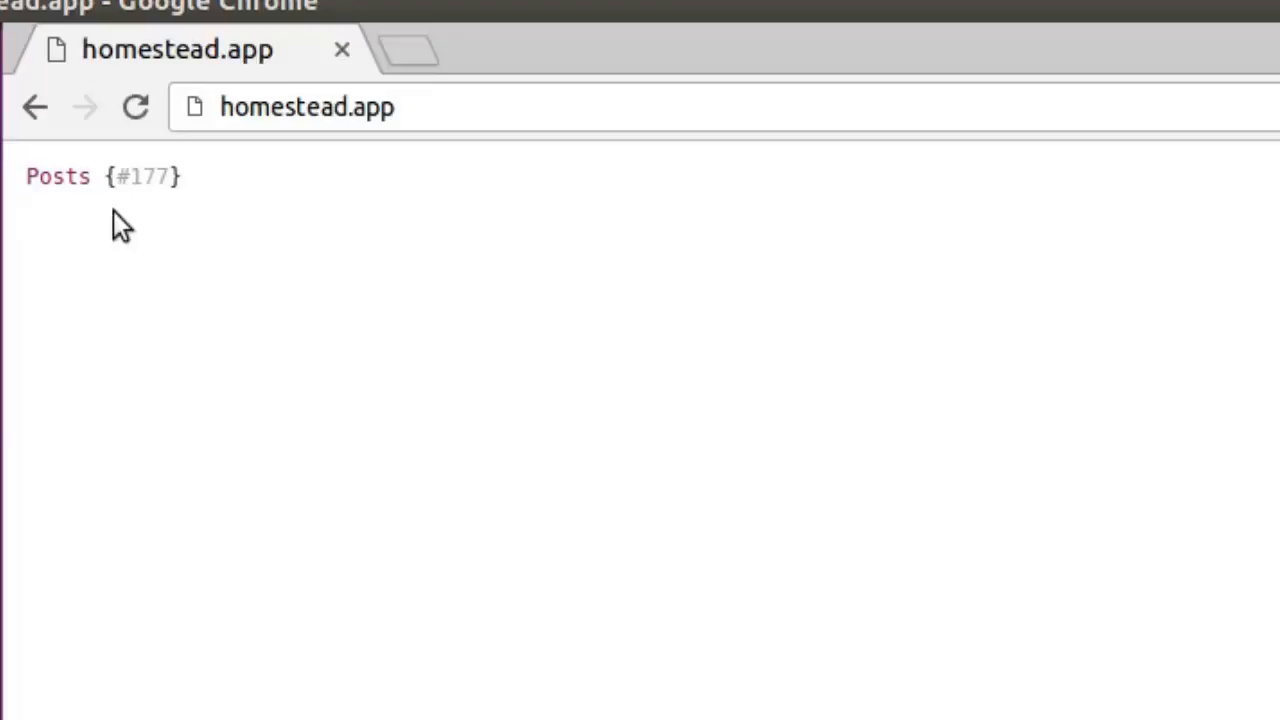
pyautogui.moveTo(50, 185)
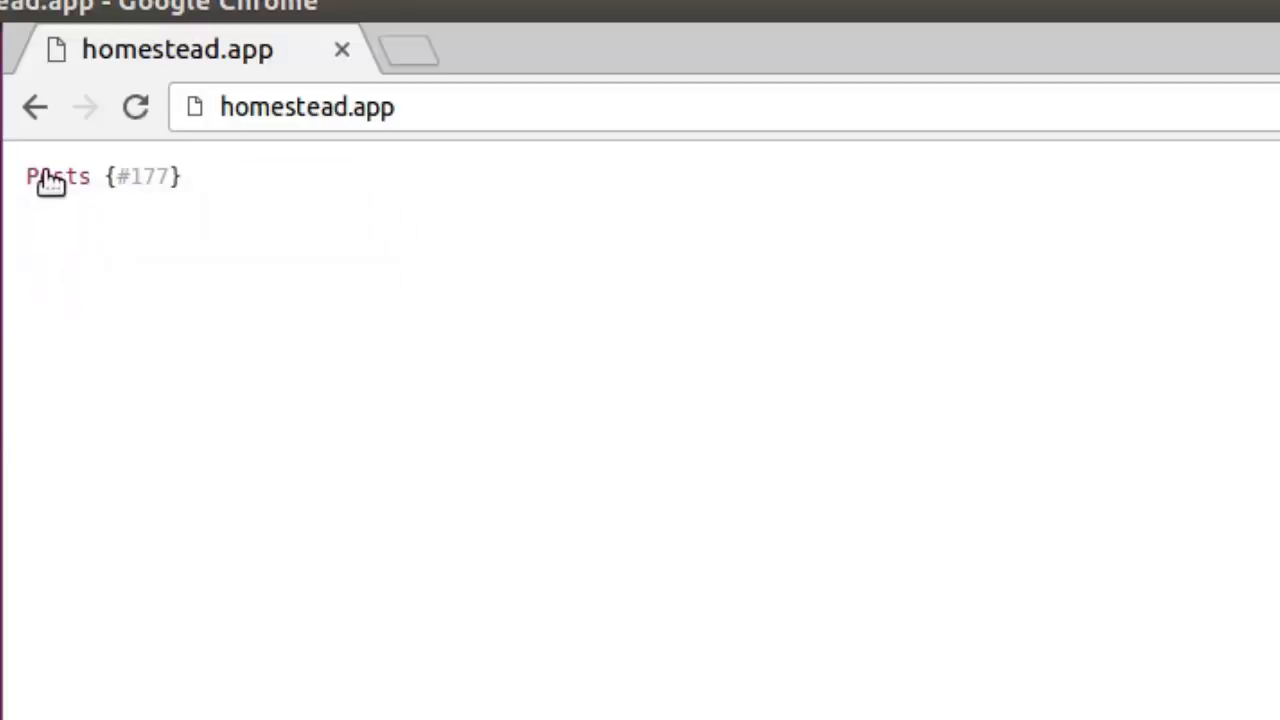
pyautogui.moveTo(58, 176)
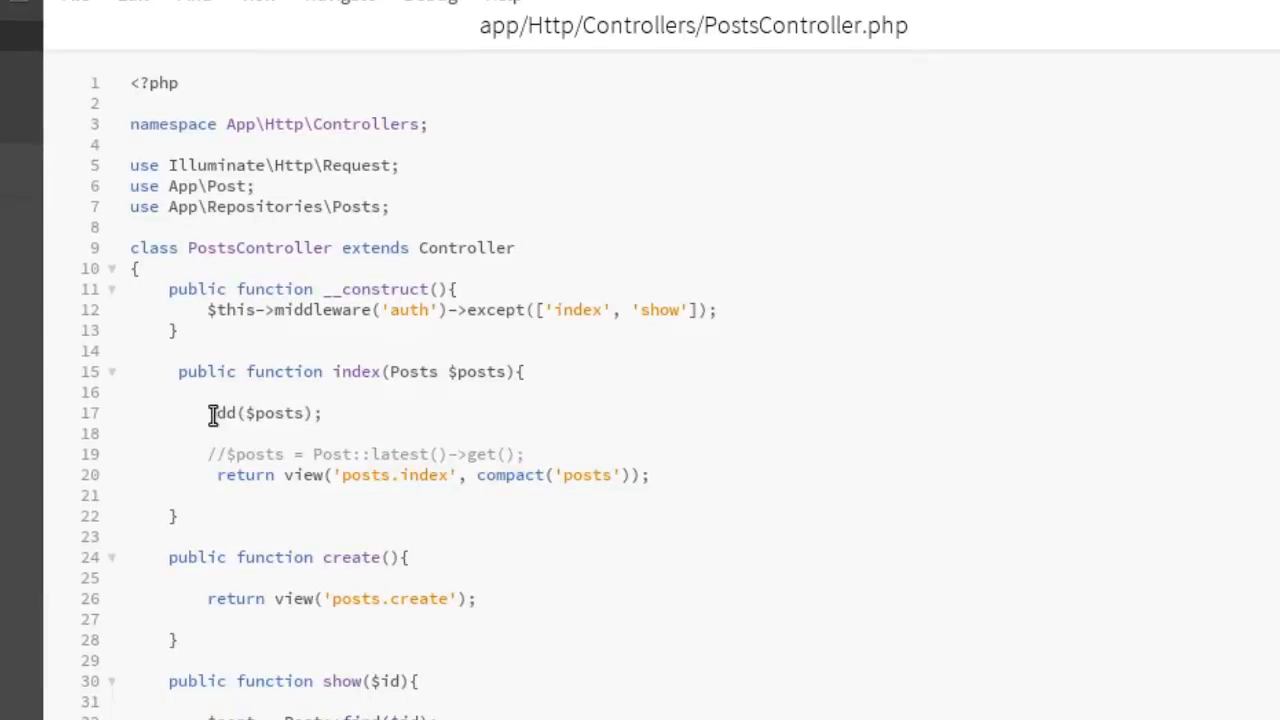
# Replace the dd($posts) statement with $posts = $posts->all(); in index().
pyautogui.doubleClick(260, 413)
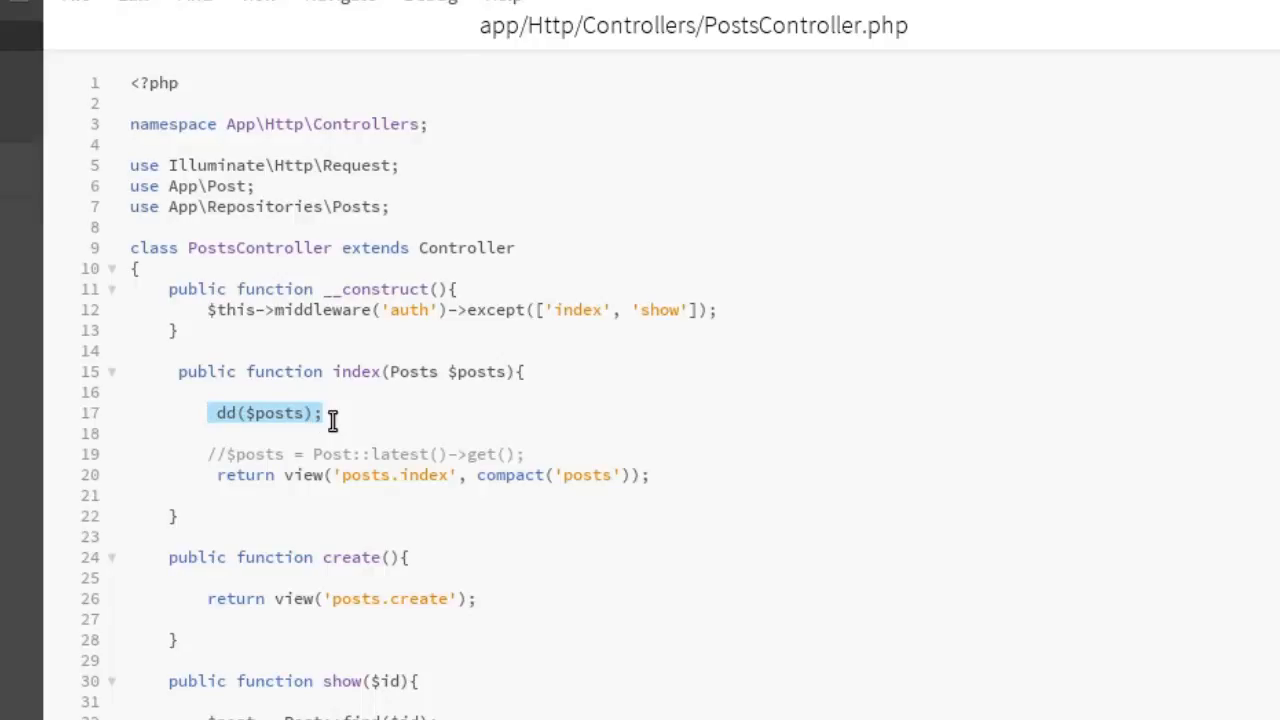
pyautogui.write('$post')
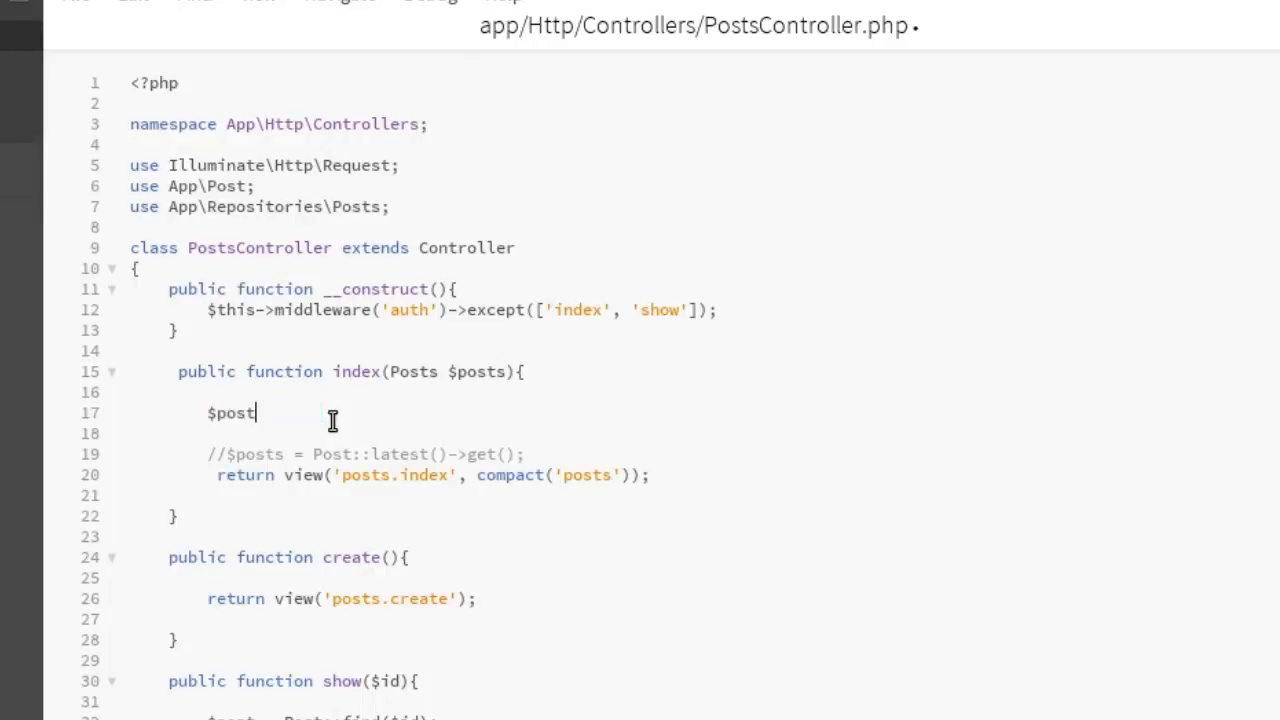
pyautogui.write('s =')
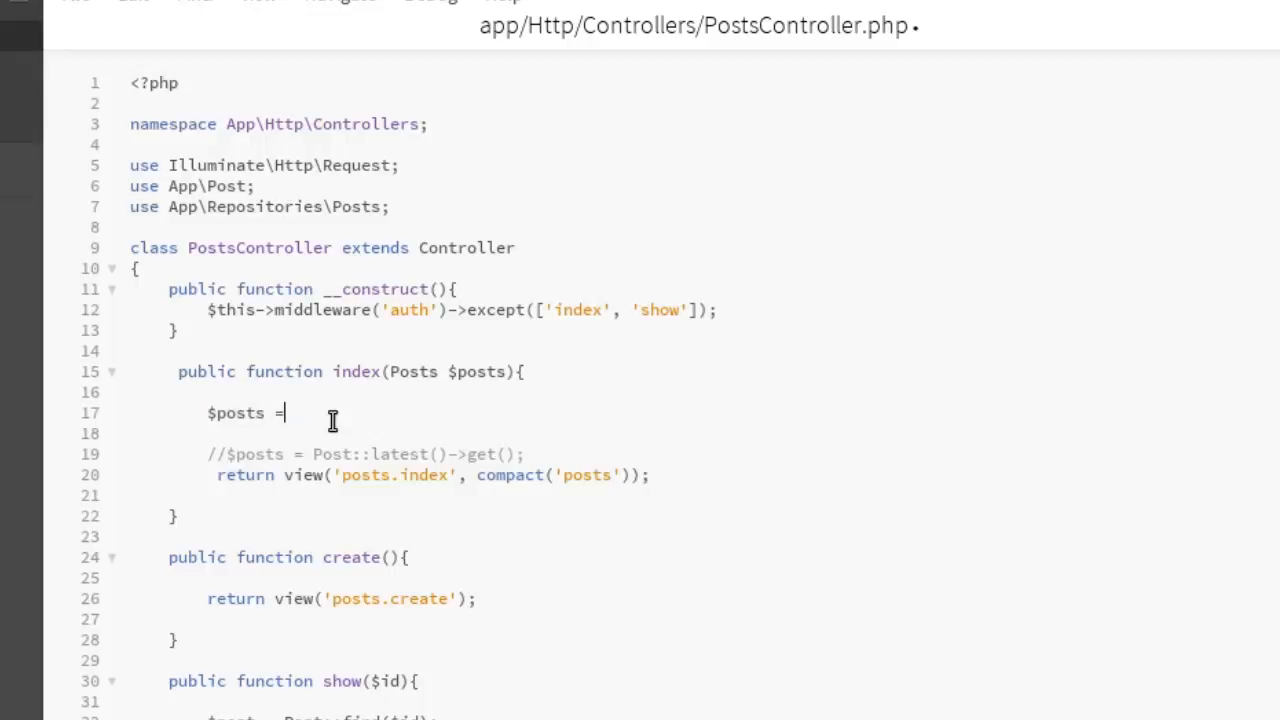
pyautogui.write('$p')
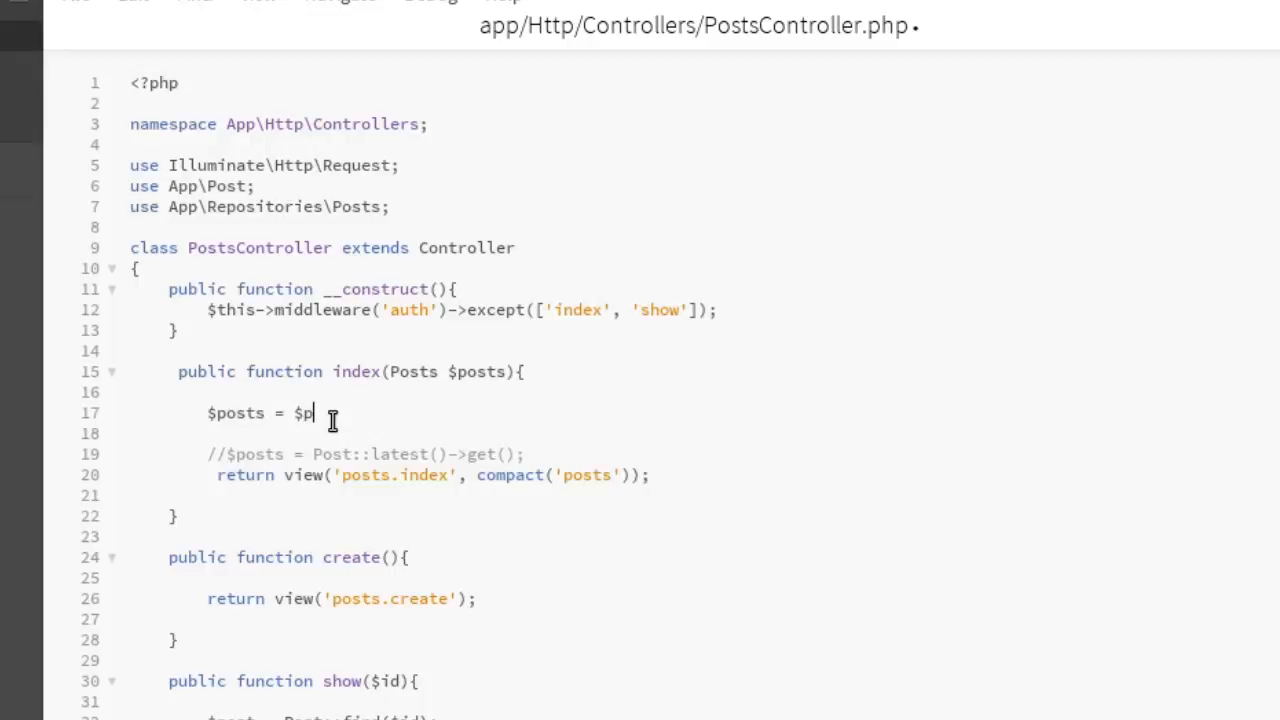
pyautogui.write('osts')
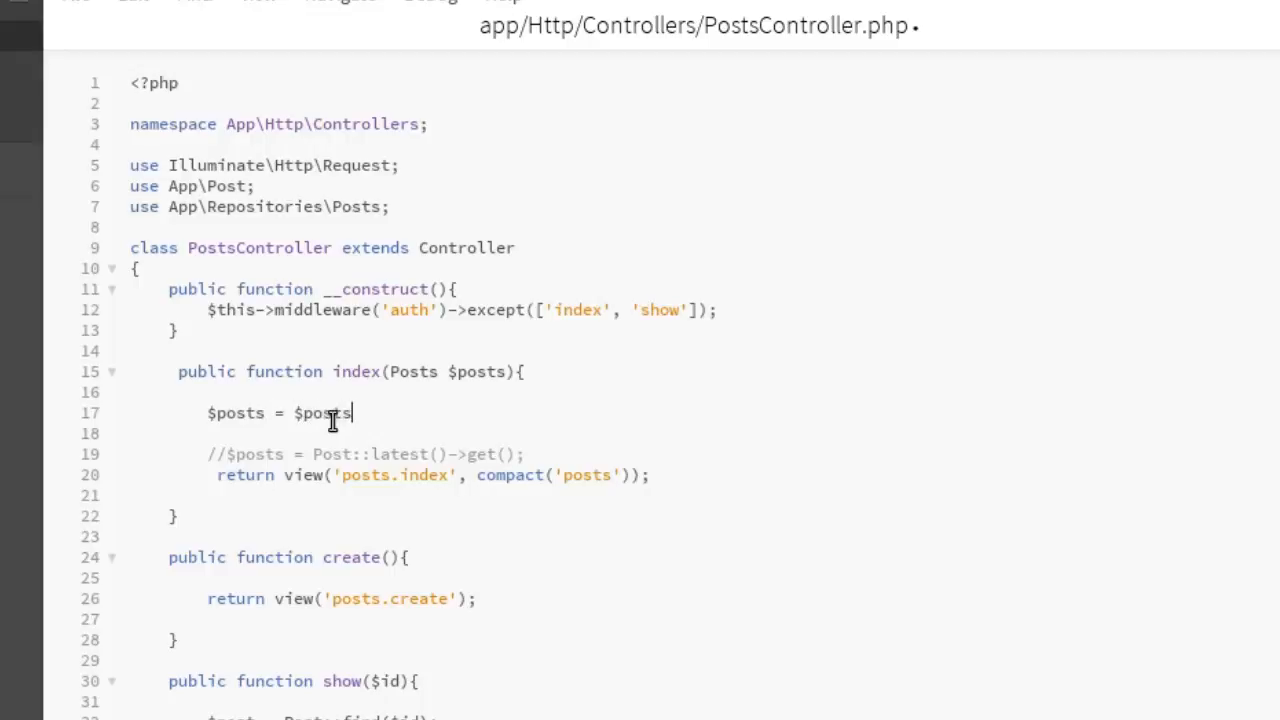
pyautogui.write('->')
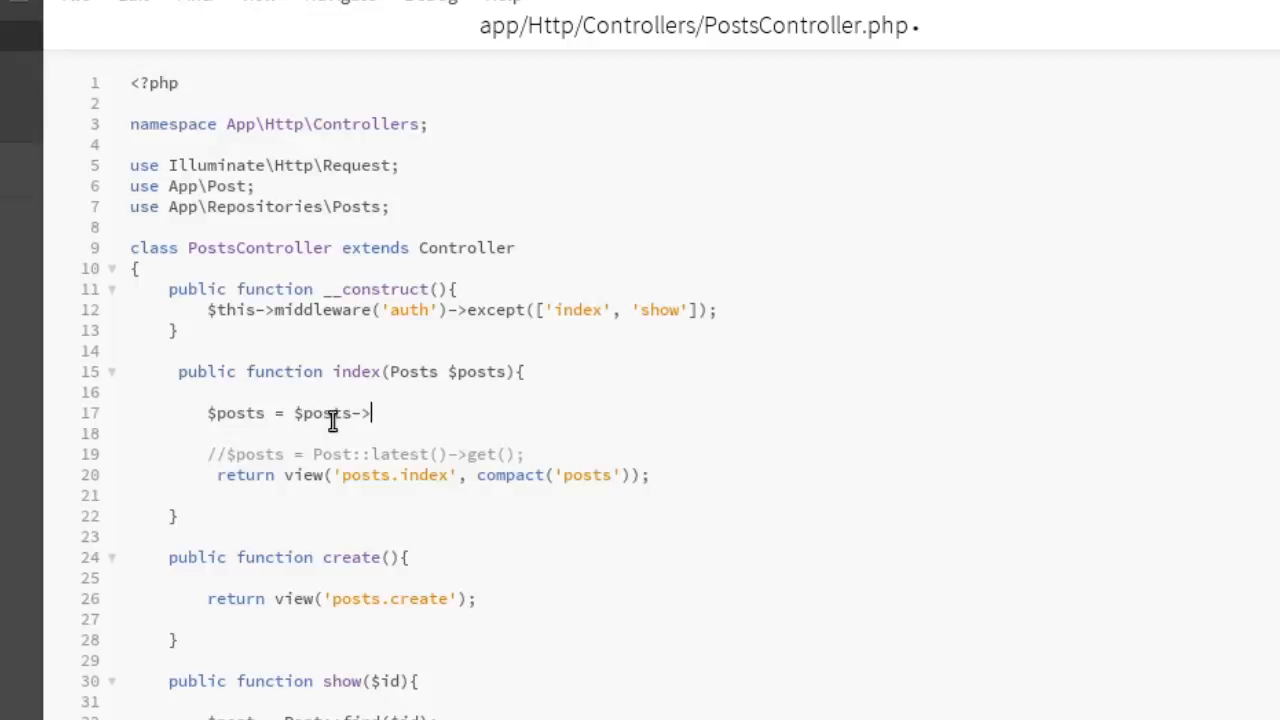
pyautogui.write('all')
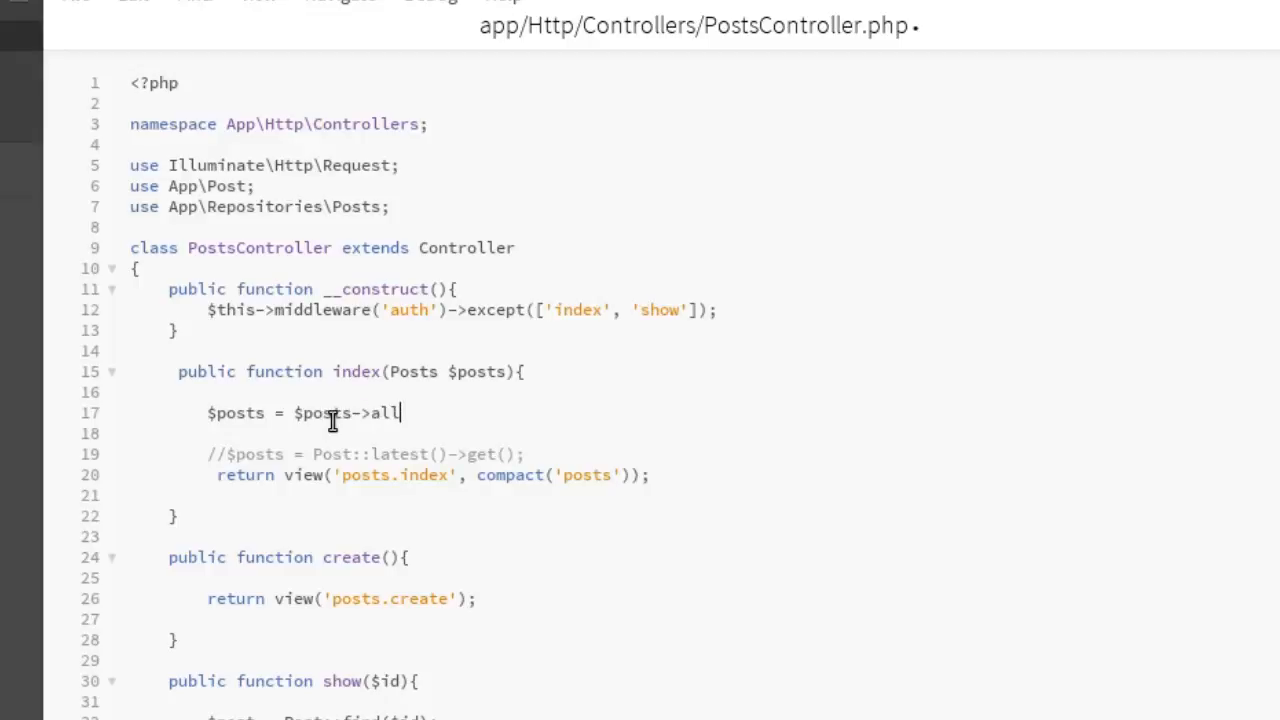
pyautogui.write('()')
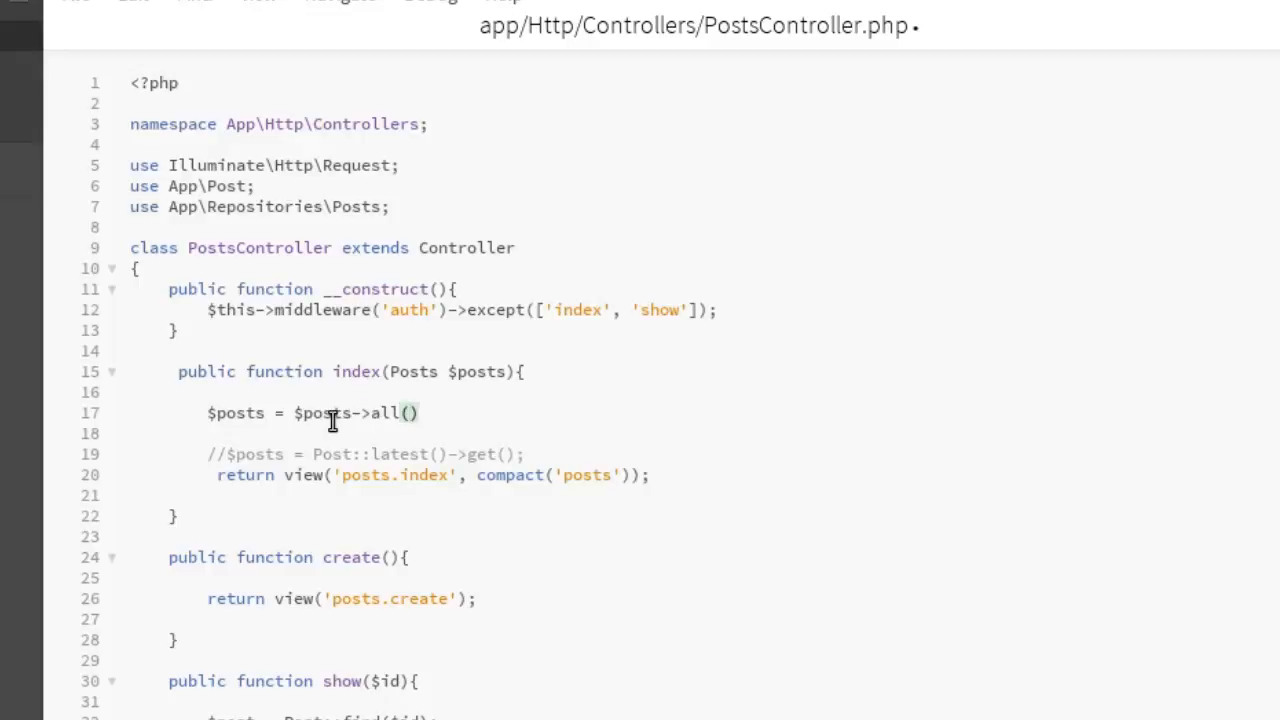
pyautogui.write(';')
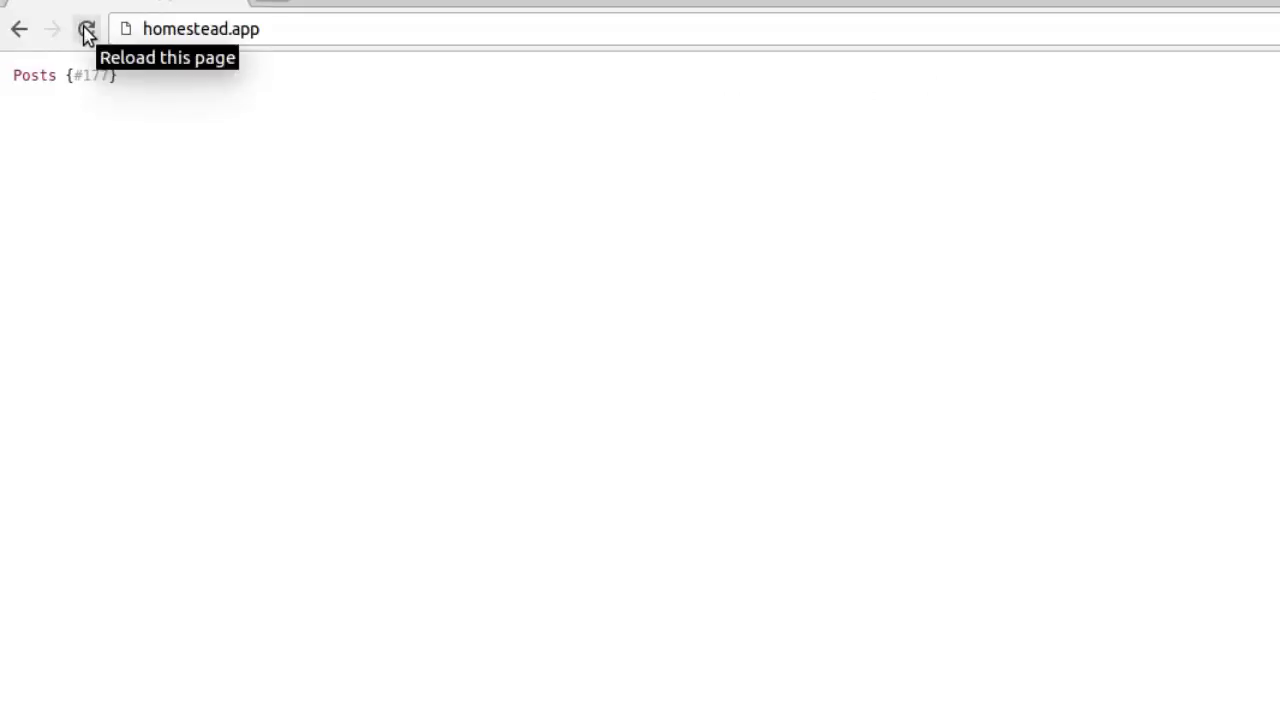
# Reload homestead.app and scroll down through the Bootstrap Blog posts.
pyautogui.click(85, 28)
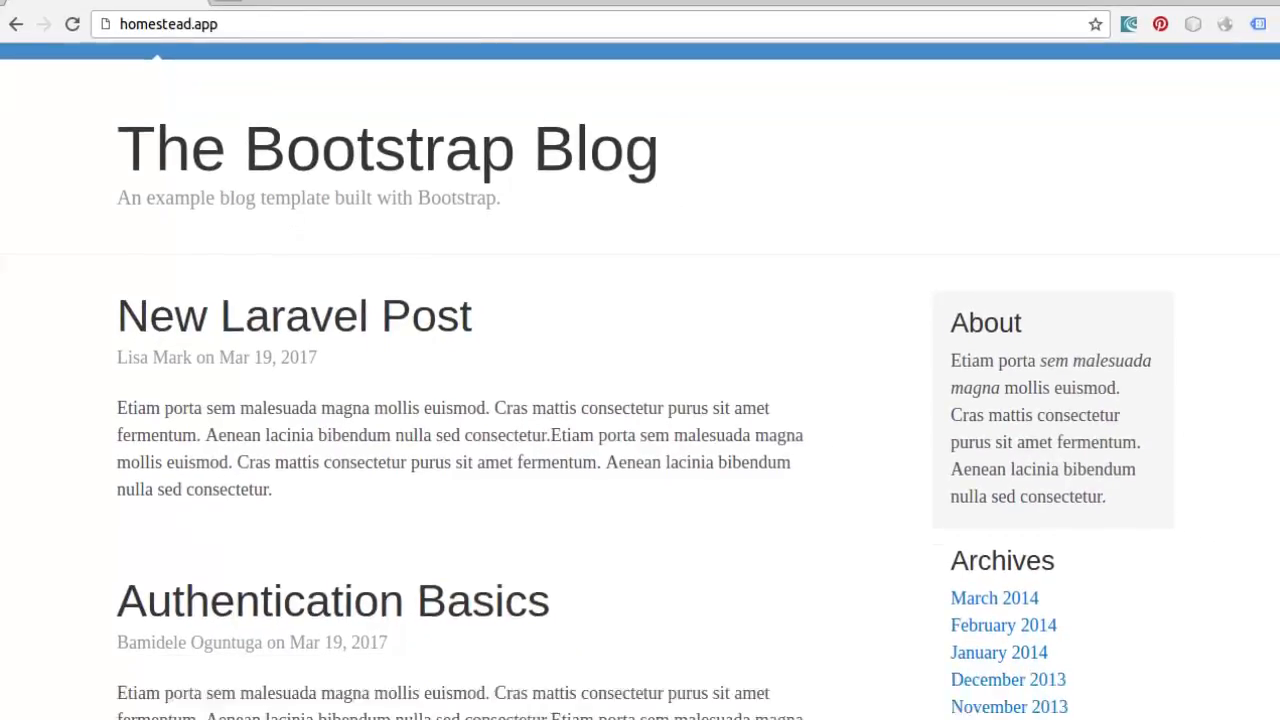
pyautogui.scroll(-3)
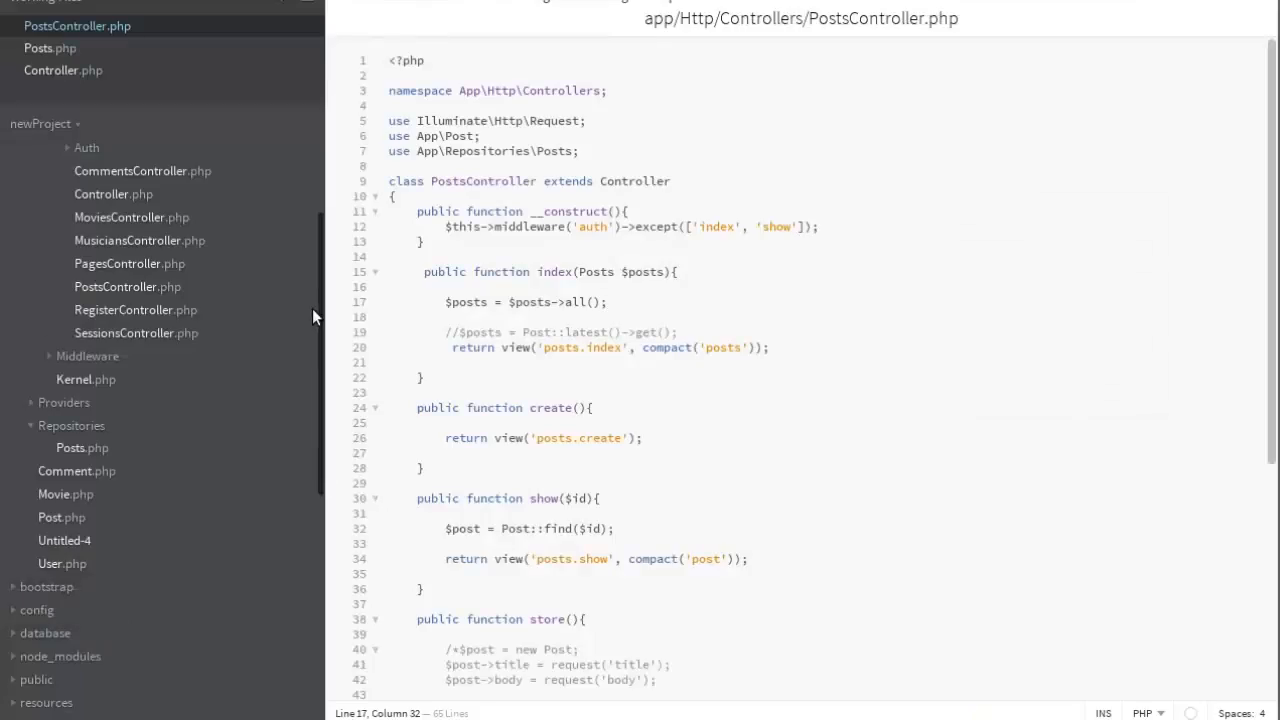
# In app/Repositories/Posts.php, write a public __construct(Redis $redis) constructor signature.
pyautogui.click(82, 447)
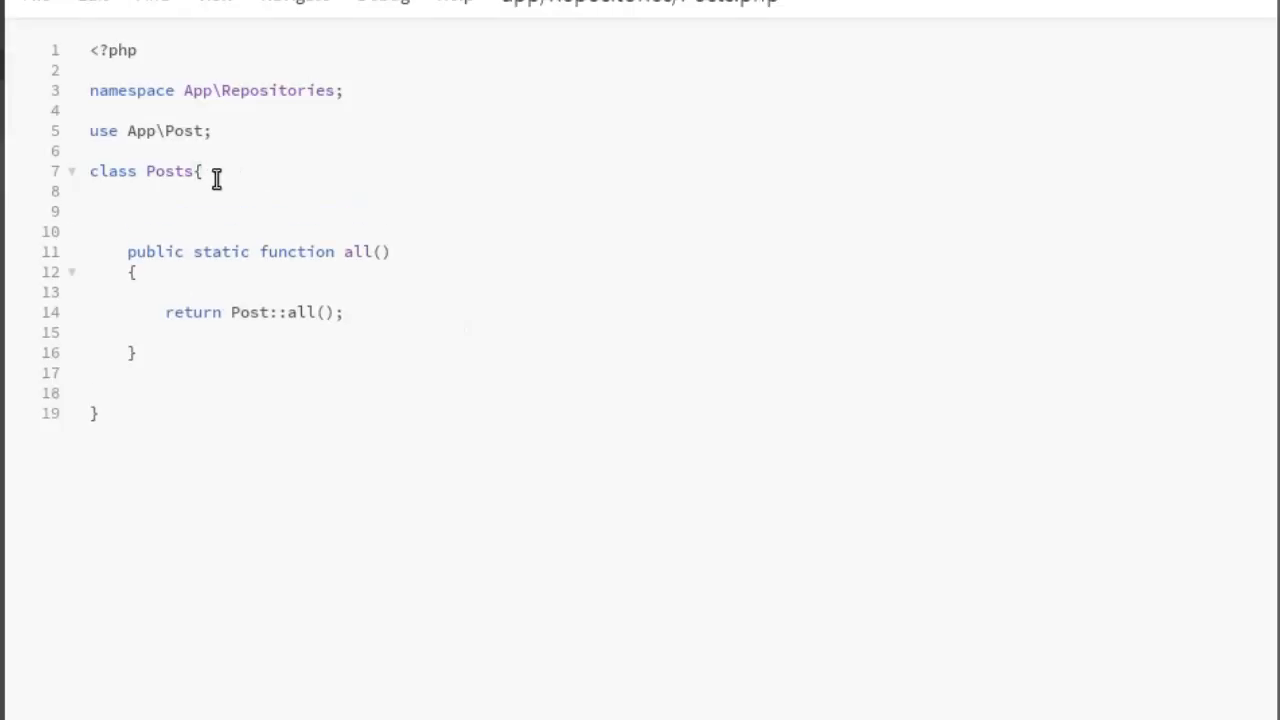
pyautogui.write('public fu')
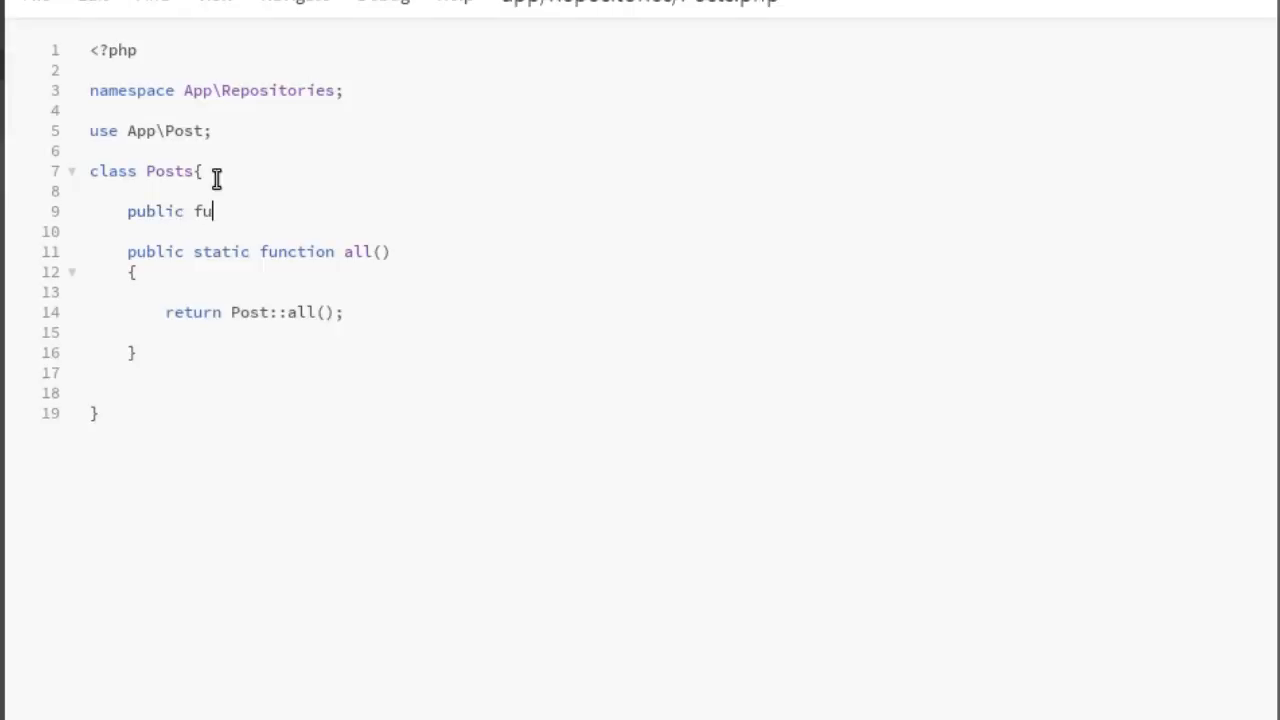
pyautogui.write('nction')
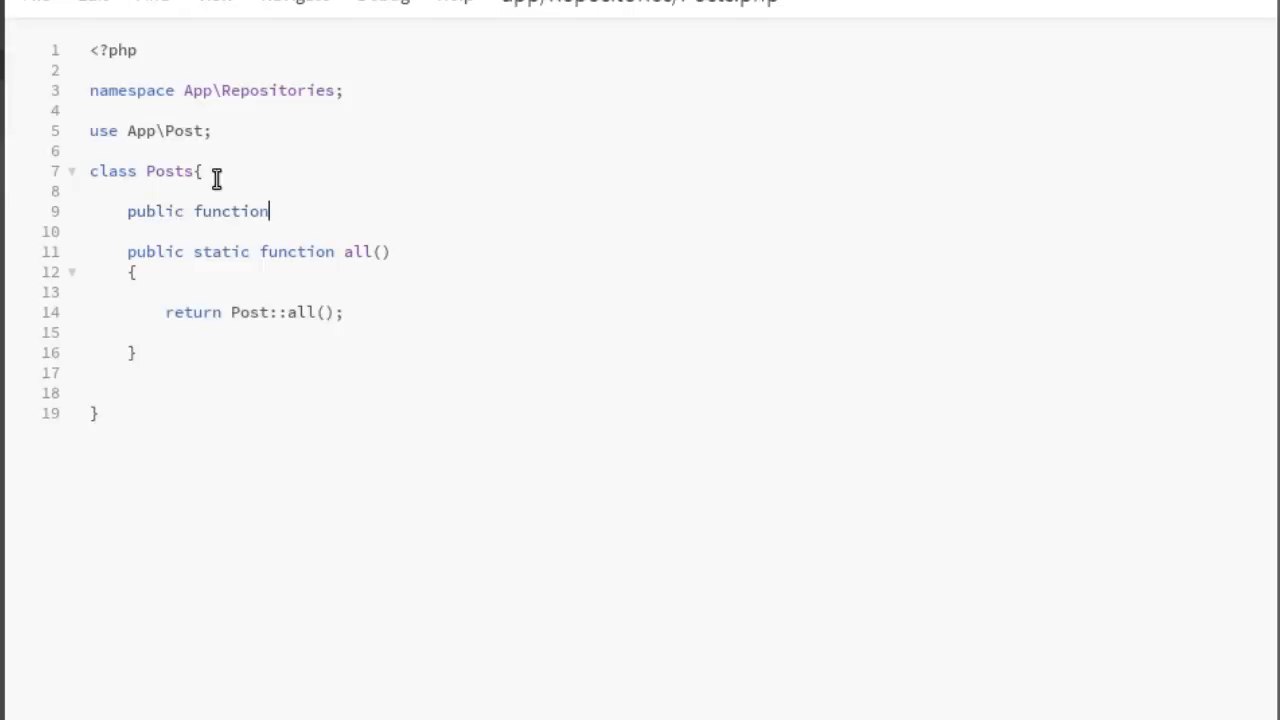
pyautogui.write('__')
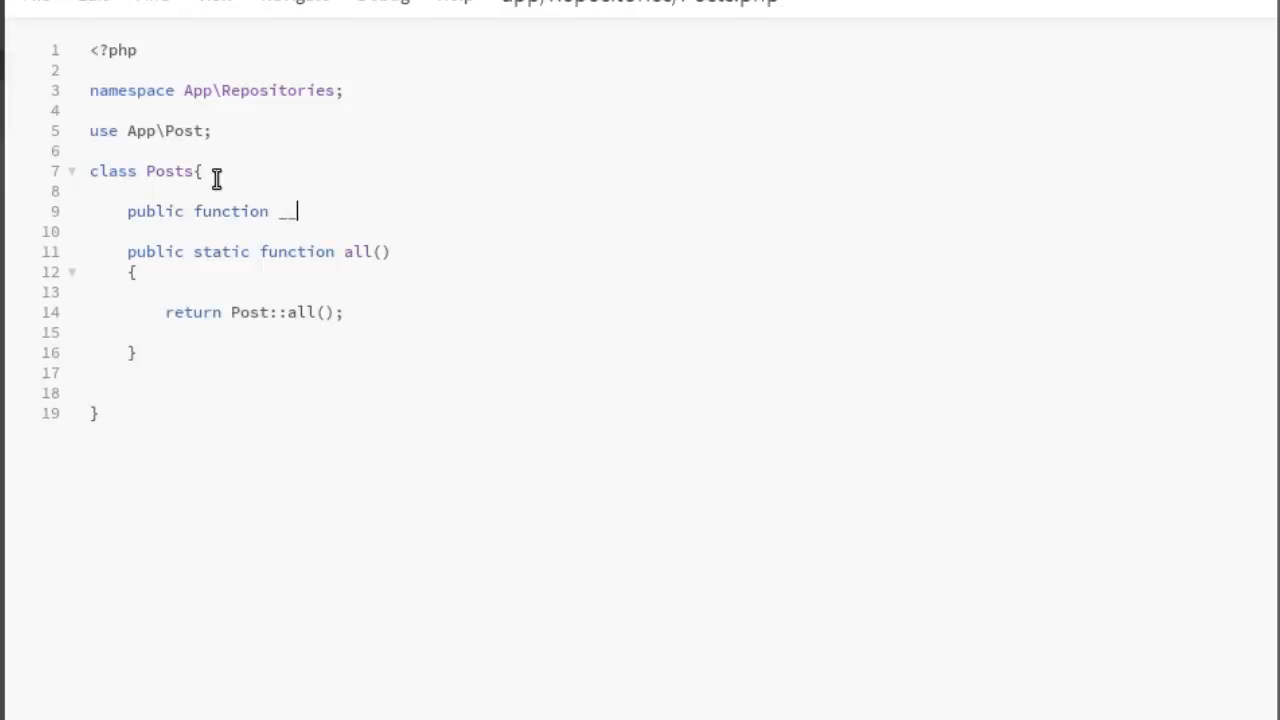
pyautogui.write('const')
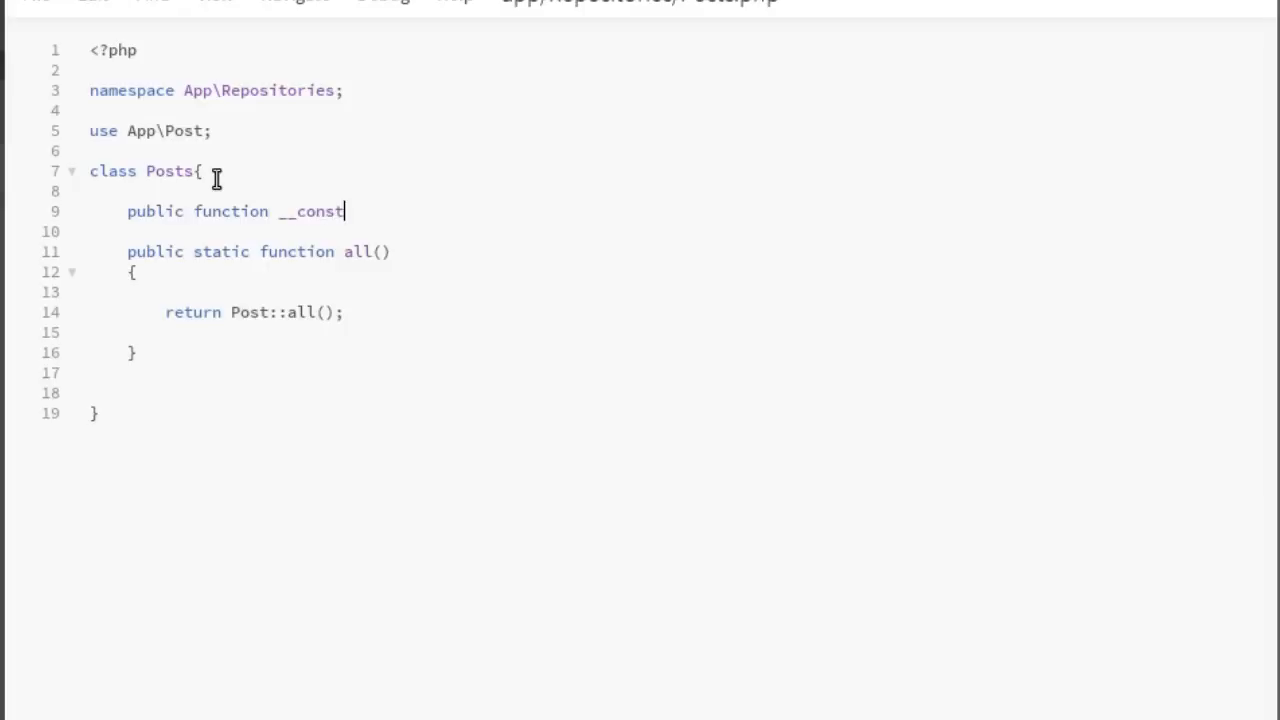
pyautogui.write('ruct')
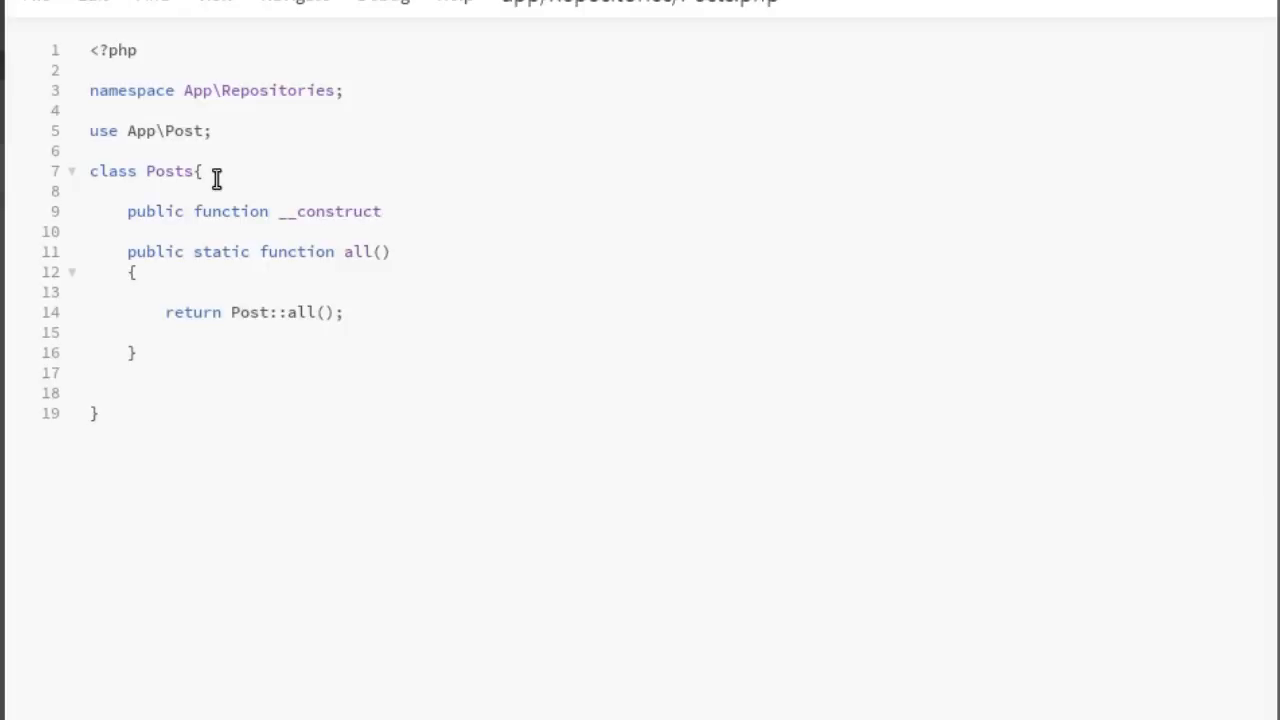
pyautogui.write('()')
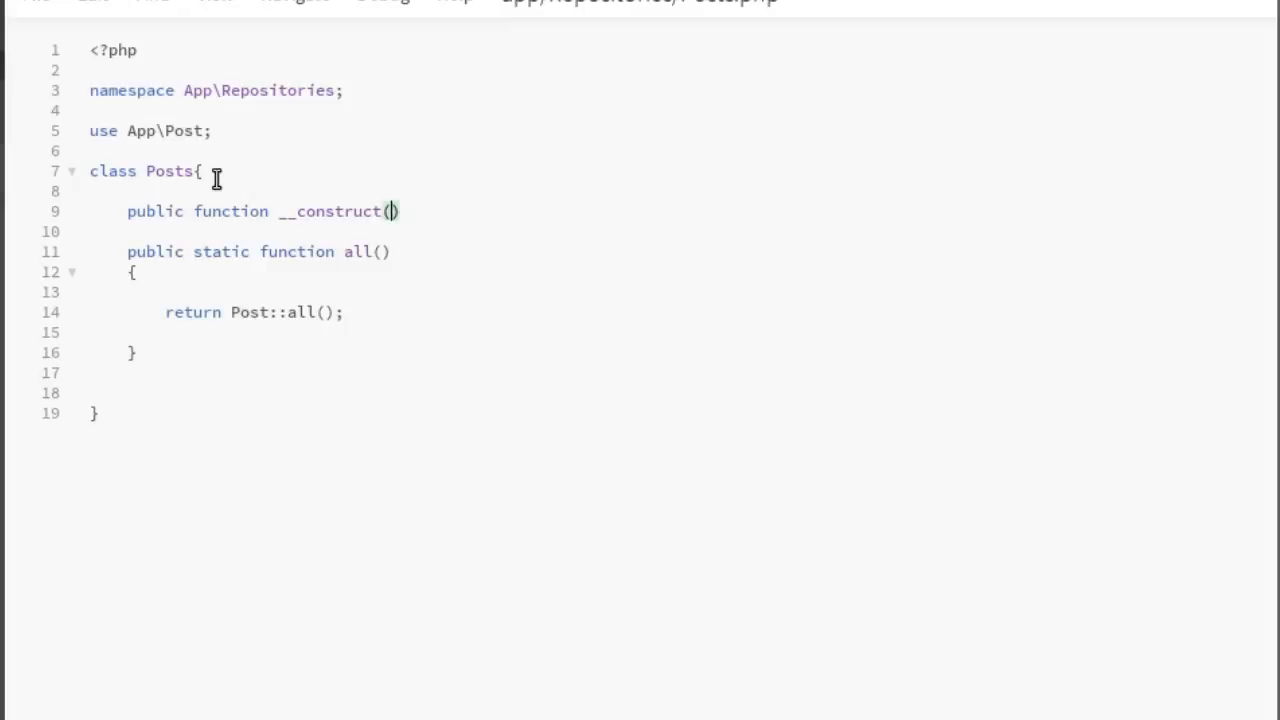
pyautogui.write('Re')
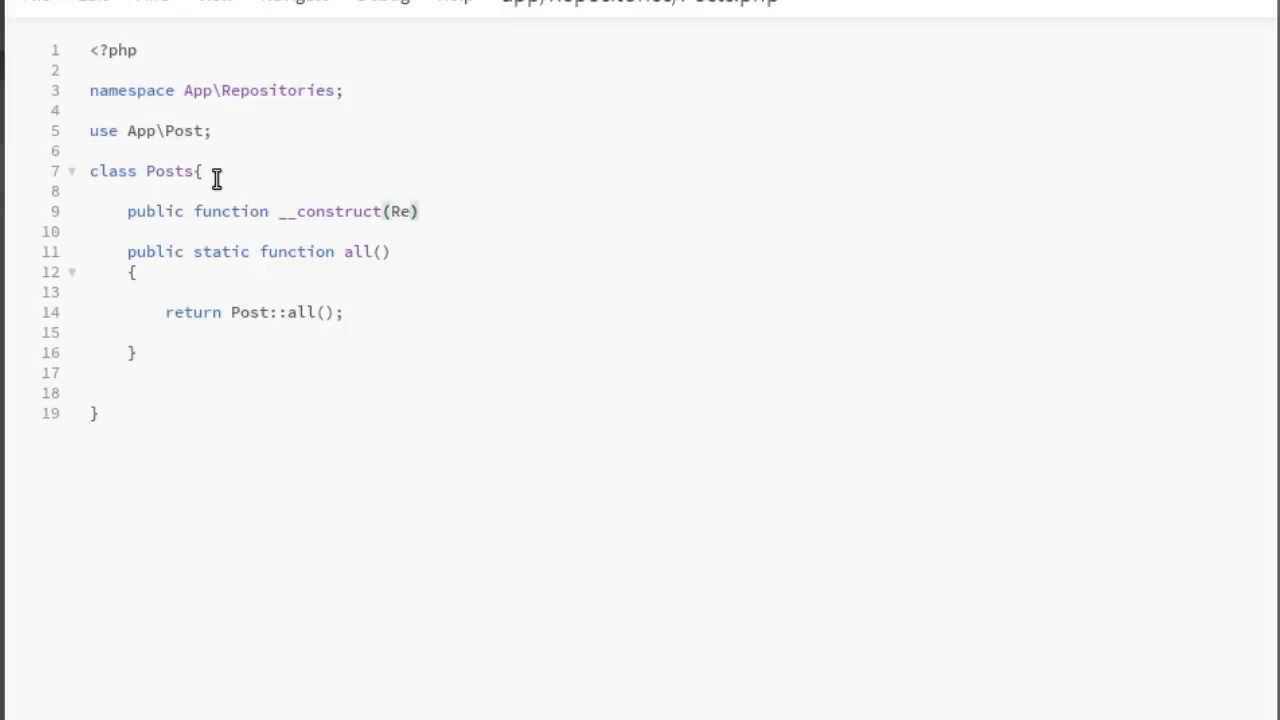
pyautogui.write('dis $')
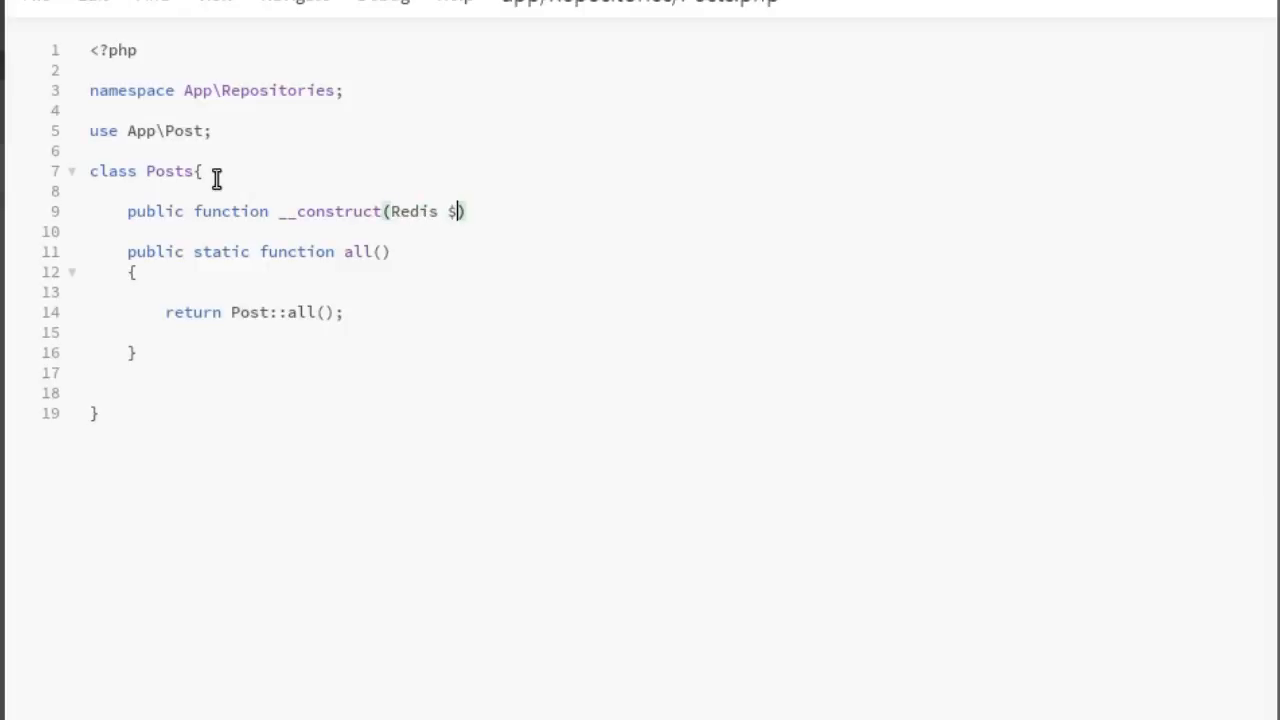
pyautogui.write('redis')
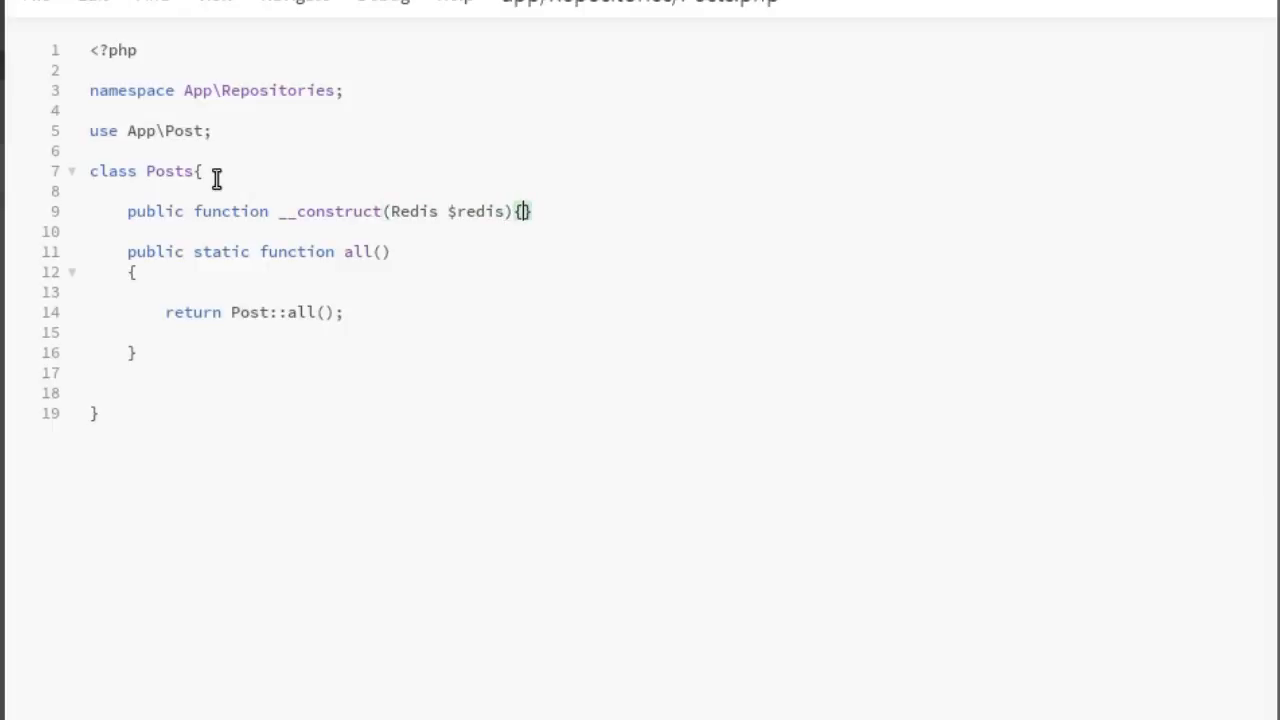
# Fill the constructor body with $this->redis = $redis;.
pyautogui.press('Enter')
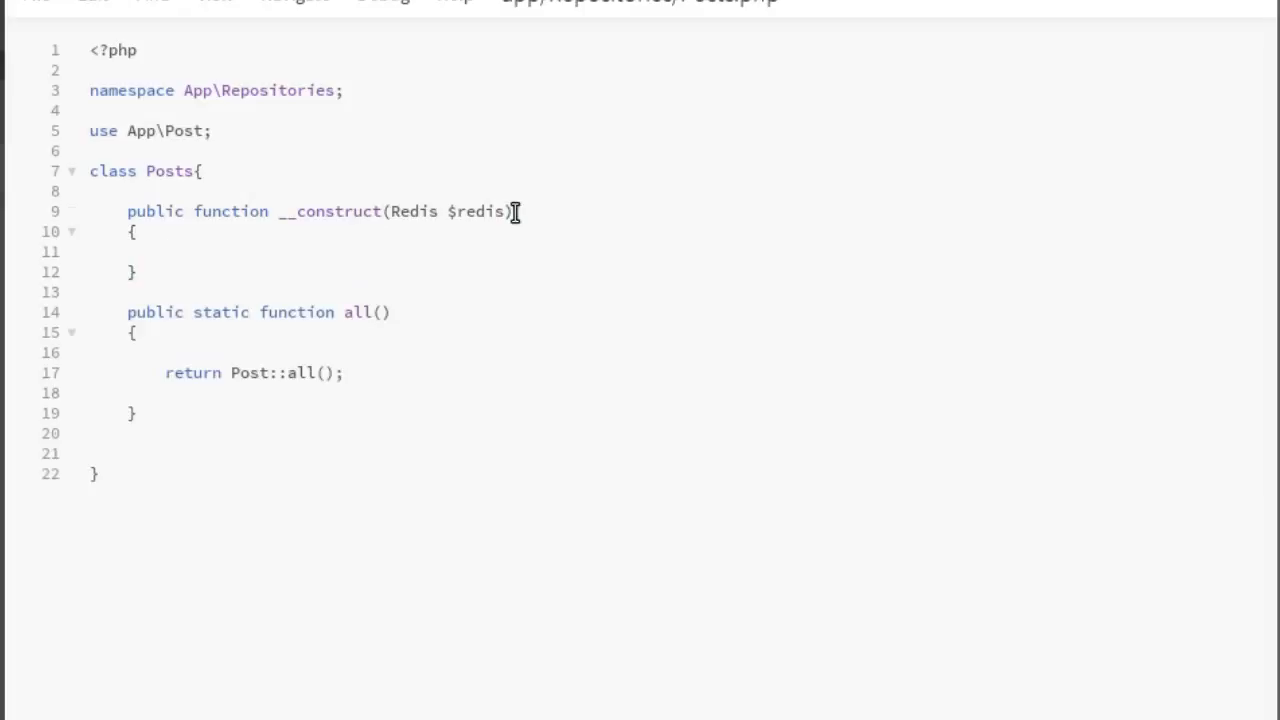
pyautogui.write('$thi')
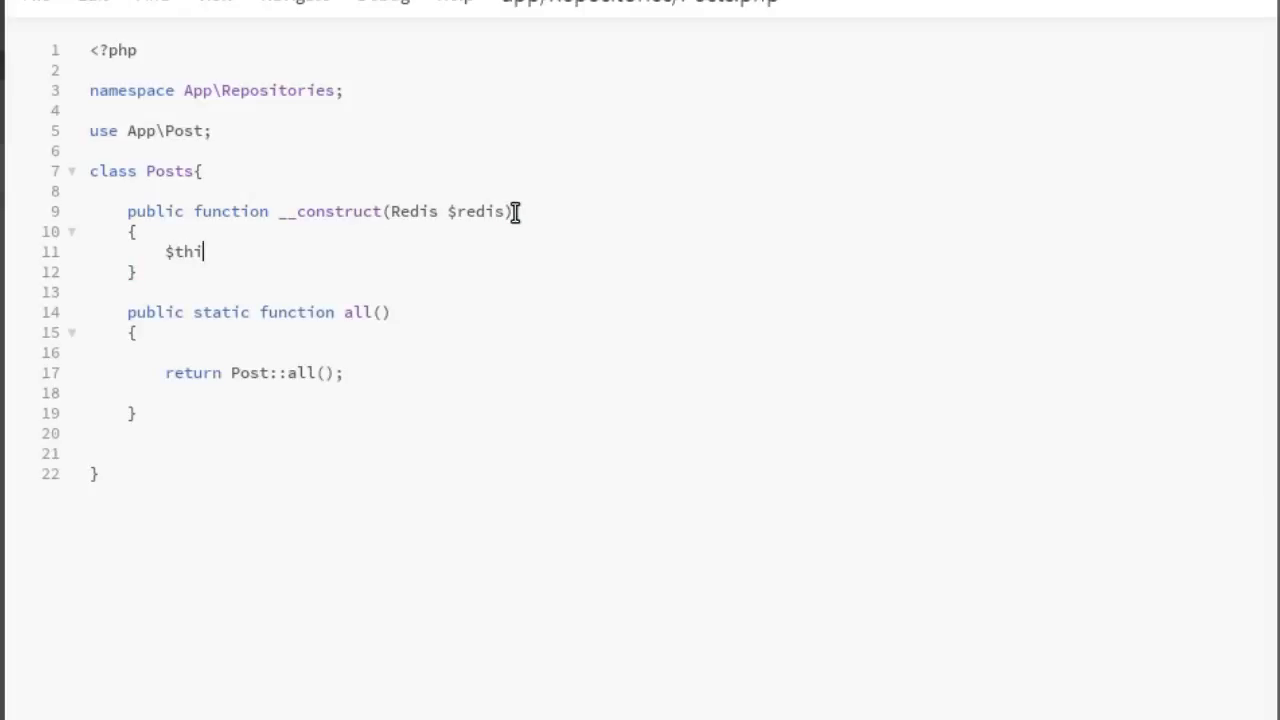
pyautogui.write('s-')
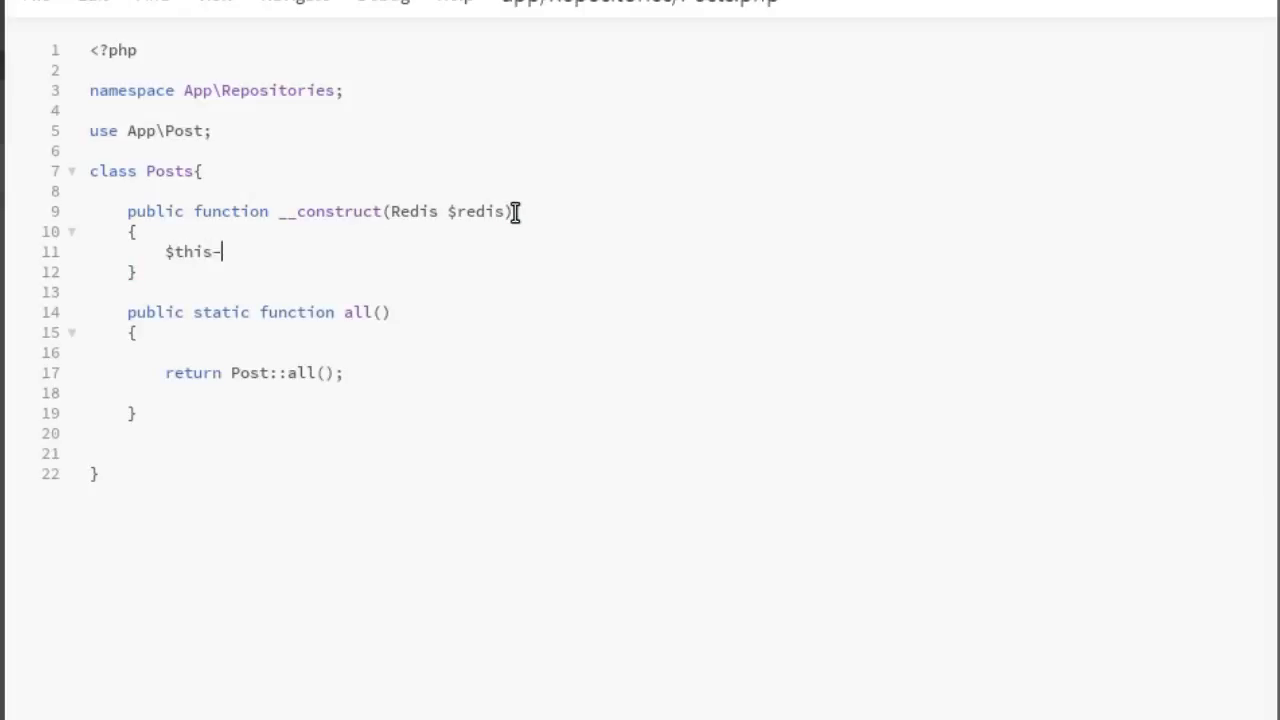
pyautogui.write('>')
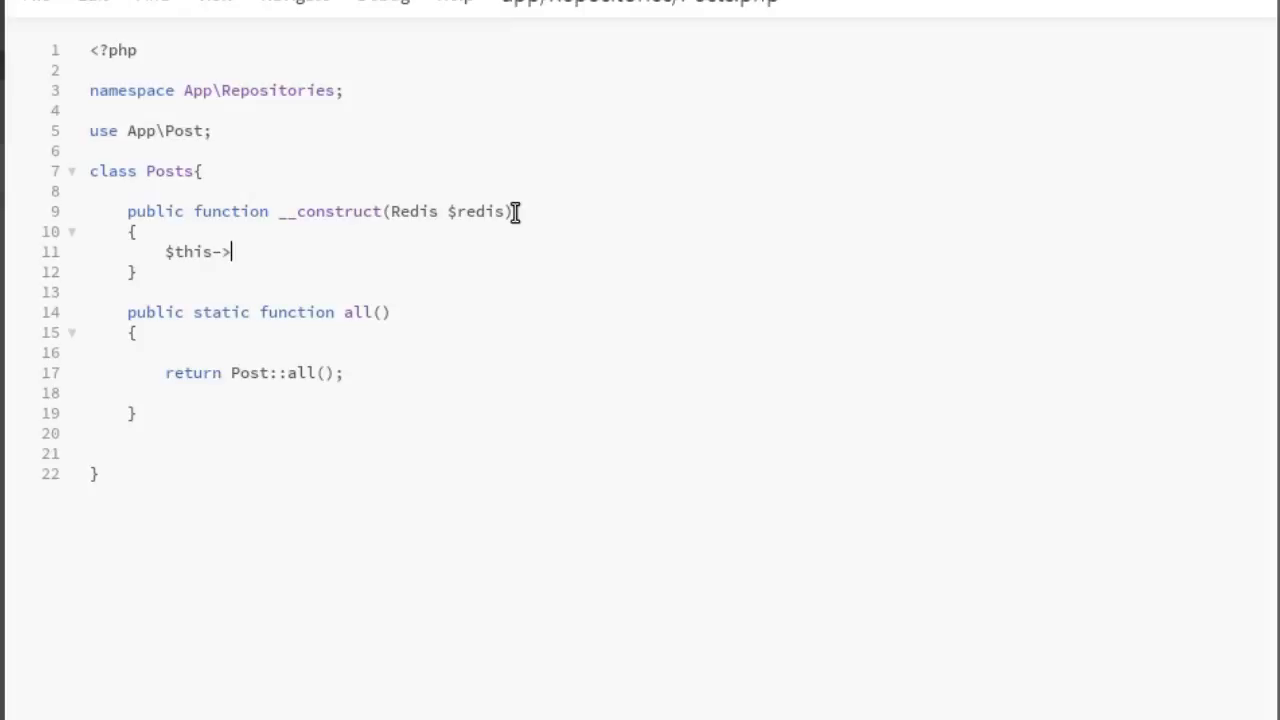
pyautogui.write('redis')
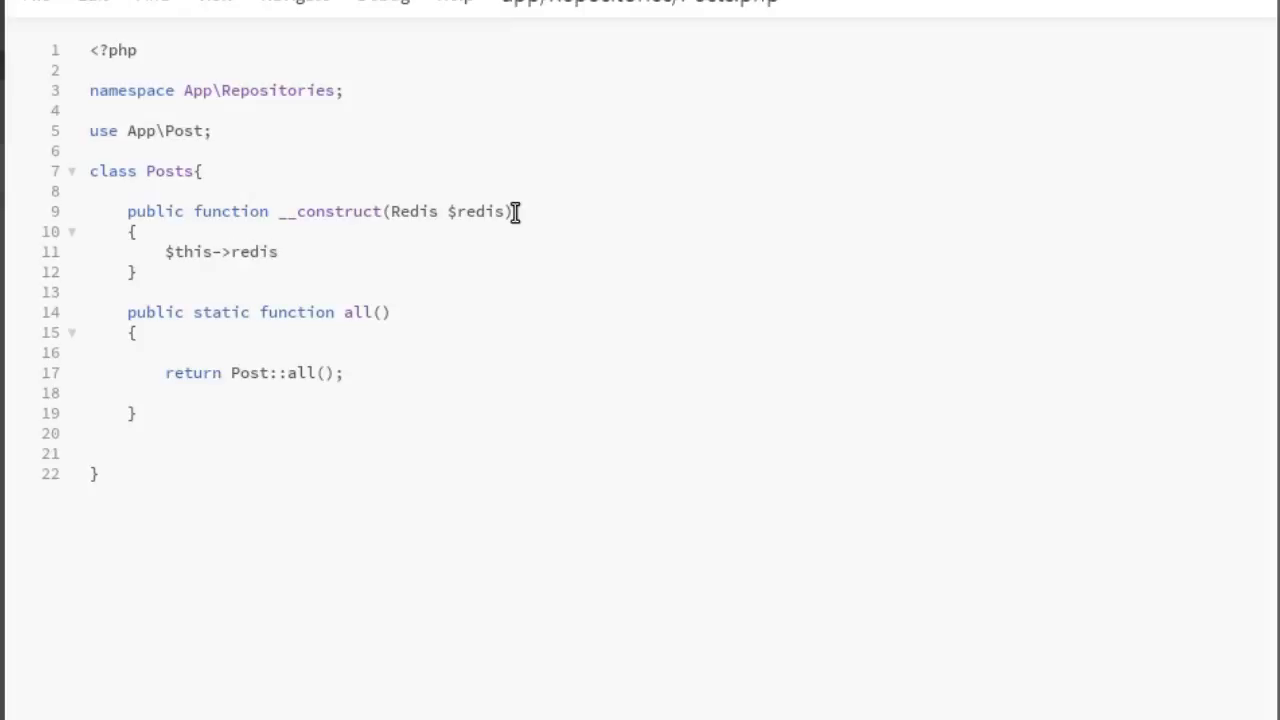
pyautogui.write('=')
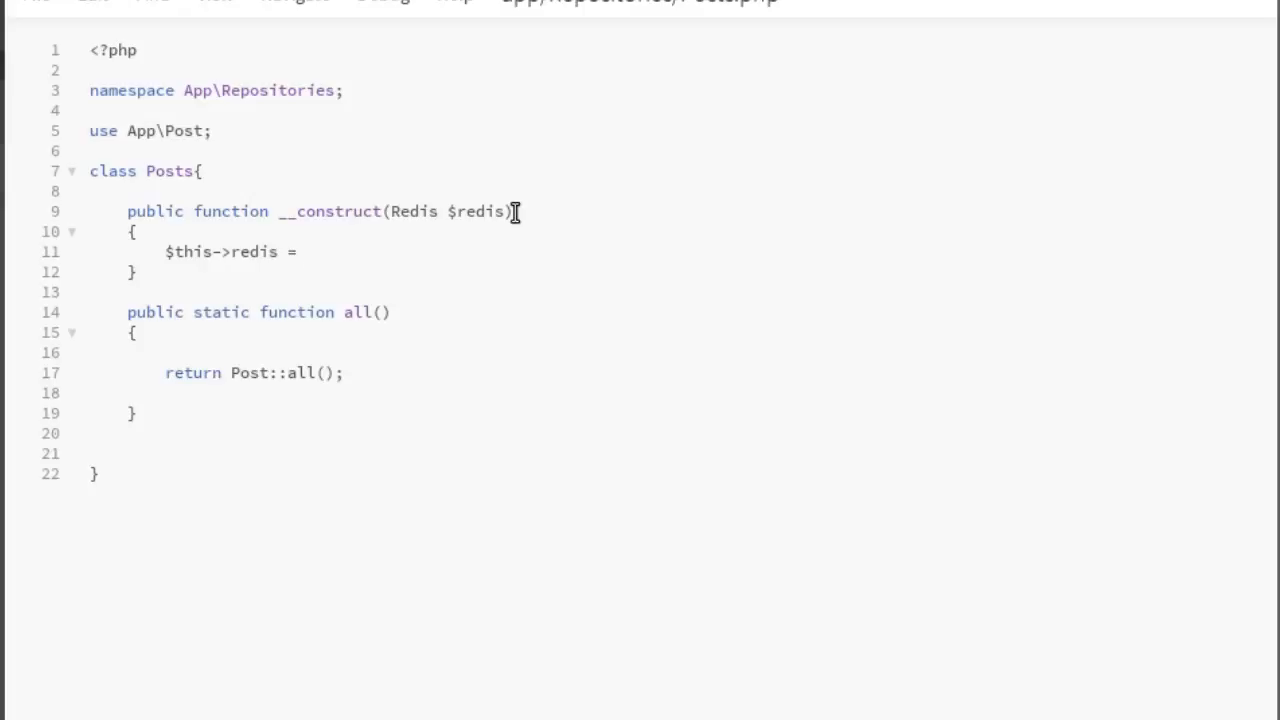
pyautogui.write('$red')
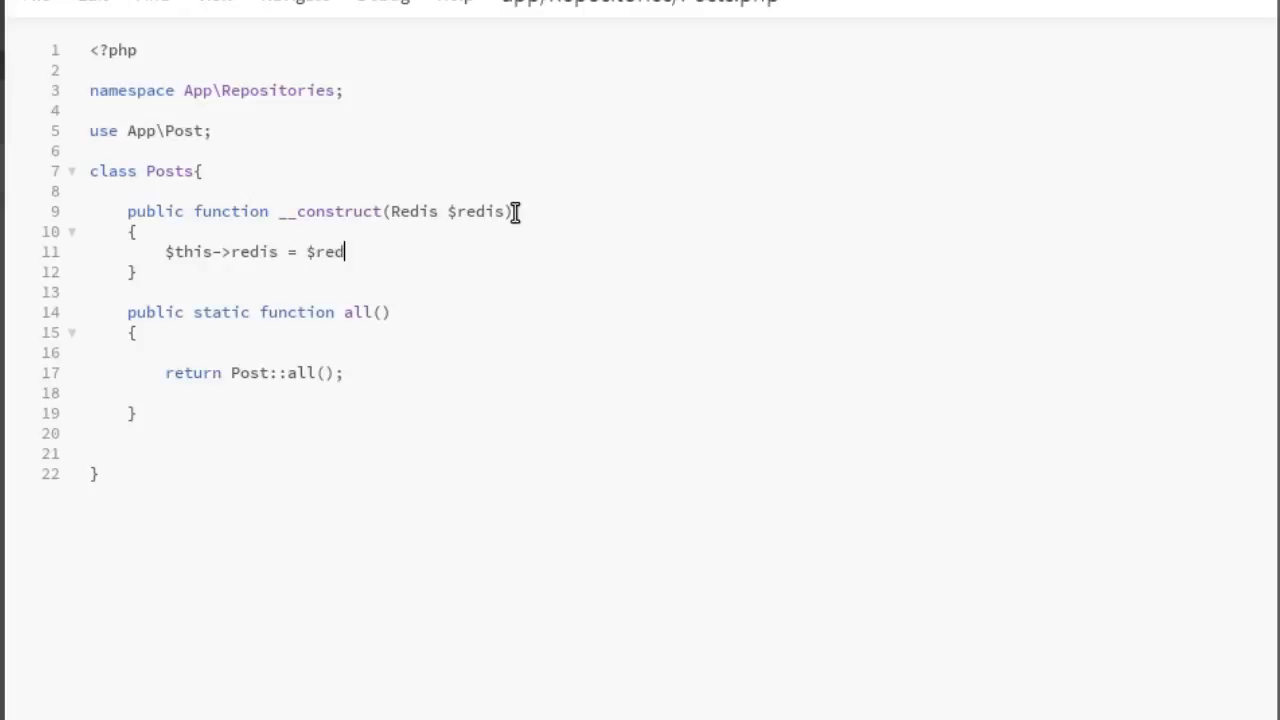
pyautogui.write('is;')
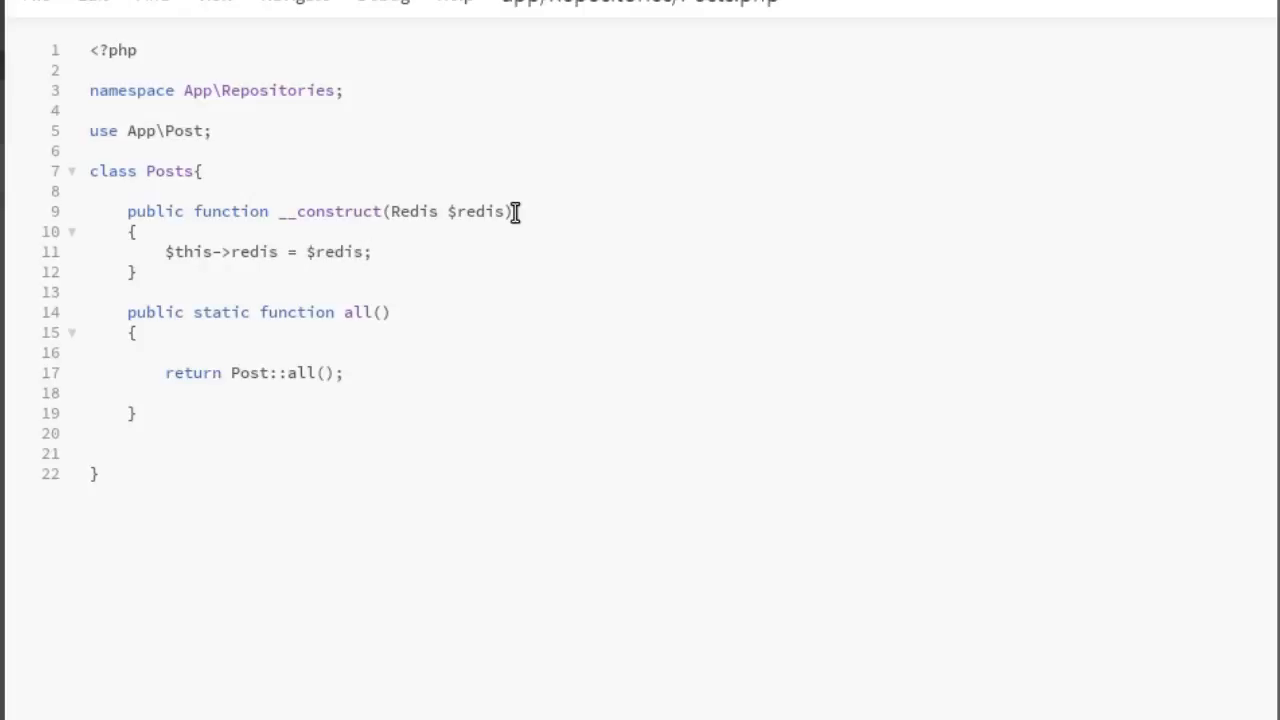
pyautogui.moveTo(375, 170)
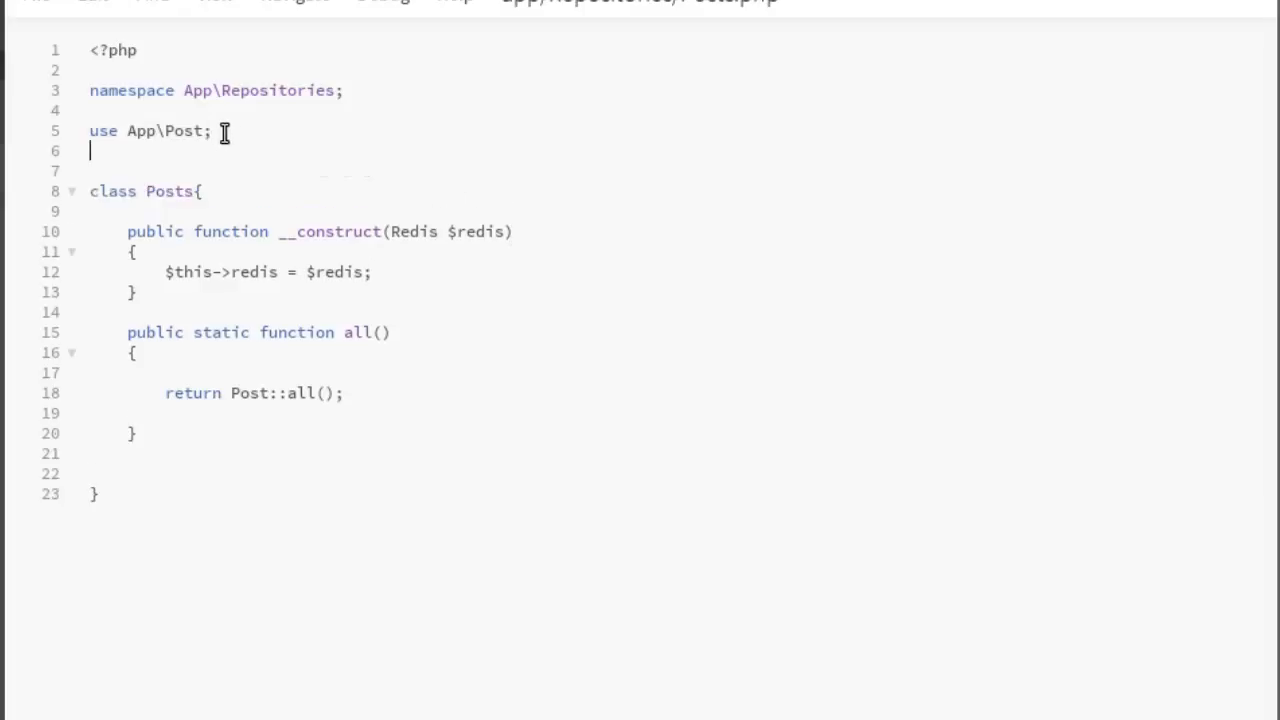
# Add a use App\Redis; statement below use App\Post; in Posts.php.
pyautogui.write('U')
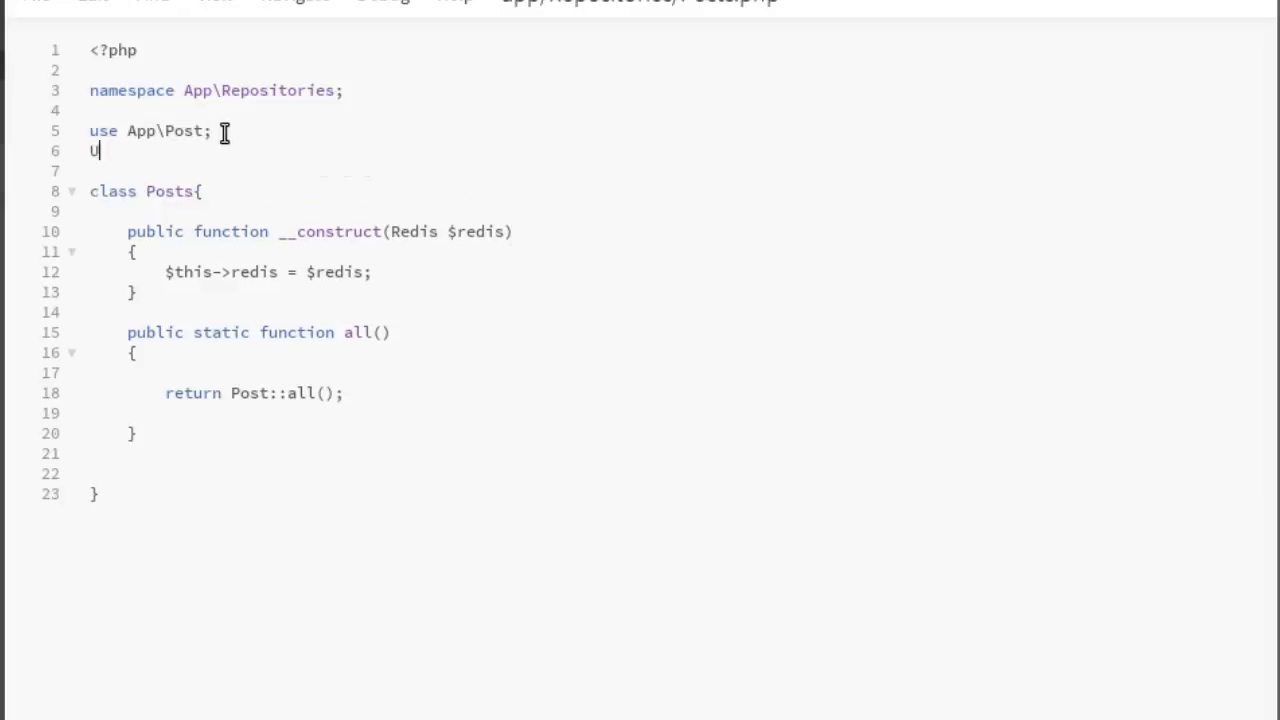
pyautogui.write('se')
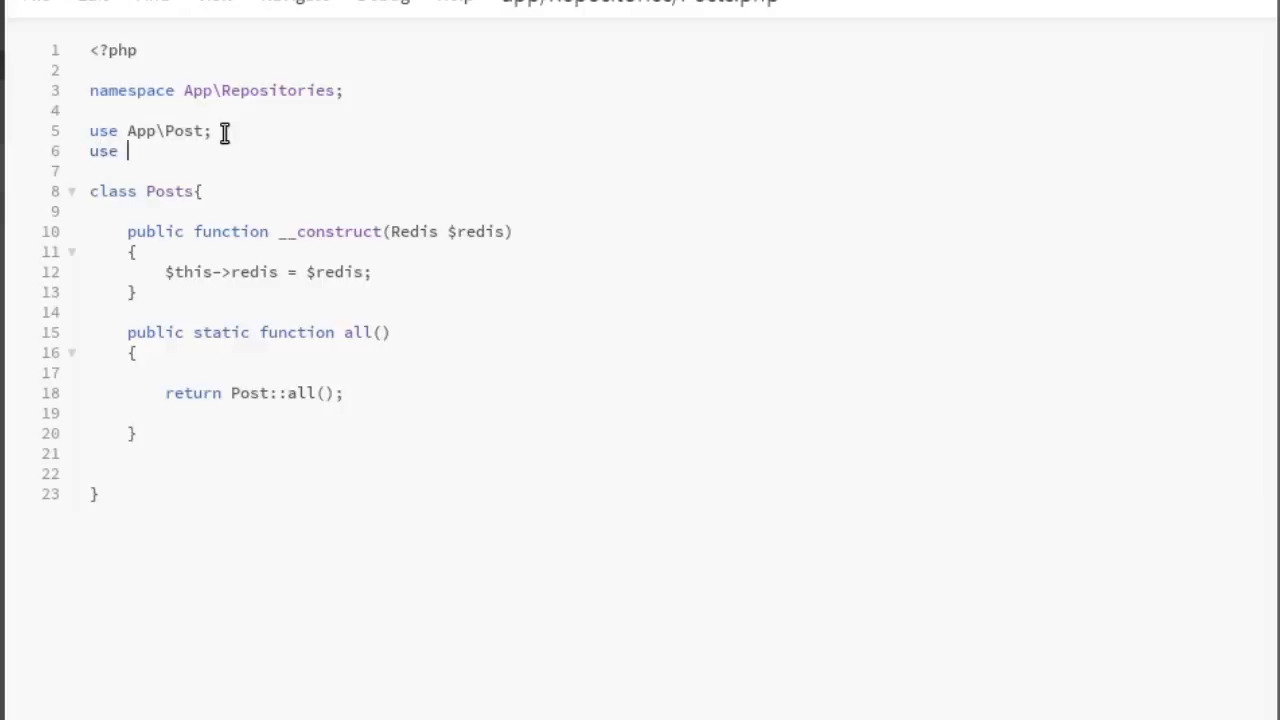
pyautogui.write('App')
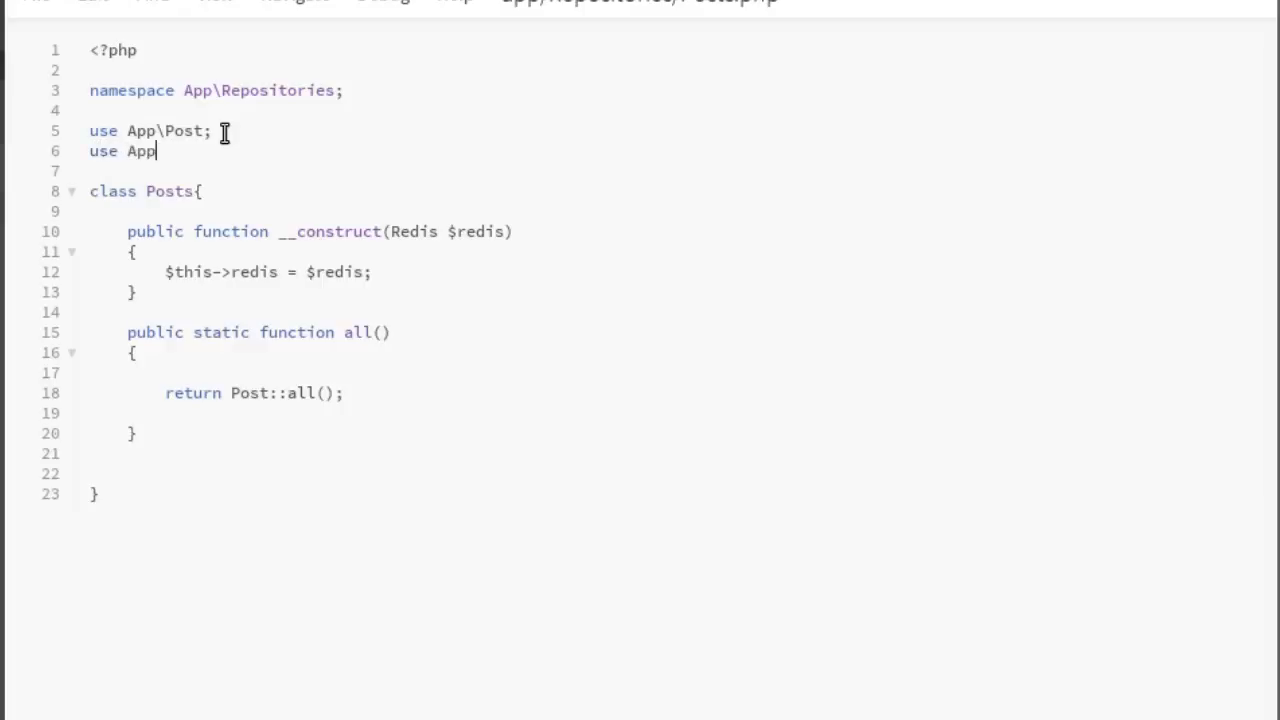
pyautogui.write('/')
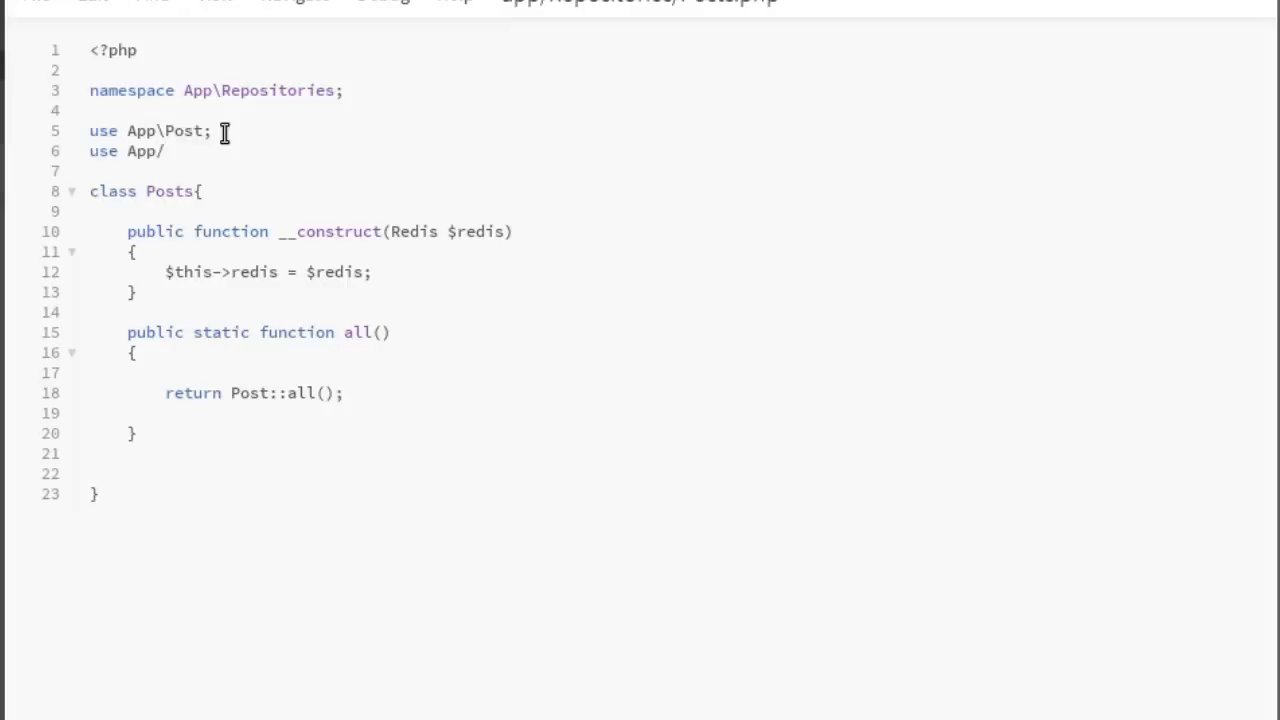
pyautogui.write('Redi')
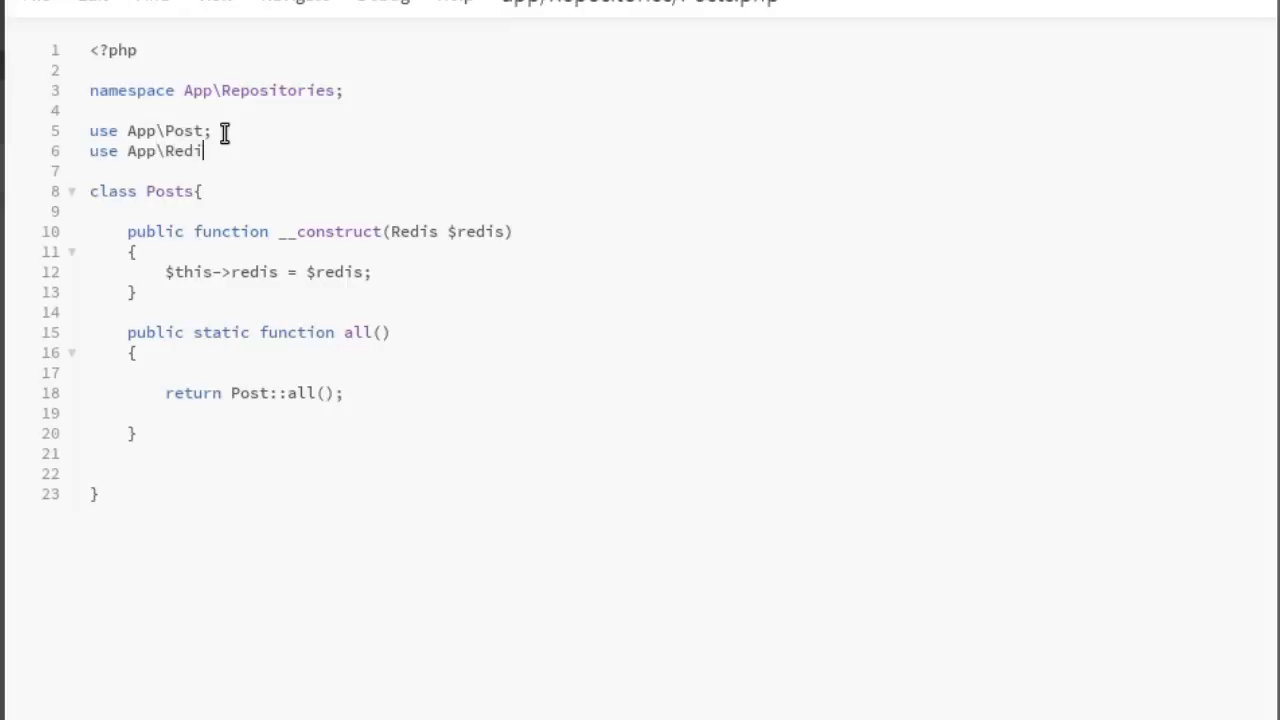
pyautogui.write('s;')
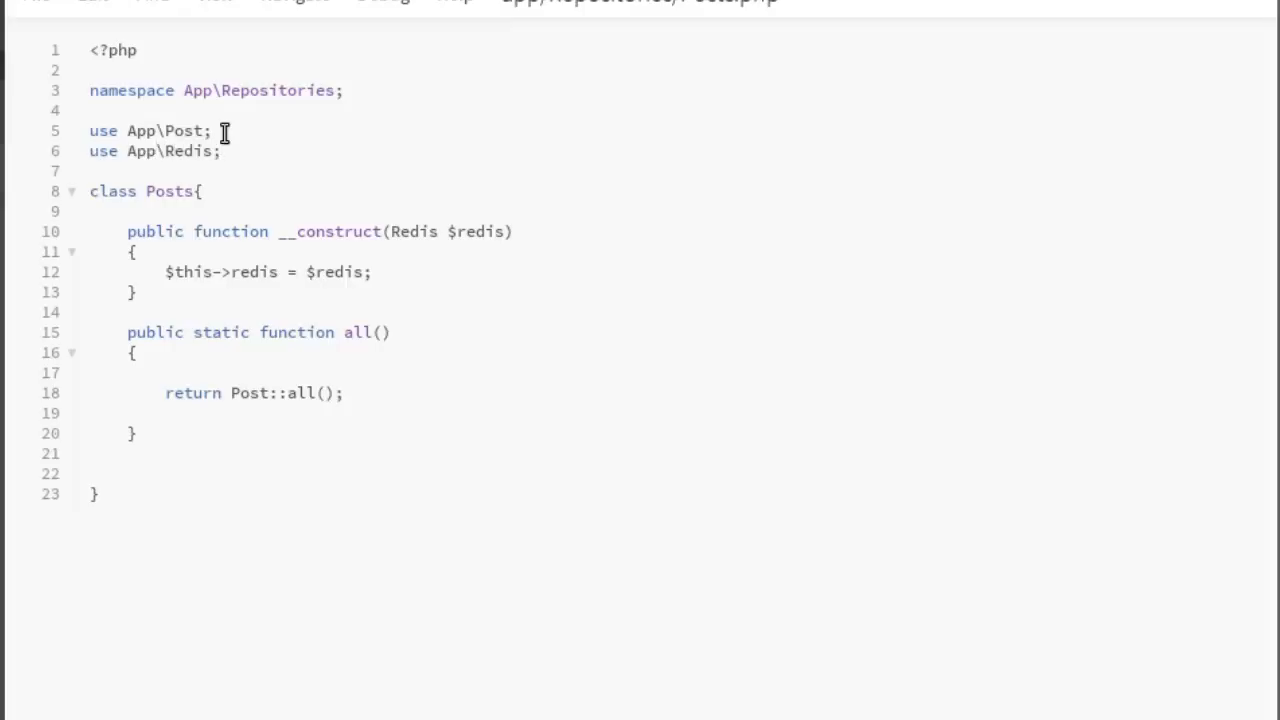
pyautogui.moveTo(5, 420)
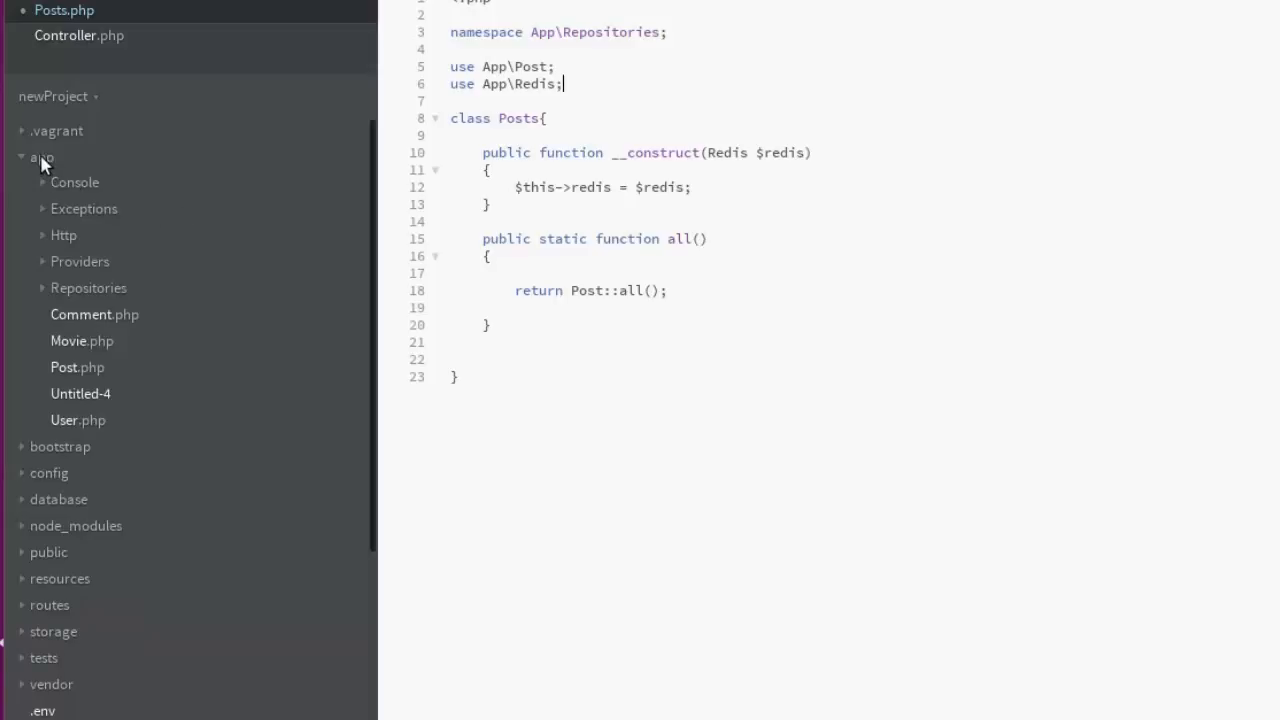
# Create a new file named Redis.php in the app folder from the sidebar.
pyautogui.rightClick(41, 157)
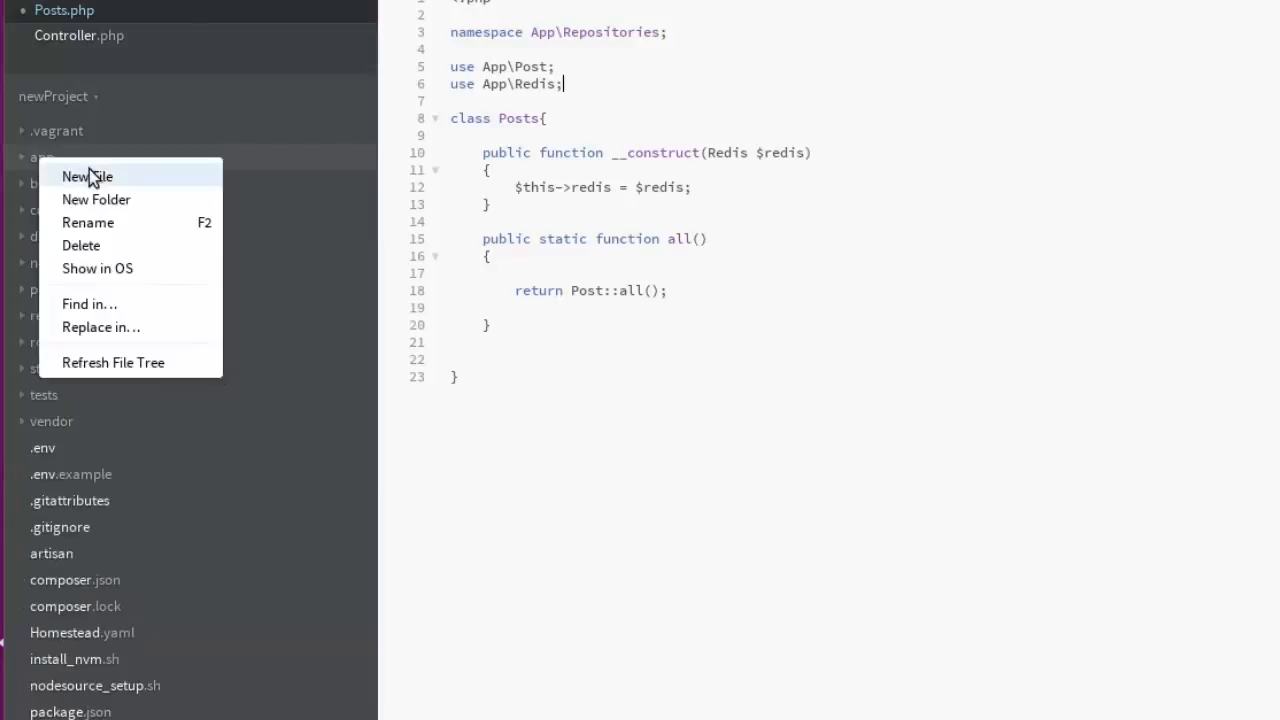
pyautogui.click(87, 176)
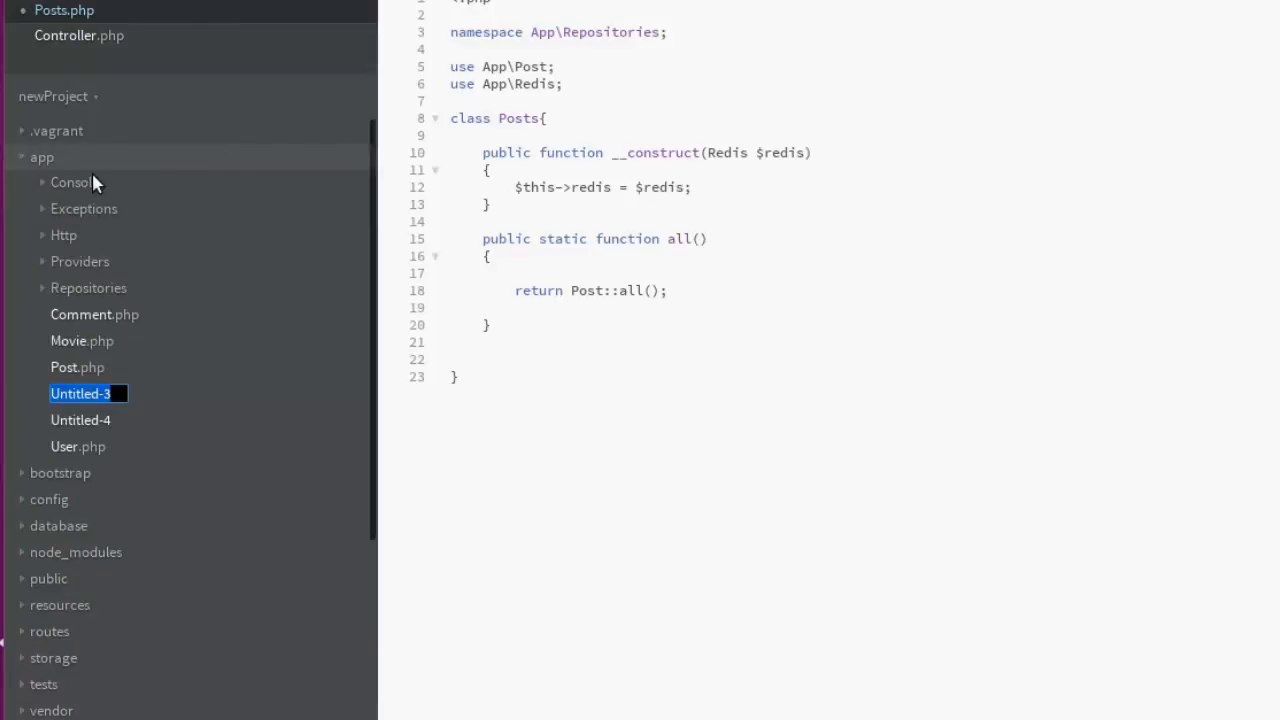
pyautogui.write('Redis')
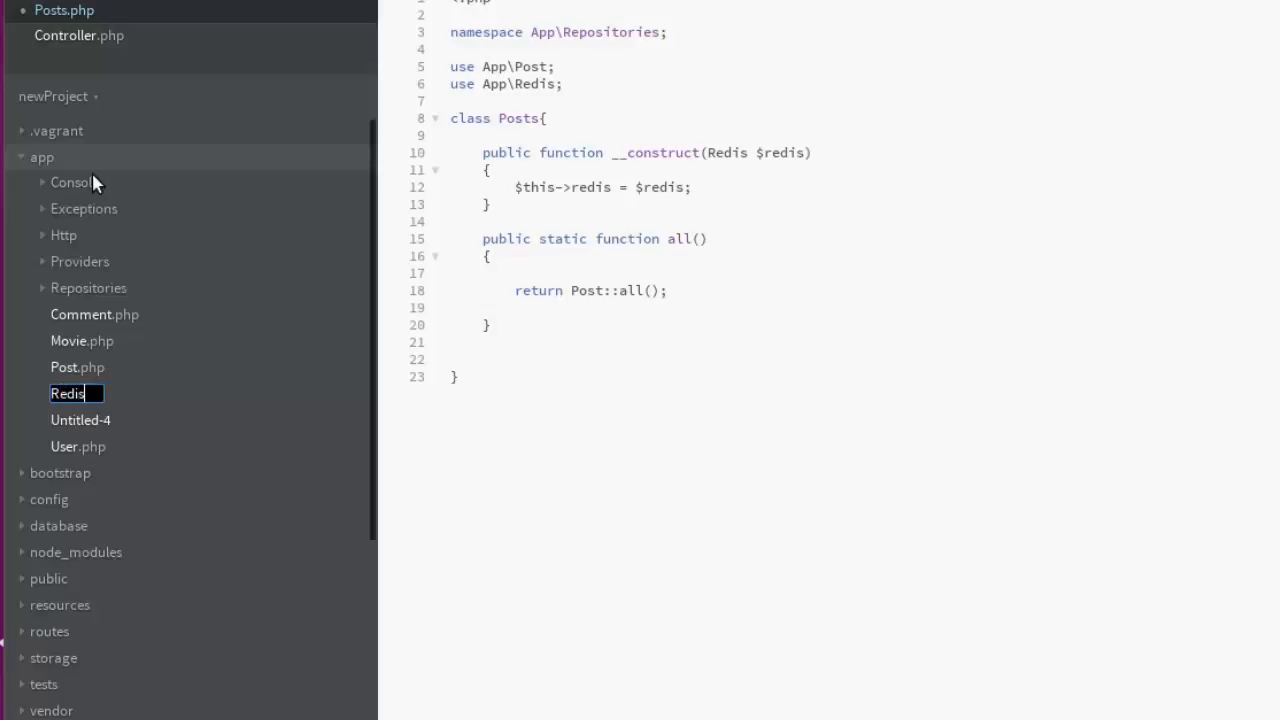
pyautogui.write('.php')
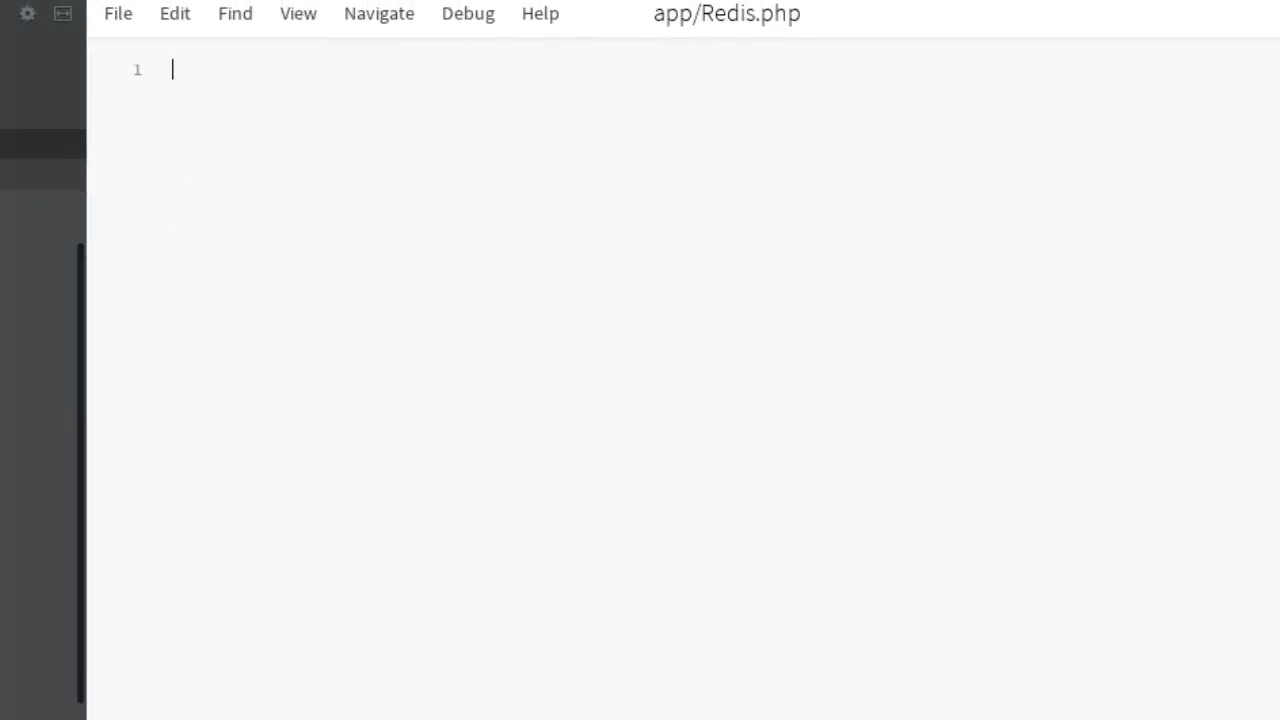
# Write <?php, namespace App; and an empty class Redis { } in Redis.php.
pyautogui.write('<?')
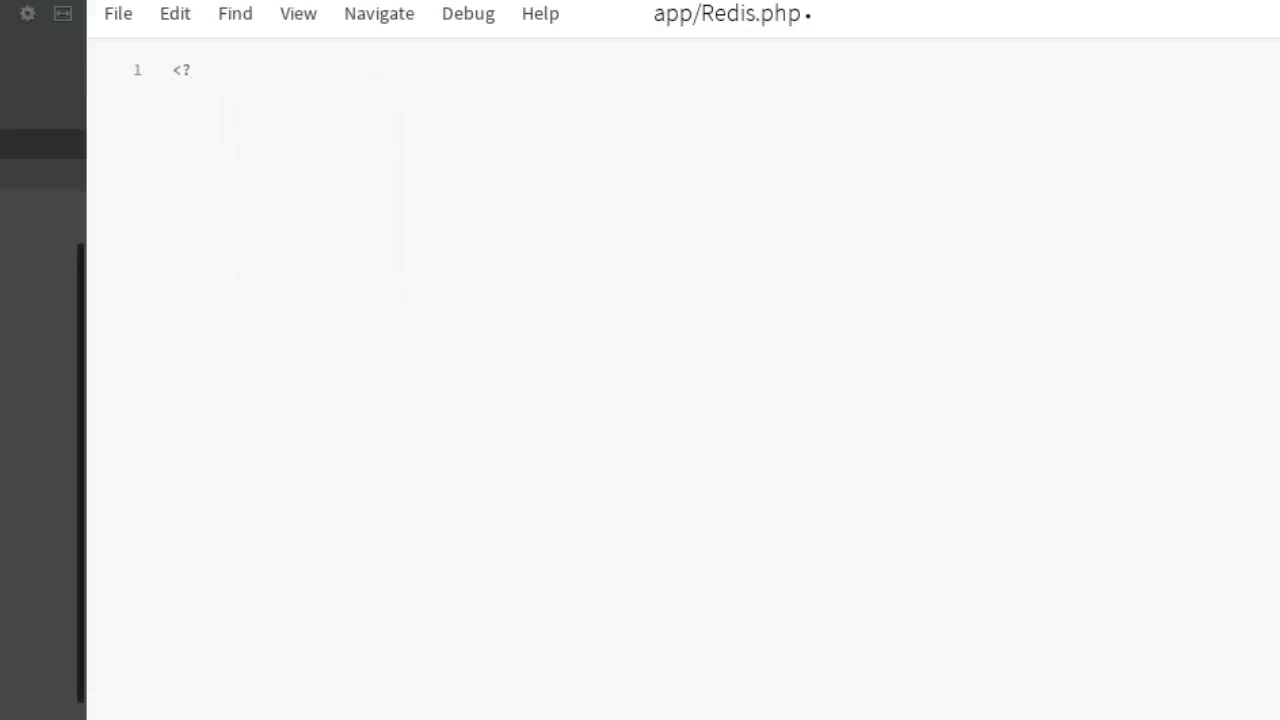
pyautogui.write('php')
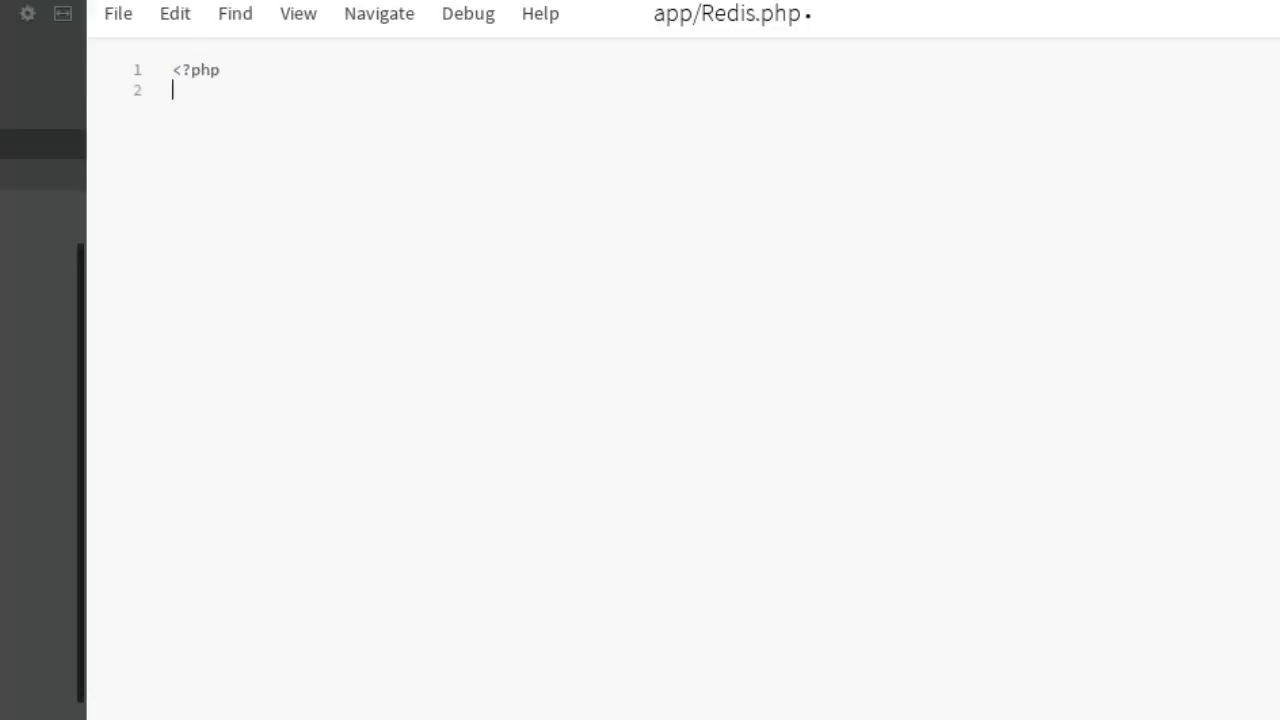
pyautogui.write('nam')
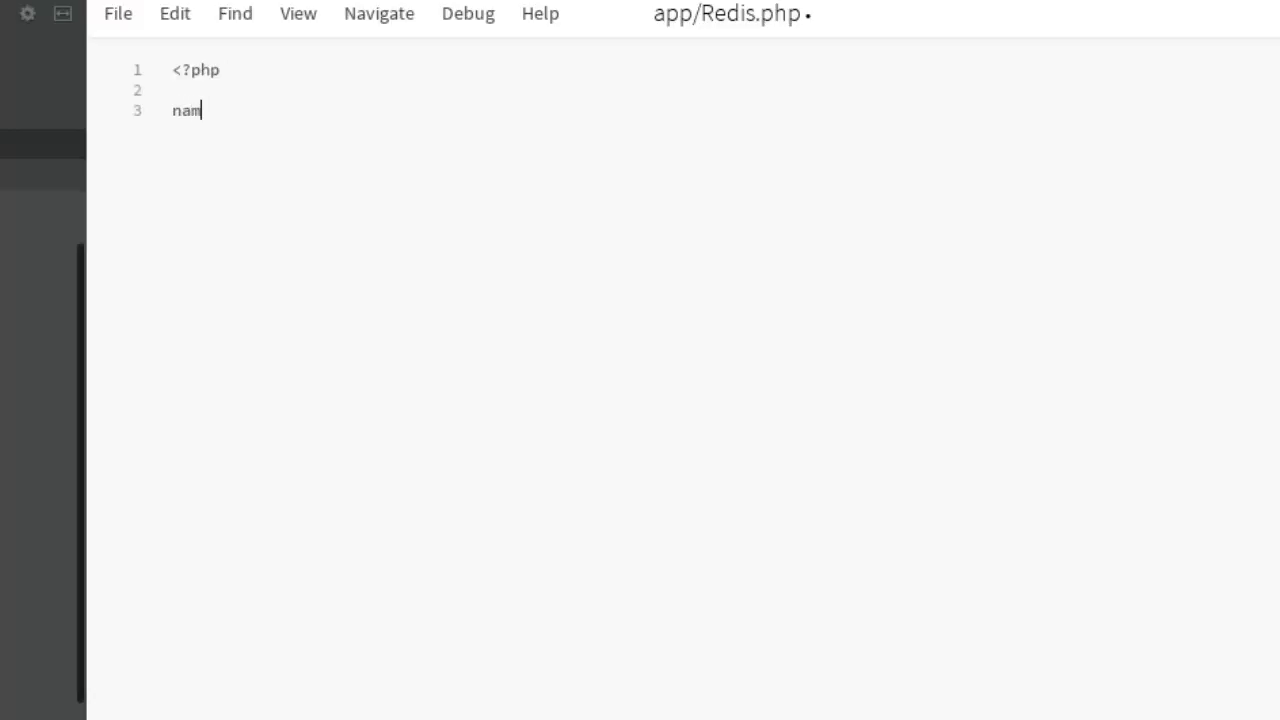
pyautogui.write('esp')
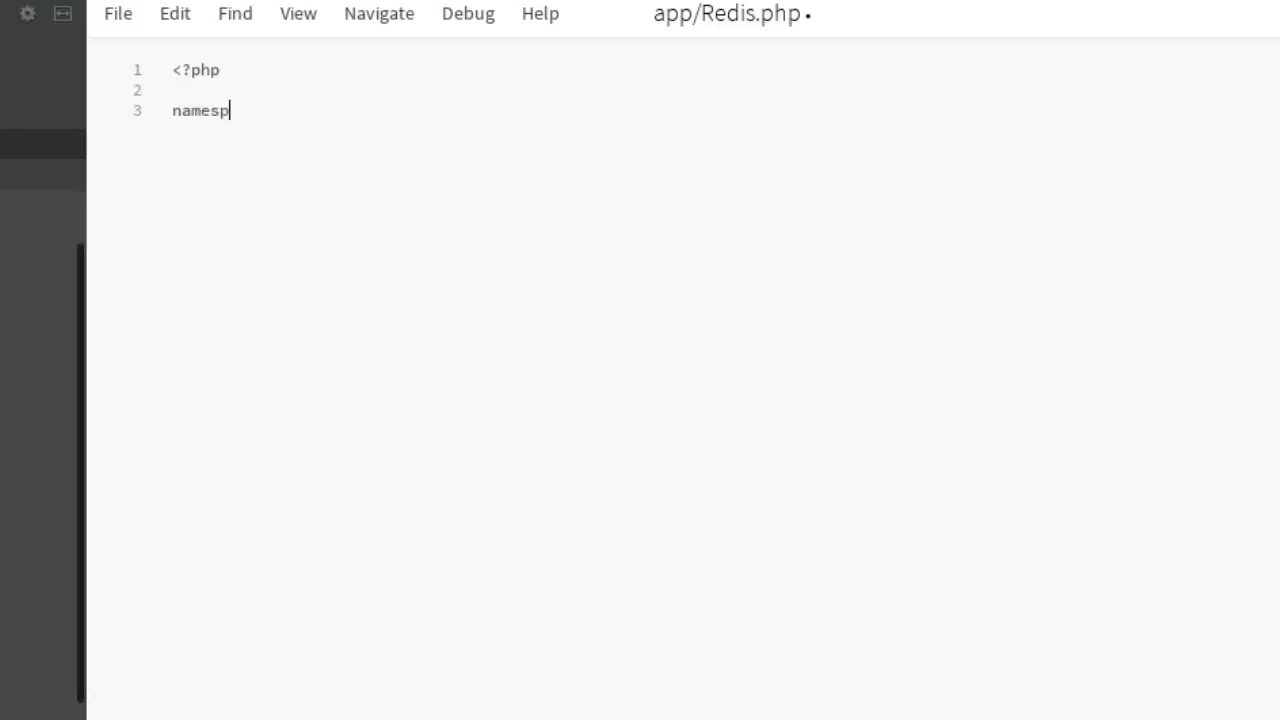
pyautogui.write('ace')
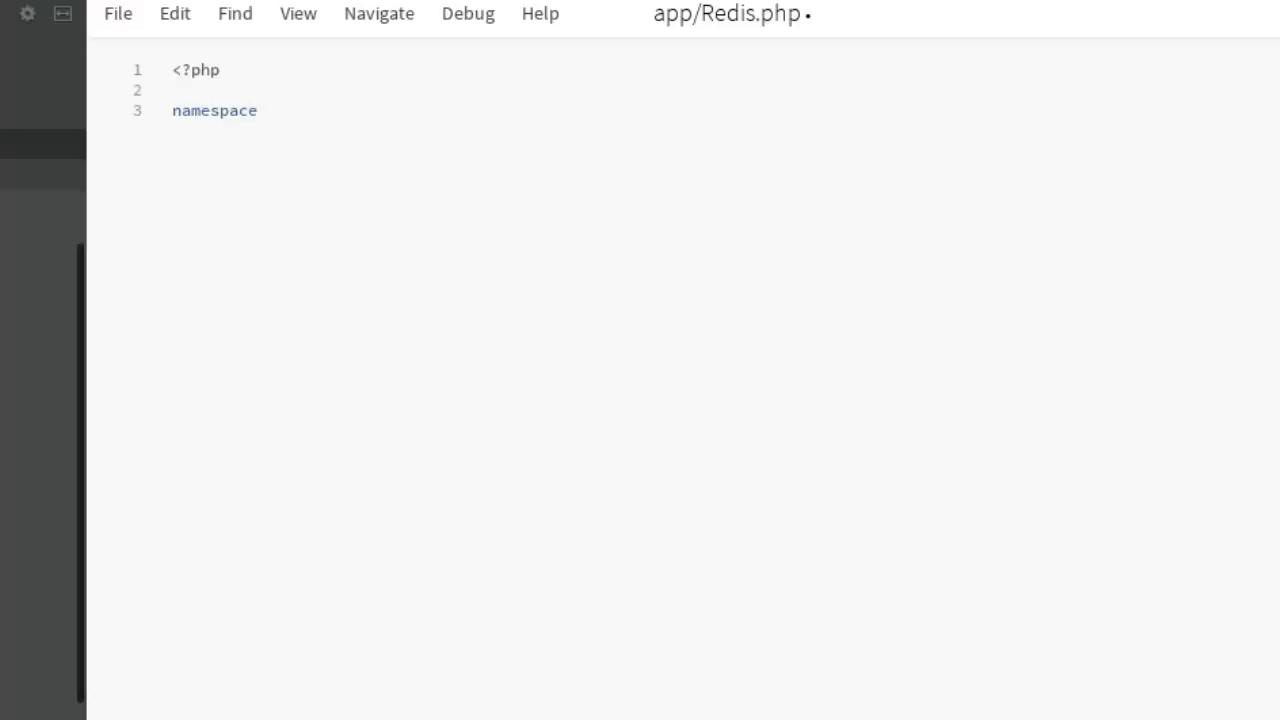
pyautogui.write('A')
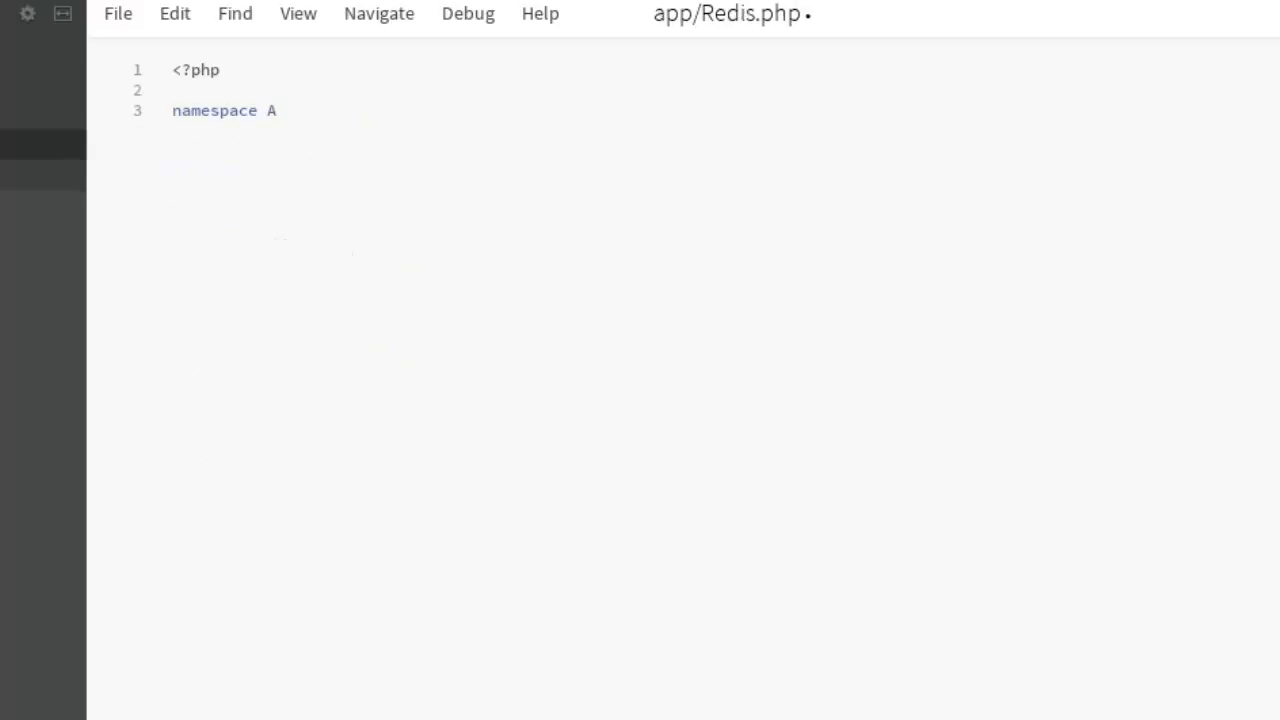
pyautogui.write('pp;')
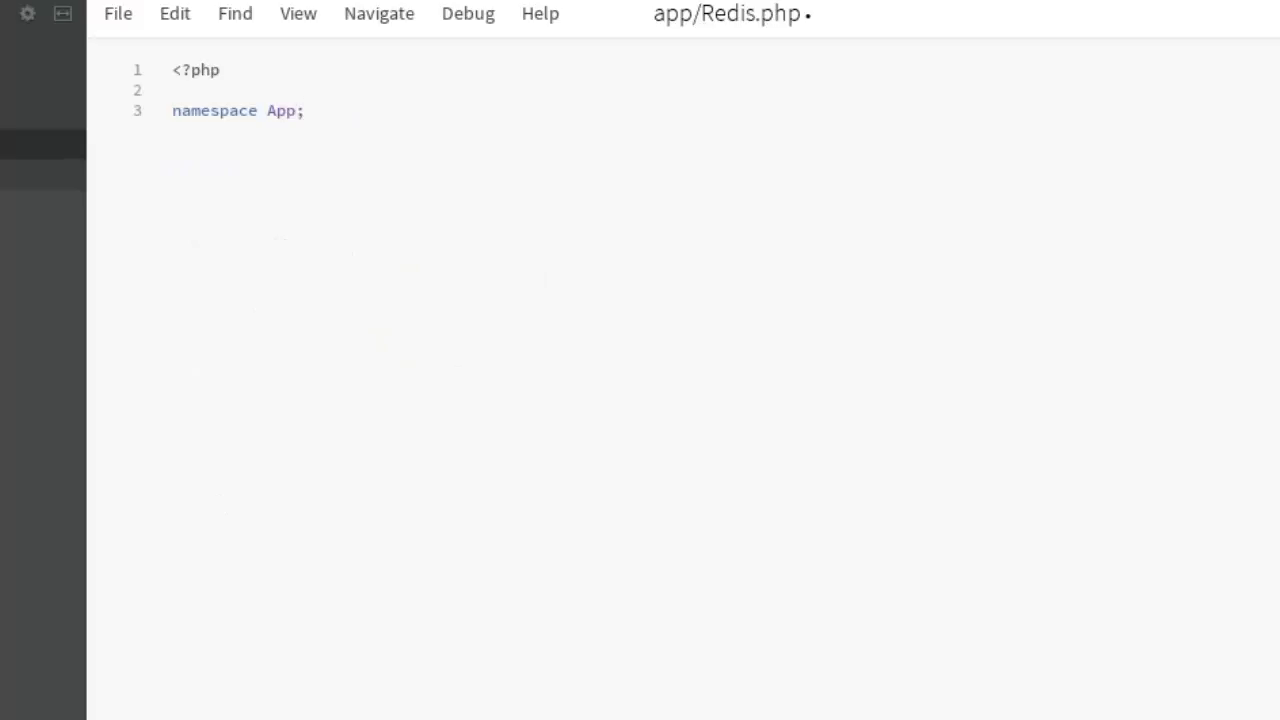
pyautogui.write('cl')
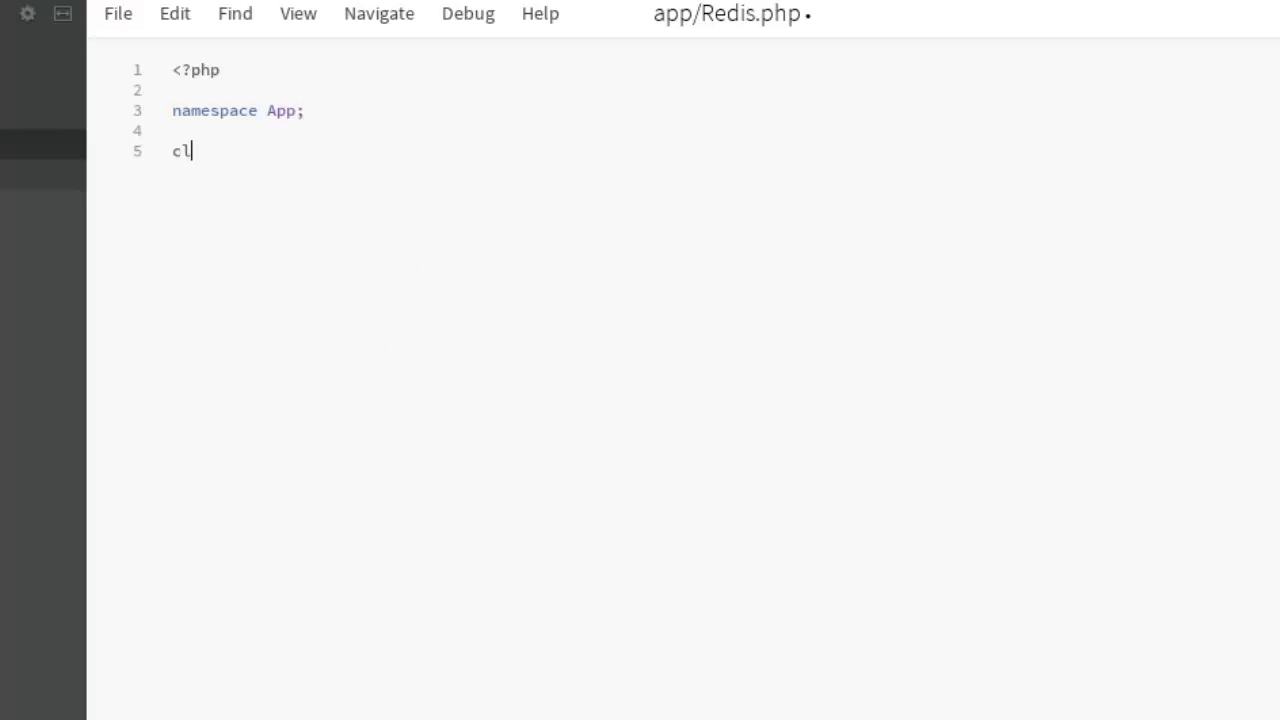
pyautogui.write('ass Re')
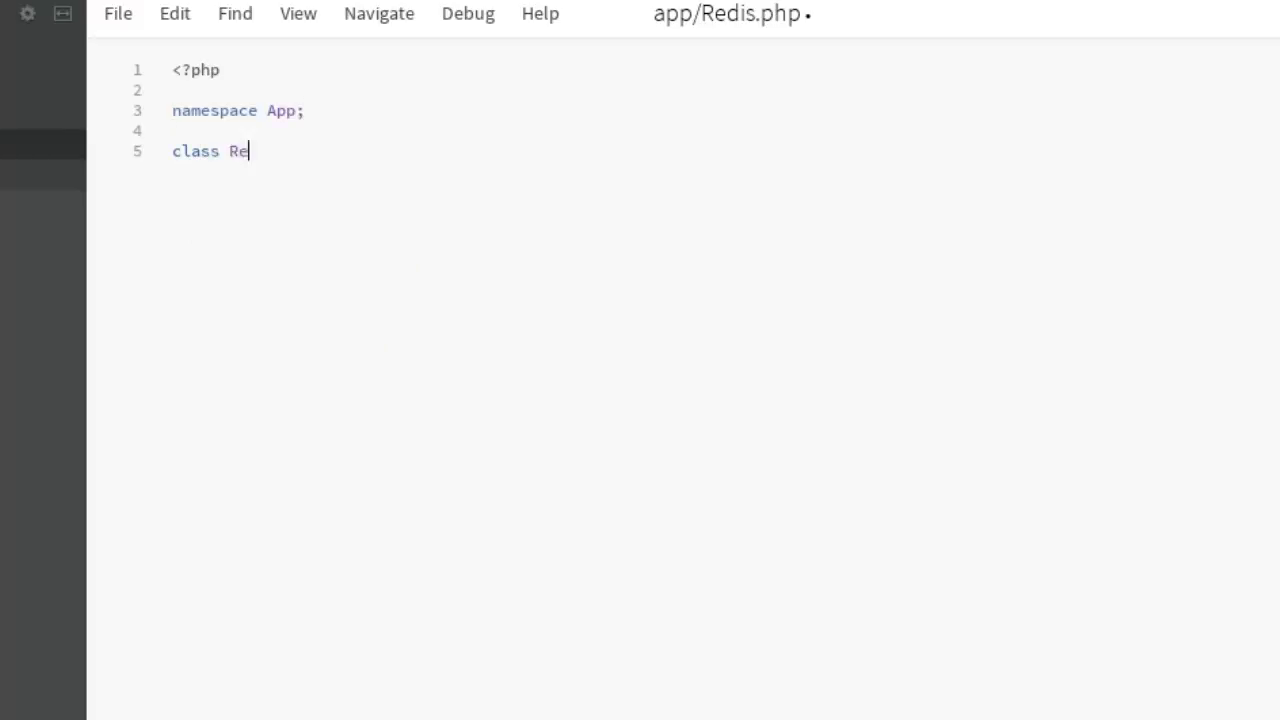
pyautogui.write('dis')
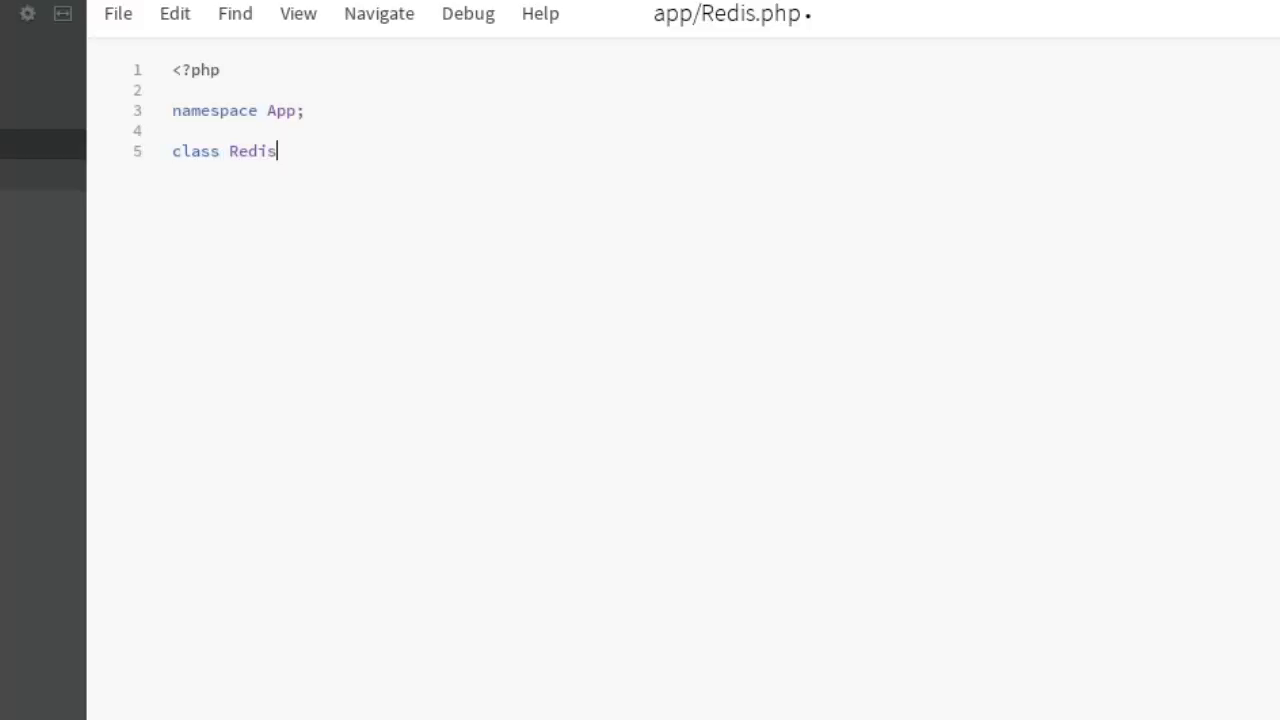
pyautogui.write('{')
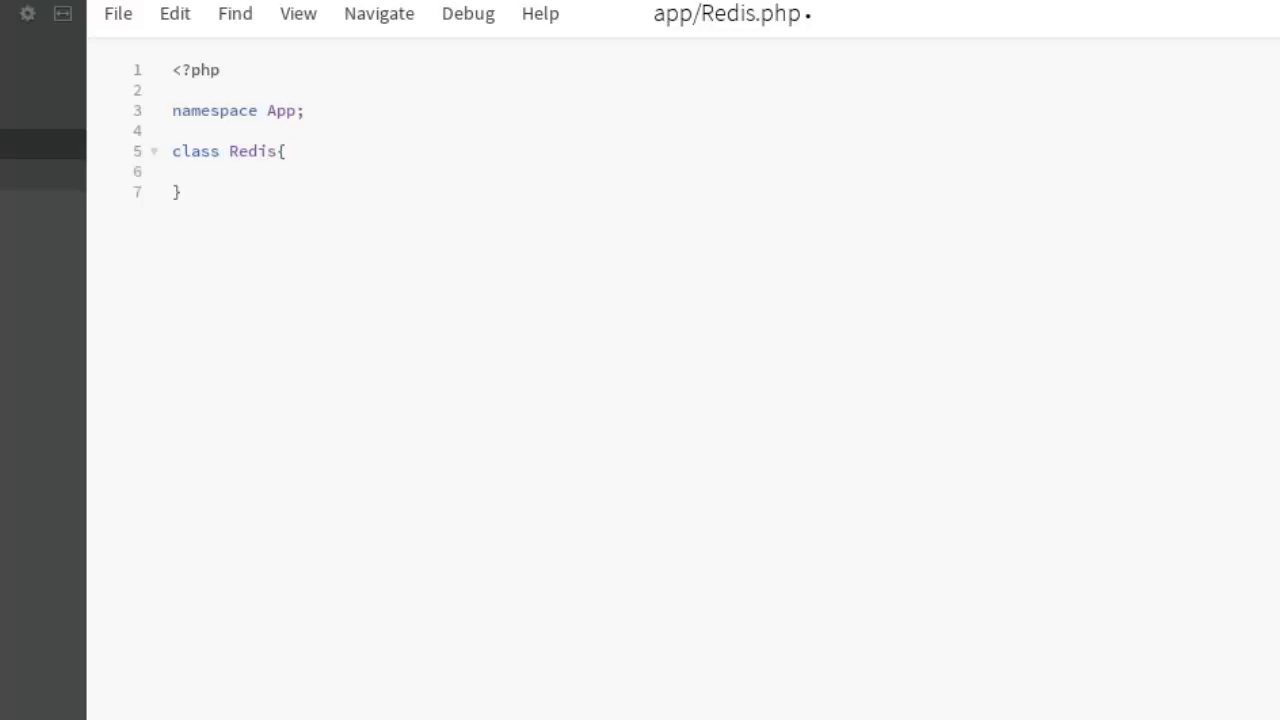
pyautogui.click(278, 151)
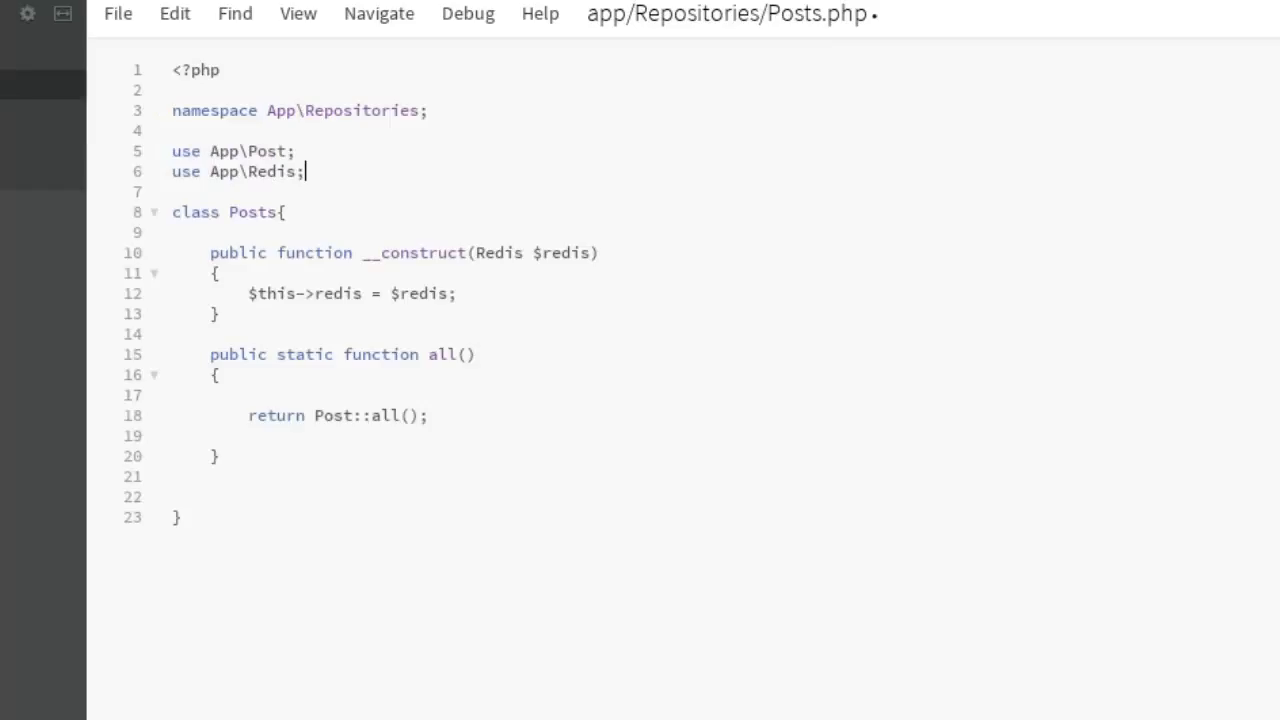
pyautogui.moveTo(388, 467)
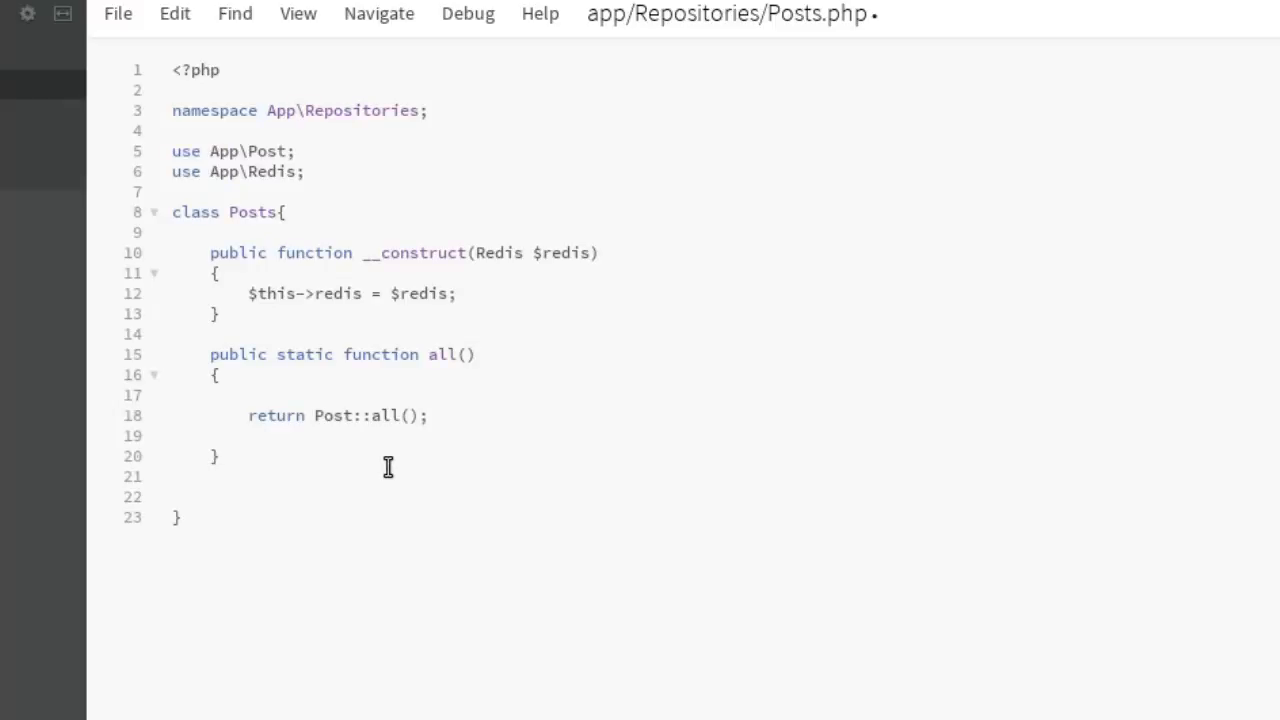
# Save app/Repositories/Posts.php with Ctrl+S.
pyautogui.press('ctrl+s')
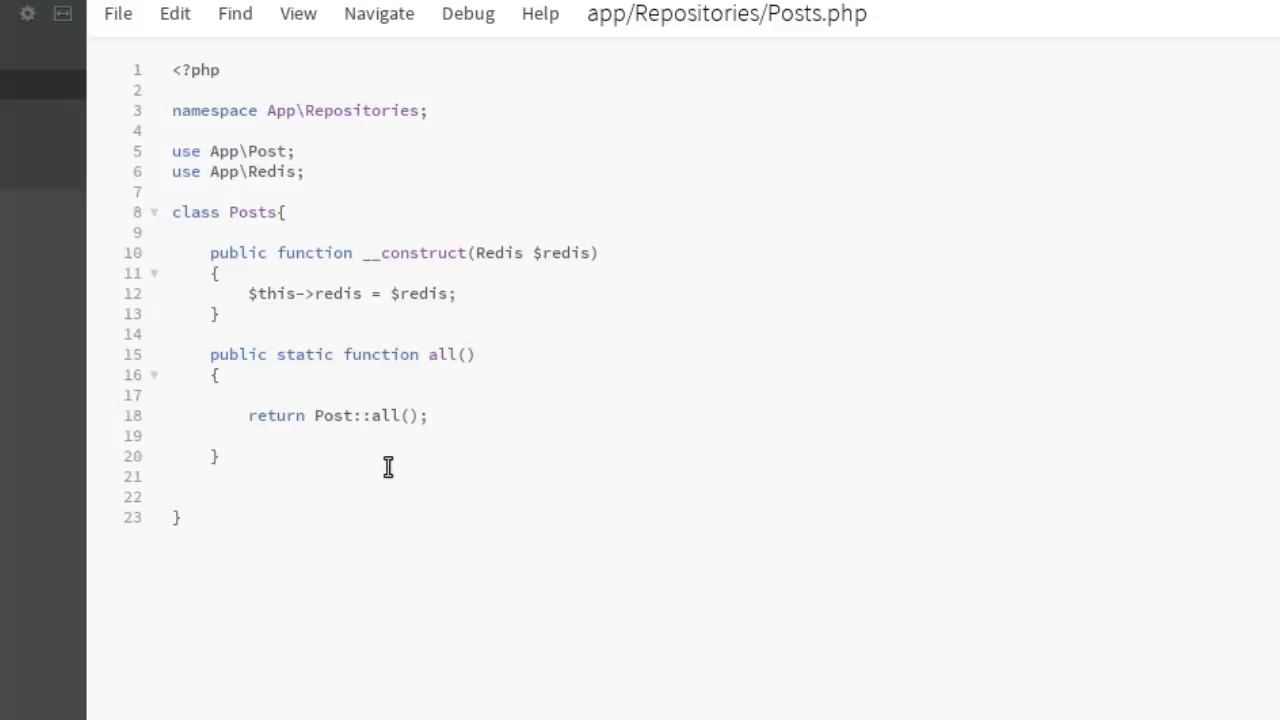
pyautogui.moveTo(180, 536)
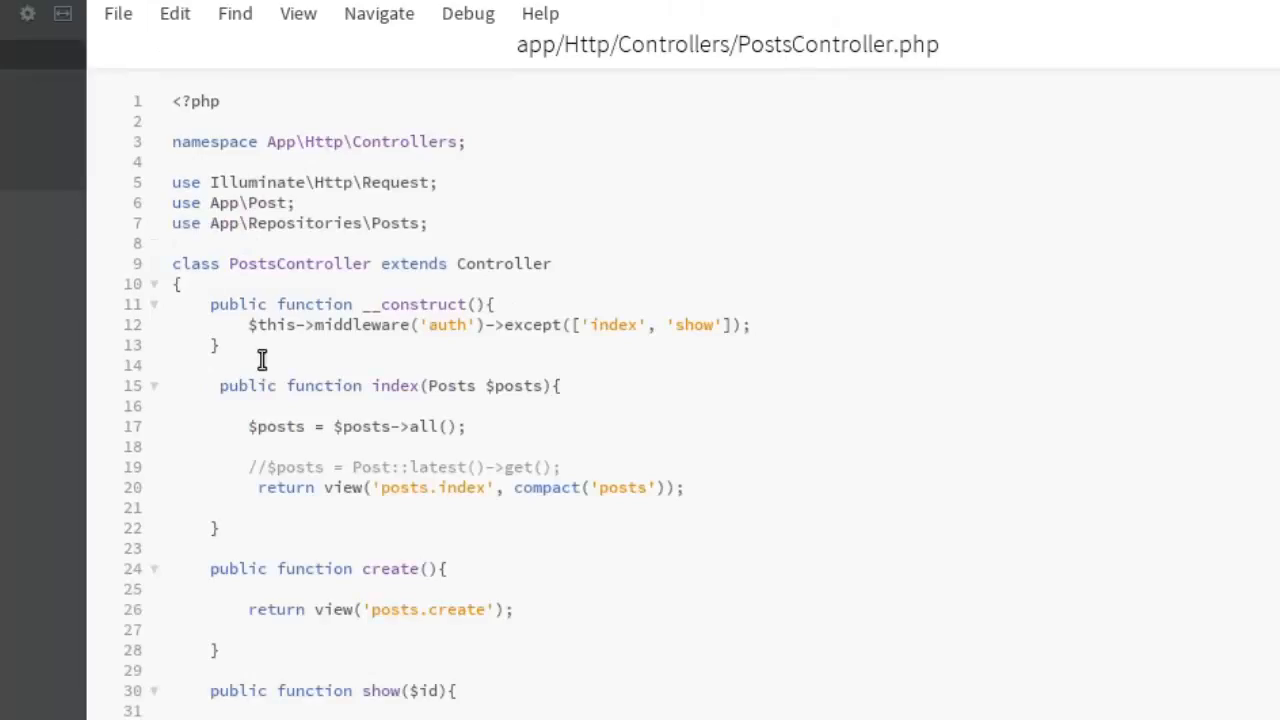
pyautogui.moveTo(423, 406)
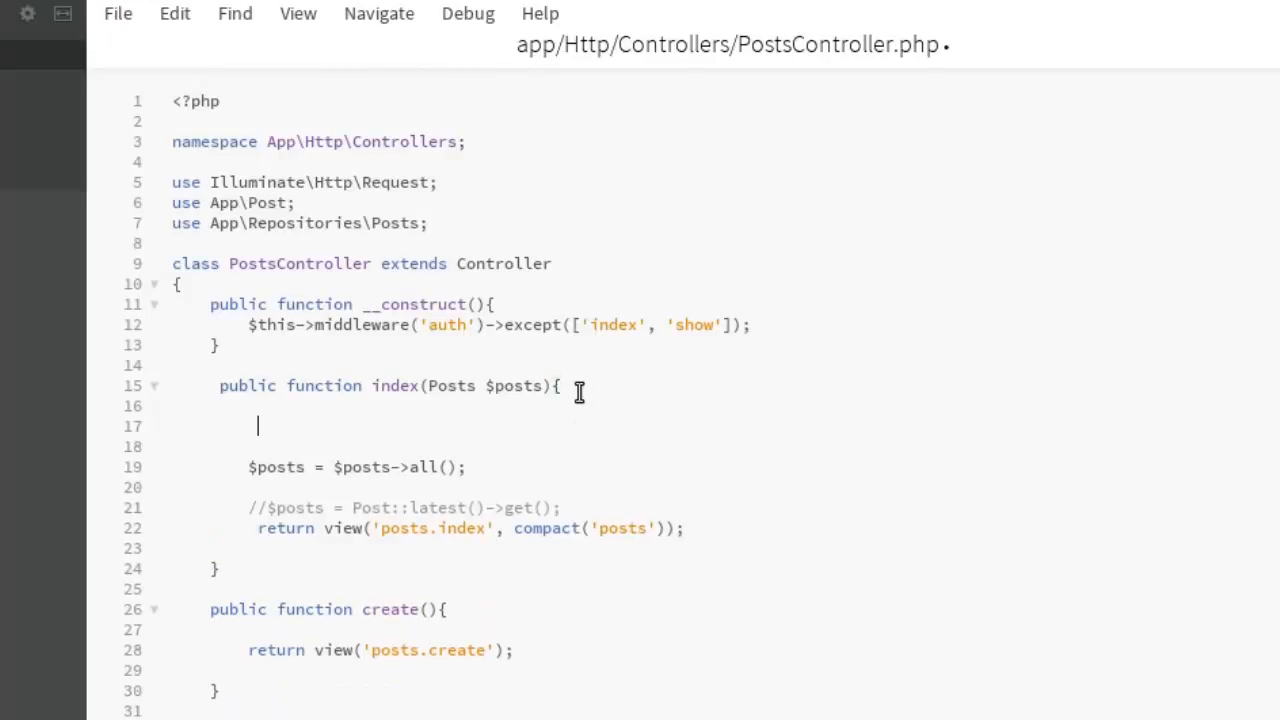
# Insert dd($posts); as the first line of PostsController's index() method.
pyautogui.write('dd')
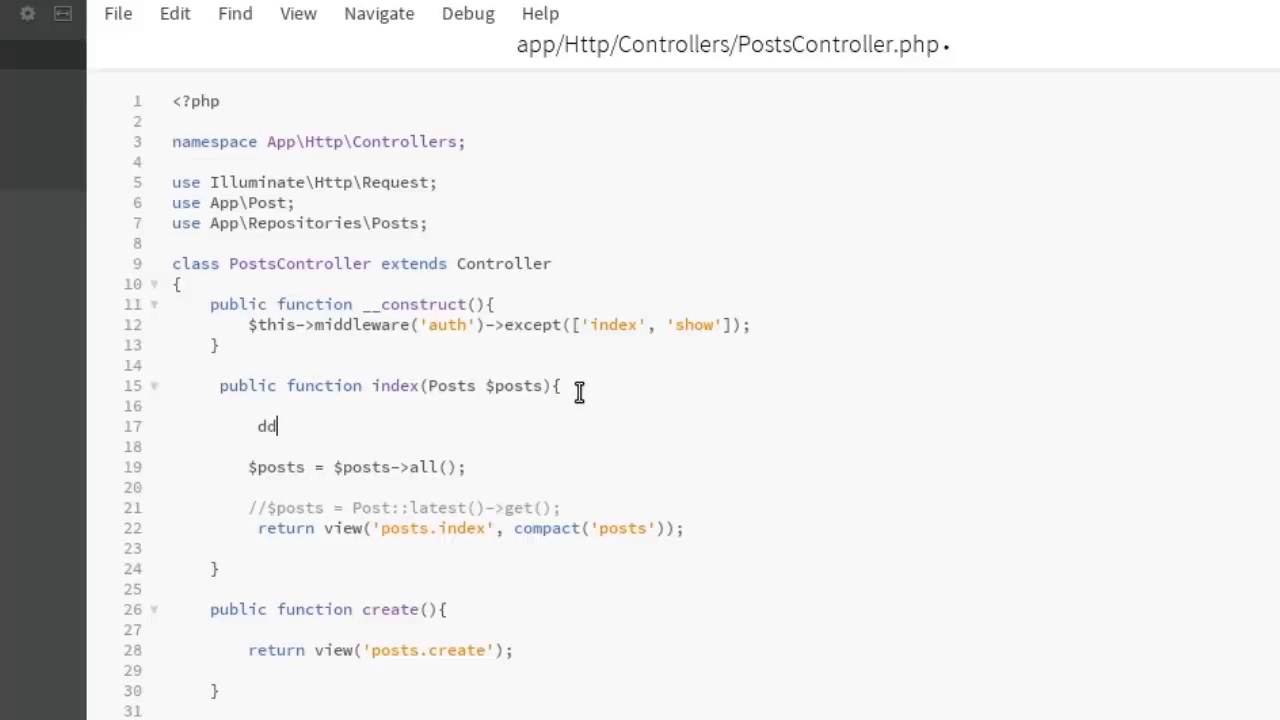
pyautogui.write('()')
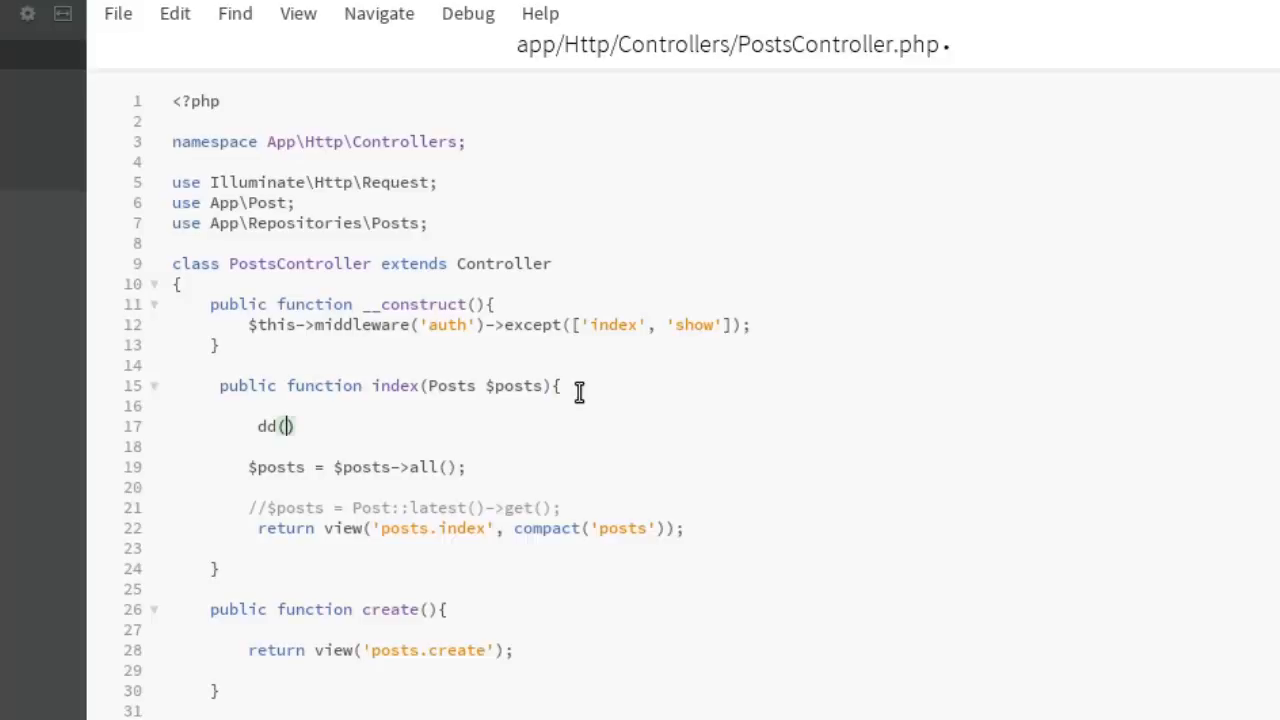
pyautogui.write('$')
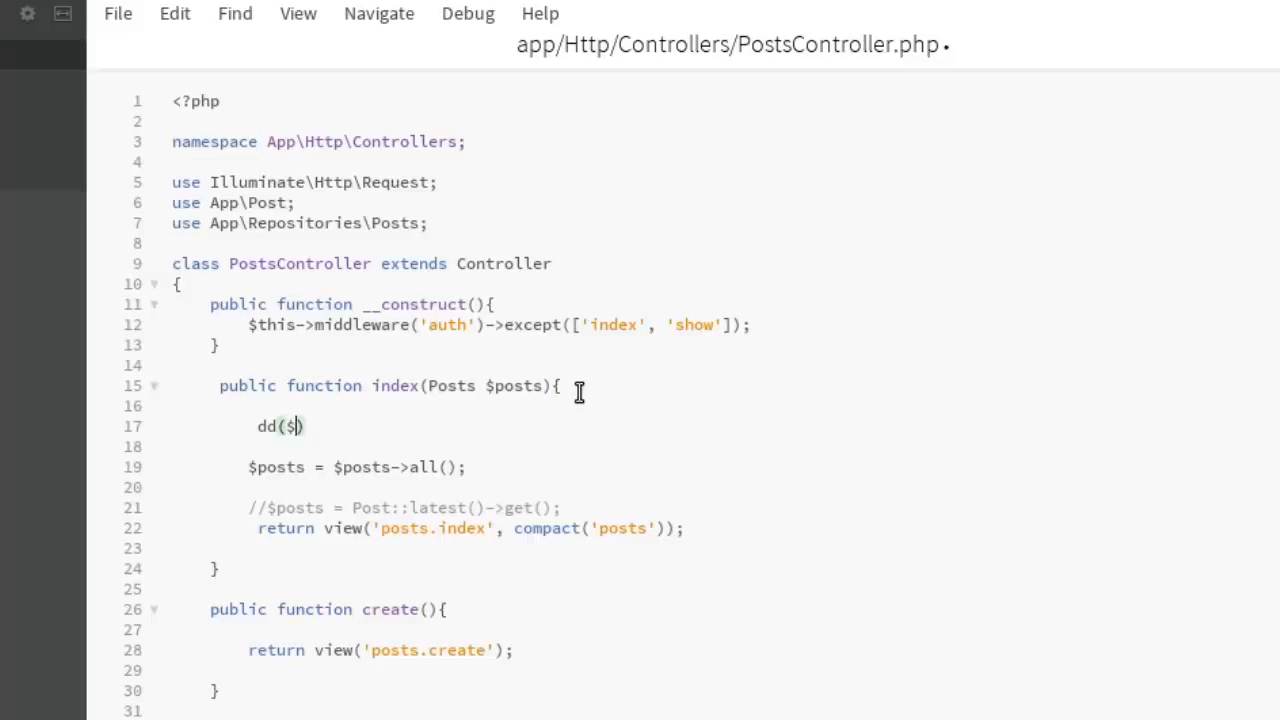
pyautogui.write('posts)')
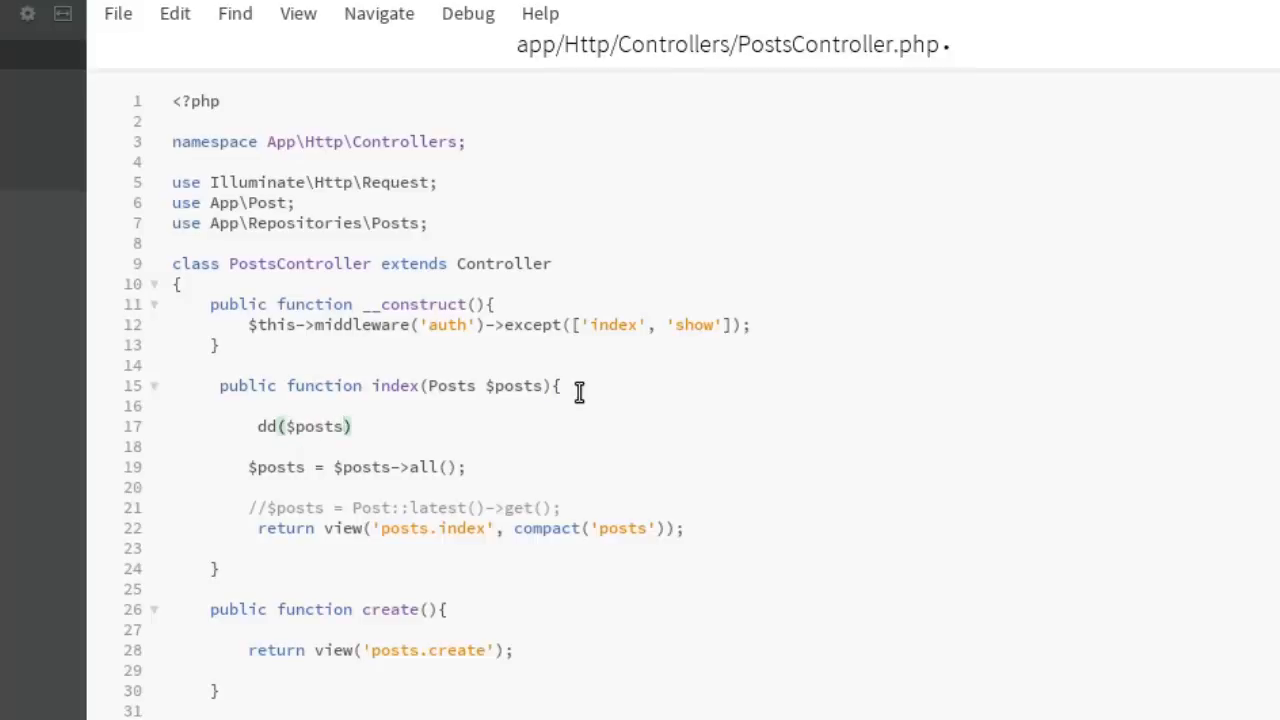
pyautogui.write(';')
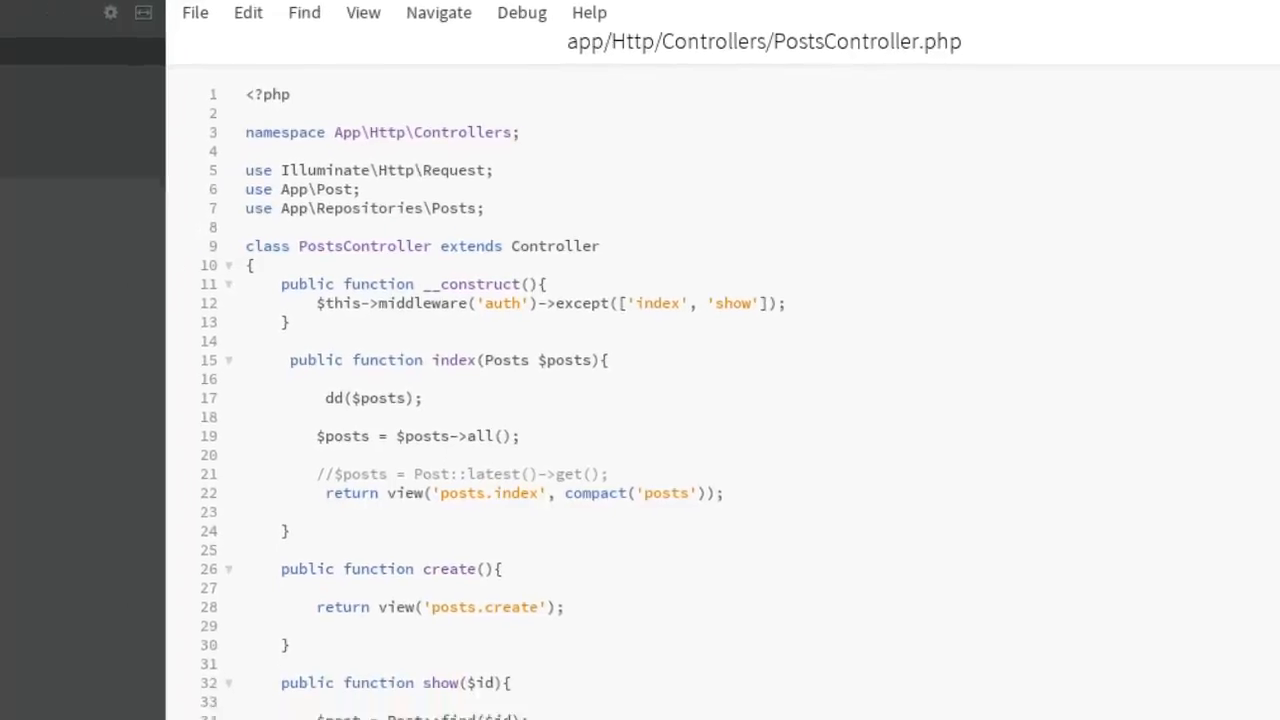
pyautogui.click(89, 40)
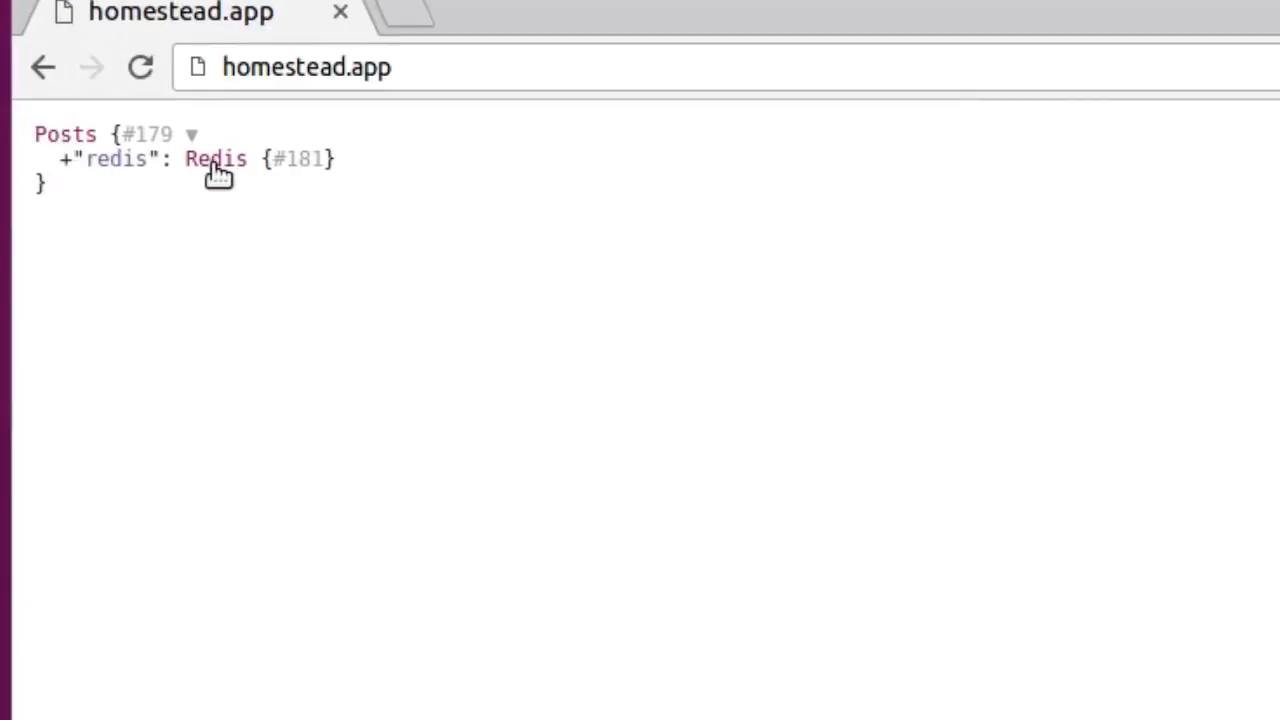
pyautogui.moveTo(215, 159)
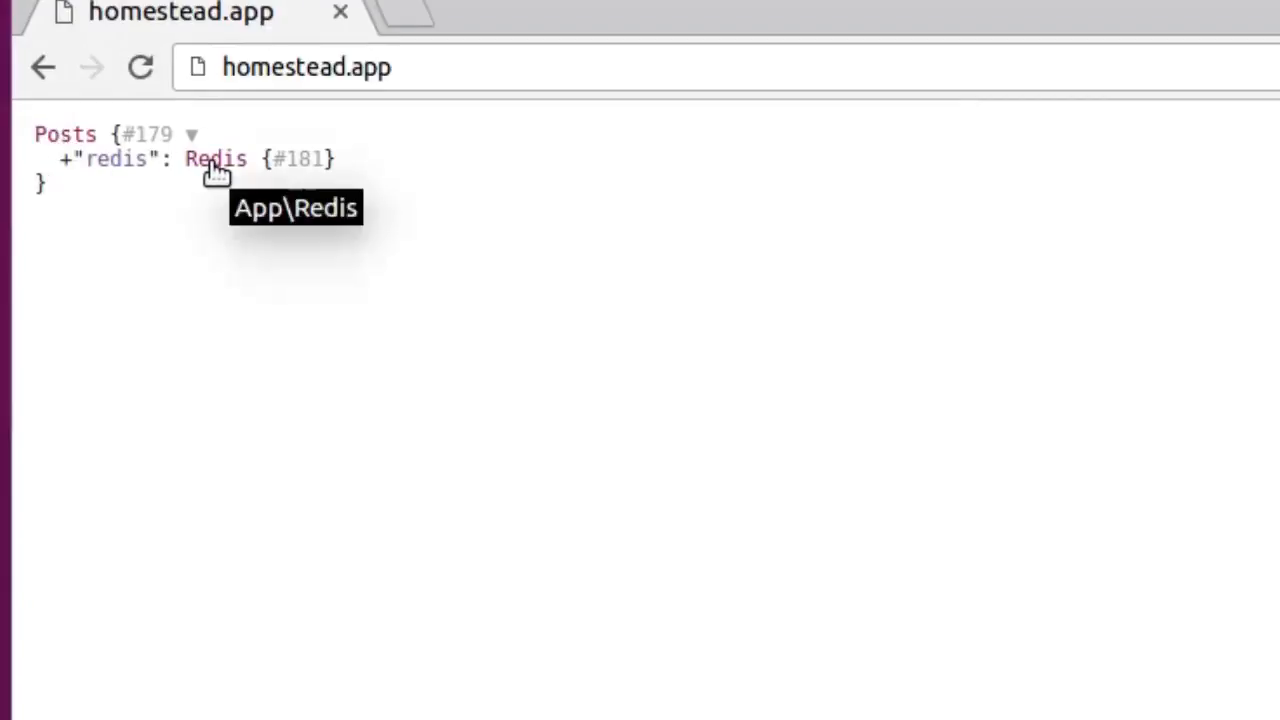
pyautogui.moveTo(240, 263)
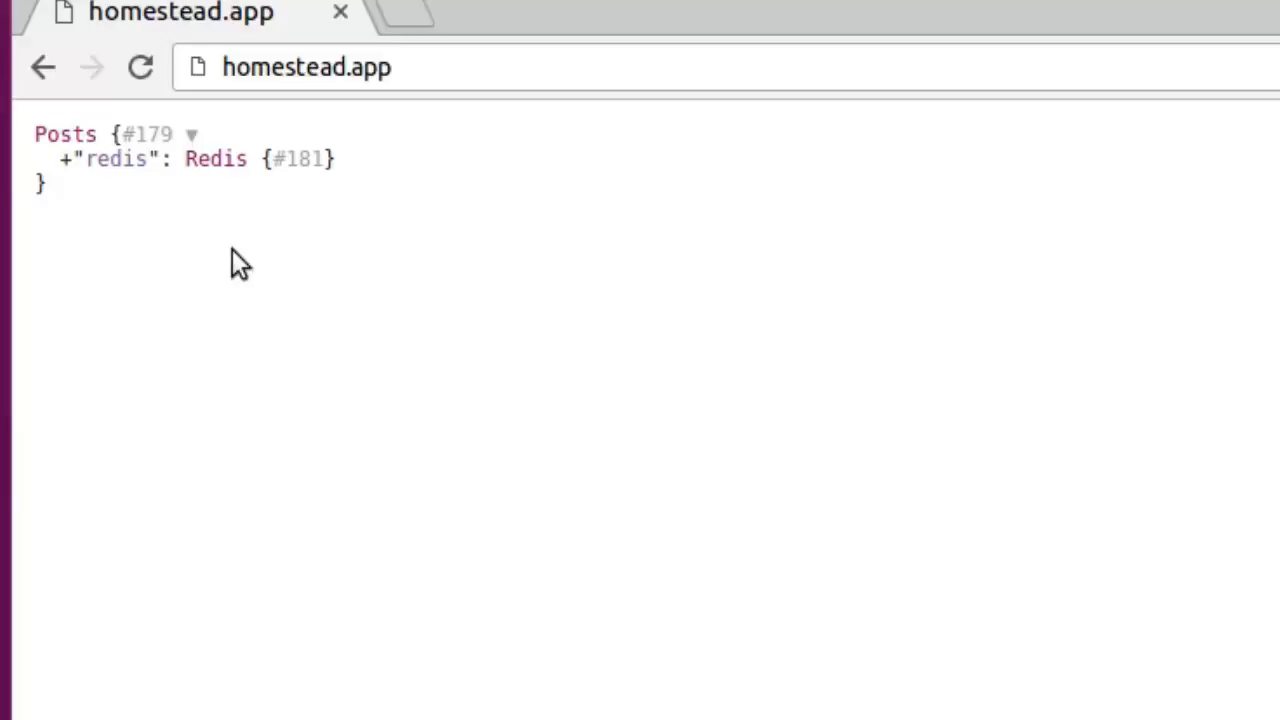
pyautogui.moveTo(130, 675)
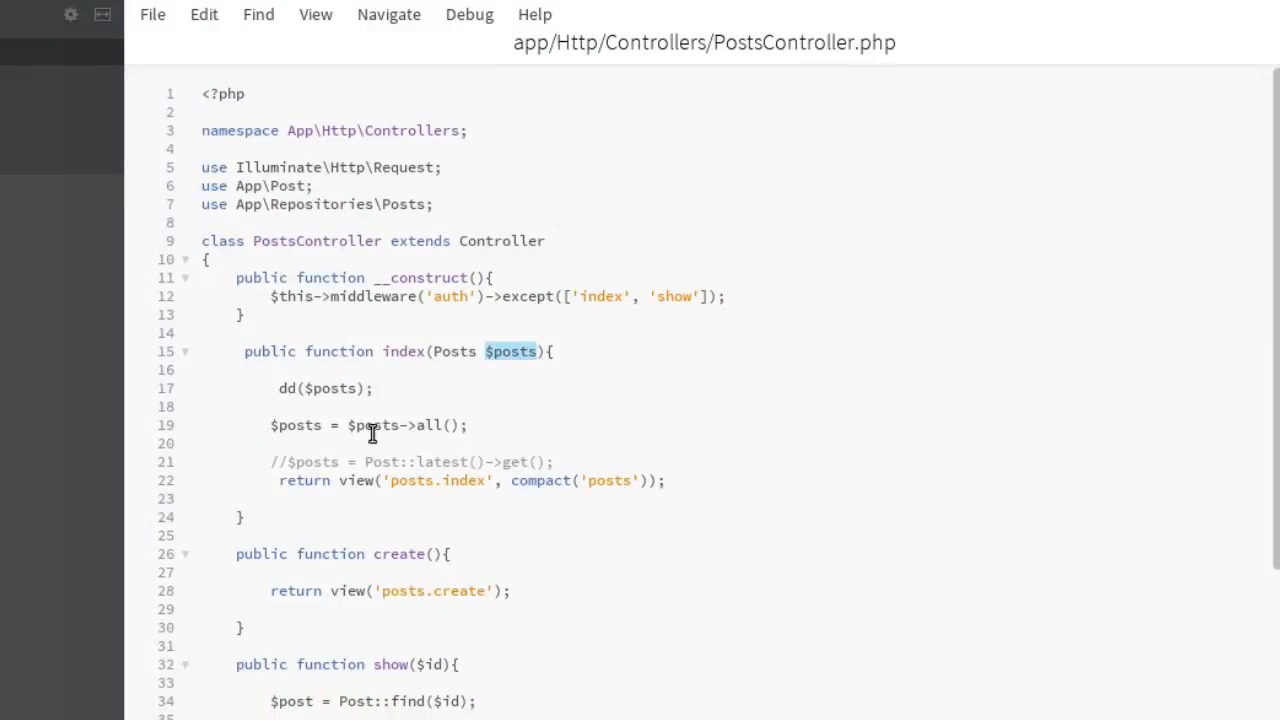
pyautogui.moveTo(379, 438)
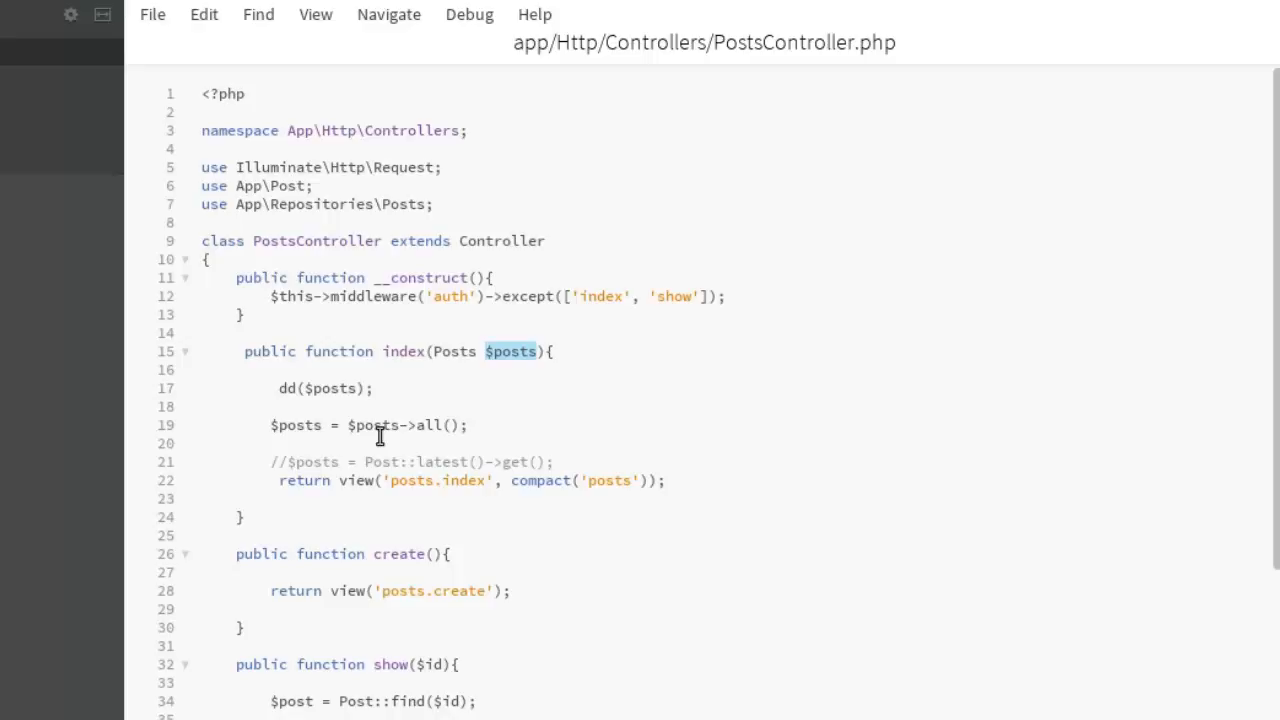